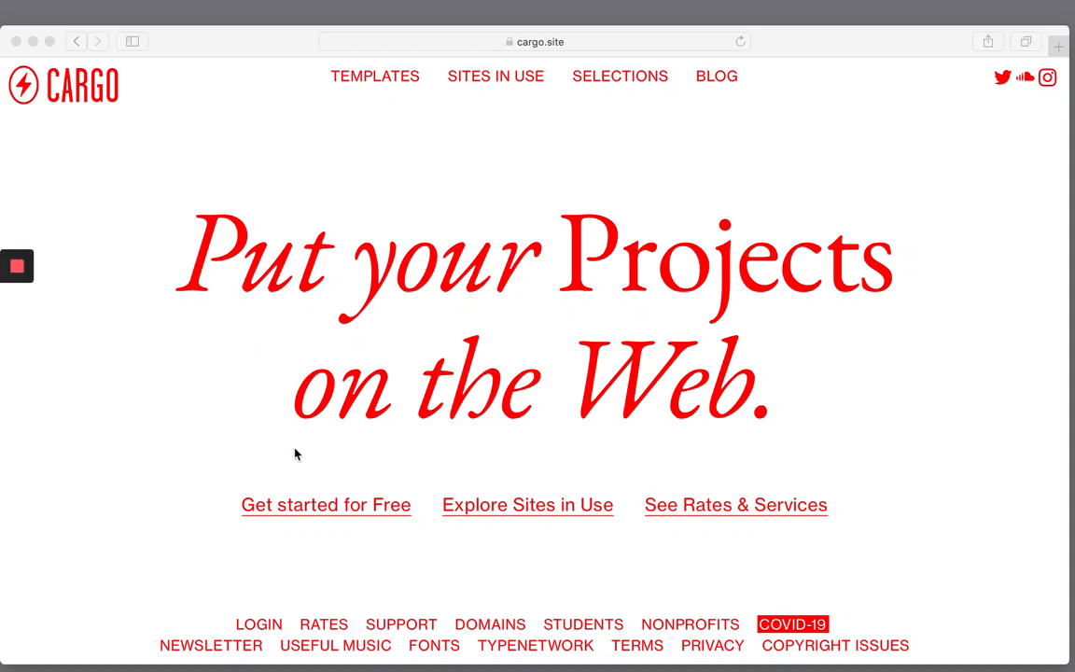
pyautogui.moveTo(1014, 622)
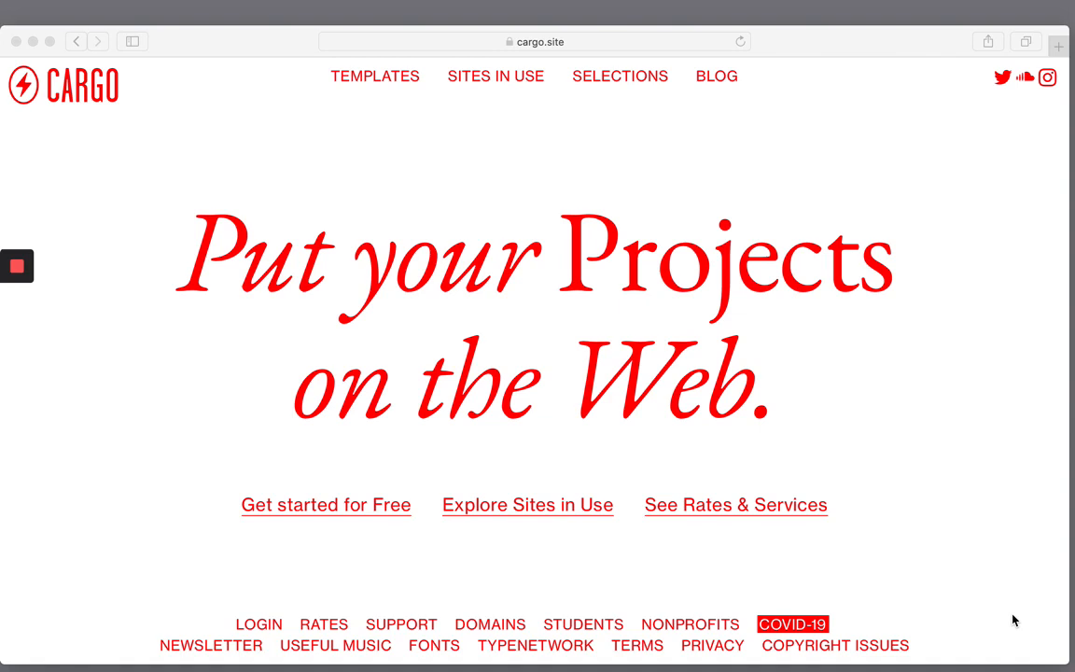
pyautogui.moveTo(715, 480)
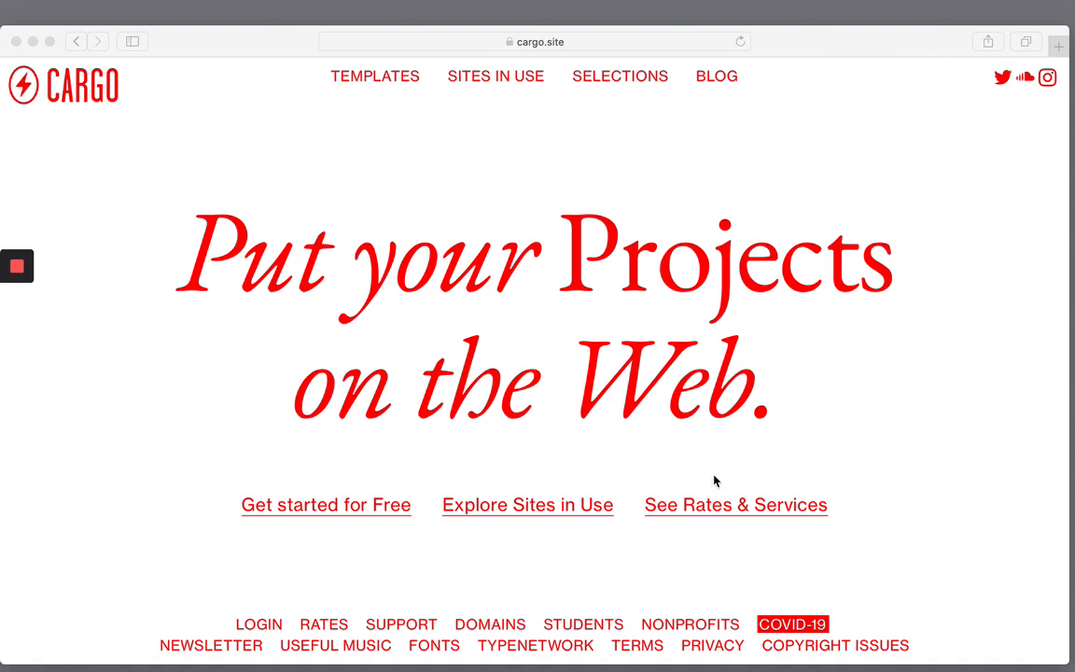
pyautogui.moveTo(798, 497)
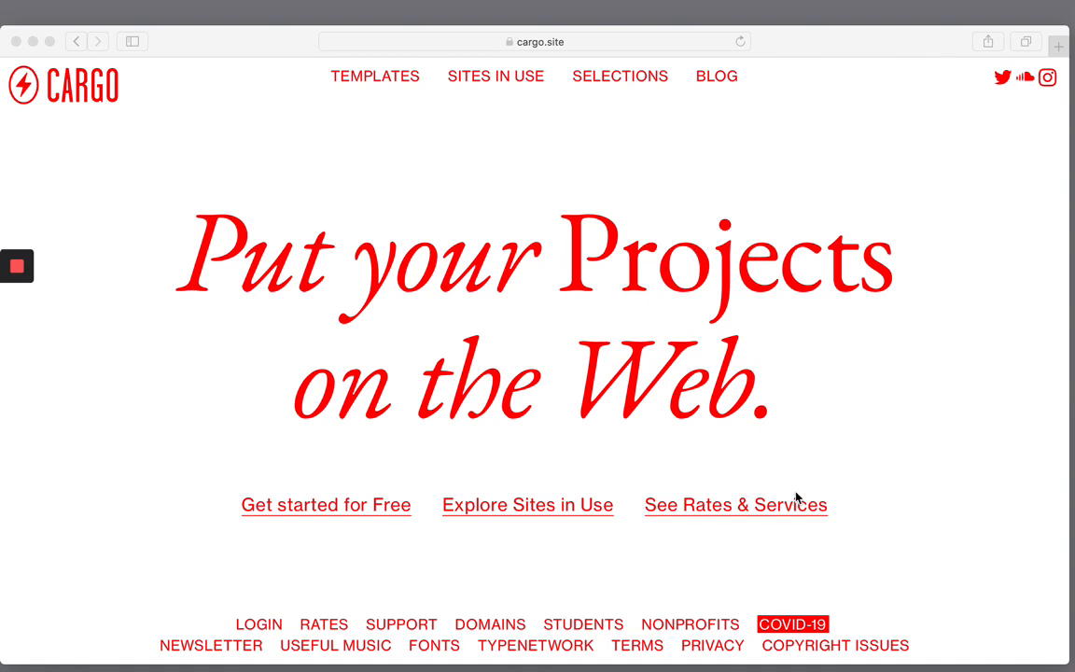
pyautogui.moveTo(833, 365)
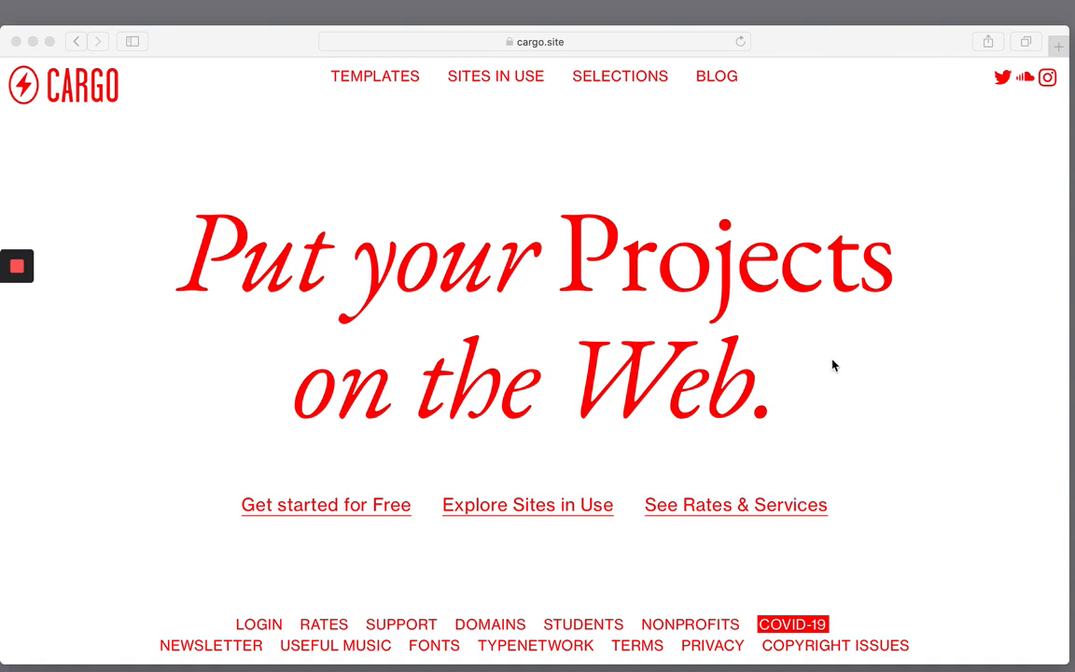
pyautogui.moveTo(433, 566)
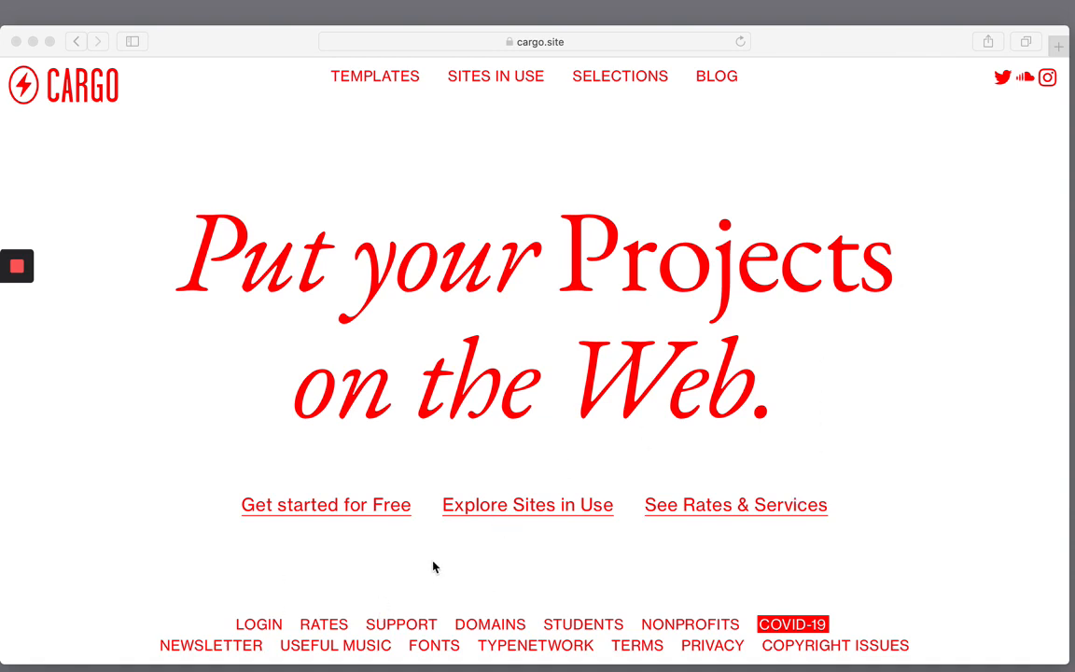
pyautogui.moveTo(716, 604)
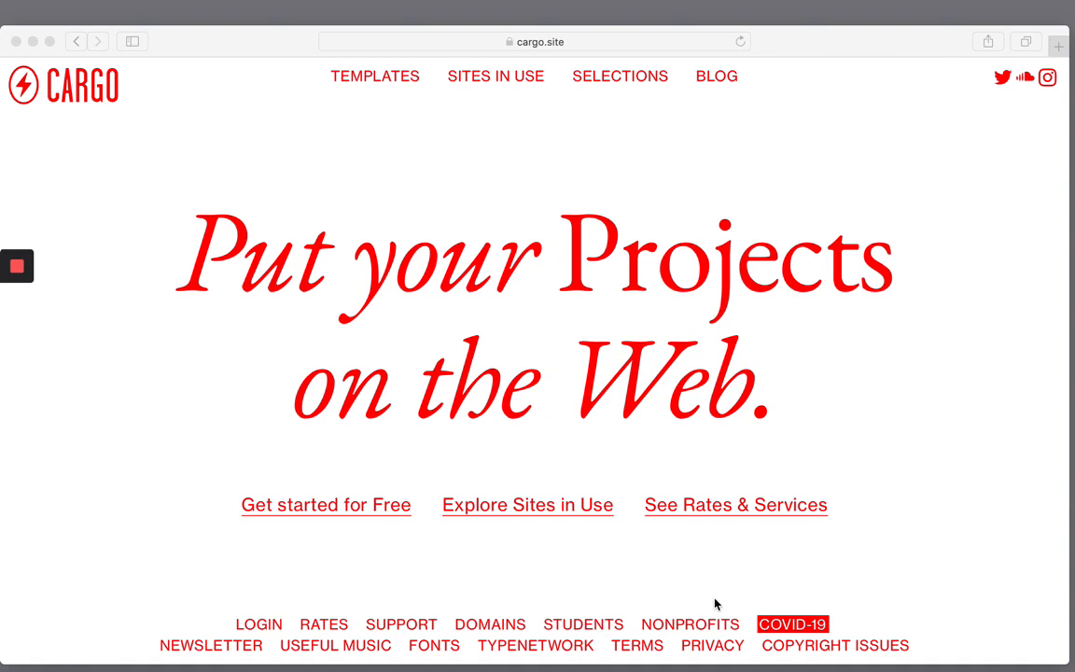
pyautogui.moveTo(782, 627)
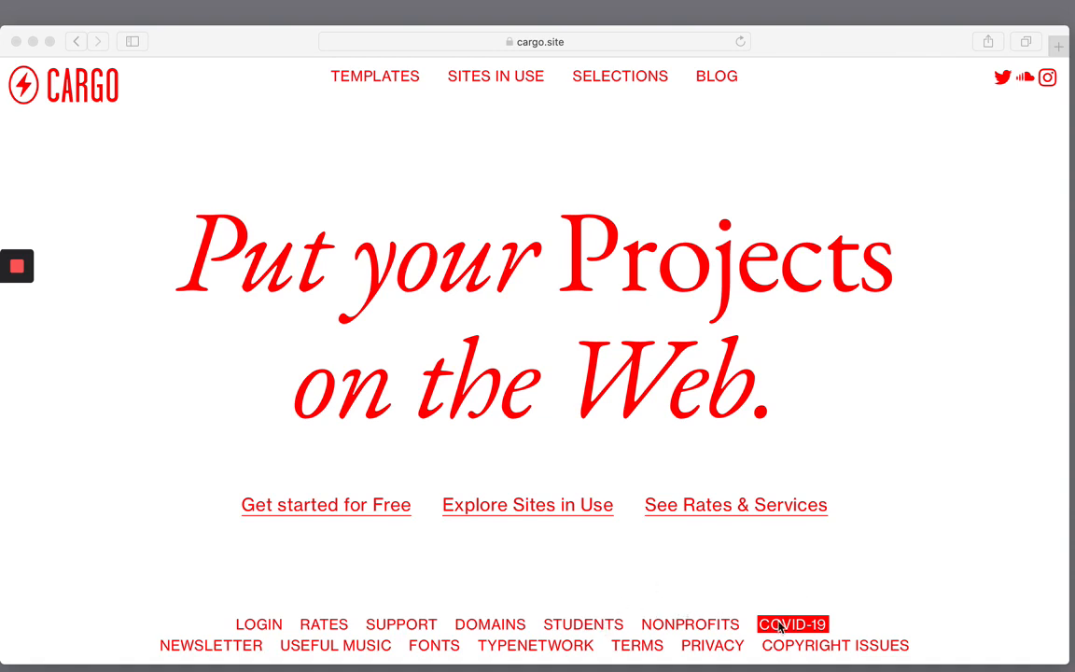
pyautogui.moveTo(819, 611)
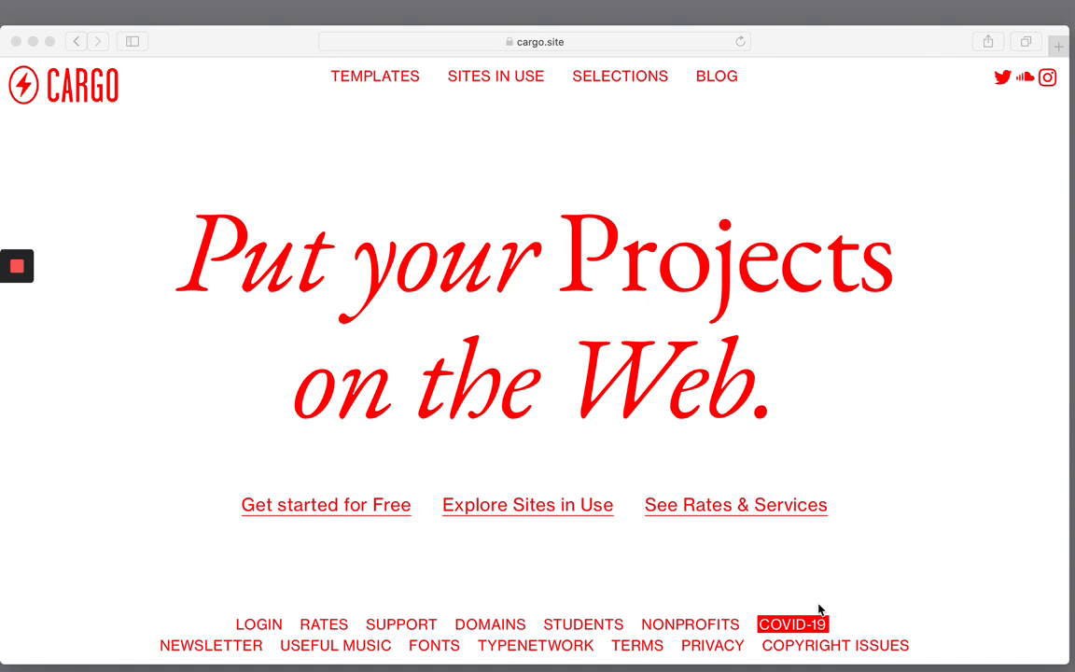
pyautogui.moveTo(660, 593)
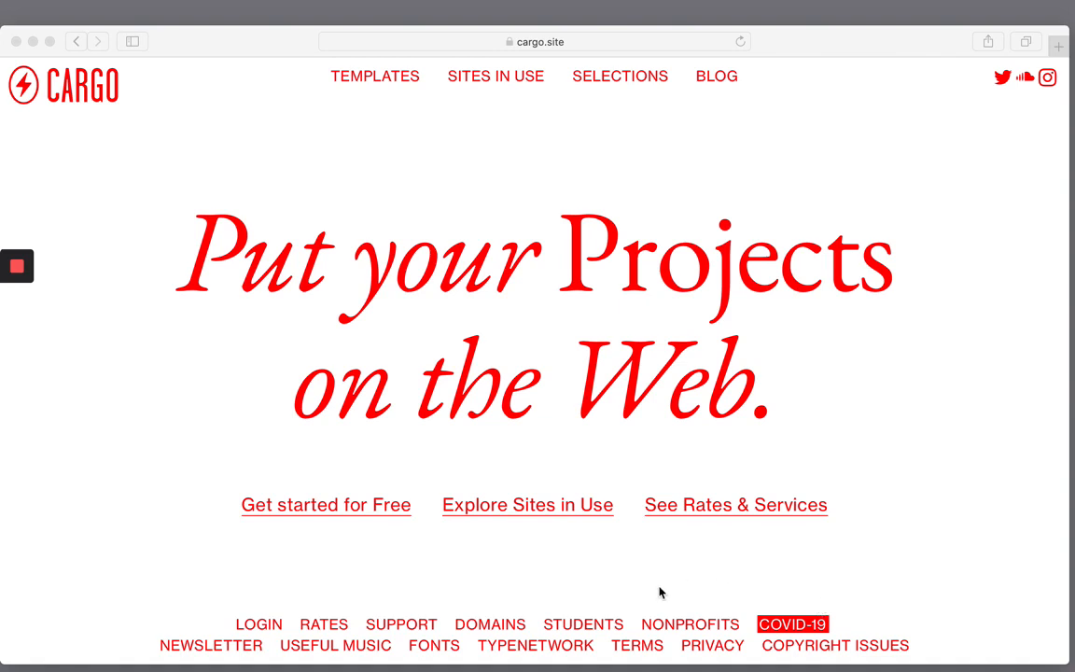
pyautogui.moveTo(609, 580)
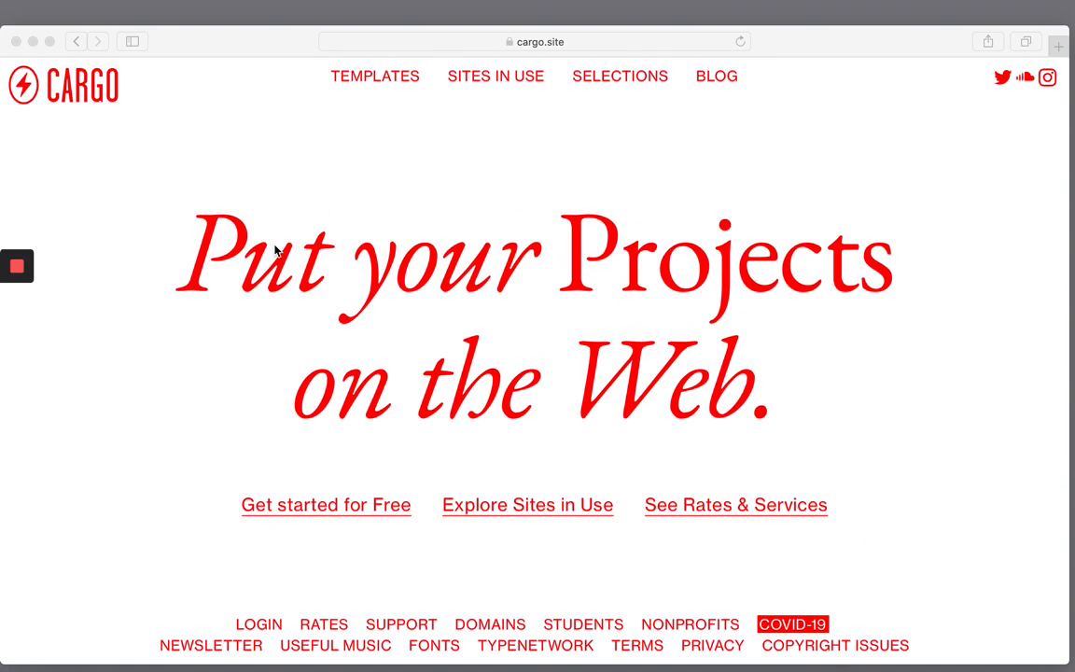
pyautogui.moveTo(338, 516)
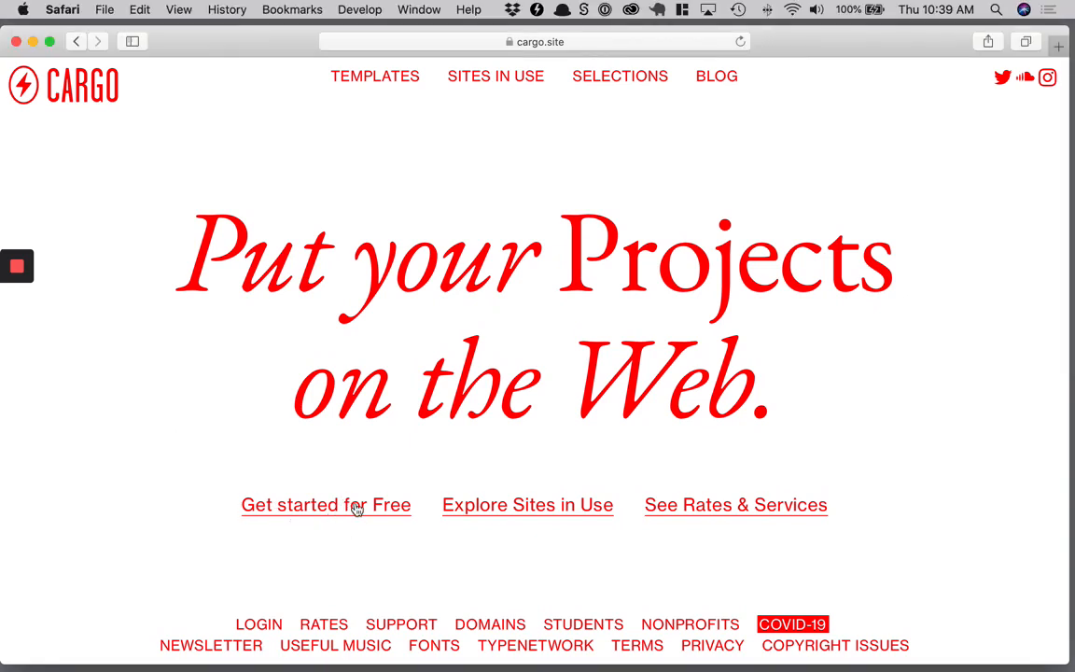
# Open the Templates gallery and scroll down to the blank Untitled template.
pyautogui.click(374, 75)
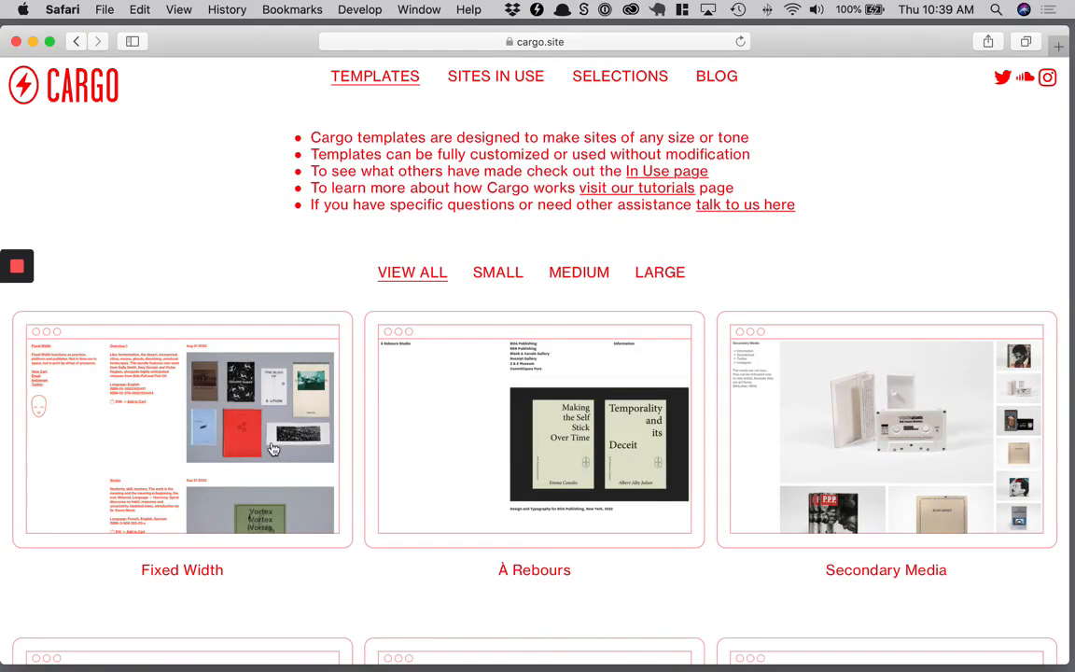
pyautogui.scroll(-3)
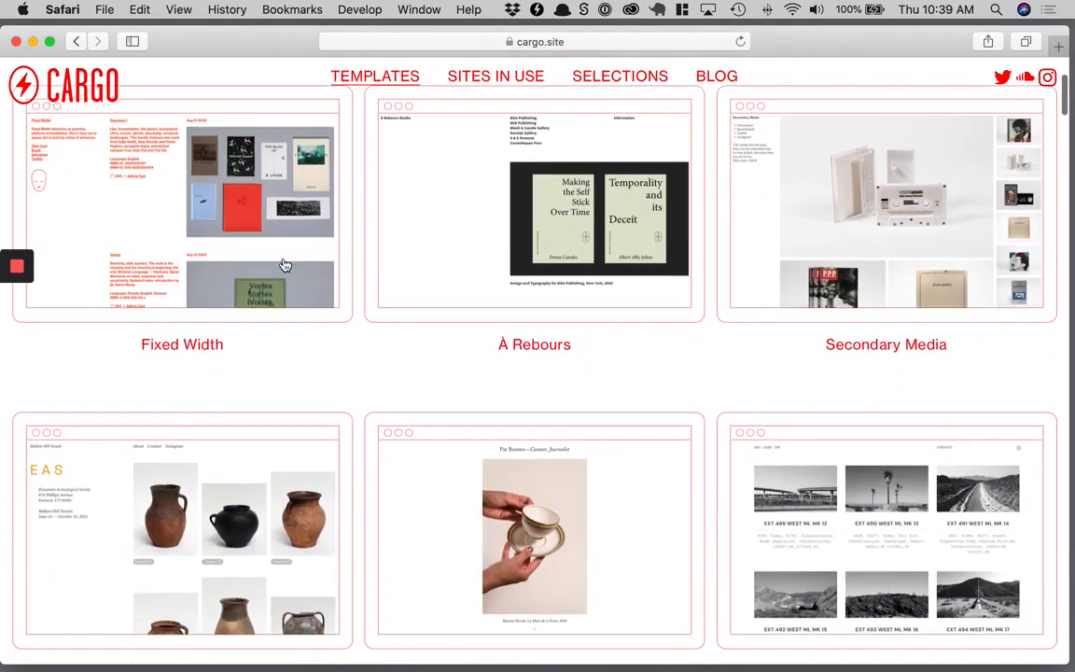
pyautogui.scroll(-3)
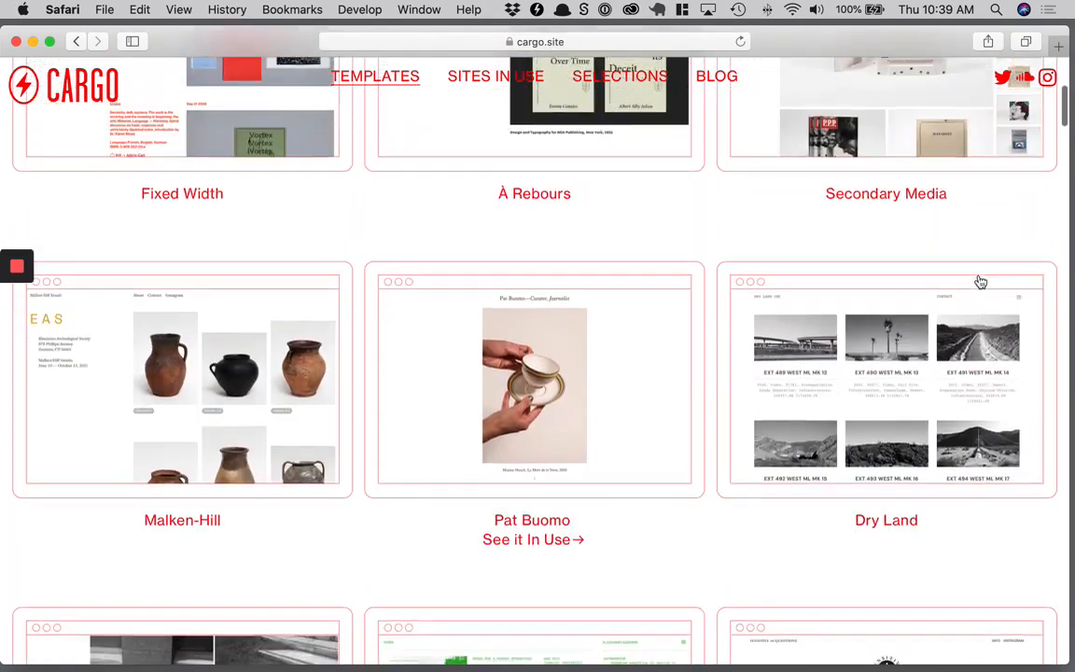
pyautogui.scroll(-3)
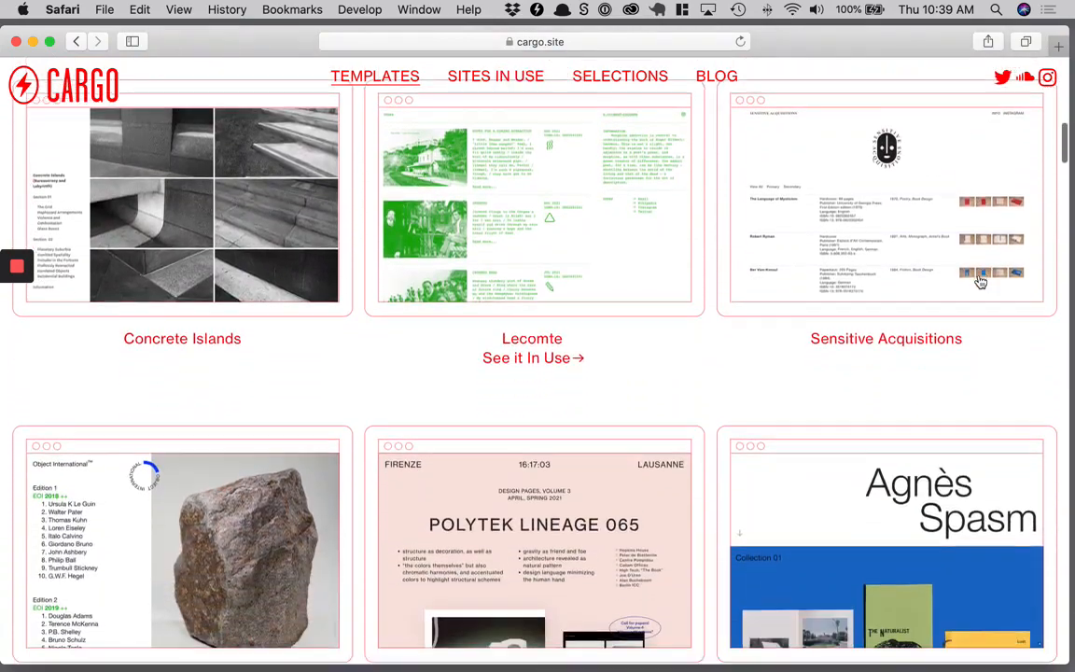
pyautogui.scroll(-3)
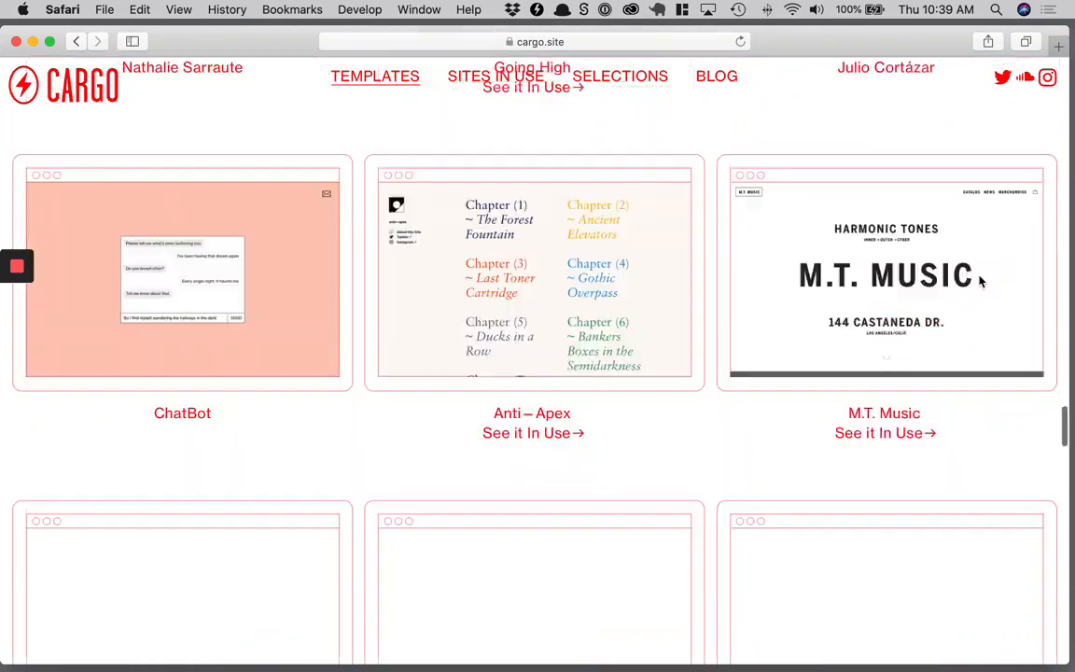
pyautogui.scroll(-3)
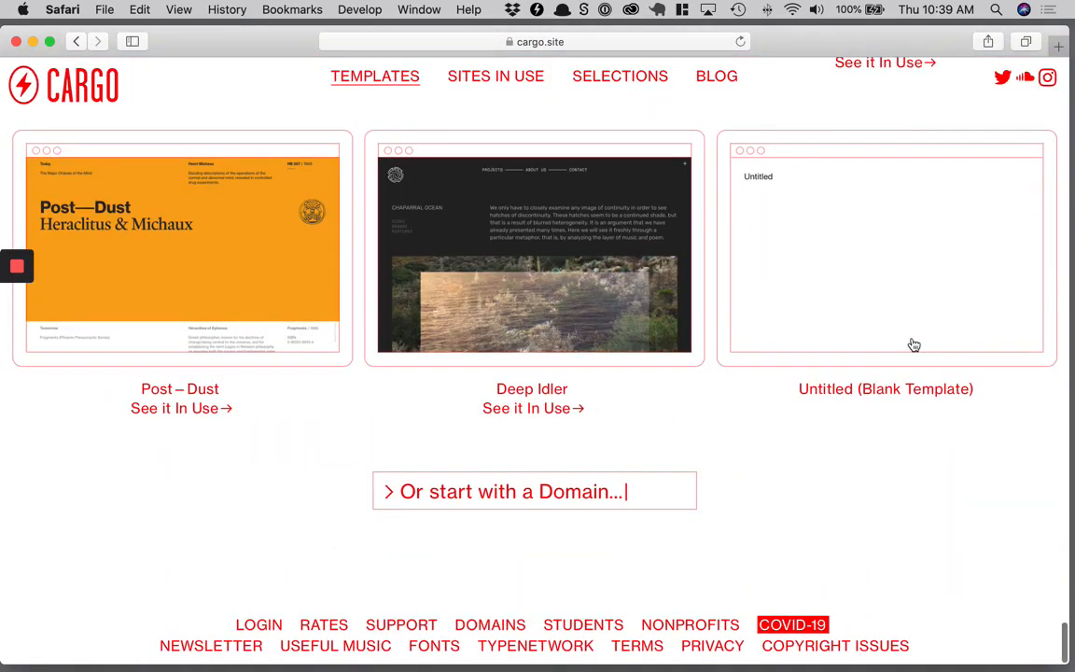
pyautogui.moveTo(816, 250)
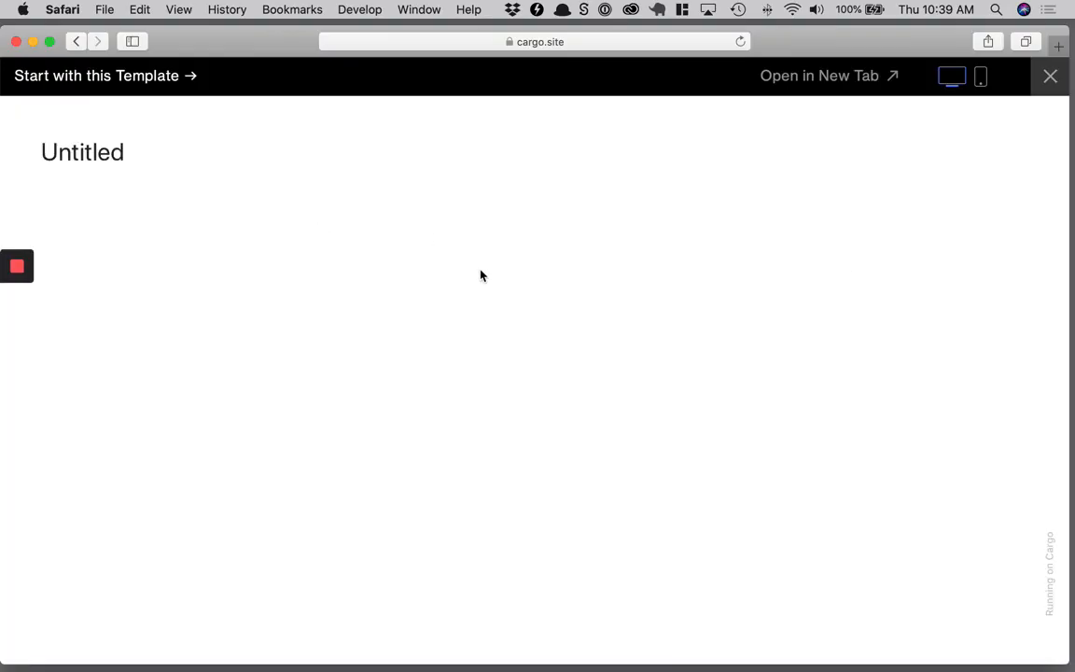
pyautogui.moveTo(826, 182)
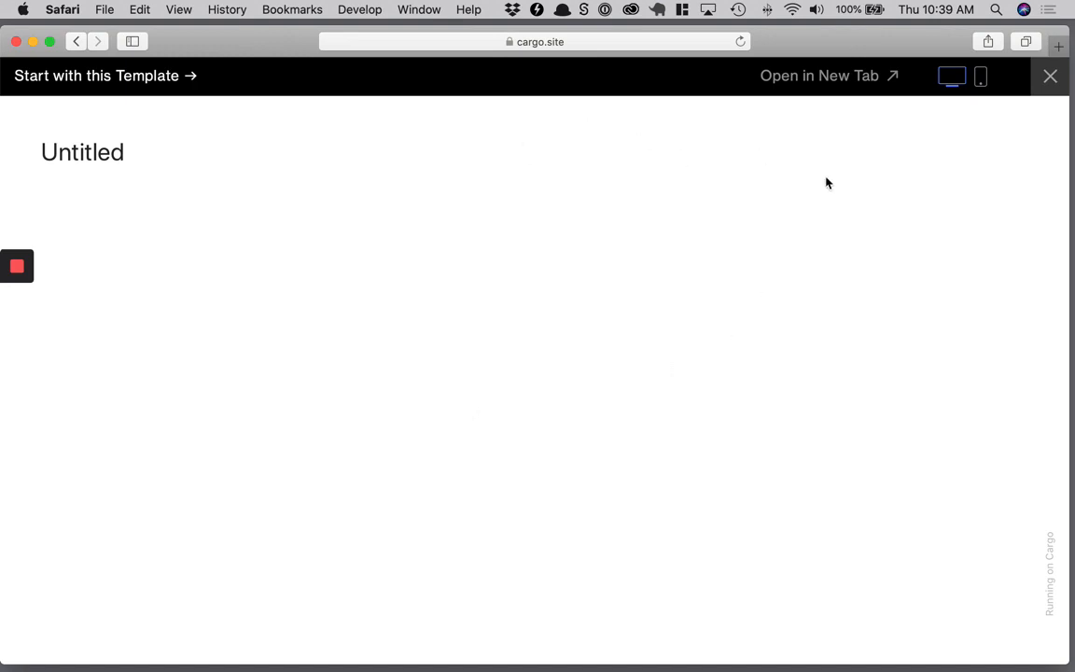
pyautogui.moveTo(486, 210)
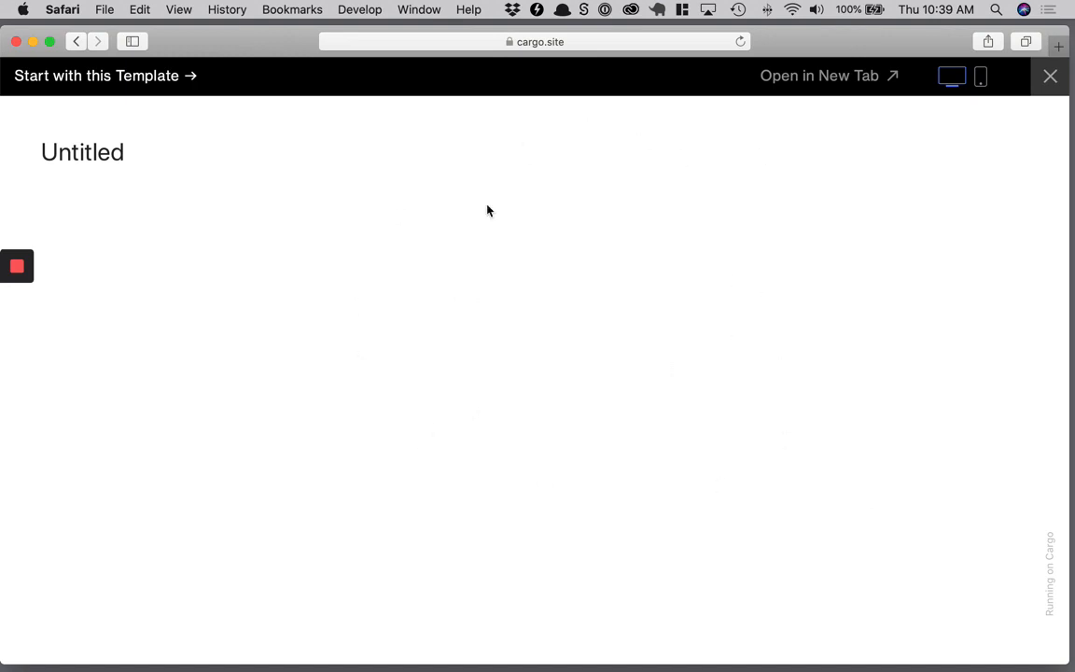
pyautogui.moveTo(127, 84)
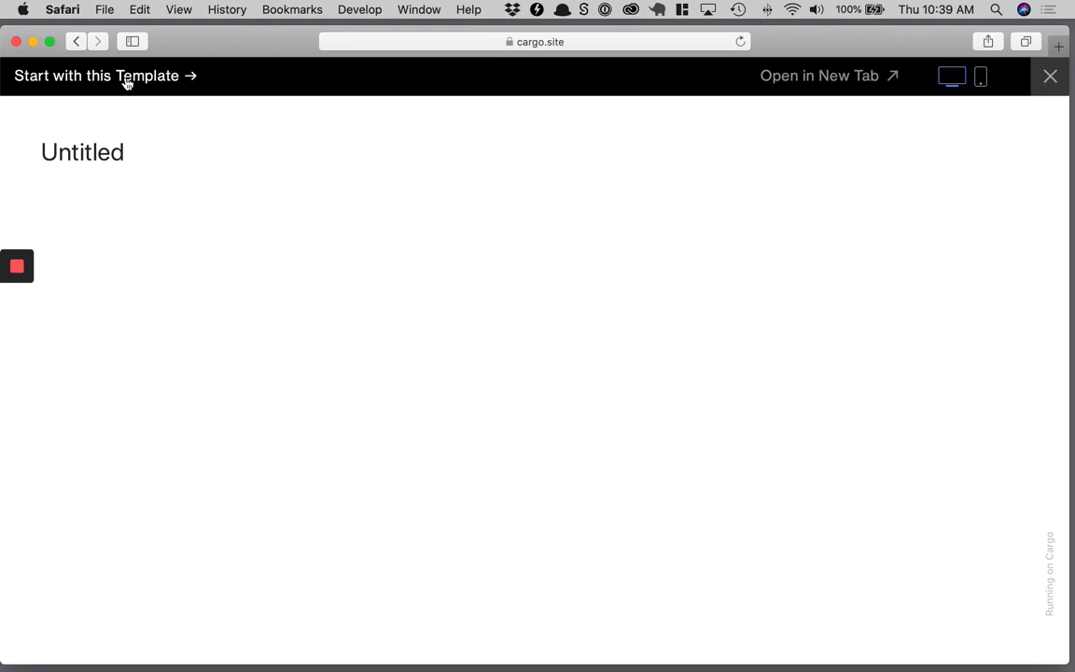
# Create the site 'rissefolio' at rissefolio.cargo.site from the blank template.
pyautogui.click(96, 76)
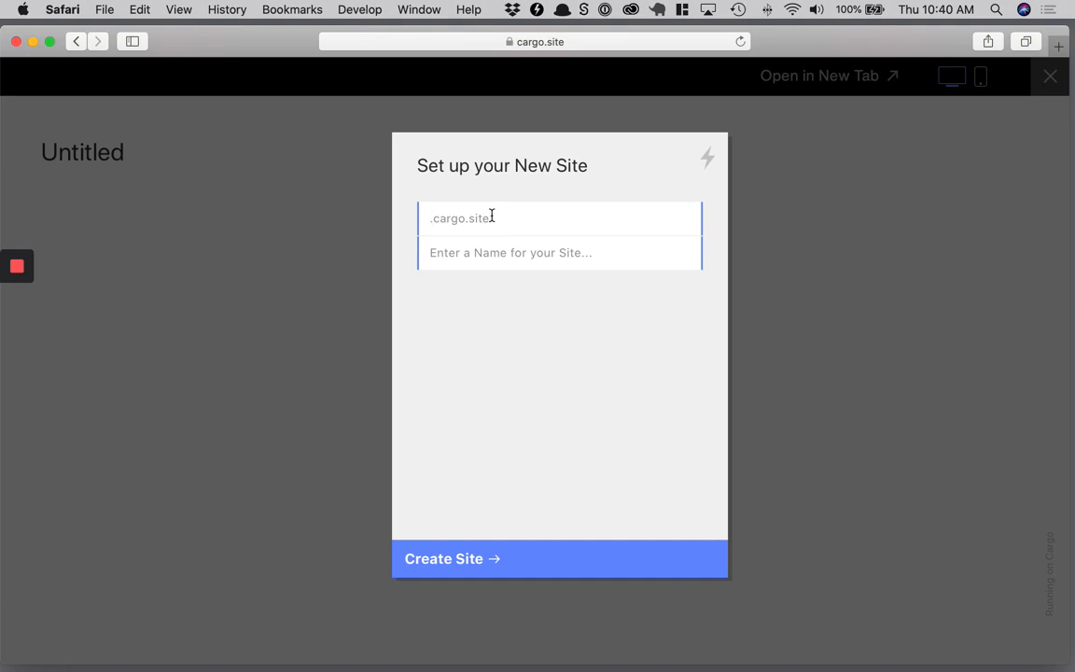
pyautogui.write('risse')
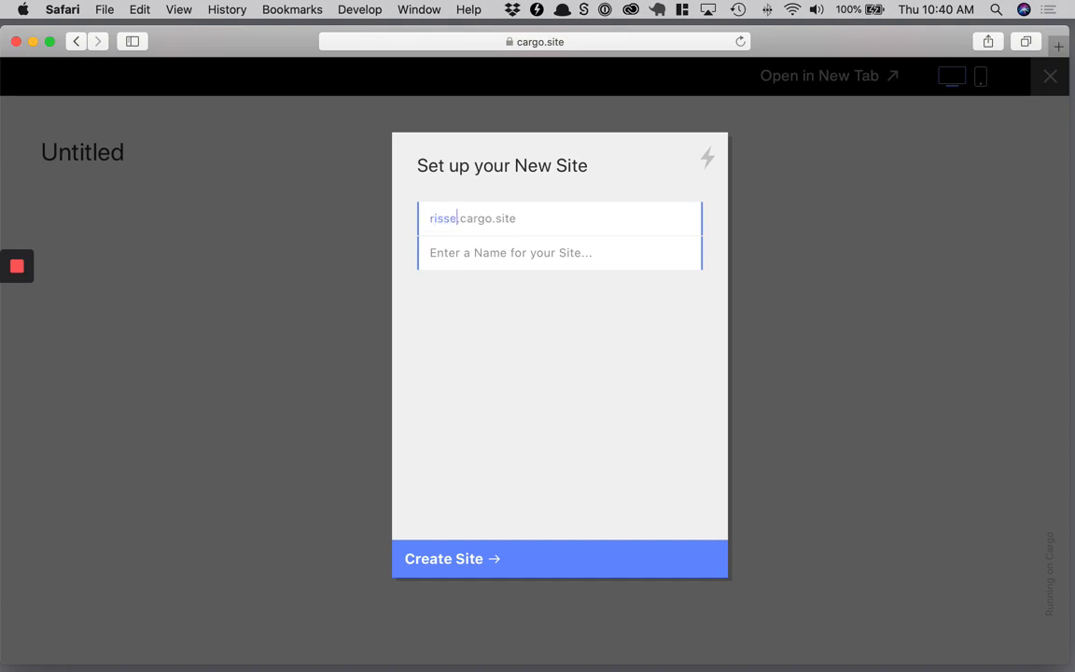
pyautogui.write('folio')
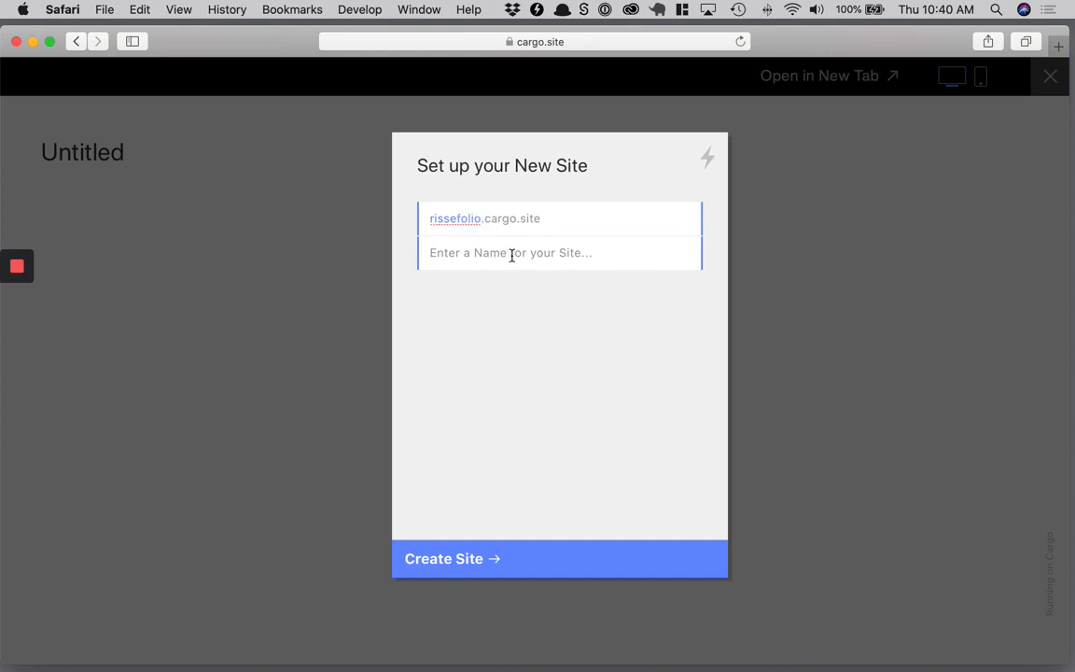
pyautogui.write('risse')
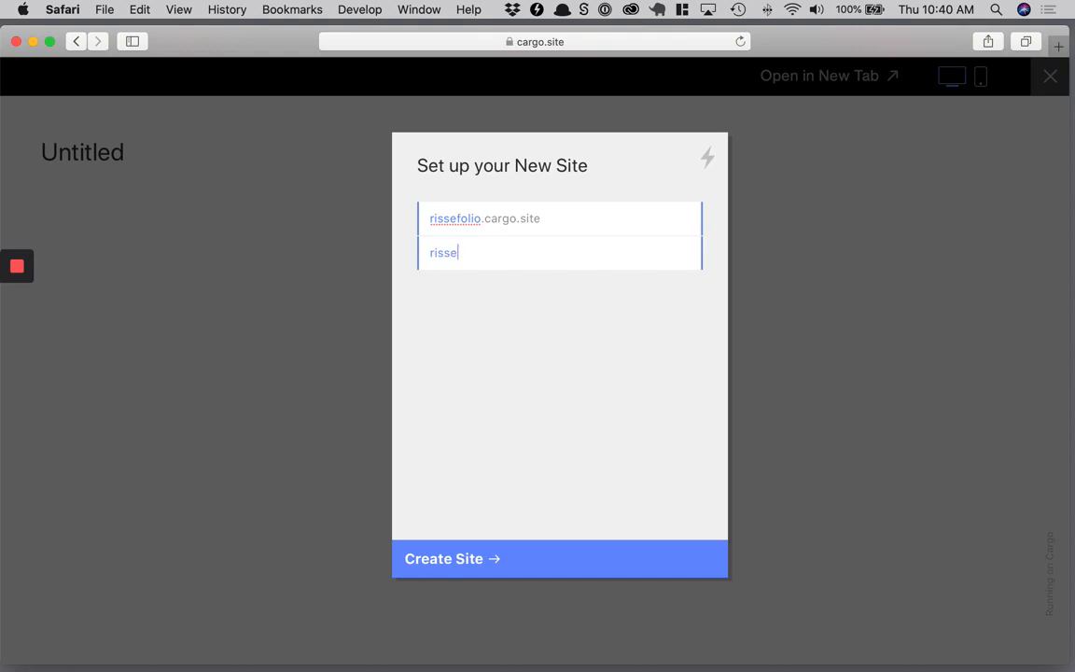
pyautogui.write('folio')
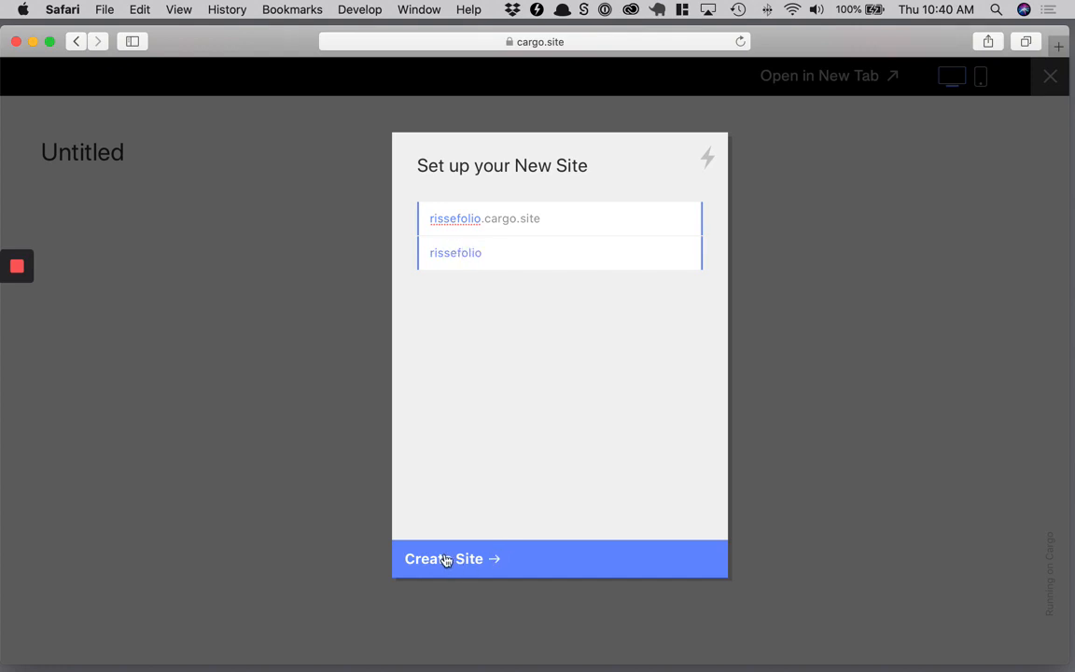
pyautogui.click(443, 558)
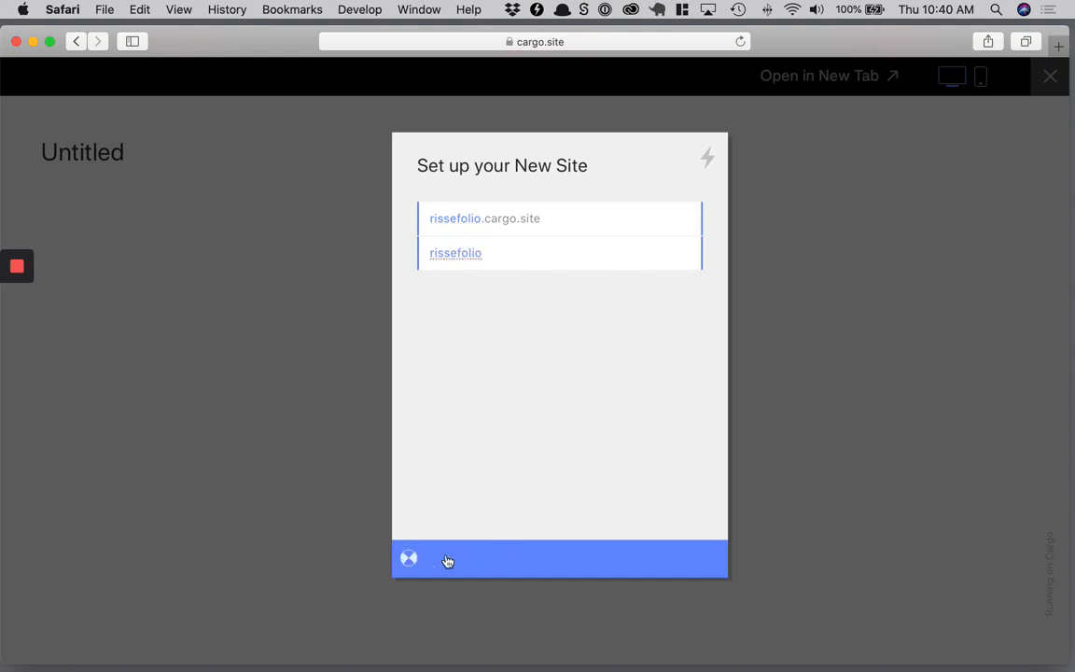
pyautogui.click(447, 558)
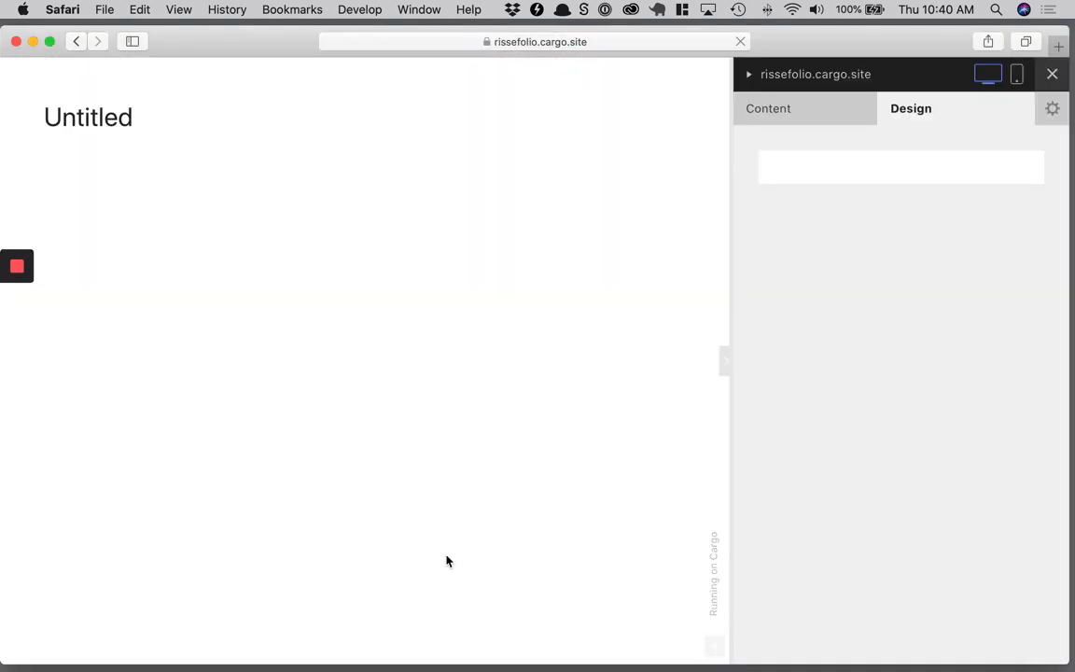
pyautogui.click(910, 108)
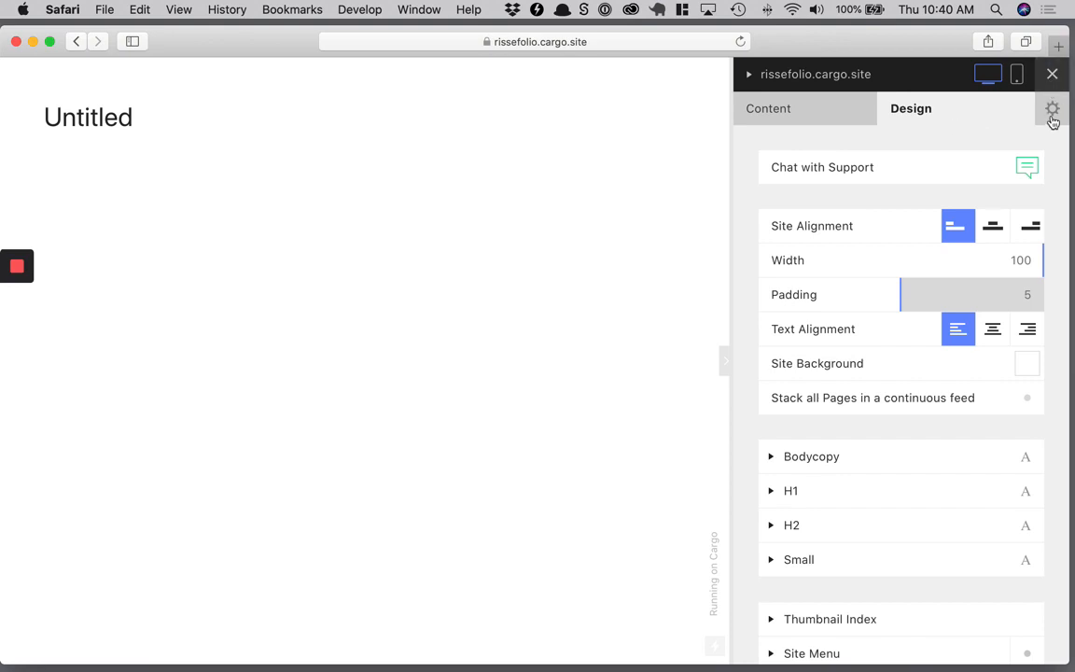
pyautogui.click(1051, 110)
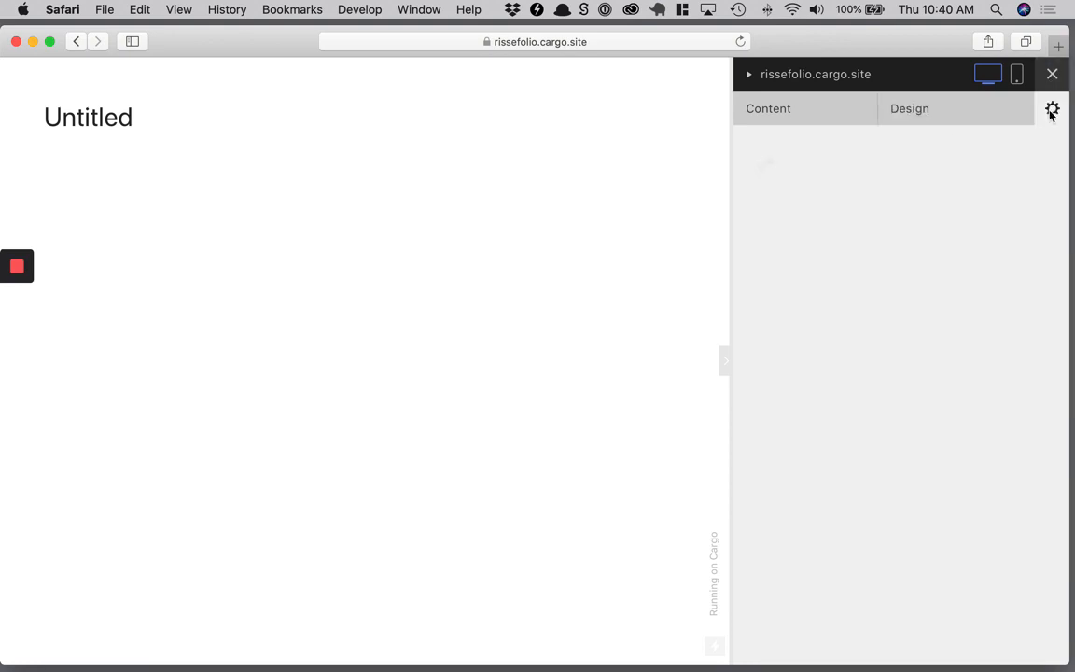
pyautogui.click(1051, 109)
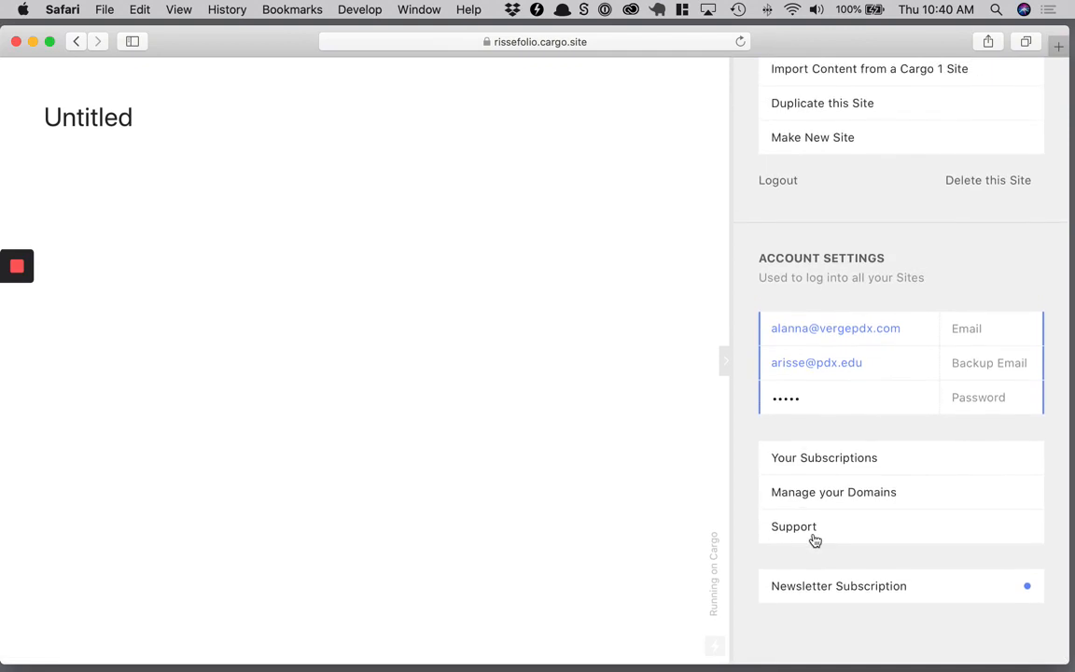
pyautogui.moveTo(820, 458)
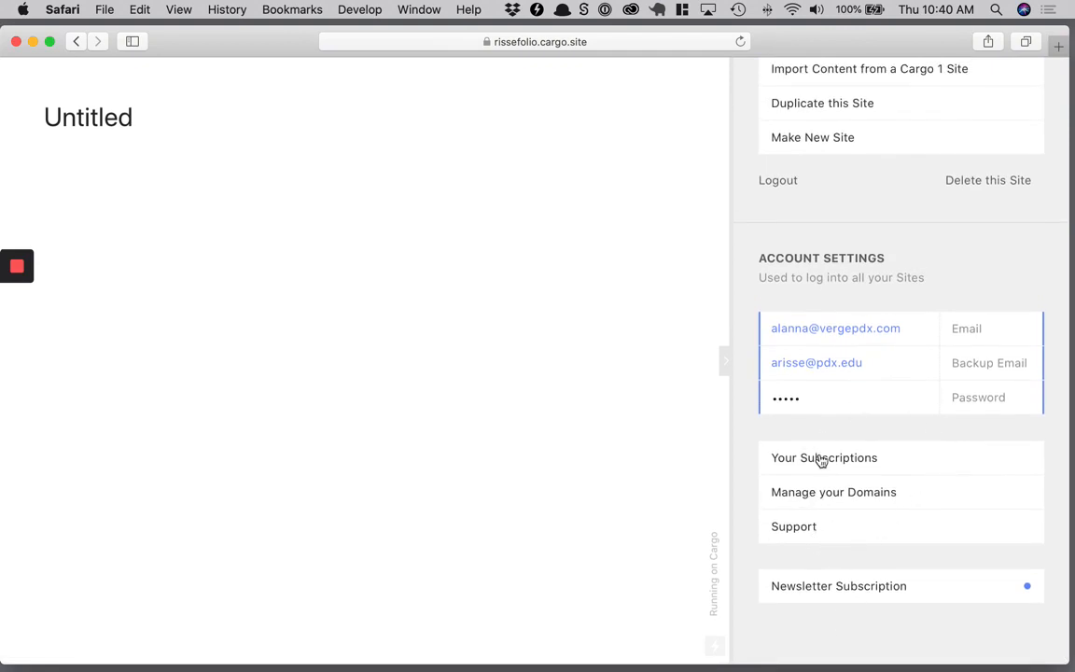
pyautogui.click(824, 457)
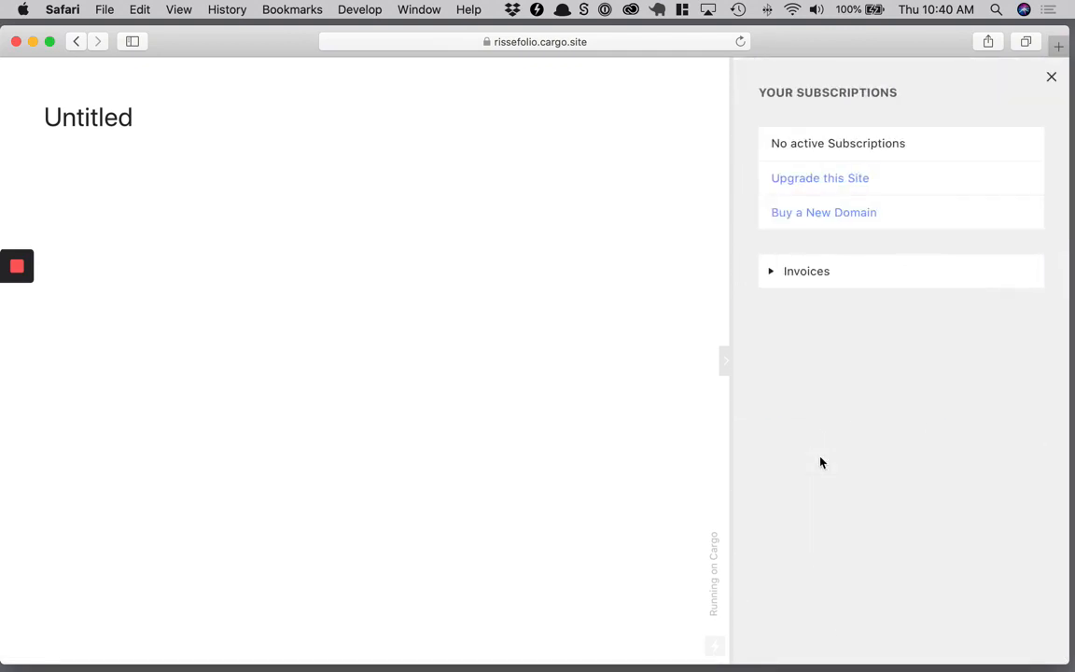
pyautogui.moveTo(857, 184)
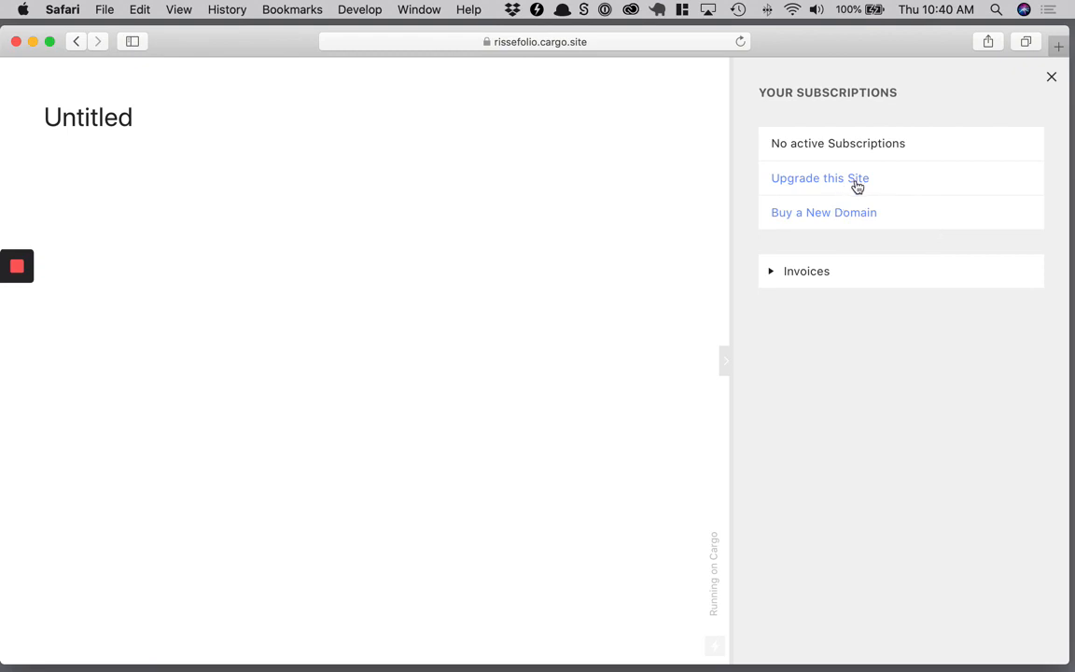
pyautogui.click(819, 178)
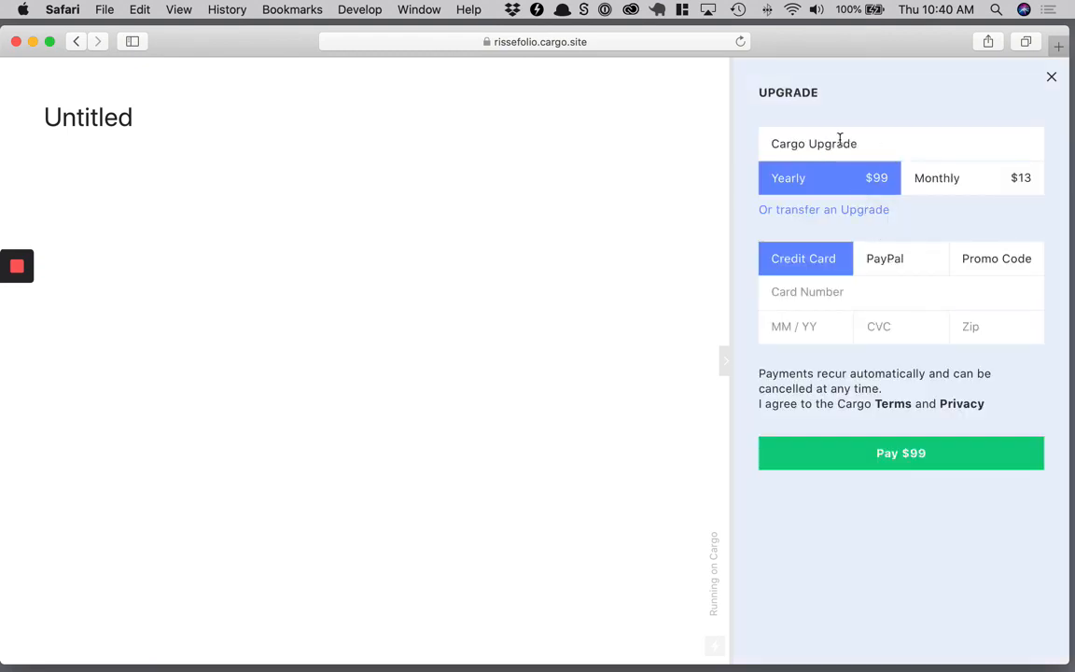
pyautogui.moveTo(925, 197)
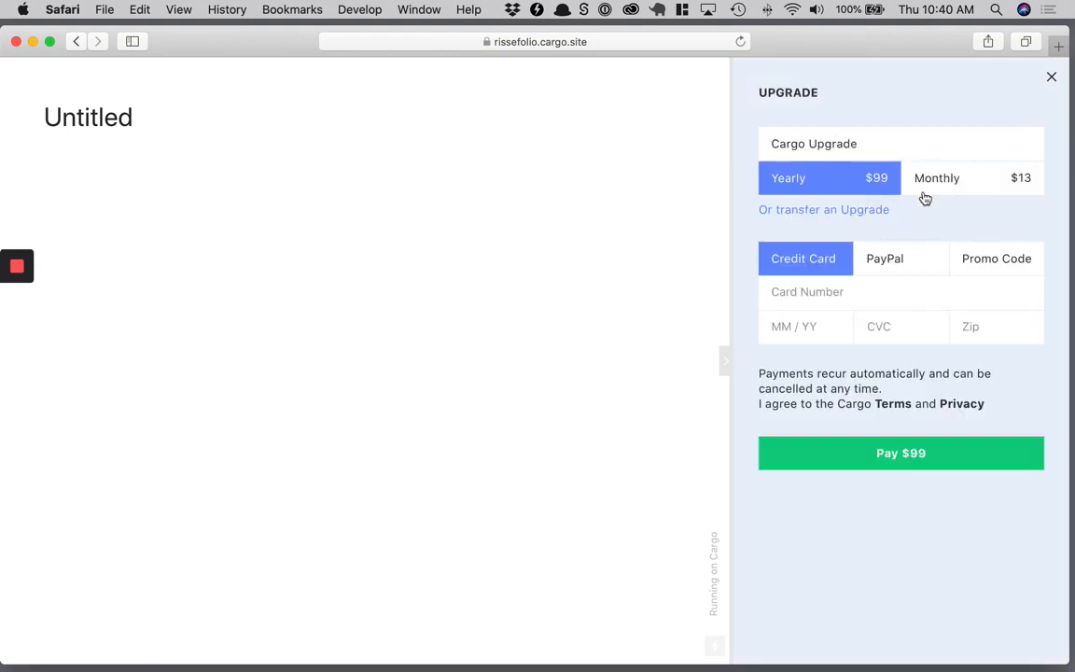
pyautogui.moveTo(1007, 268)
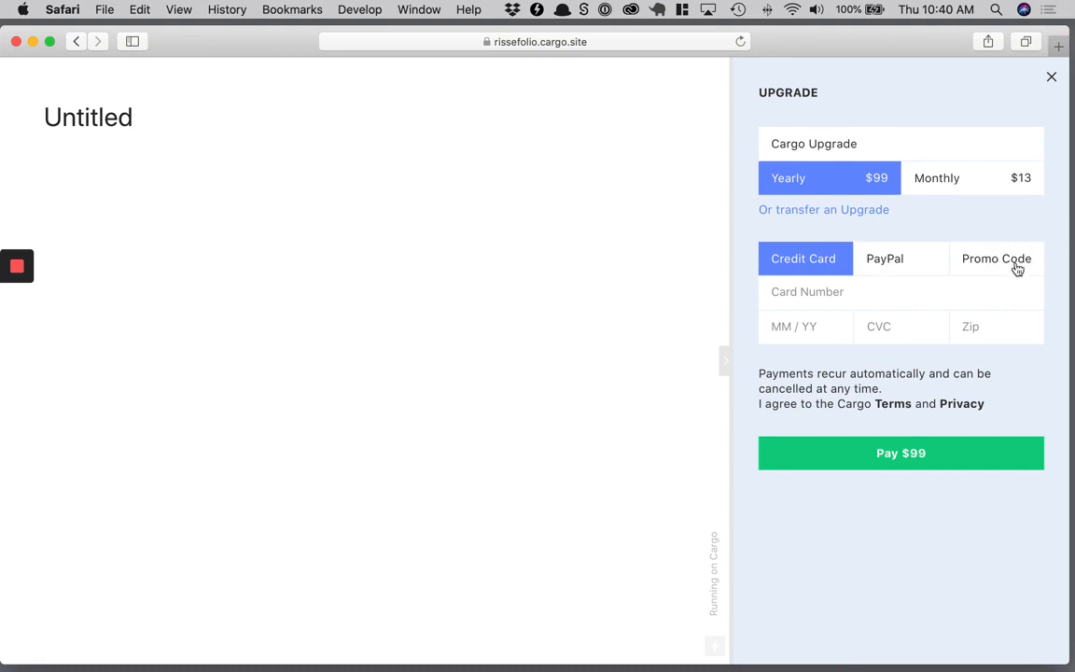
pyautogui.click(1052, 76)
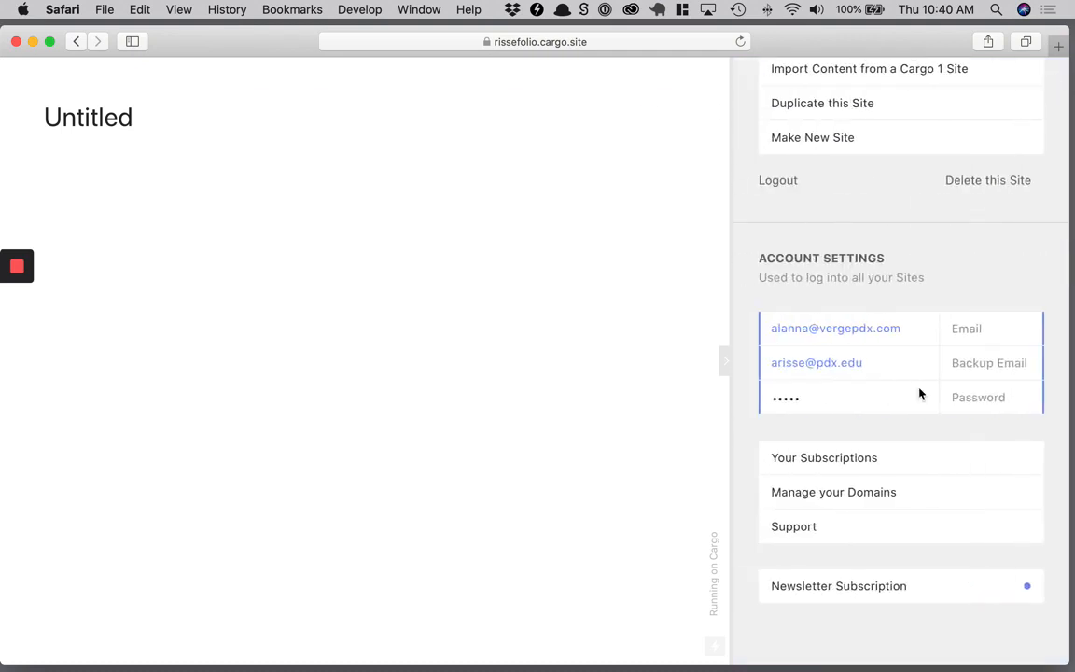
pyautogui.moveTo(968, 436)
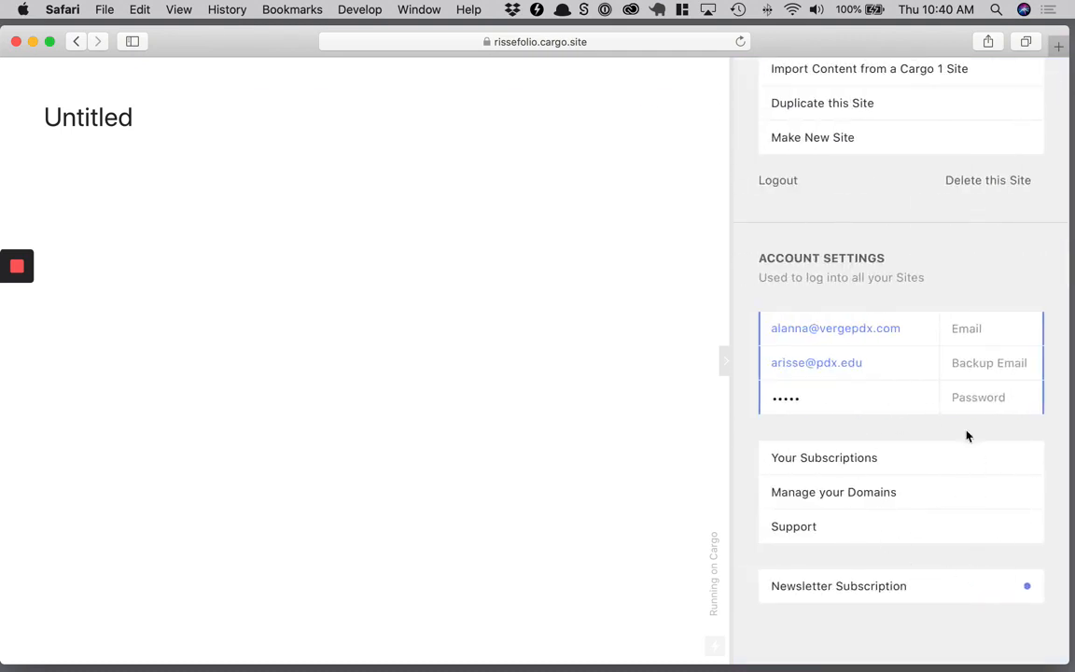
pyautogui.moveTo(813, 499)
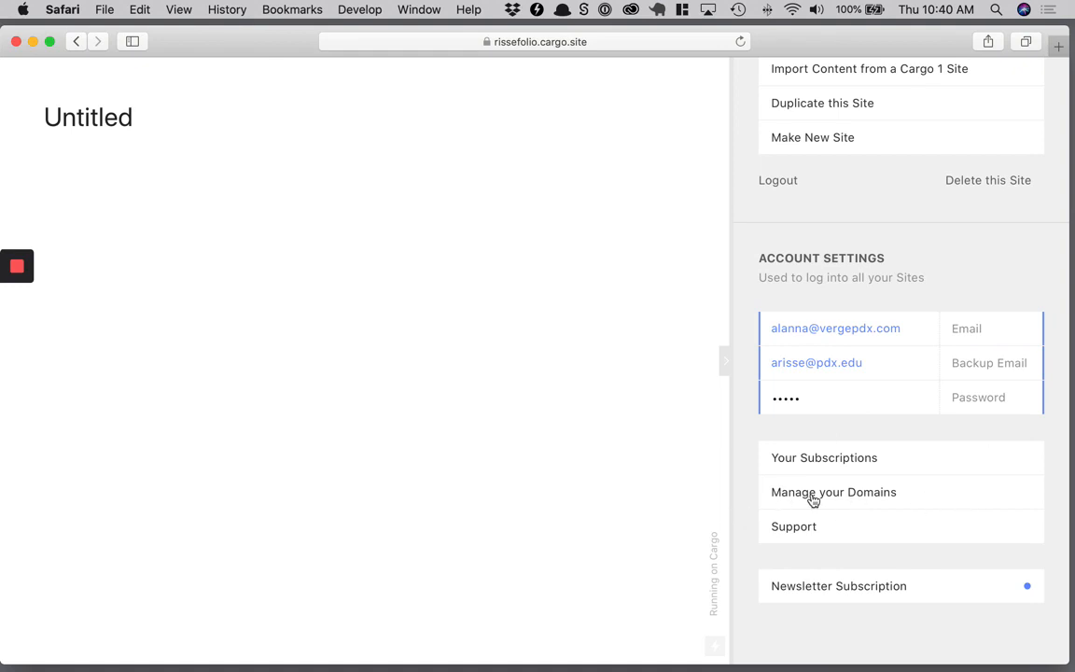
pyautogui.click(833, 492)
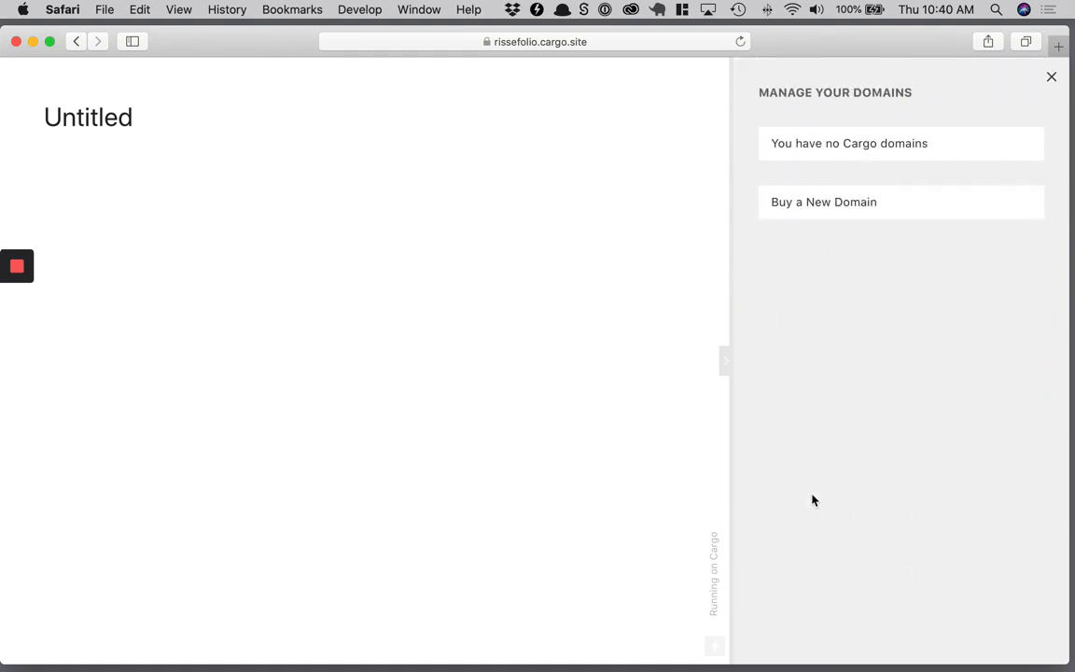
pyautogui.moveTo(829, 202)
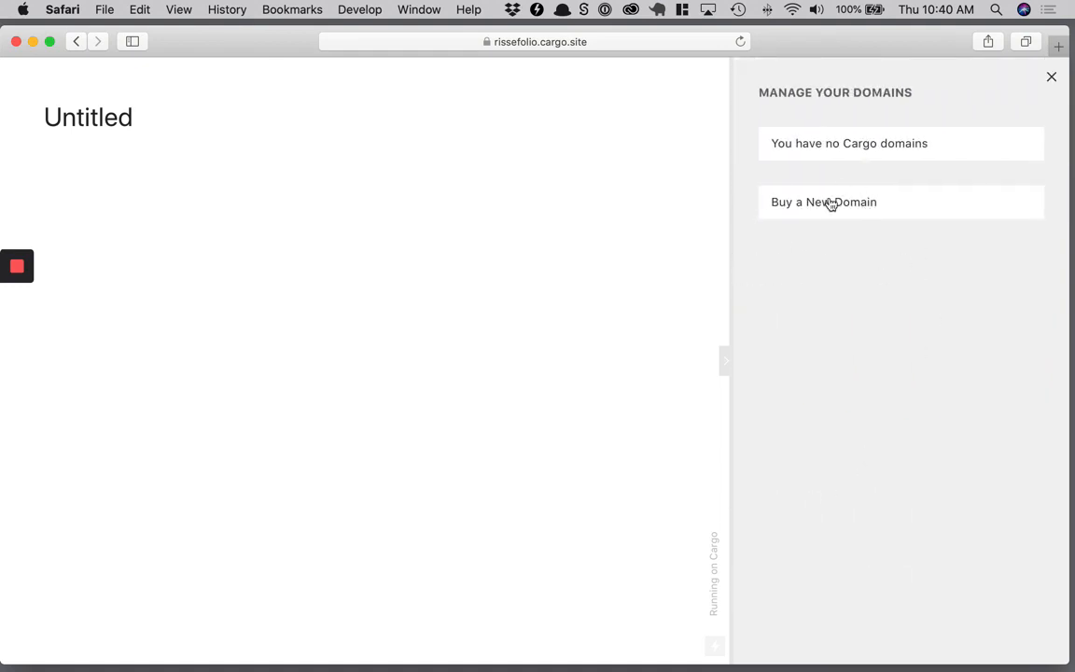
pyautogui.moveTo(838, 277)
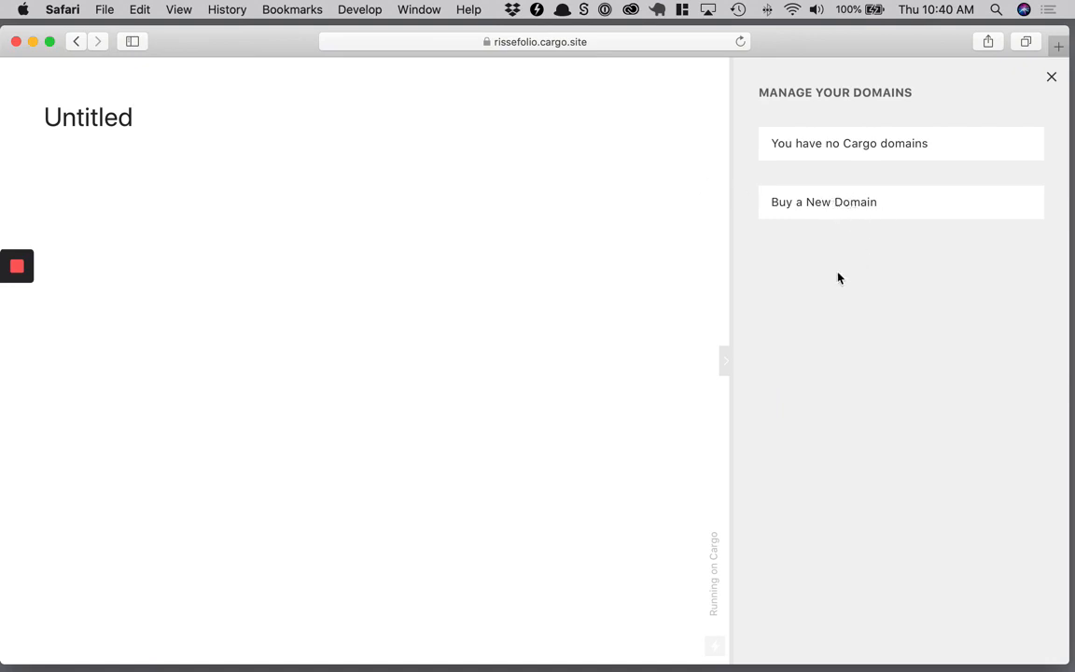
pyautogui.moveTo(982, 89)
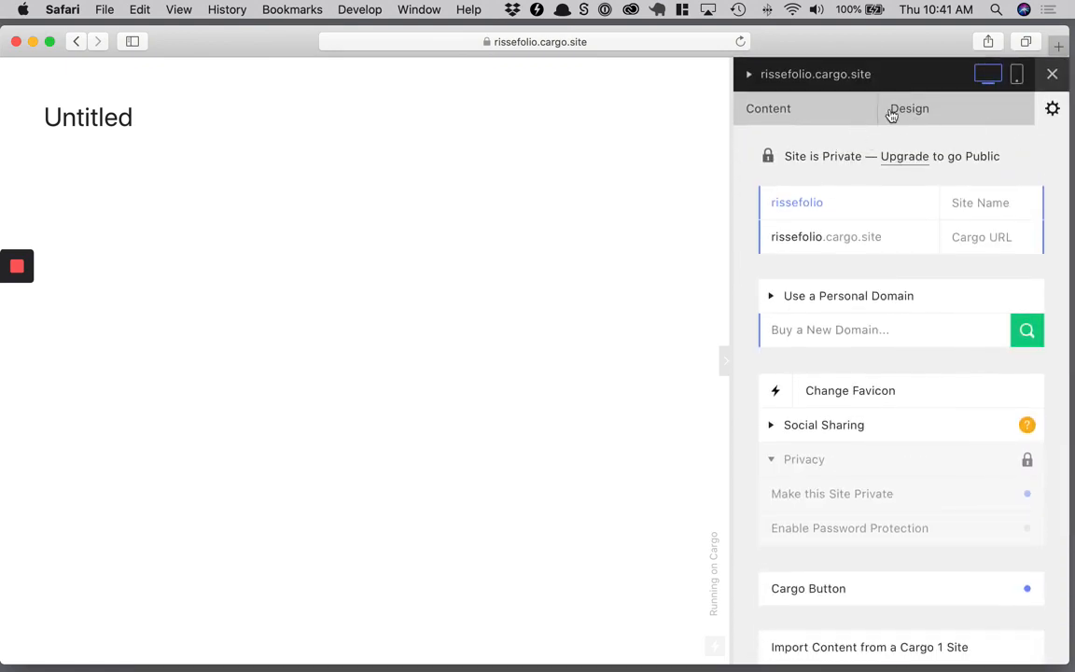
# View the Content pages list, then switch to the Design settings.
pyautogui.click(769, 108)
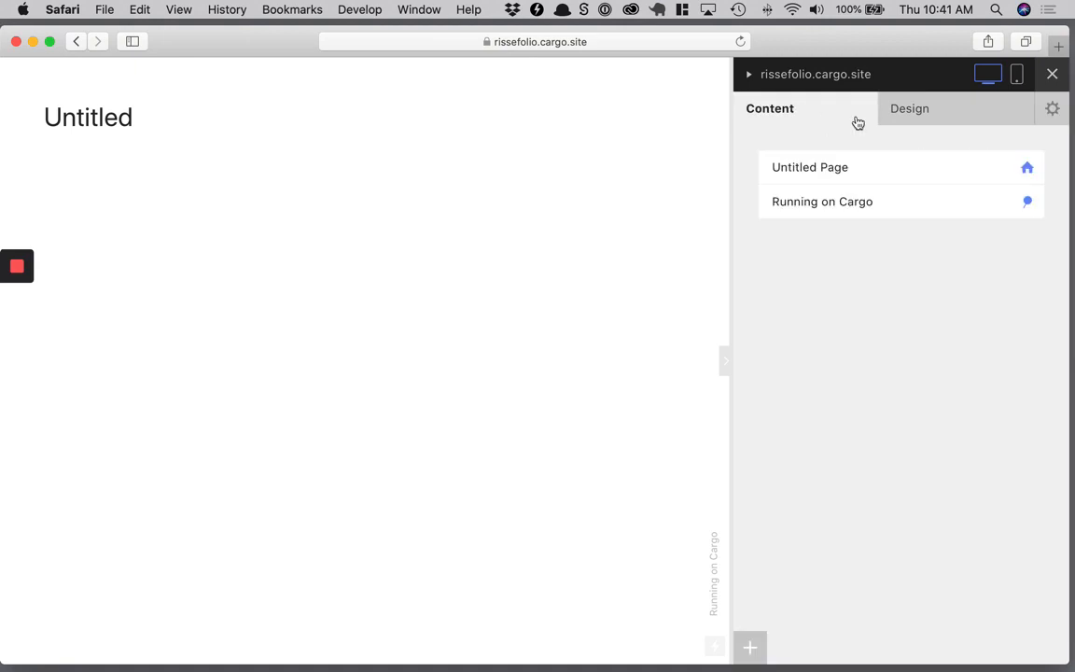
pyautogui.moveTo(929, 109)
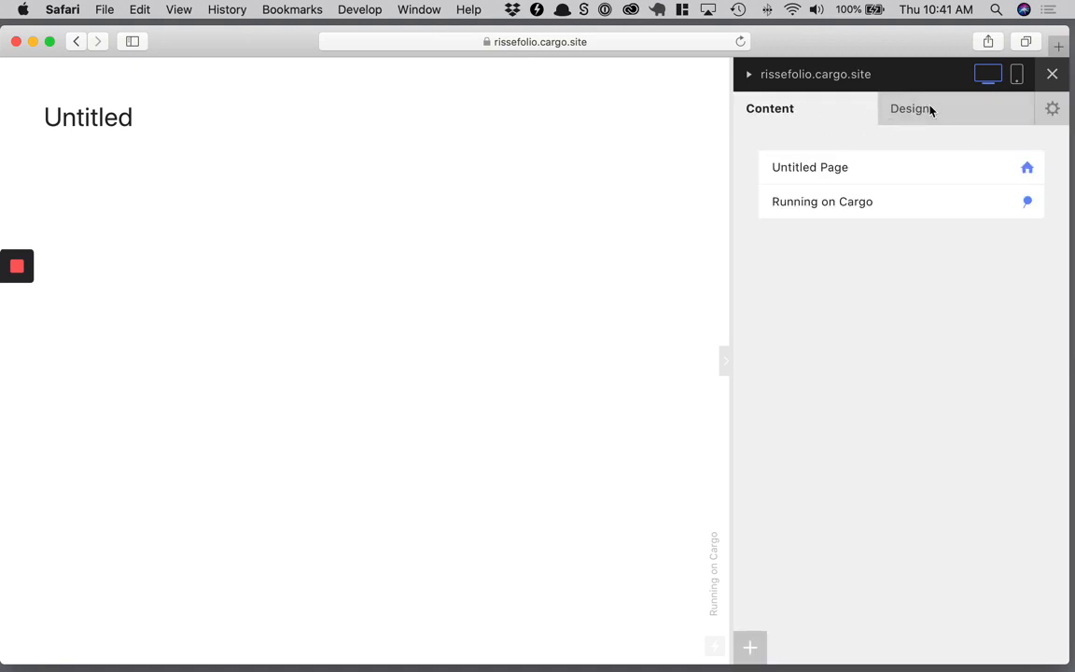
pyautogui.click(911, 108)
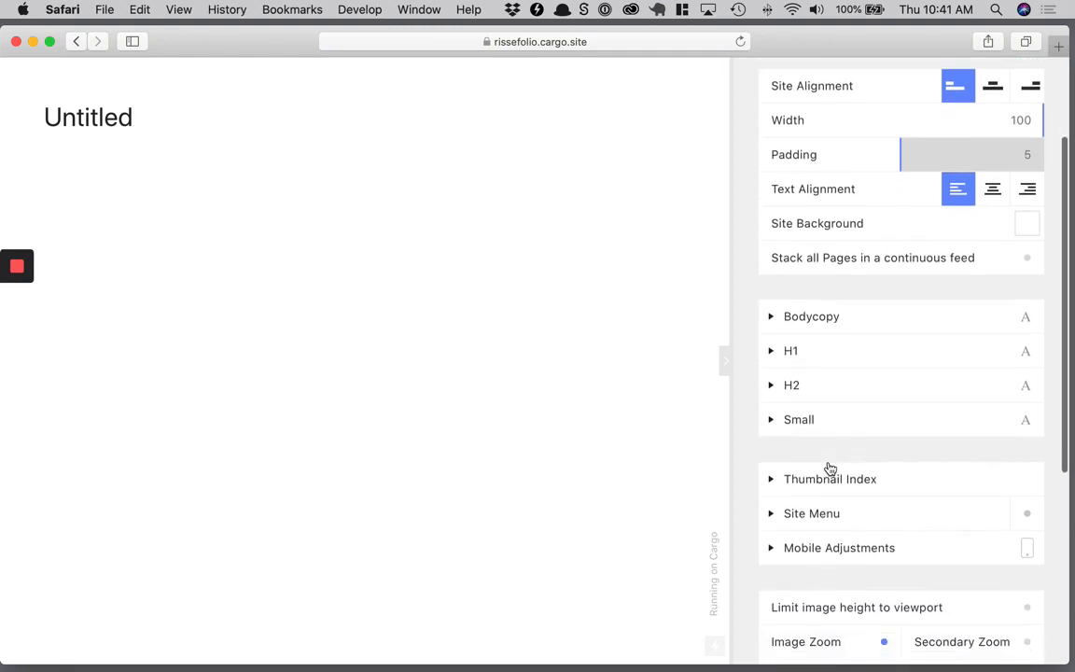
# Set the H1 heading font to Oswald Bold.
pyautogui.scroll(-3)
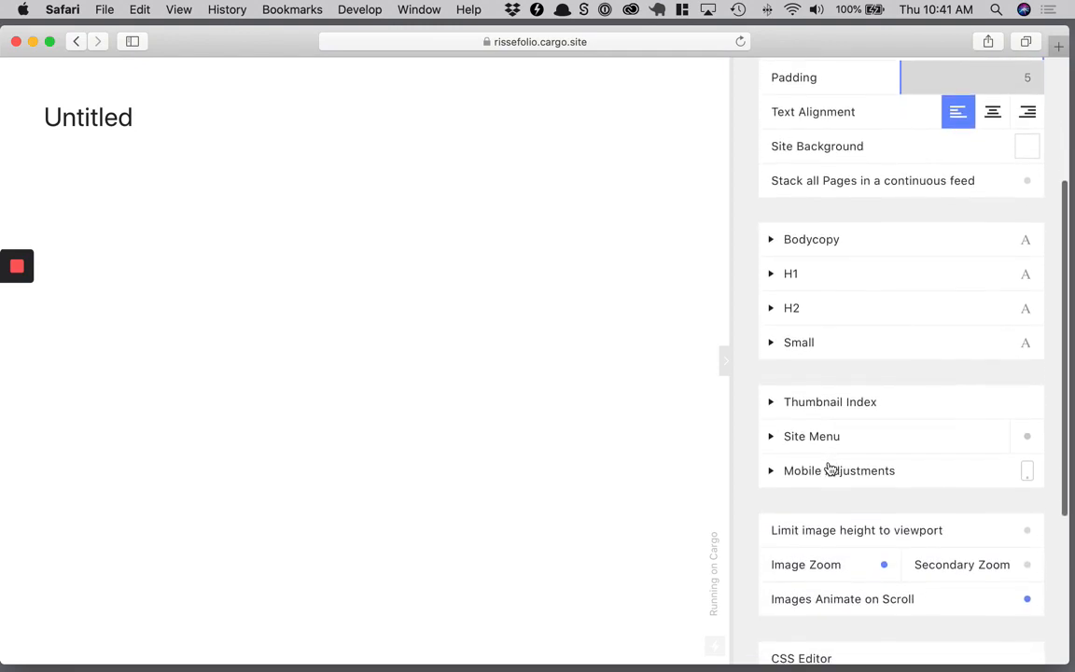
pyautogui.scroll(3)
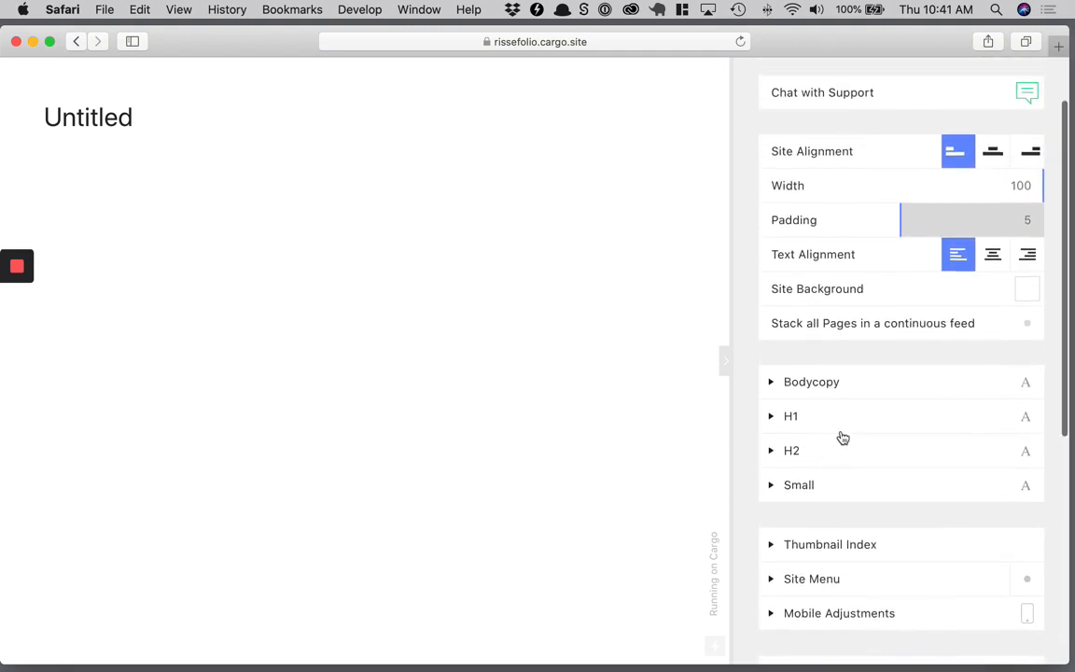
pyautogui.click(790, 416)
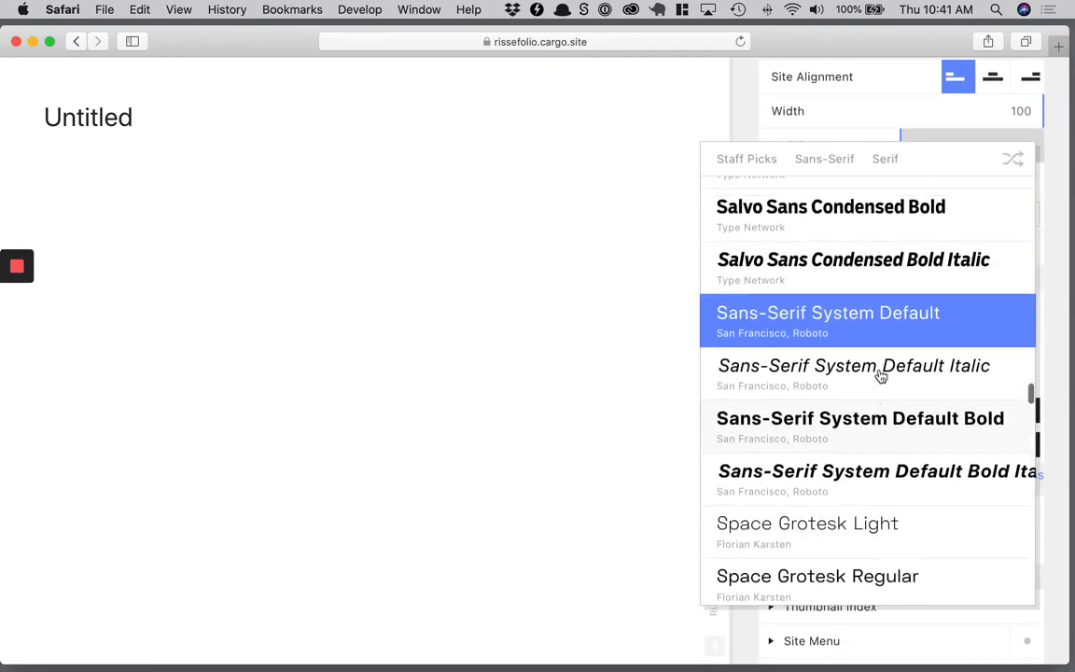
pyautogui.scroll(3)
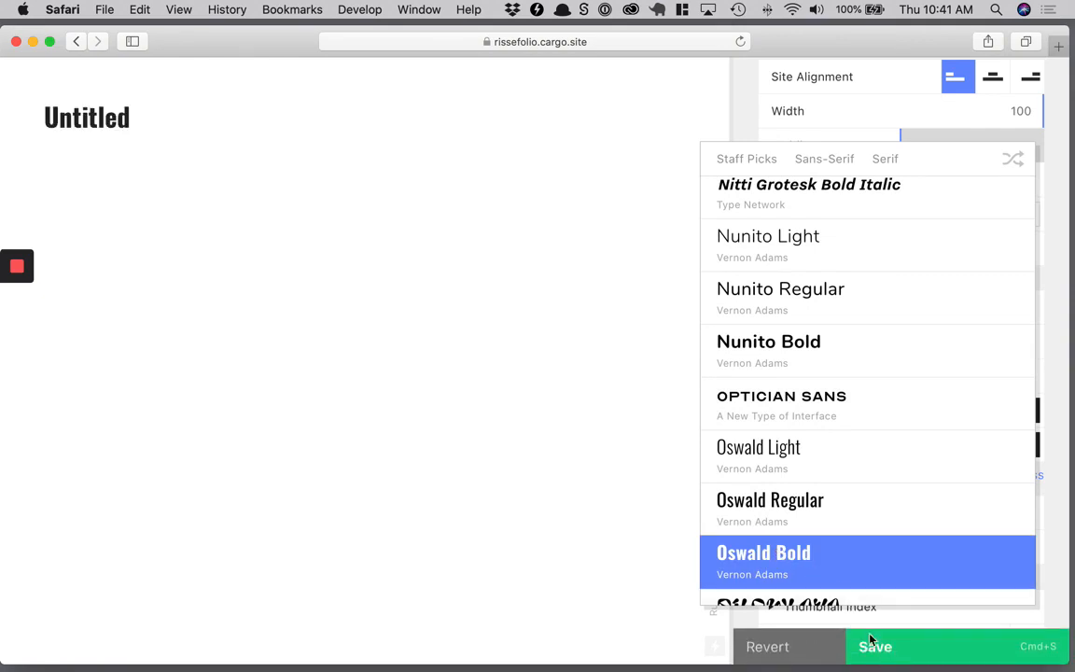
pyautogui.click(763, 551)
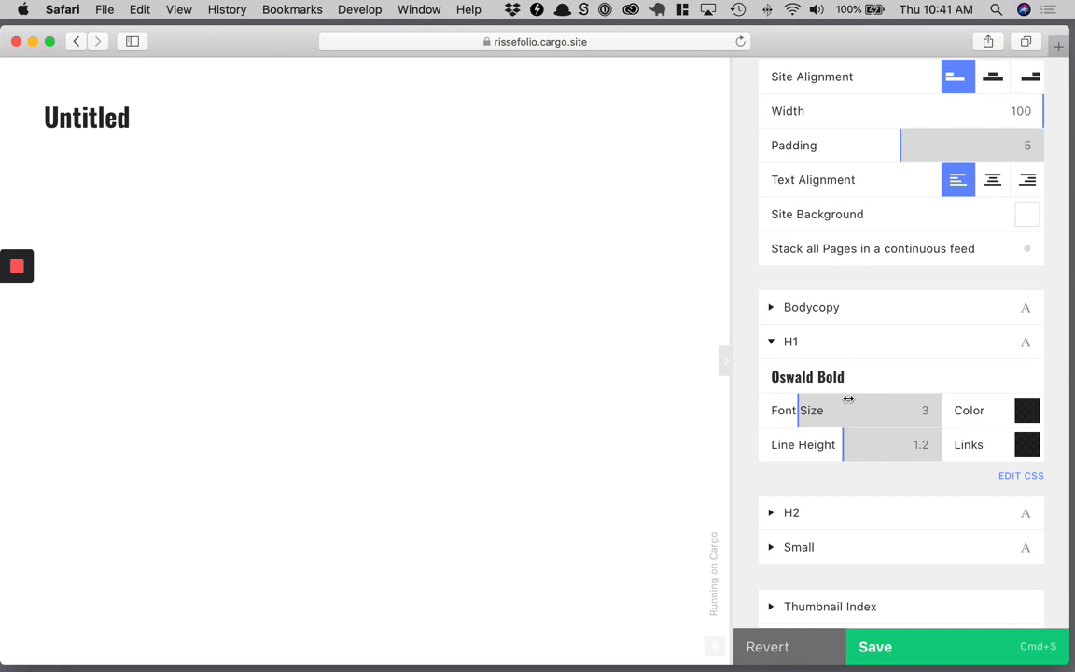
# Expand the H2 heading style and browse its font choices.
pyautogui.scroll(-3)
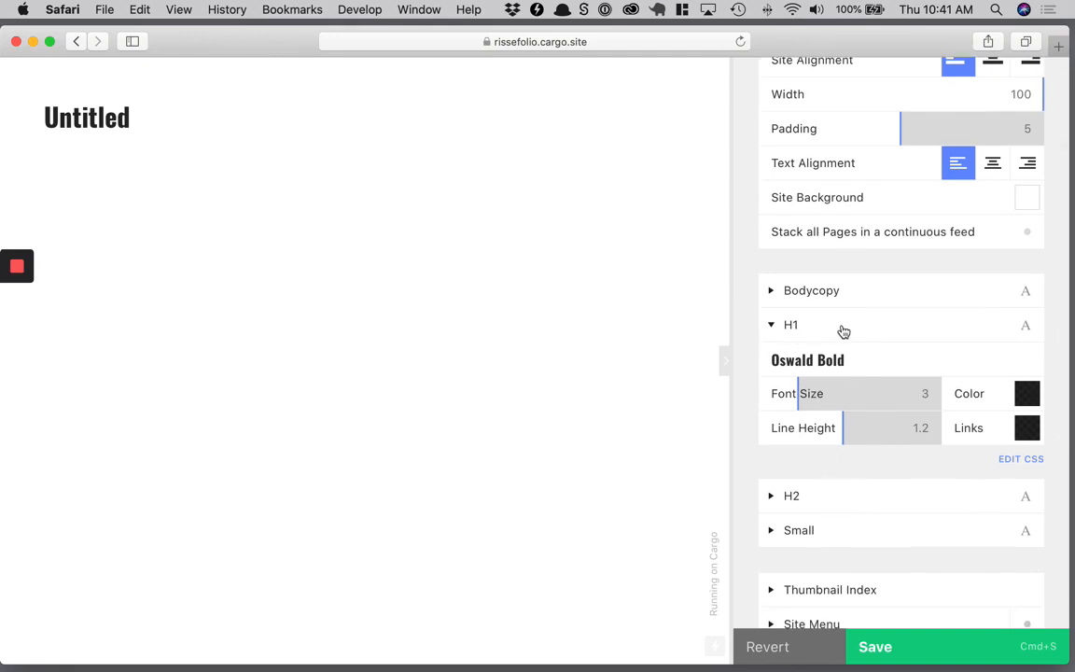
pyautogui.scroll(-3)
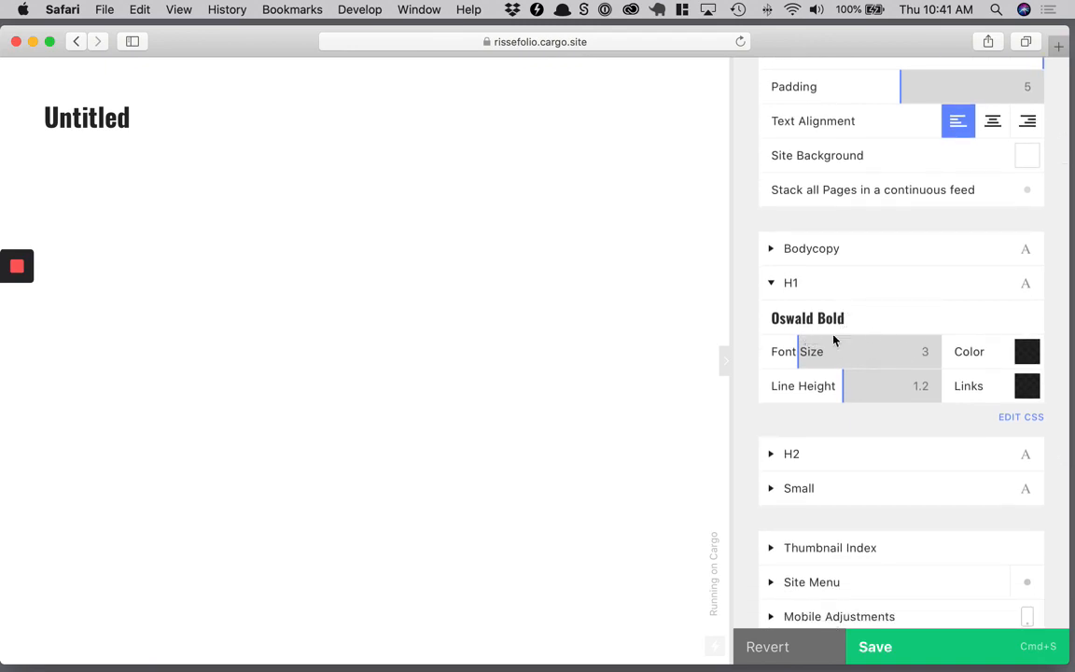
pyautogui.click(770, 454)
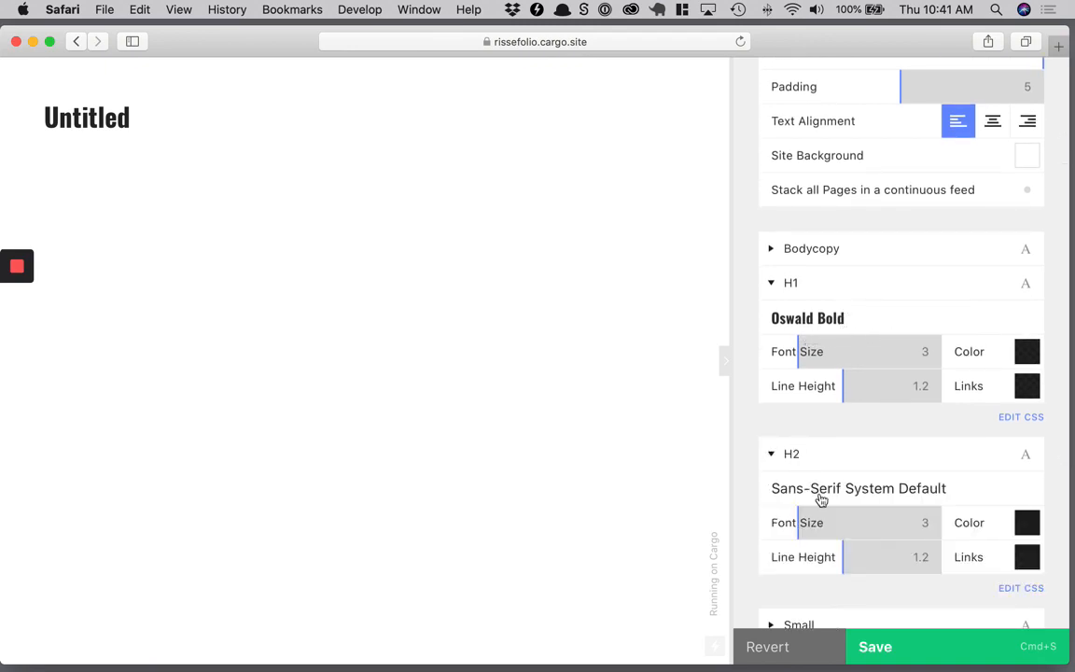
pyautogui.click(857, 488)
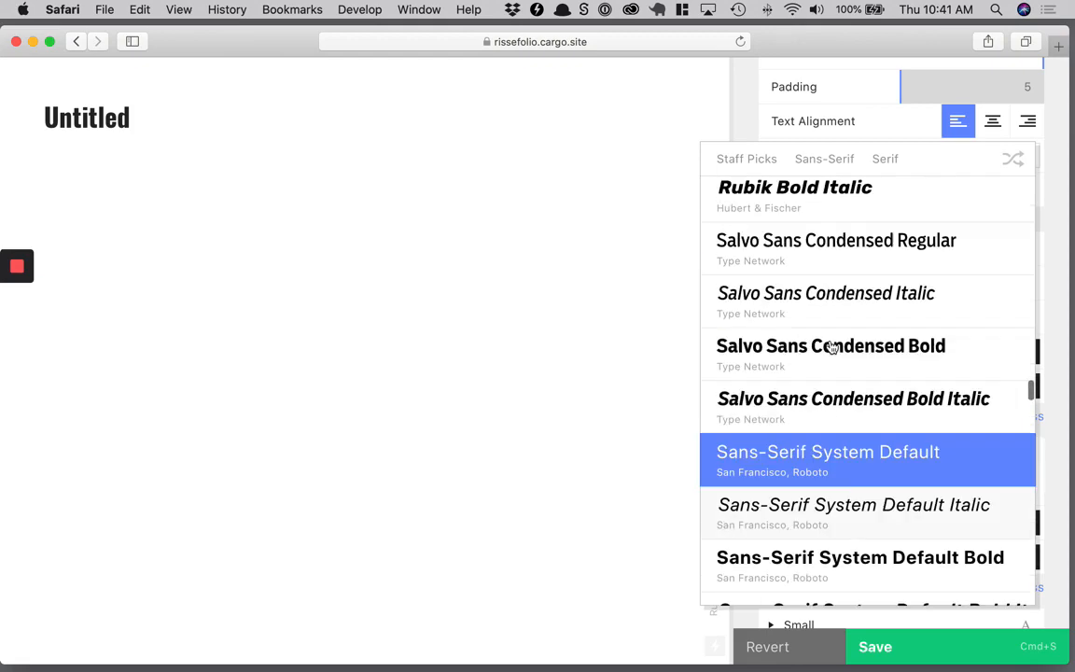
pyautogui.scroll(3)
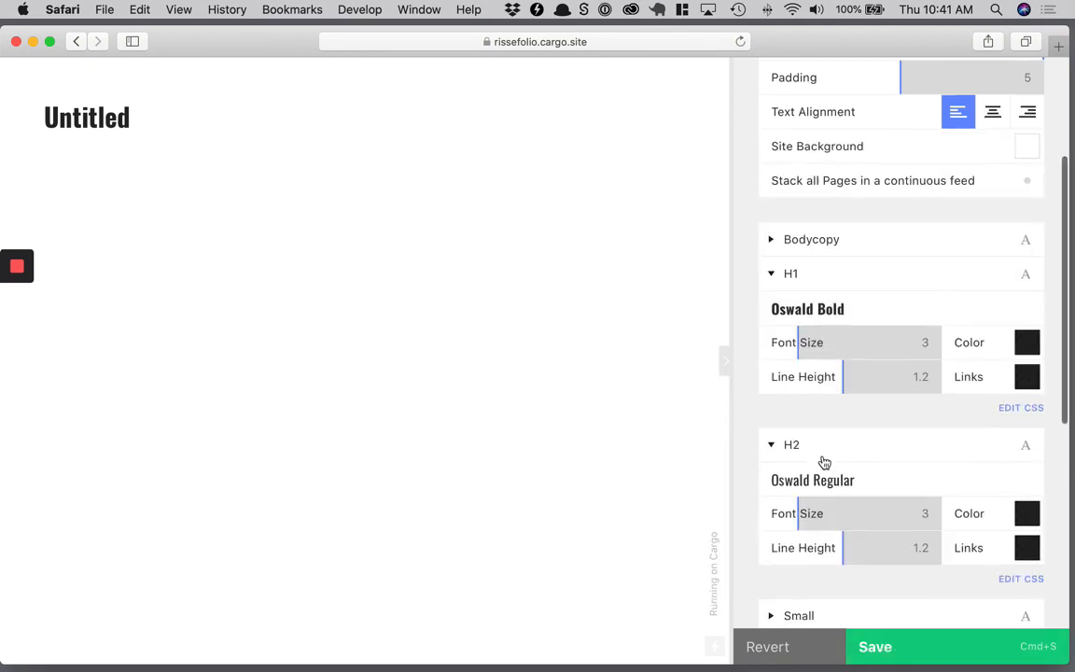
pyautogui.scroll(3)
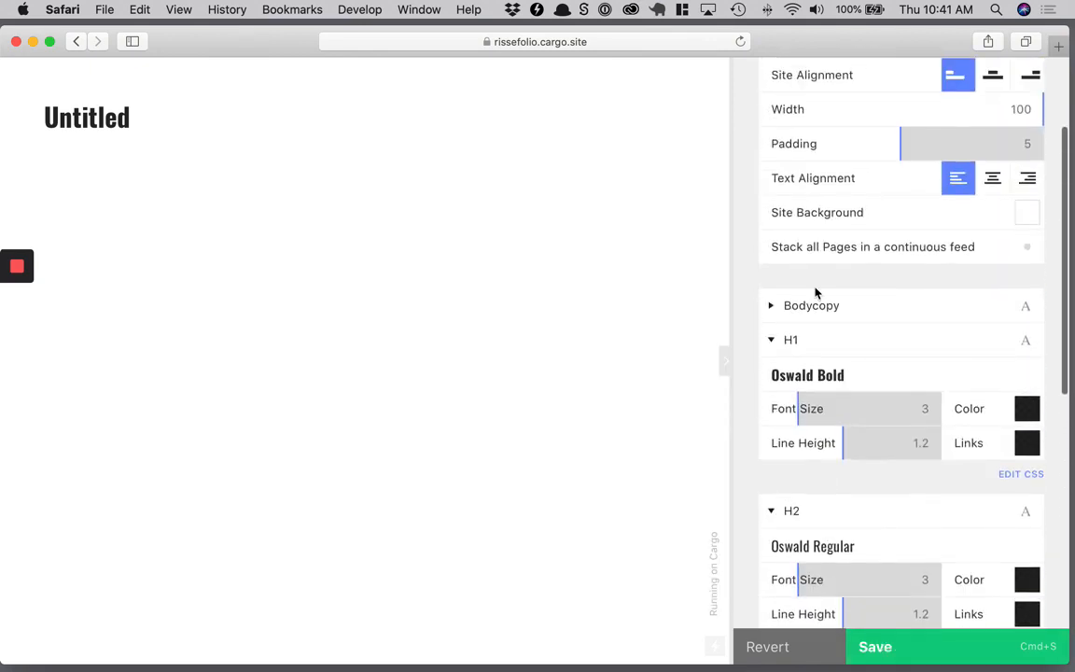
# Set the Bodycopy typeface to Nunito Regular.
pyautogui.click(806, 374)
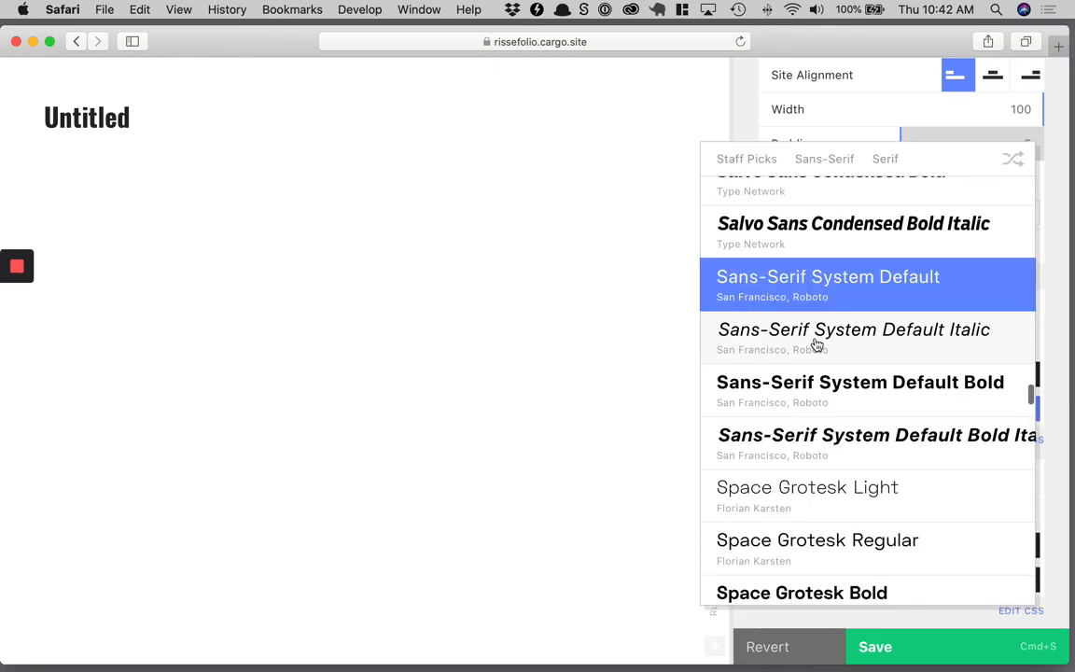
pyautogui.scroll(-3)
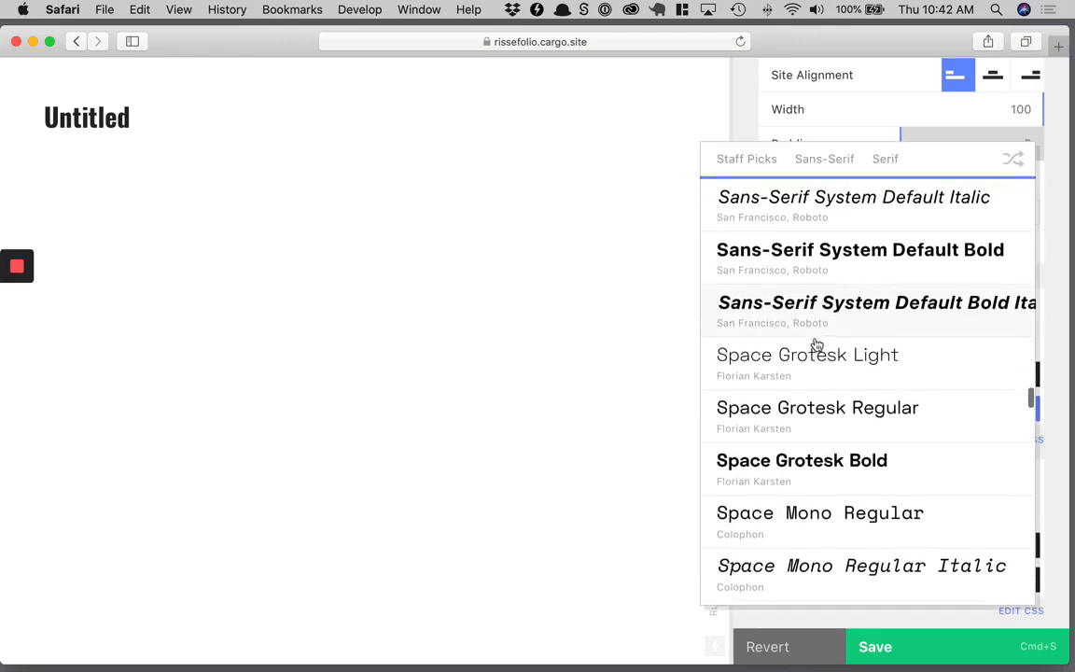
pyautogui.scroll(-3)
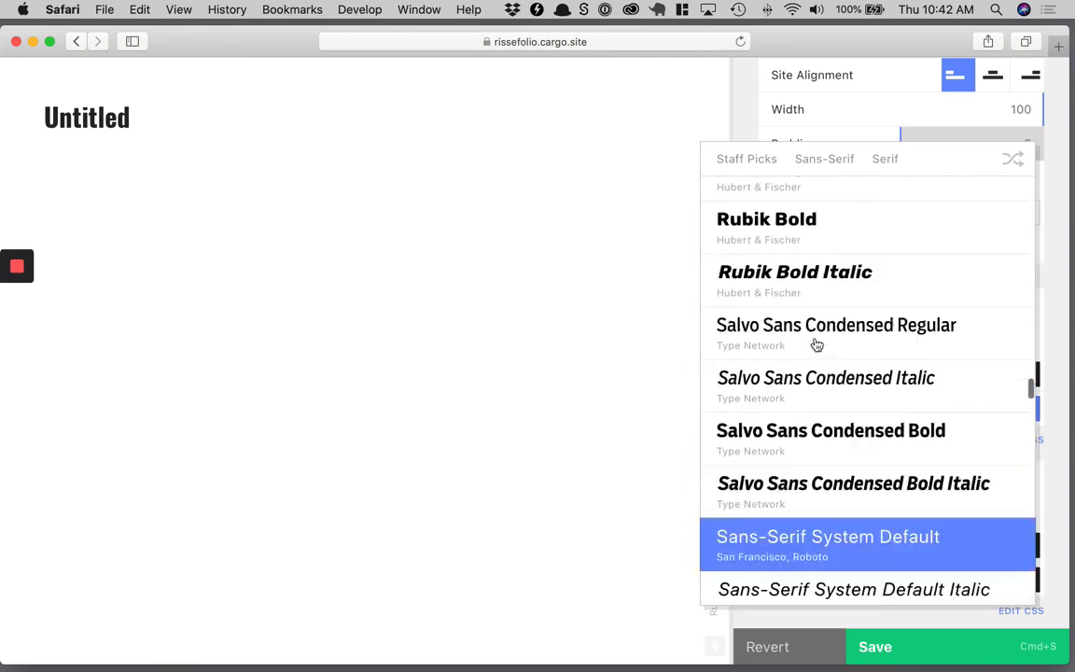
pyautogui.scroll(3)
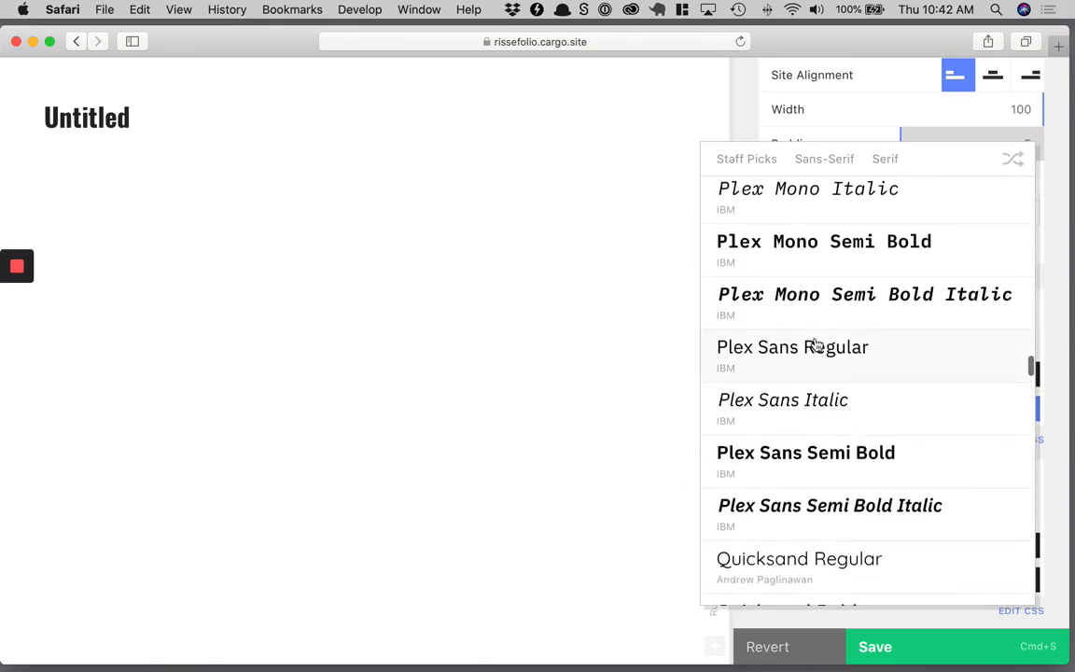
pyautogui.scroll(3)
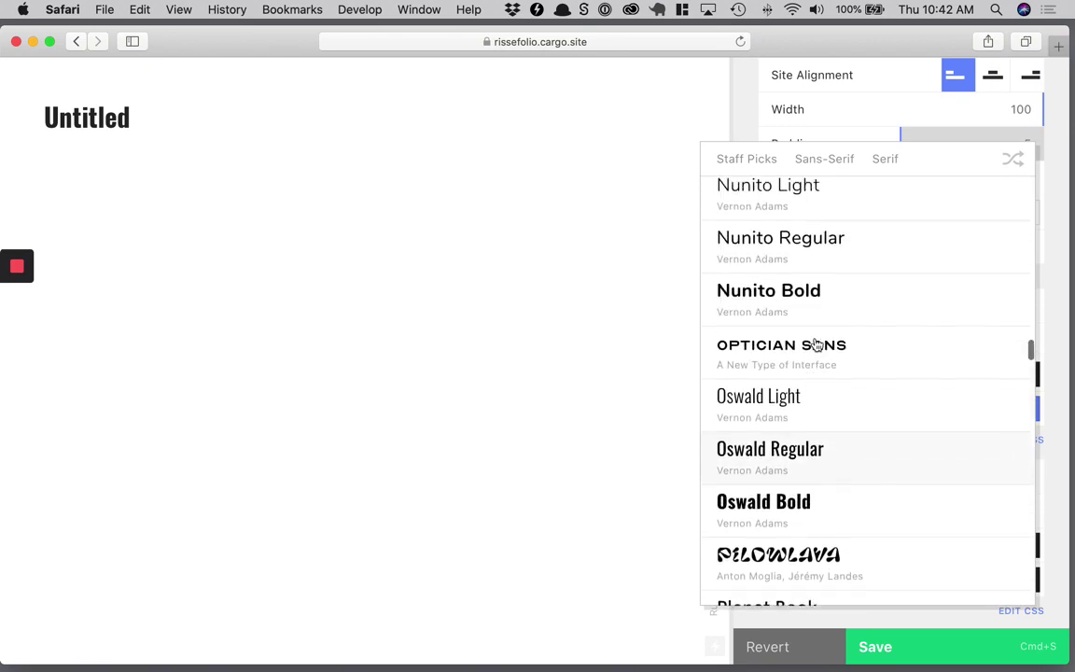
pyautogui.scroll(3)
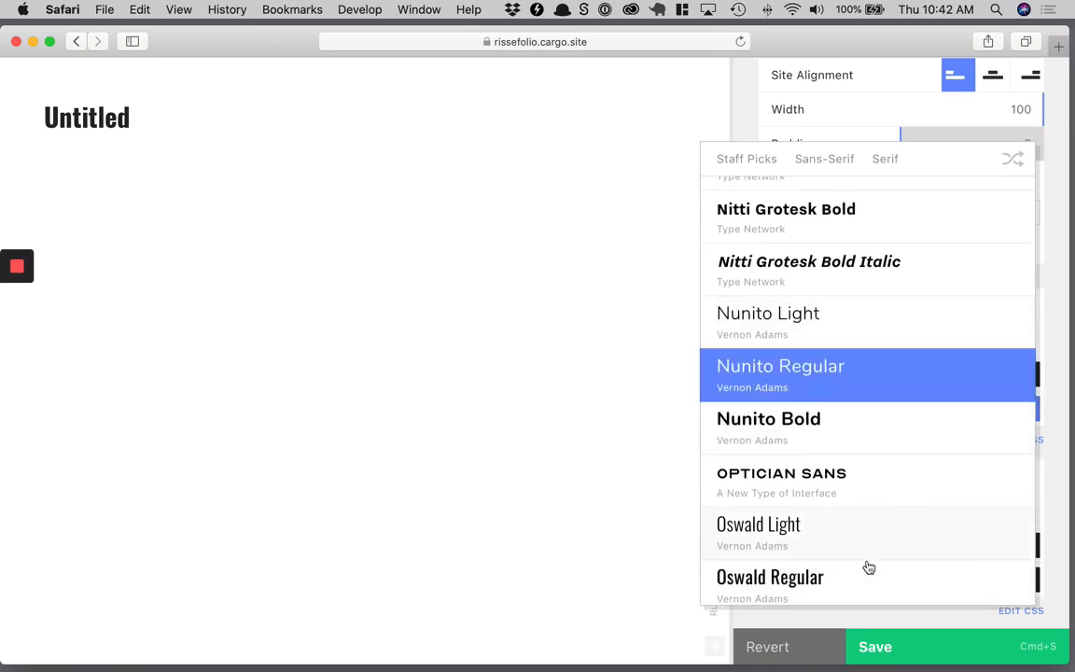
pyautogui.click(780, 366)
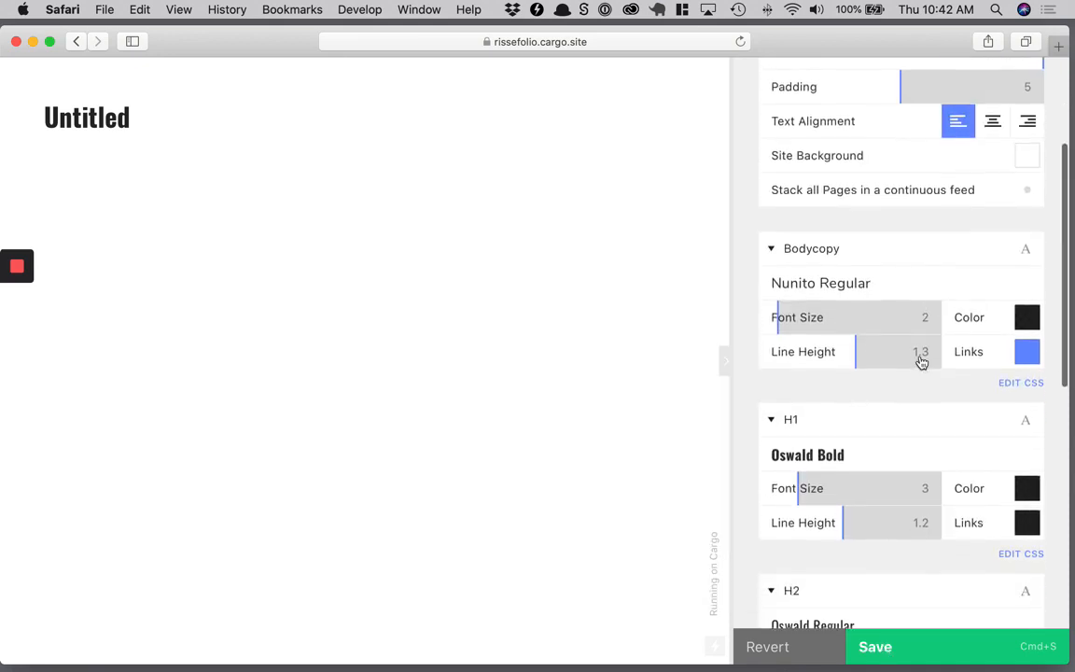
# Enable the site menu with the circled-lines icon, positioned Top-Right.
pyautogui.scroll(-3)
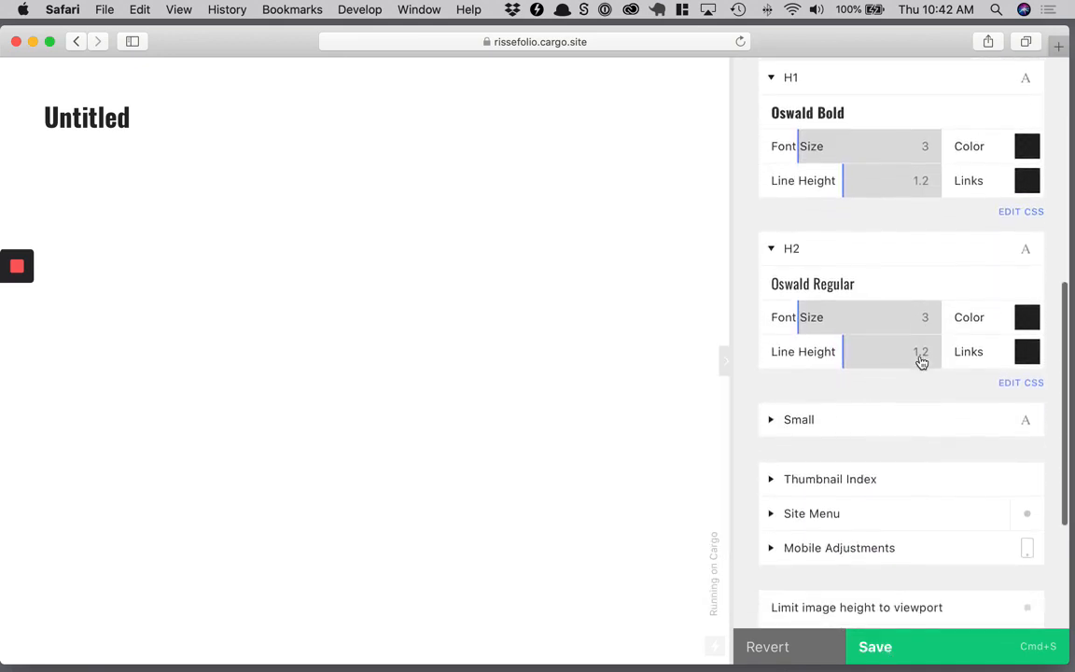
pyautogui.scroll(-3)
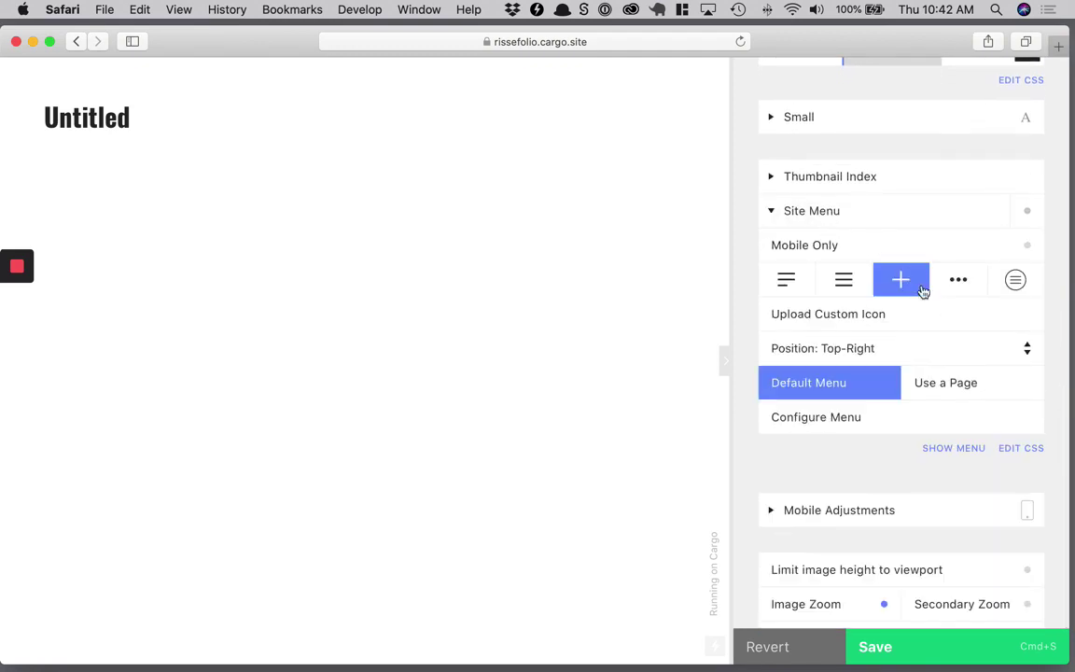
pyautogui.moveTo(1030, 214)
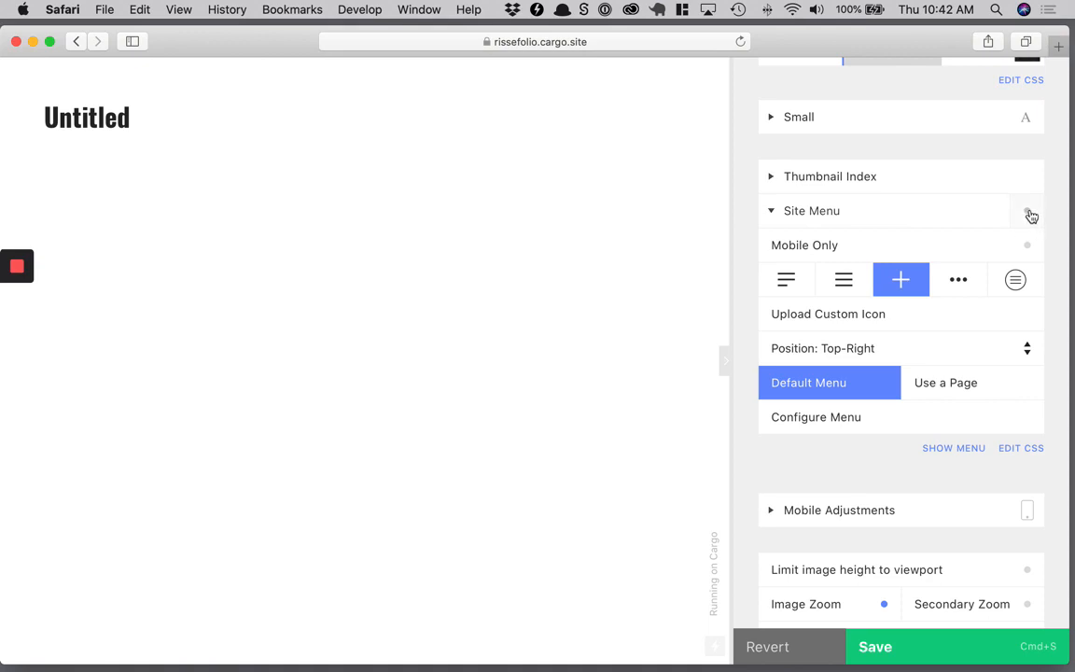
pyautogui.click(1026, 210)
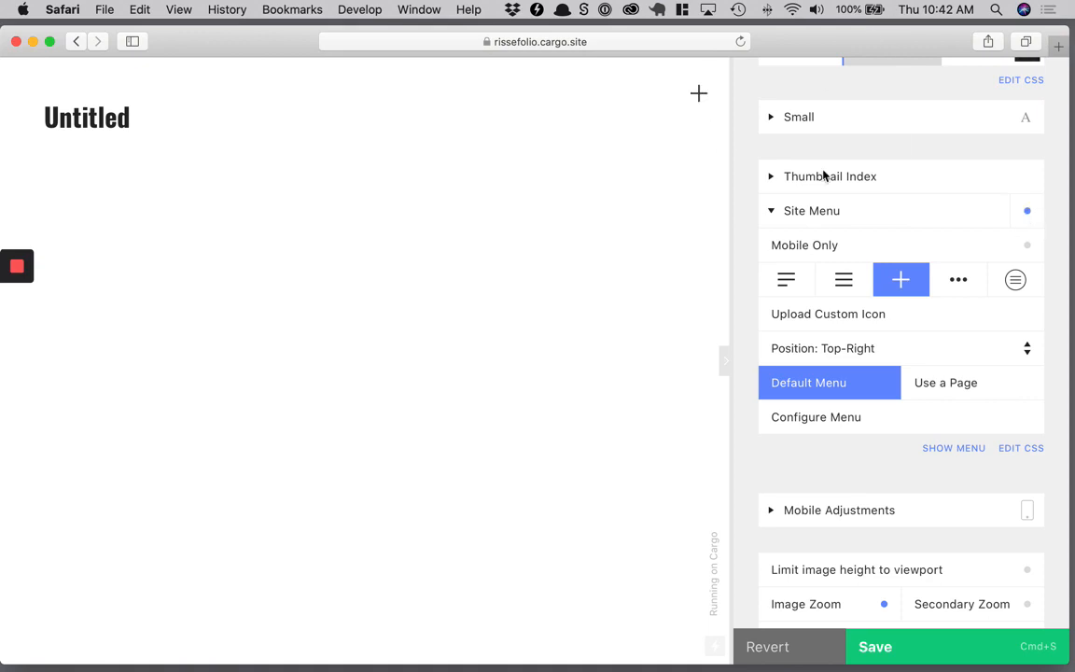
pyautogui.click(957, 279)
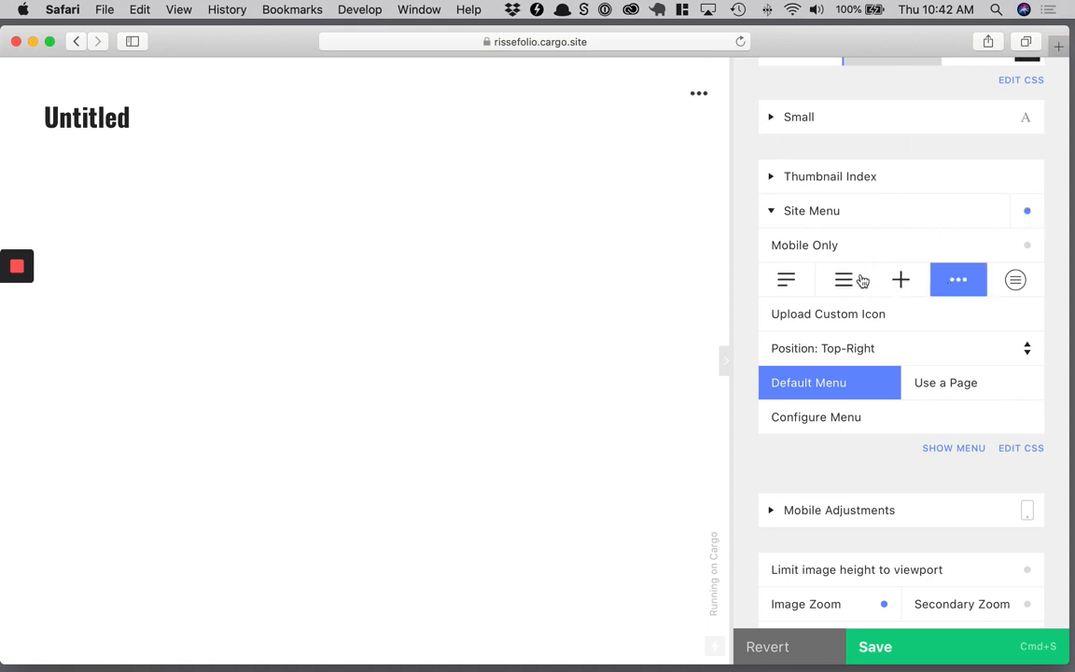
pyautogui.click(786, 280)
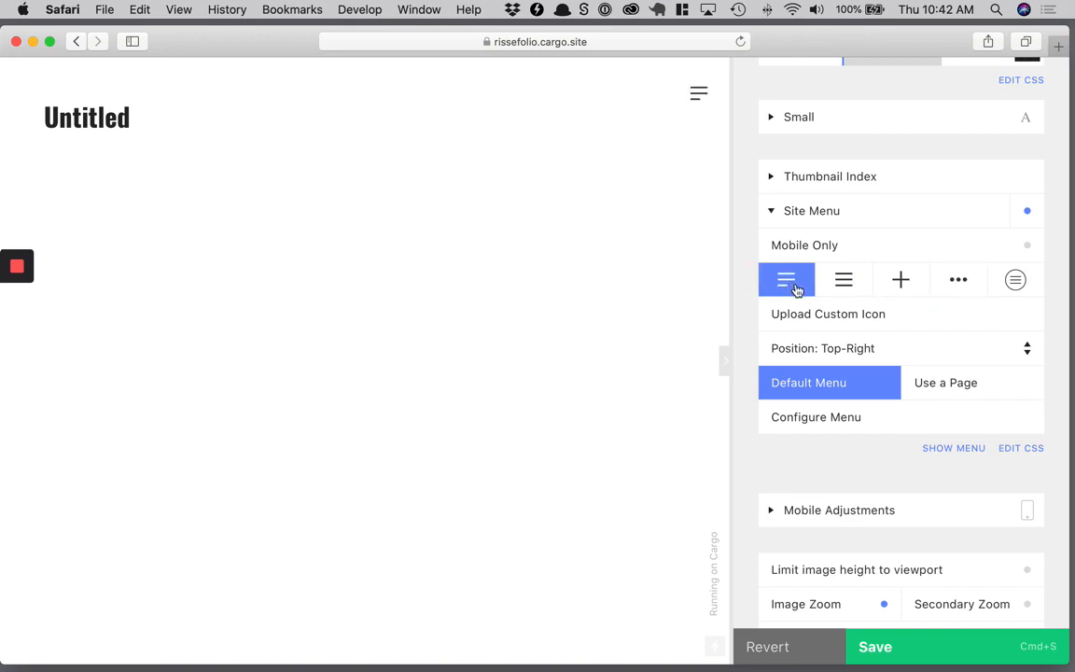
pyautogui.moveTo(929, 323)
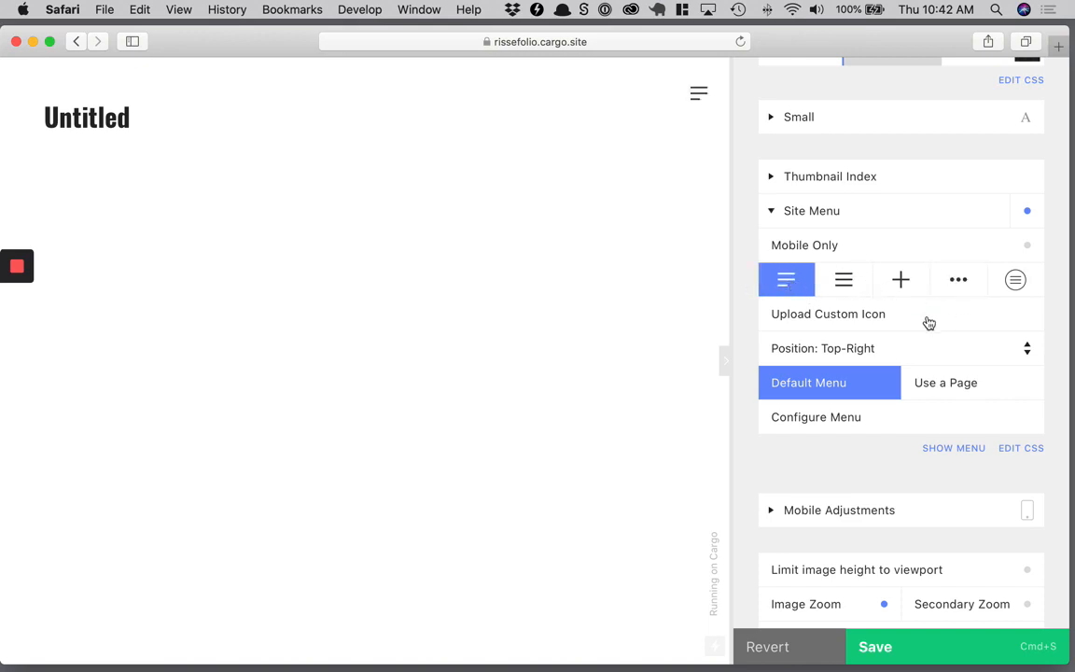
pyautogui.moveTo(939, 393)
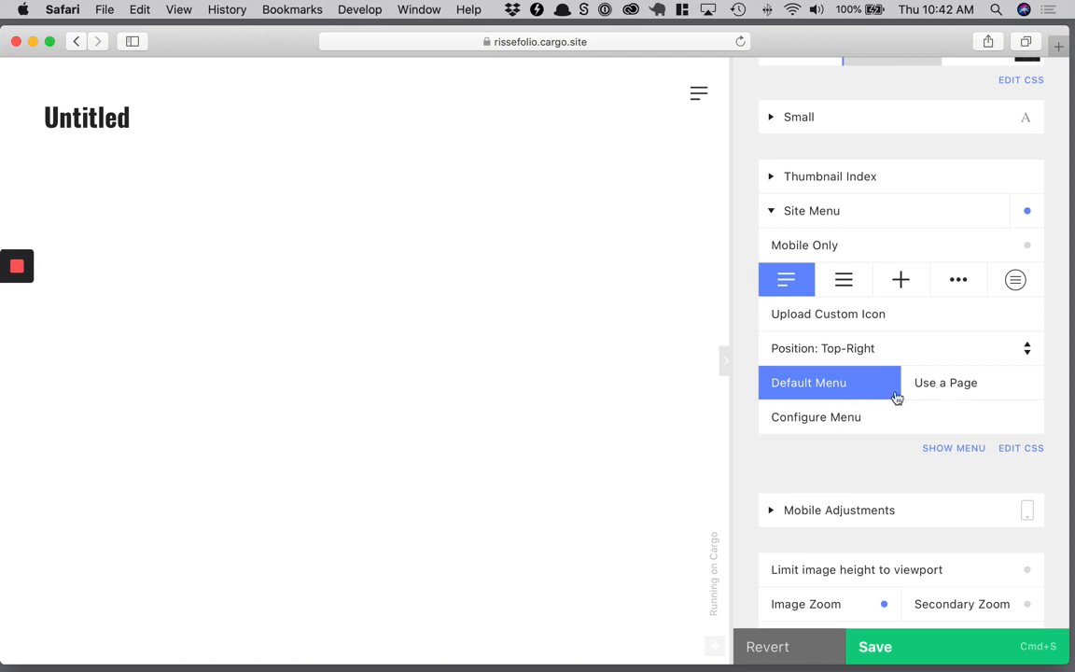
pyautogui.moveTo(842, 319)
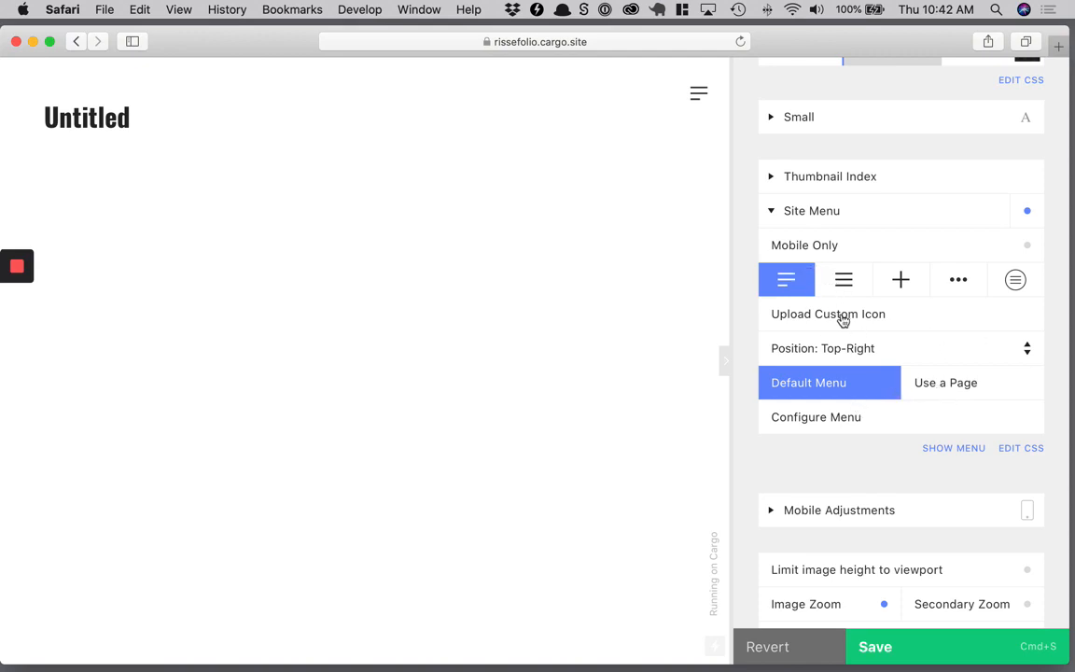
pyautogui.click(842, 280)
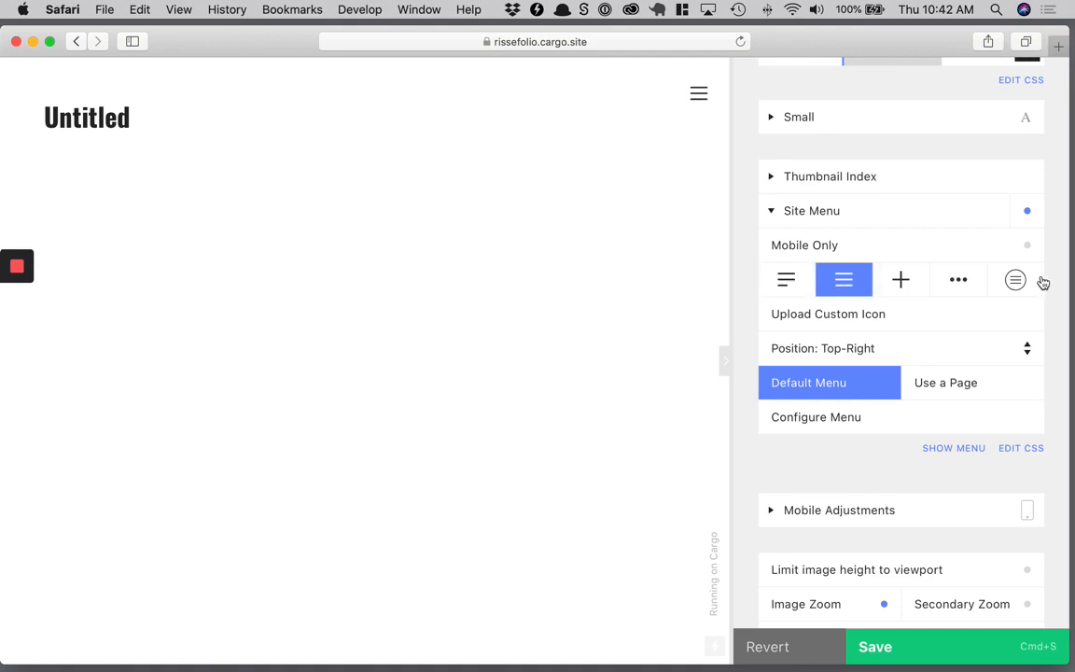
pyautogui.click(1015, 279)
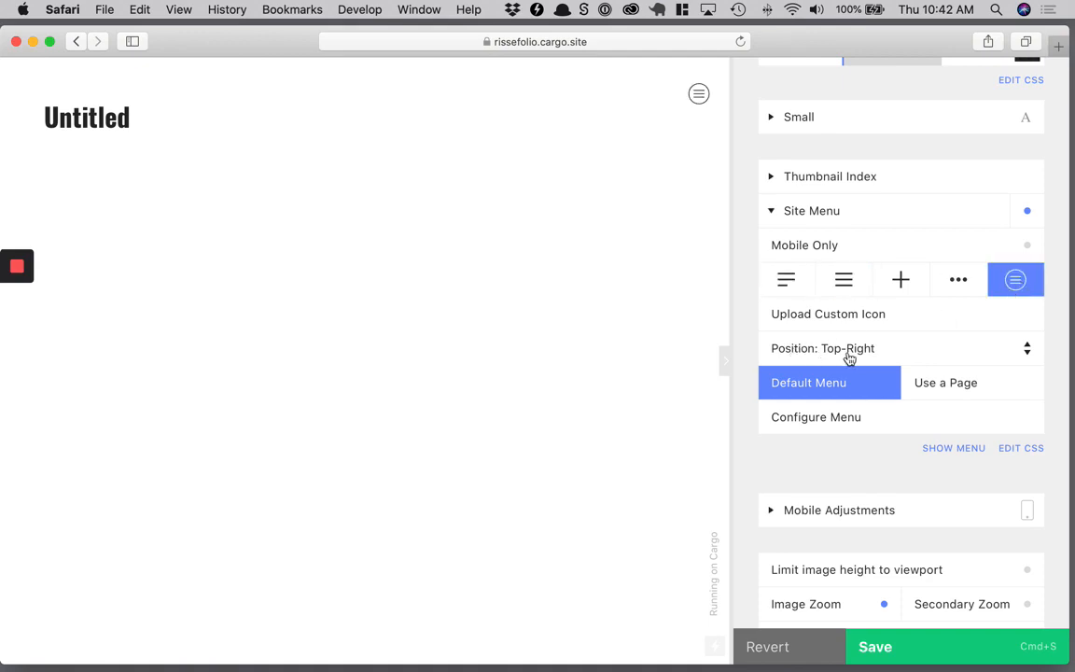
pyautogui.click(900, 348)
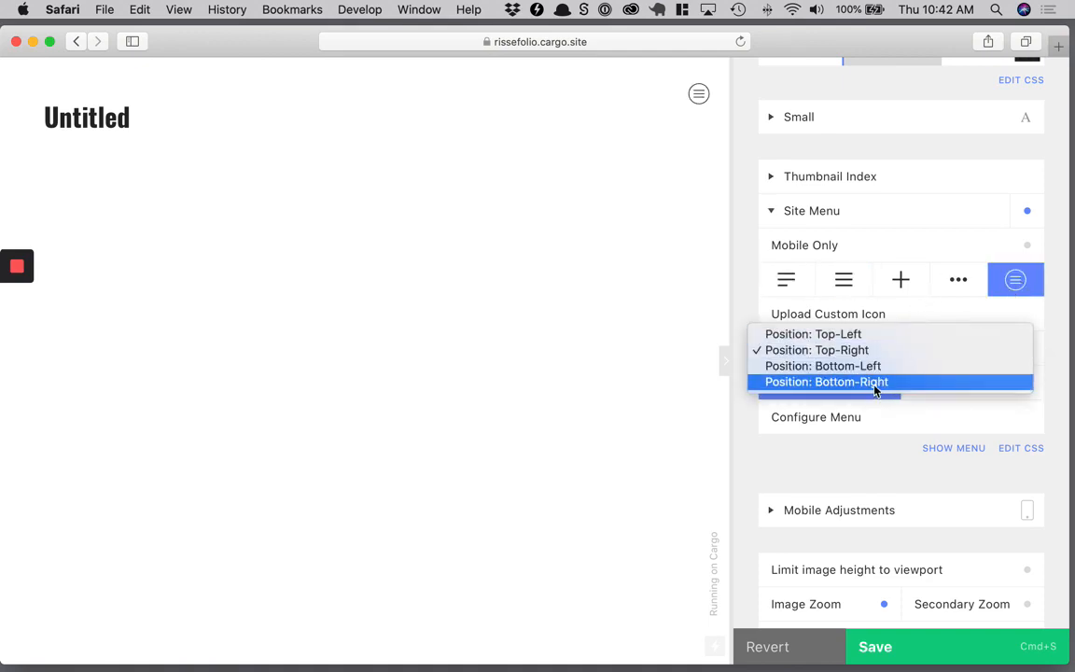
pyautogui.click(826, 382)
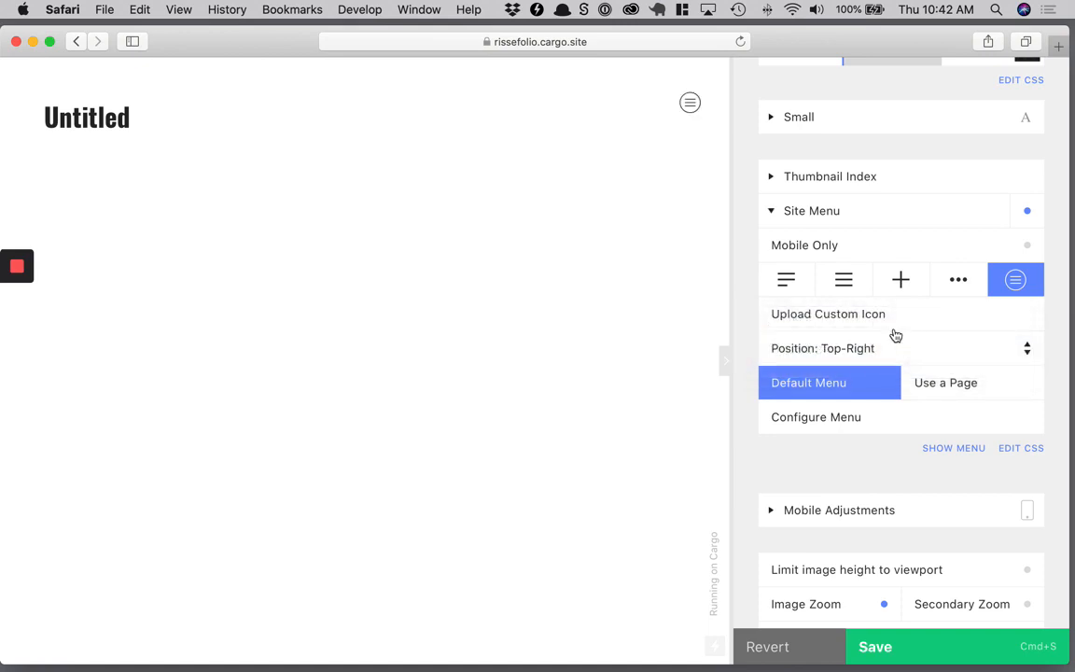
pyautogui.moveTo(928, 514)
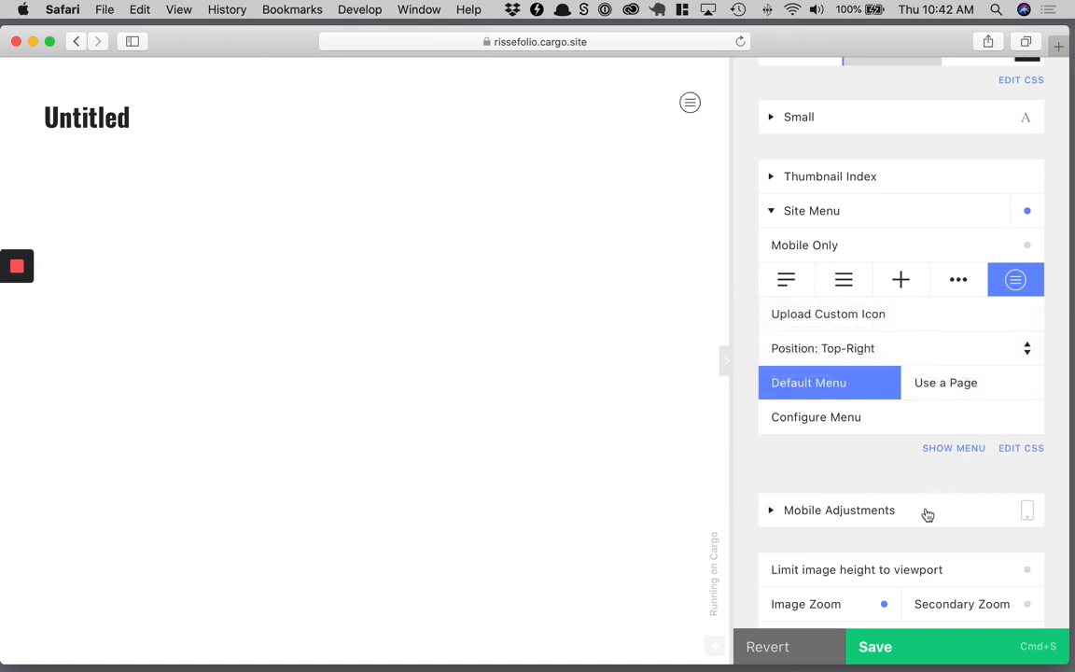
pyautogui.moveTo(832, 283)
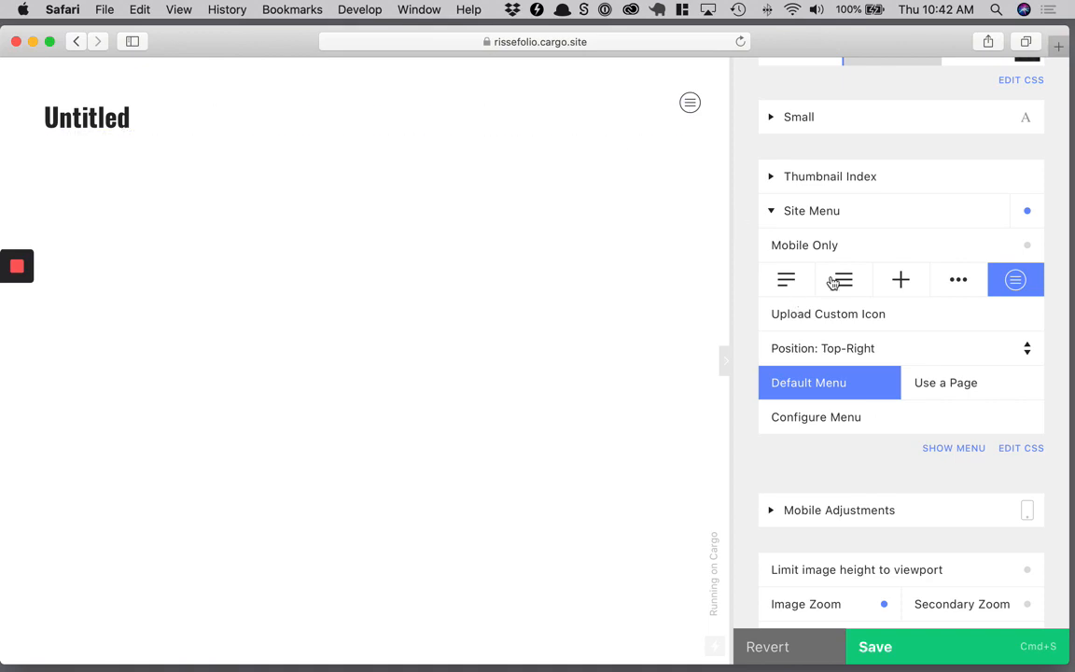
pyautogui.scroll(-3)
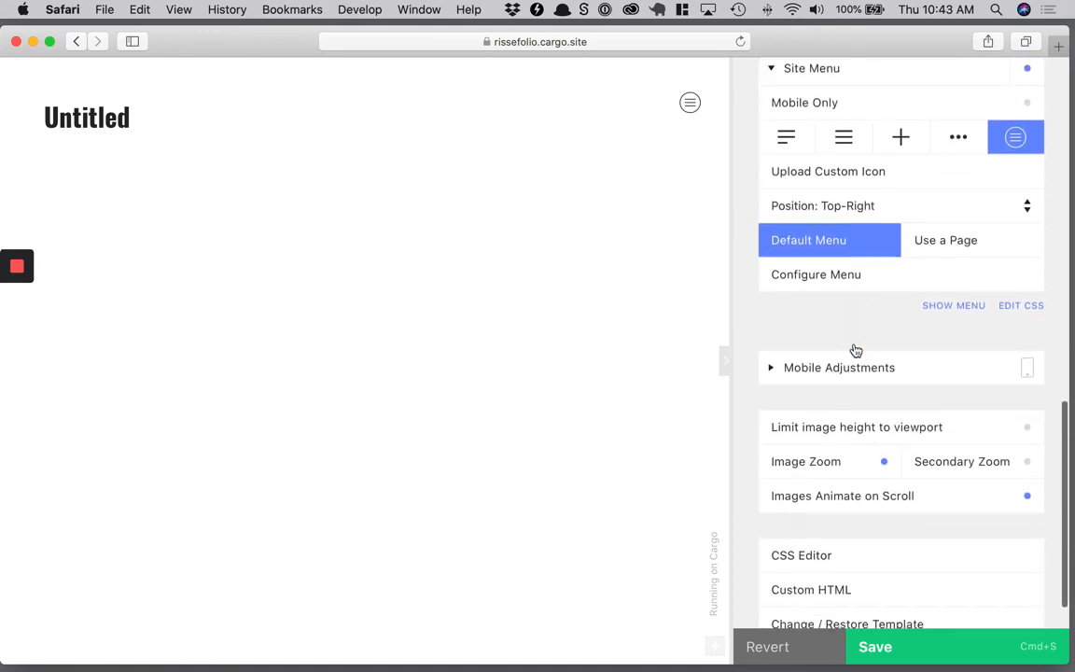
# Show the on-page site menu listing Homepage and check its configuration.
pyautogui.scroll(3)
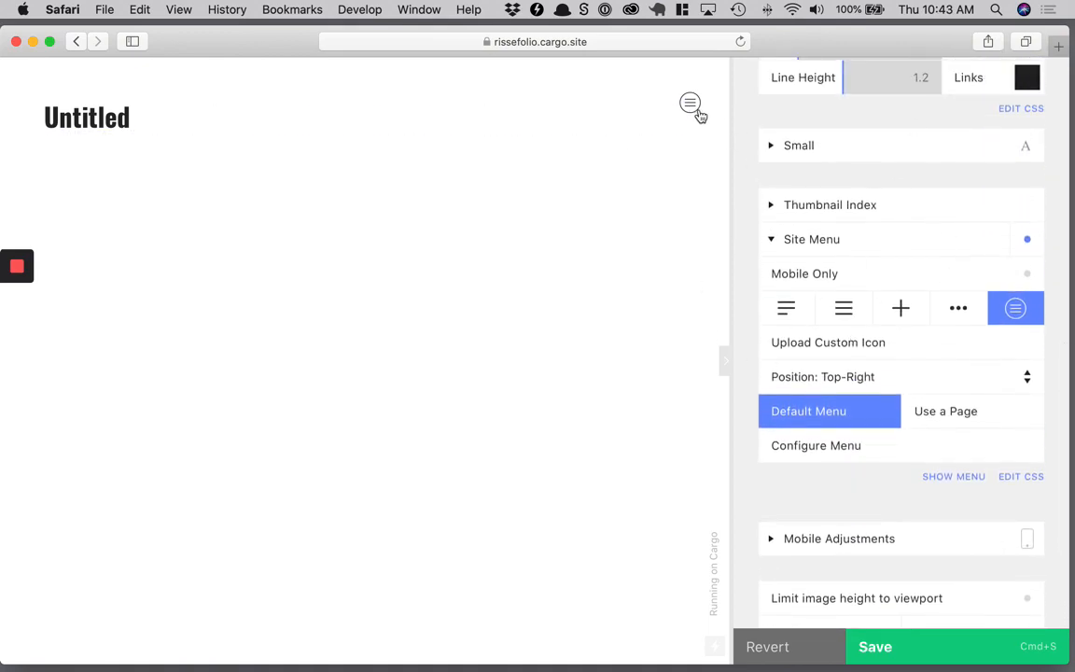
pyautogui.click(690, 104)
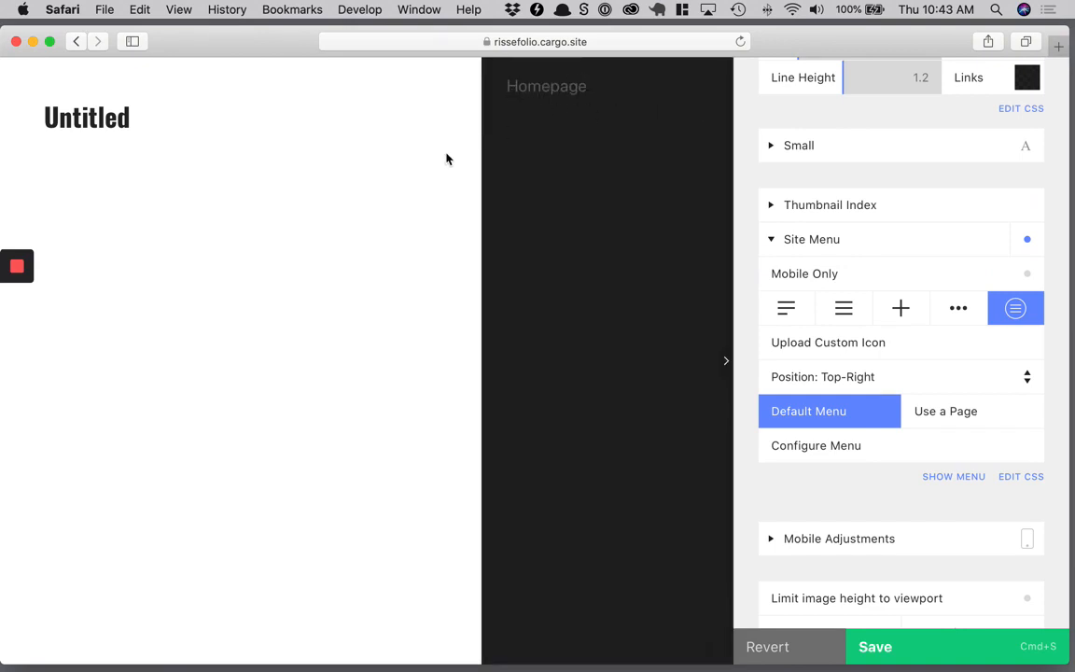
pyautogui.scroll(3)
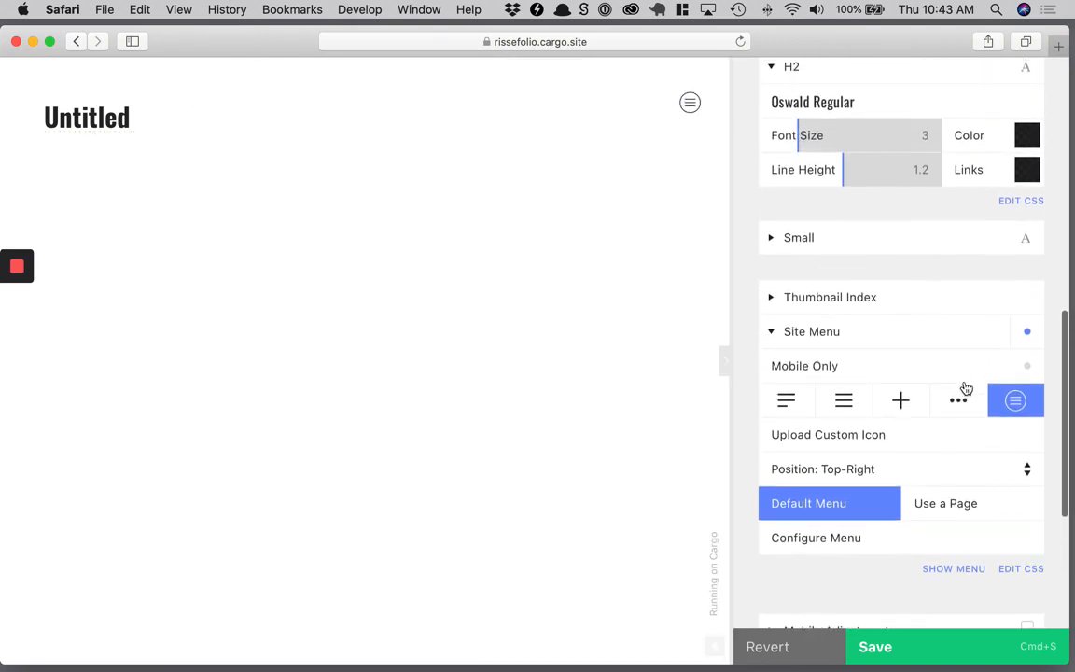
pyautogui.scroll(-3)
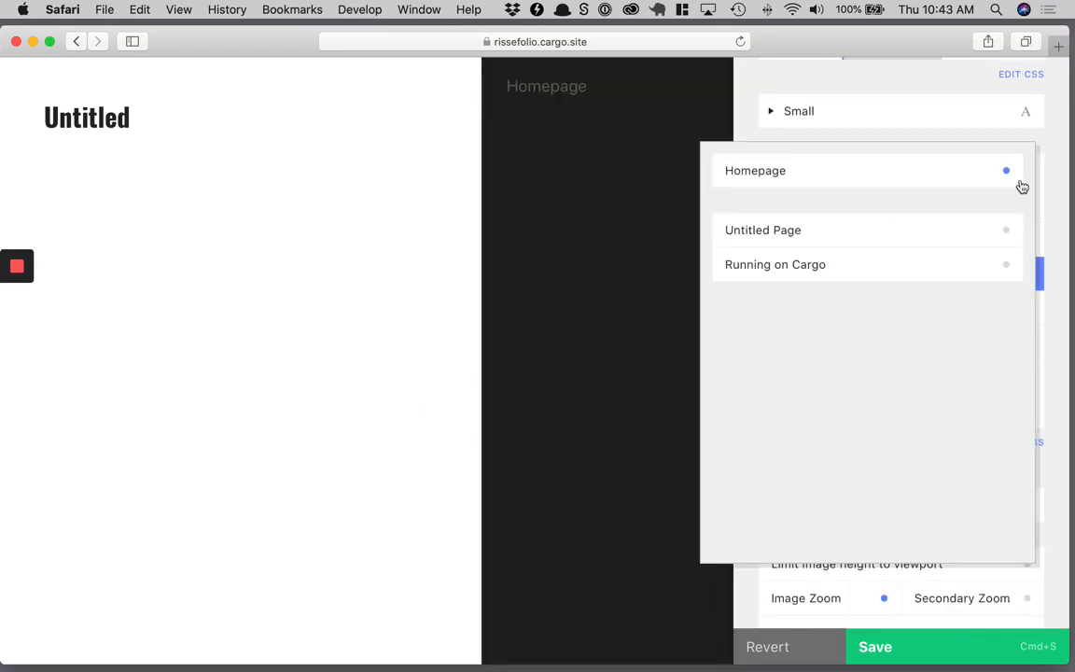
pyautogui.moveTo(867, 287)
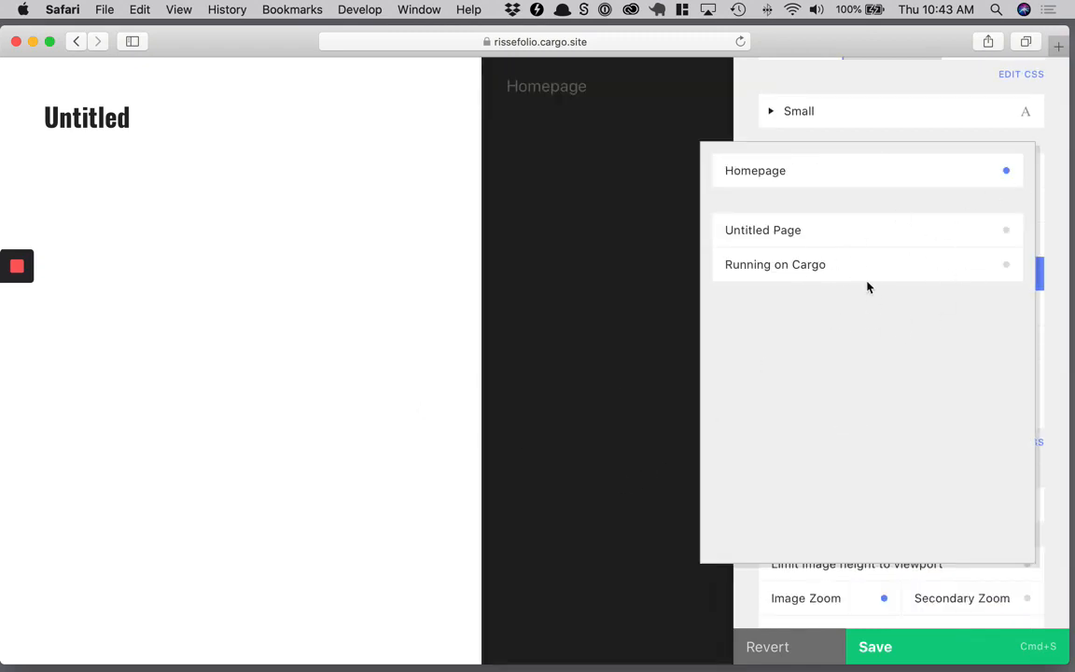
pyautogui.moveTo(1062, 157)
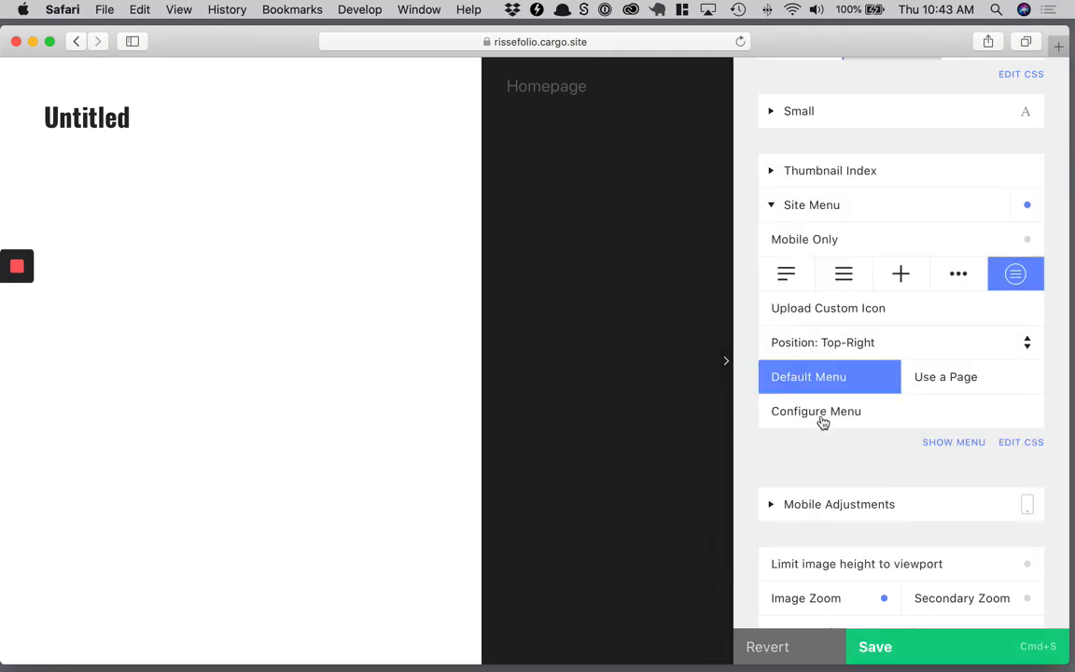
pyautogui.moveTo(752, 456)
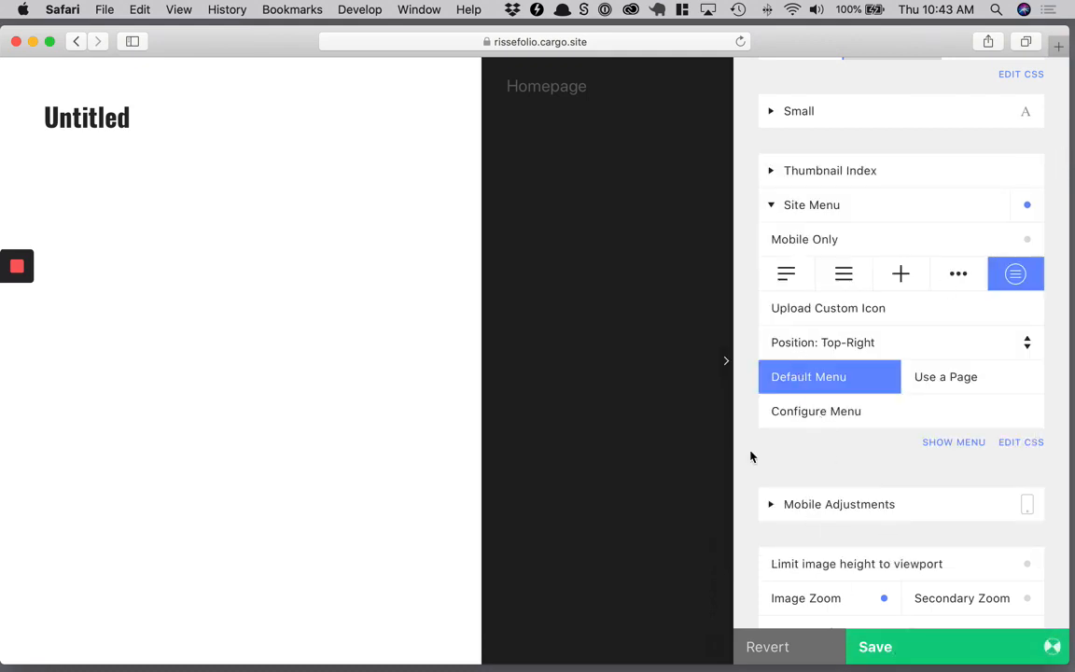
pyautogui.scroll(-3)
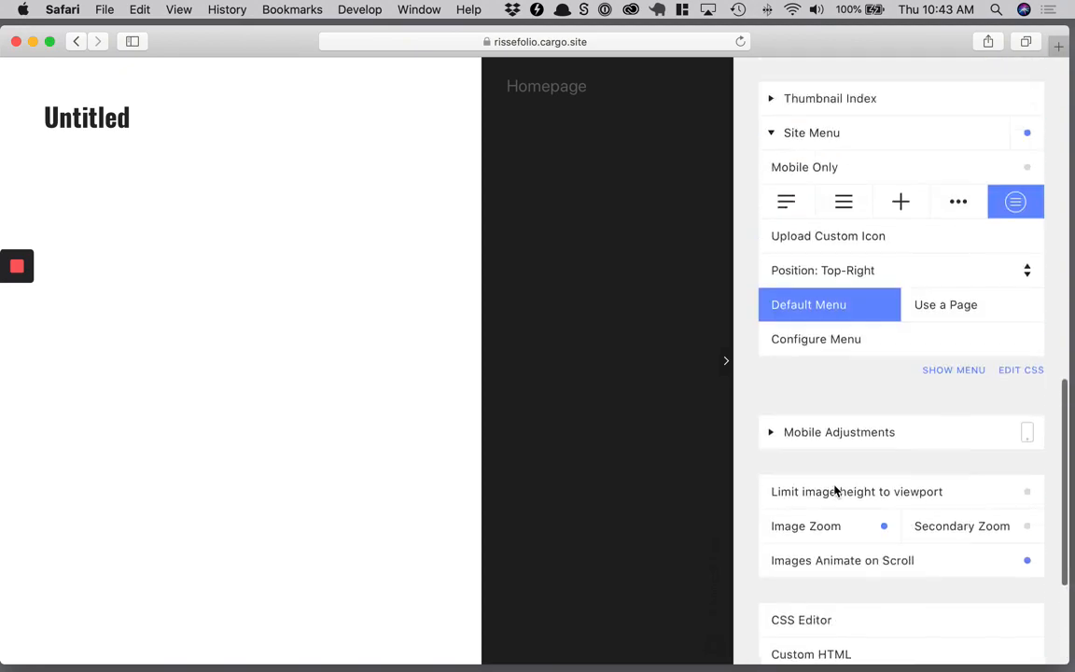
# Rename 'Untitled Page' to 'Home' and go back to the pages list.
pyautogui.click(911, 108)
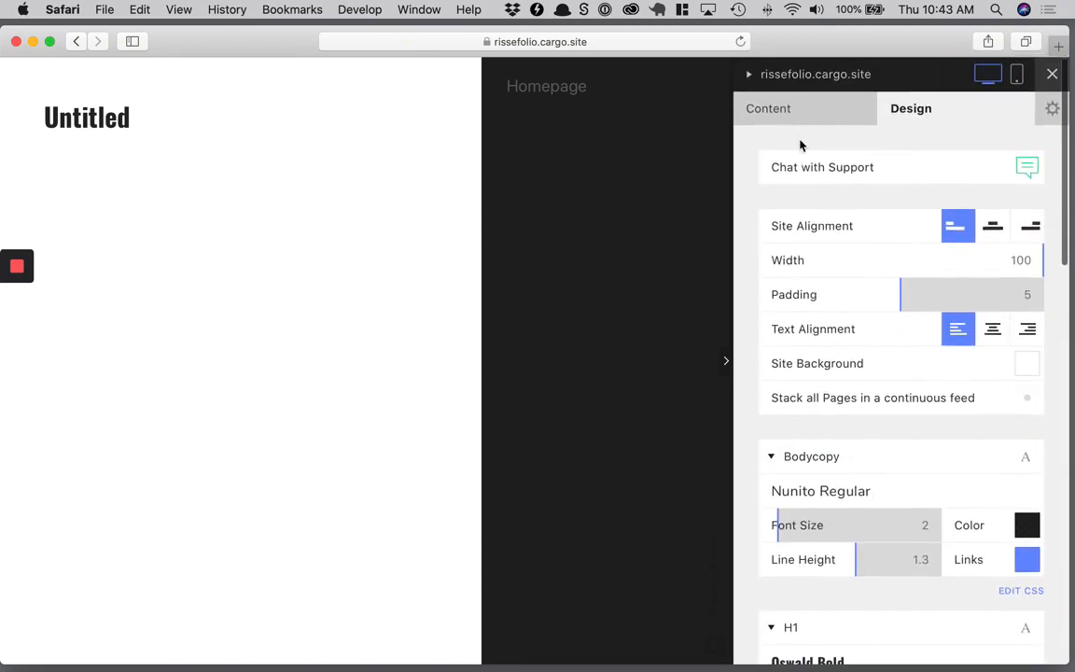
pyautogui.click(769, 108)
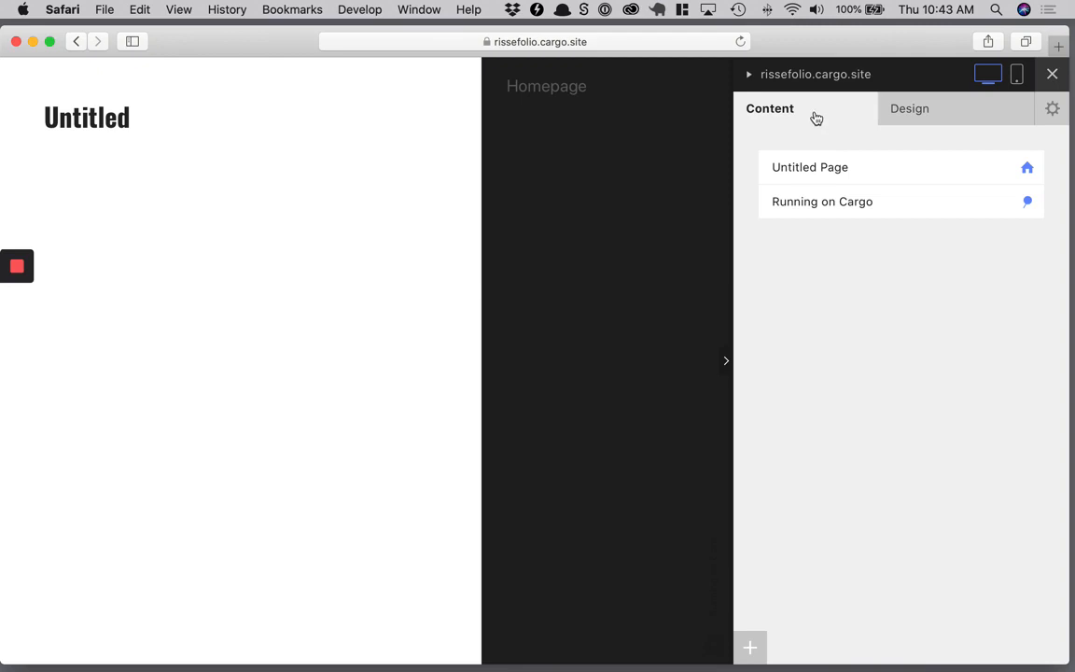
pyautogui.moveTo(1026, 181)
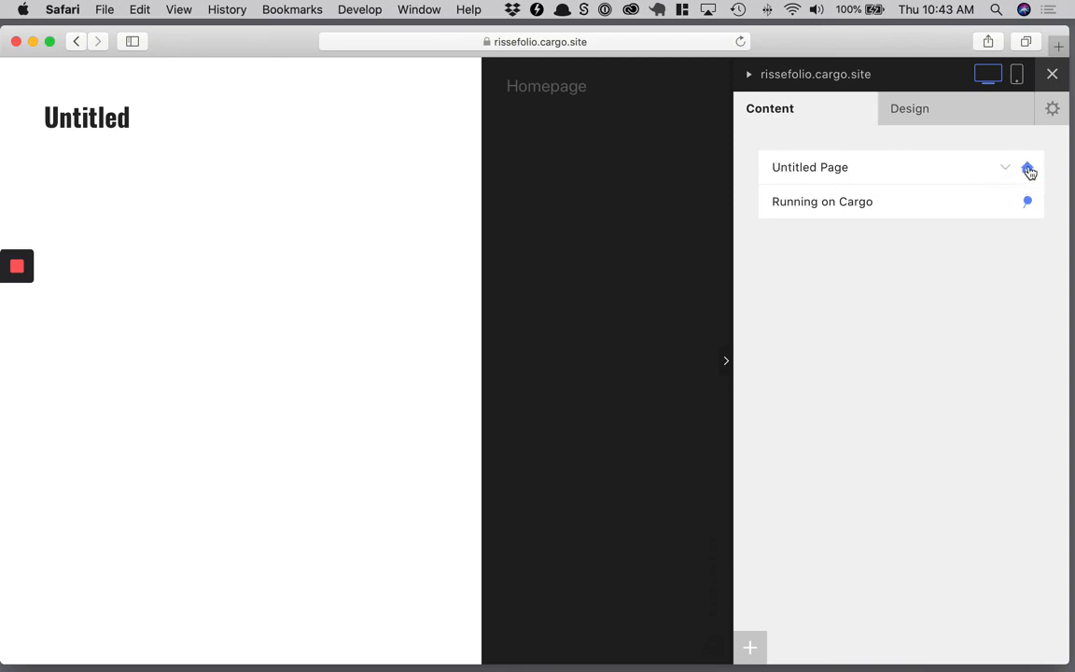
pyautogui.click(1027, 170)
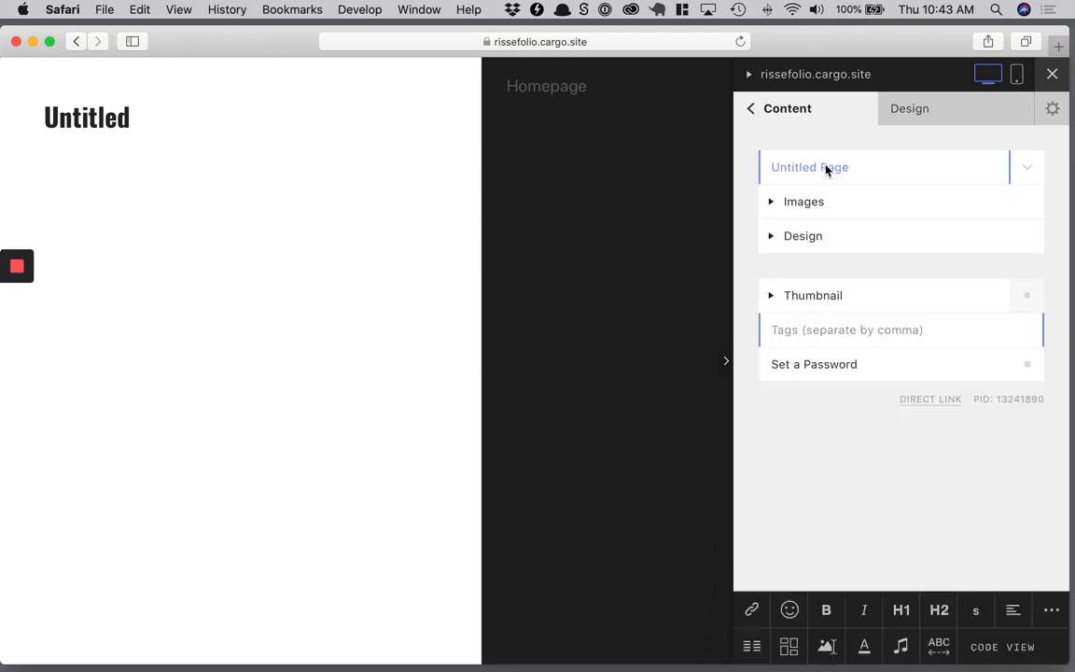
pyautogui.doubleClick(809, 167)
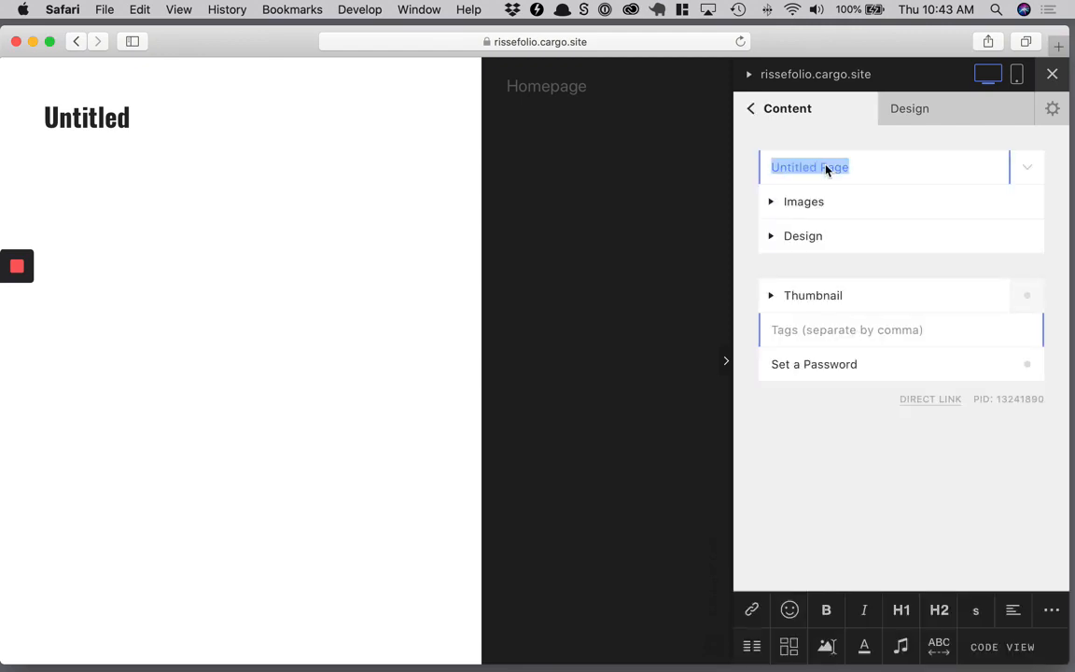
pyautogui.write('Home')
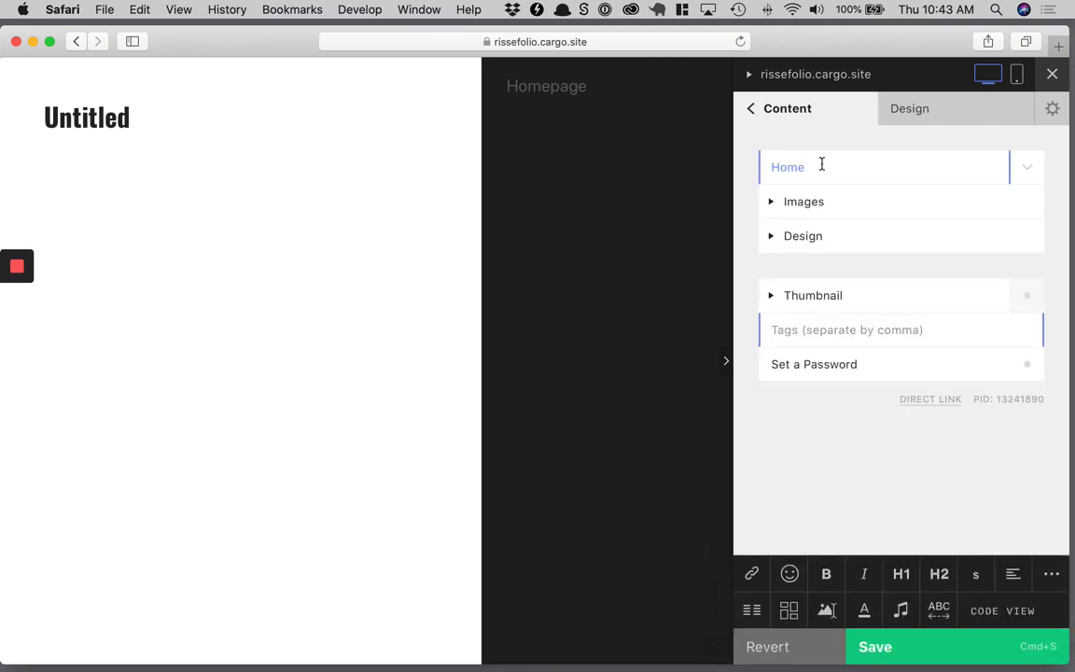
pyautogui.moveTo(862, 158)
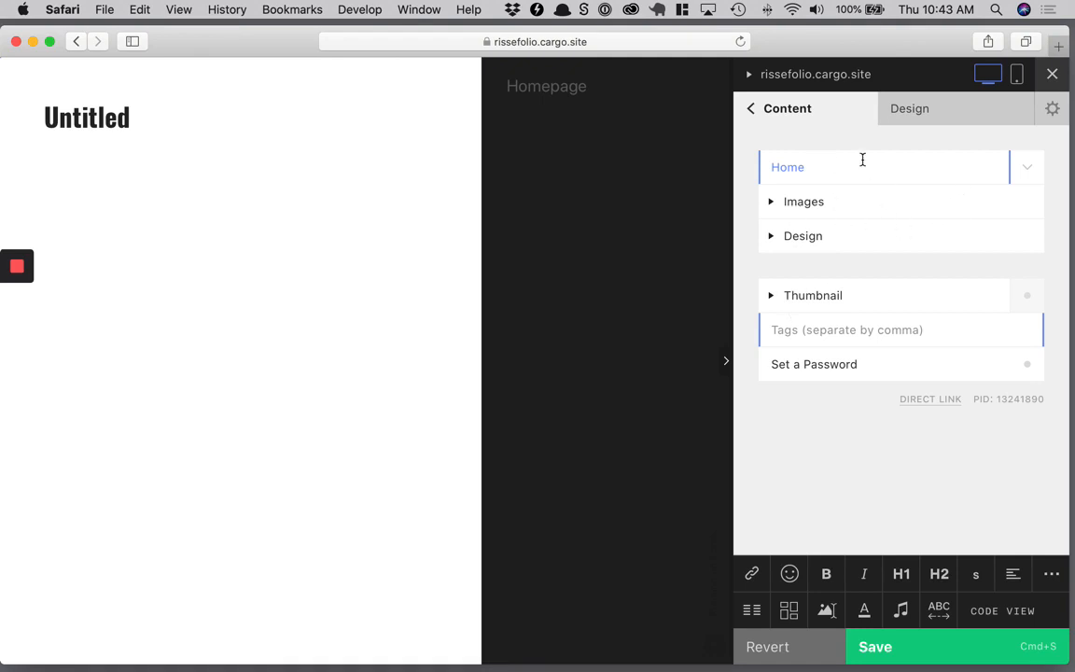
pyautogui.moveTo(867, 222)
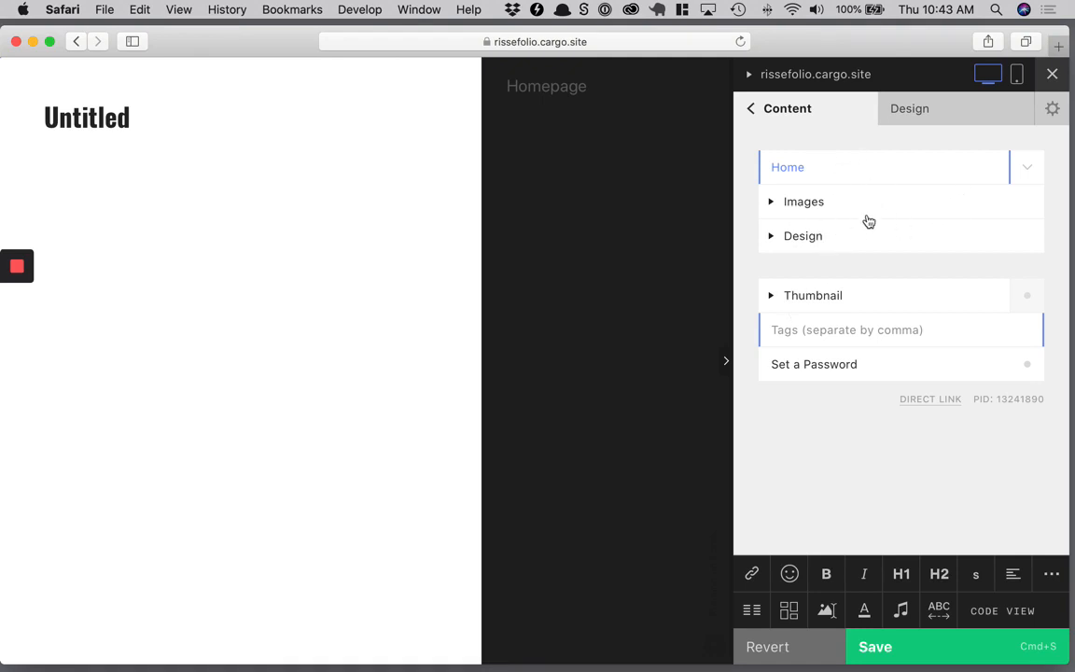
pyautogui.moveTo(795, 207)
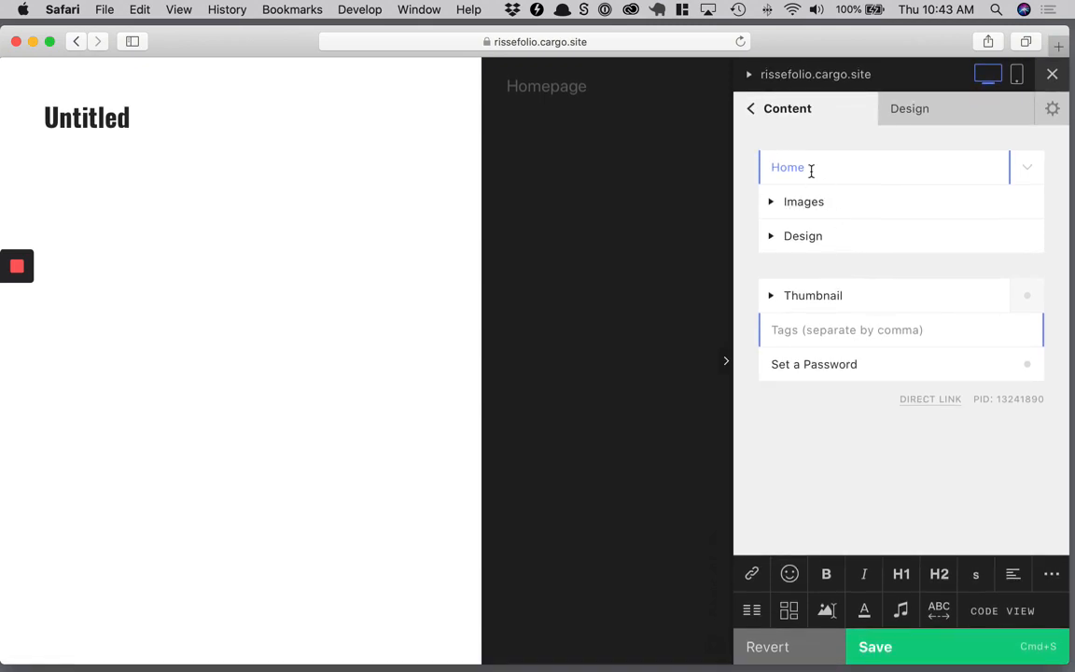
pyautogui.moveTo(770, 298)
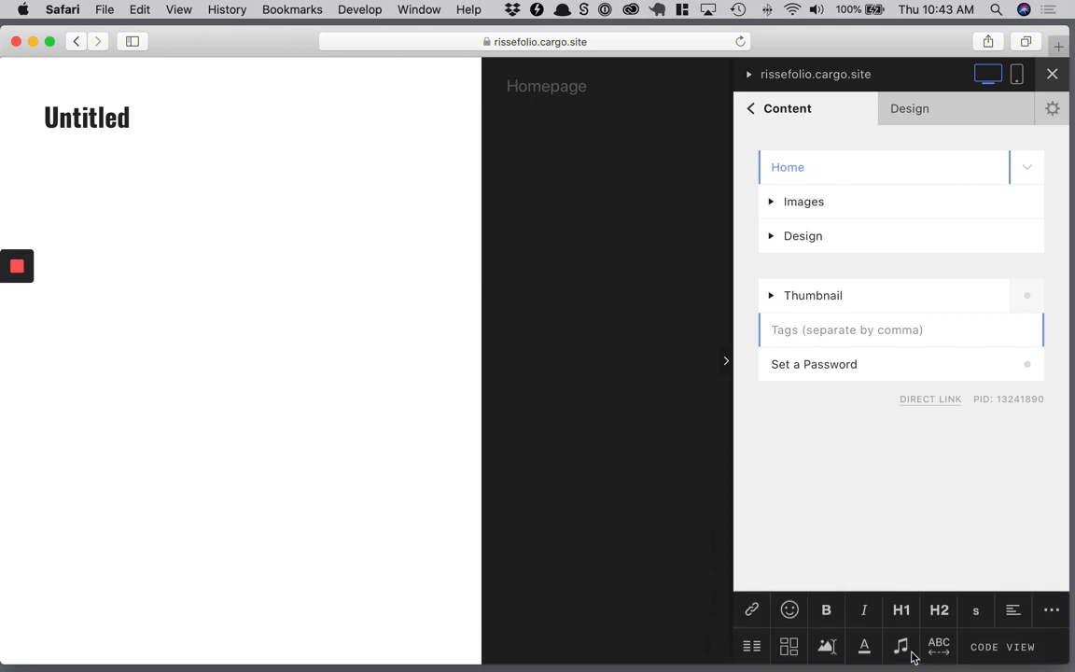
pyautogui.moveTo(796, 486)
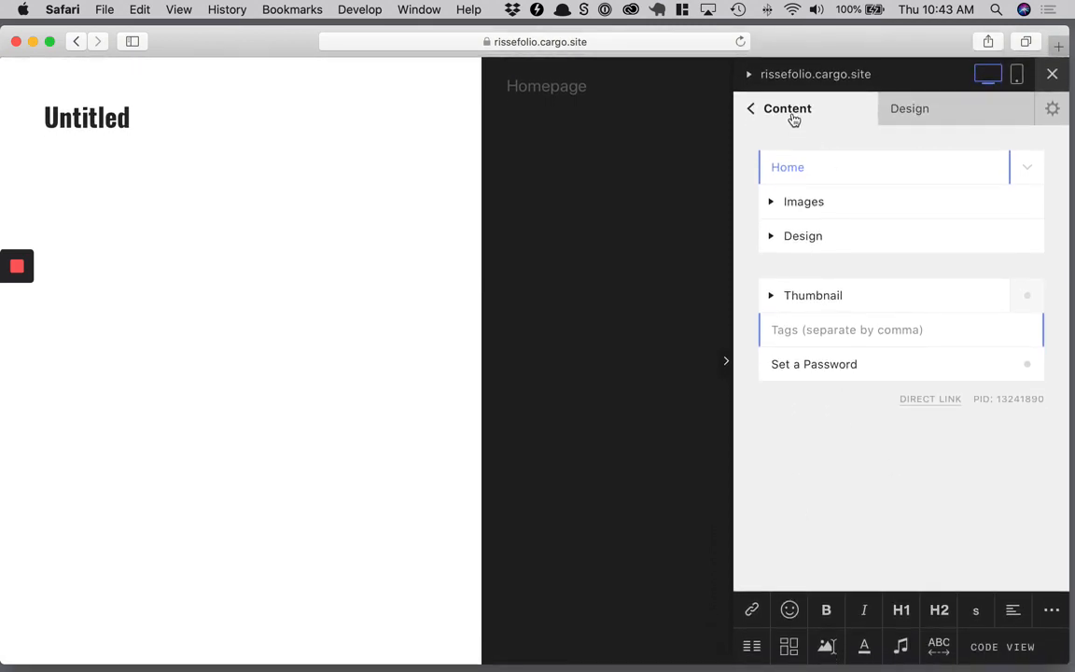
pyautogui.click(750, 108)
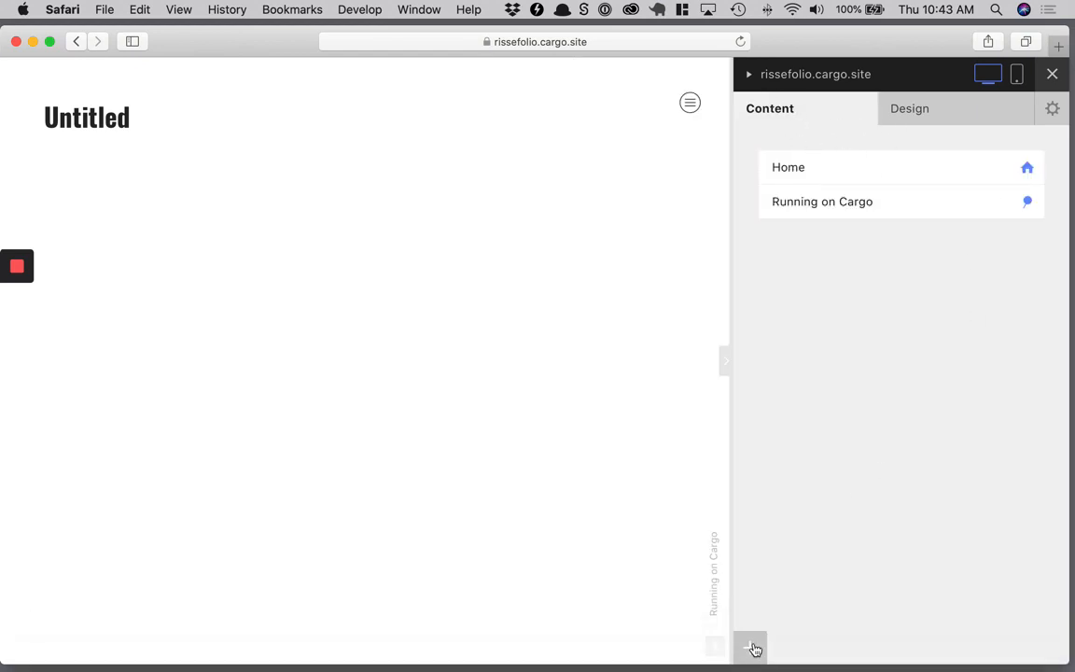
# Add a new page titled 'Header' with placeholder text replaced by 'Alanna Risse Portfolio'.
pyautogui.click(751, 647)
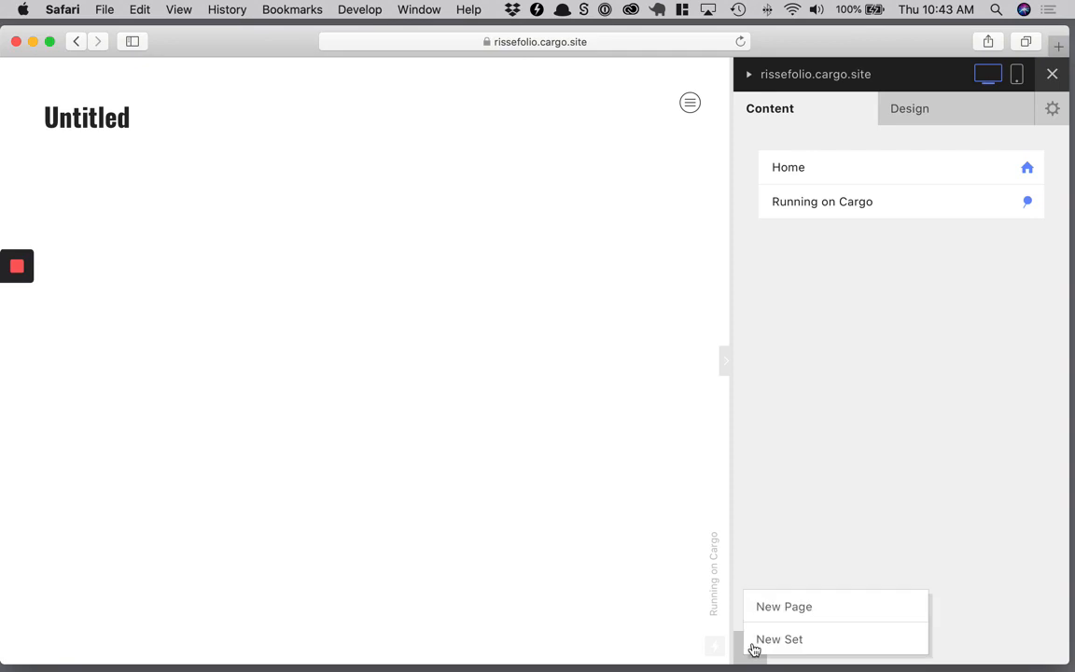
pyautogui.click(784, 605)
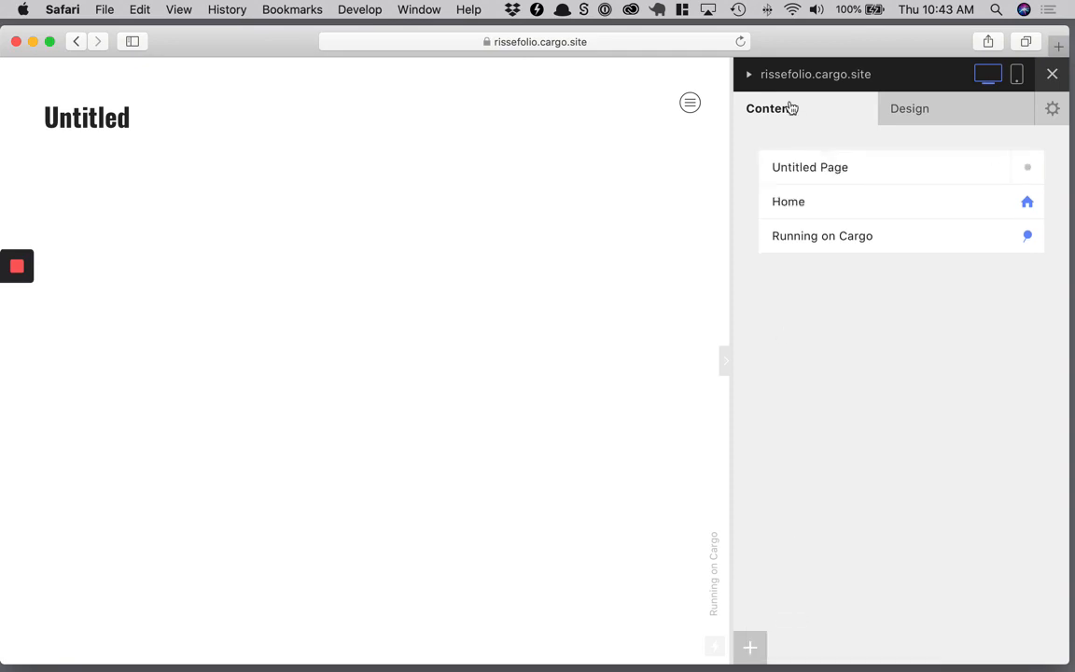
pyautogui.click(810, 167)
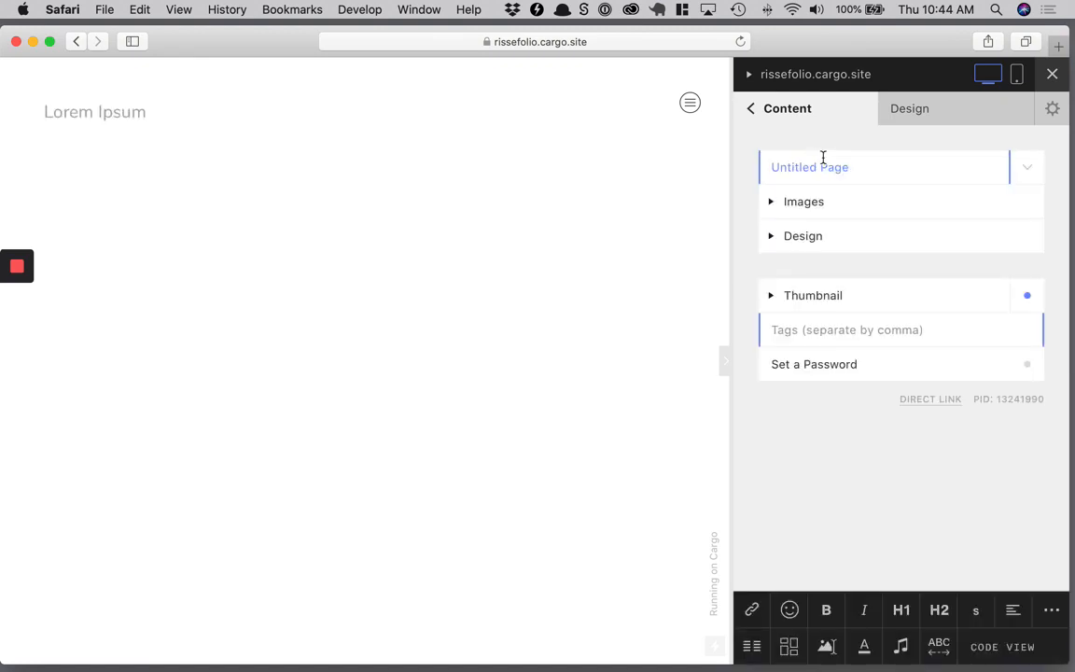
pyautogui.write('Header')
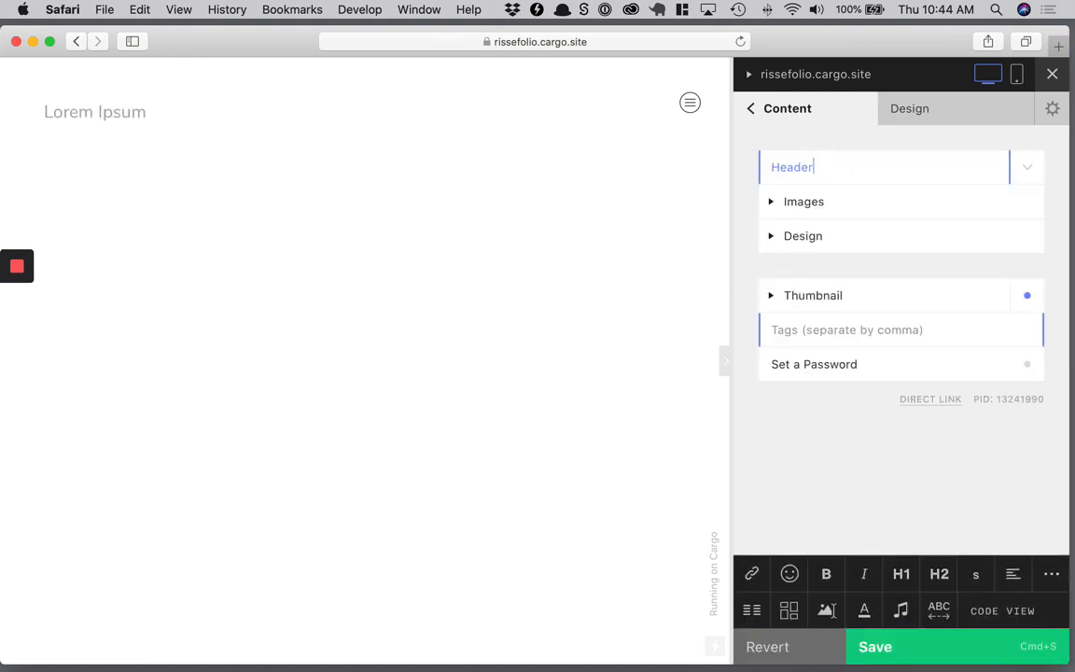
pyautogui.moveTo(442, 266)
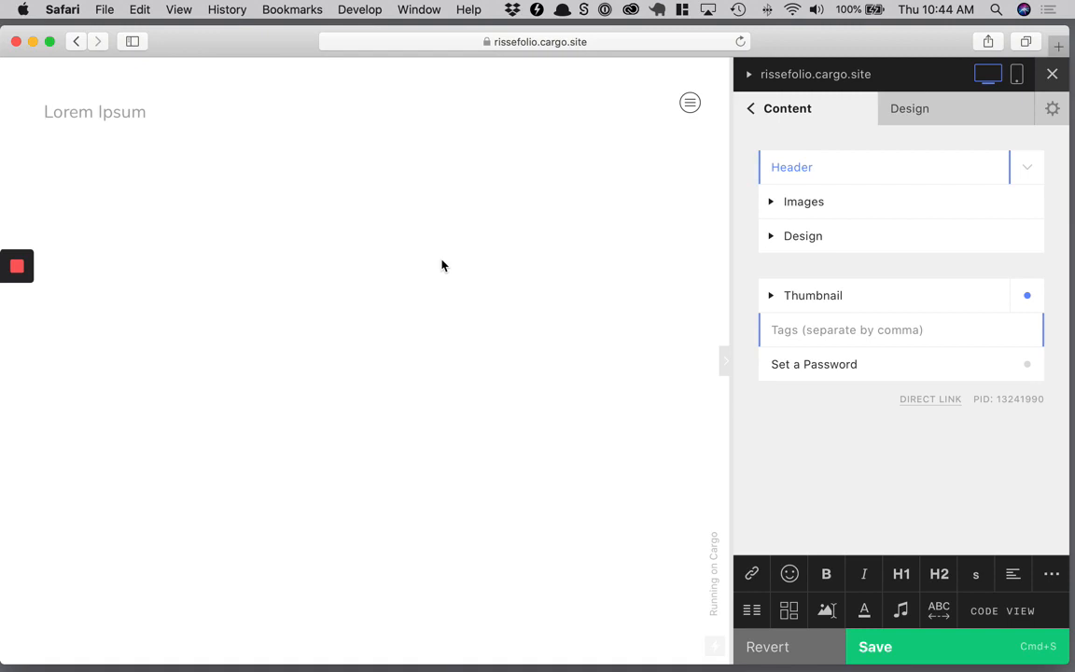
pyautogui.write('Alanna')
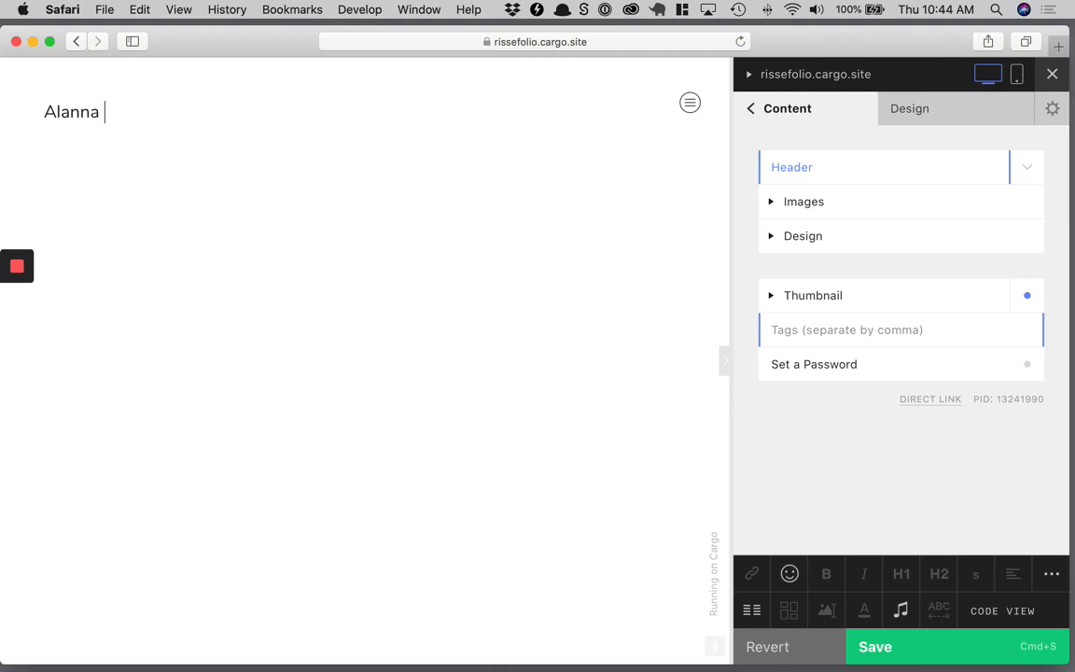
pyautogui.write('Risse P')
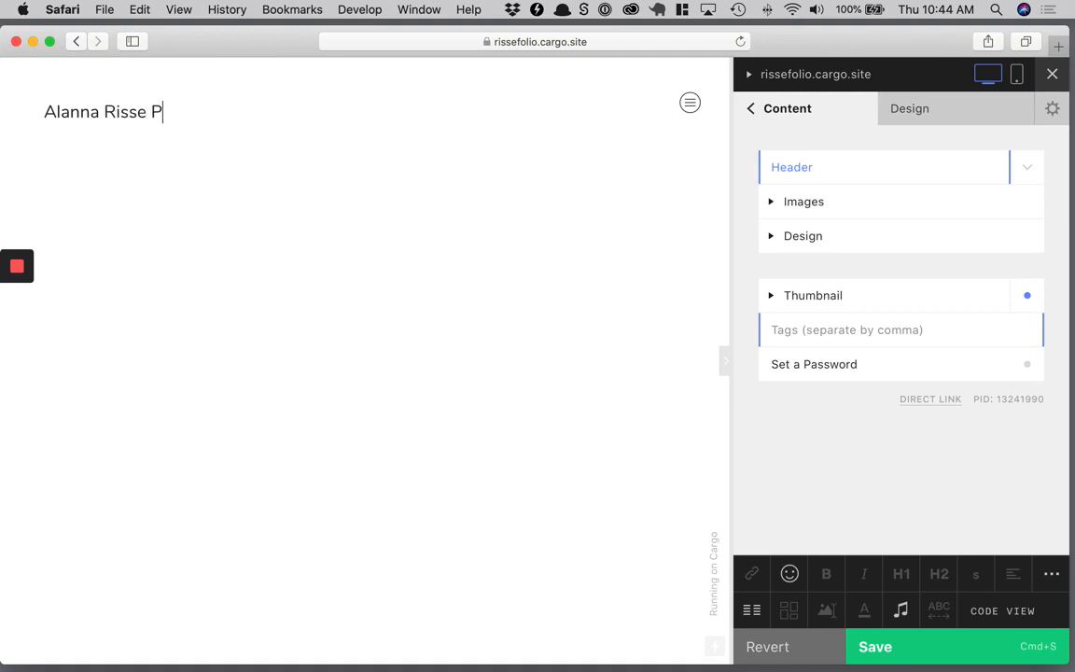
pyautogui.write('ortfolio')
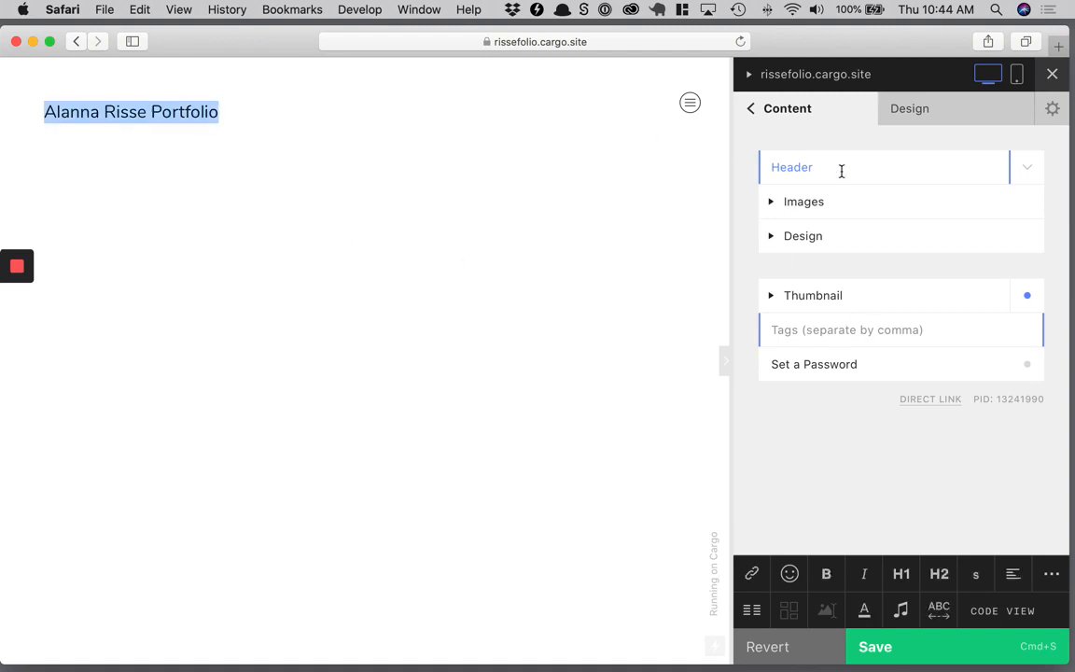
# Format 'Alanna Risse Portfolio' as H1 and start uploading the painting image.
pyautogui.click(900, 573)
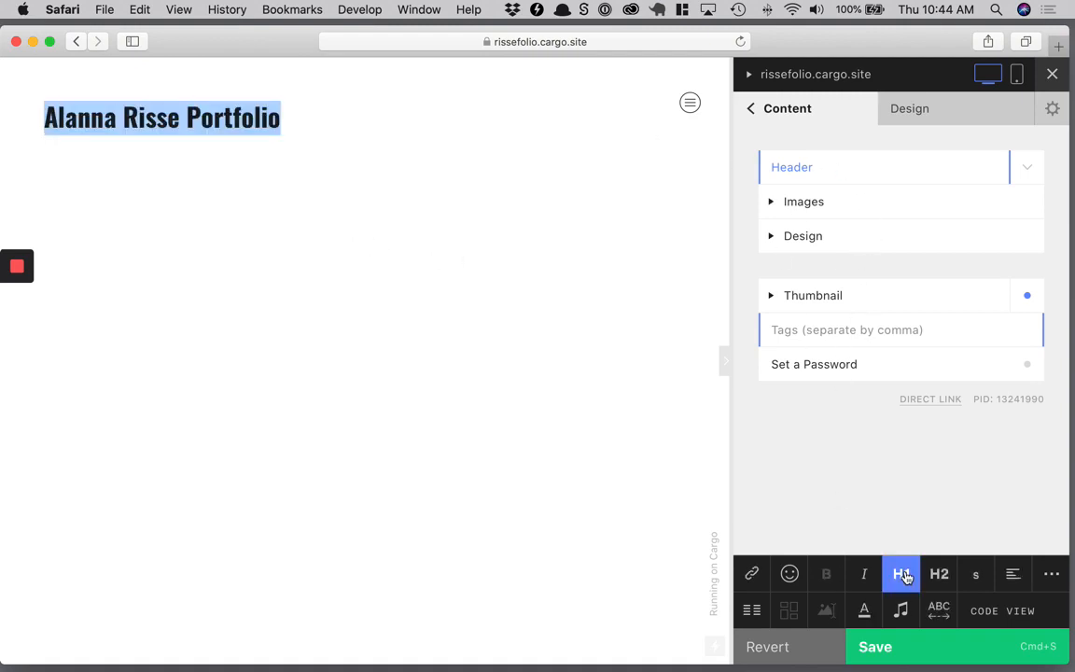
pyautogui.click(803, 200)
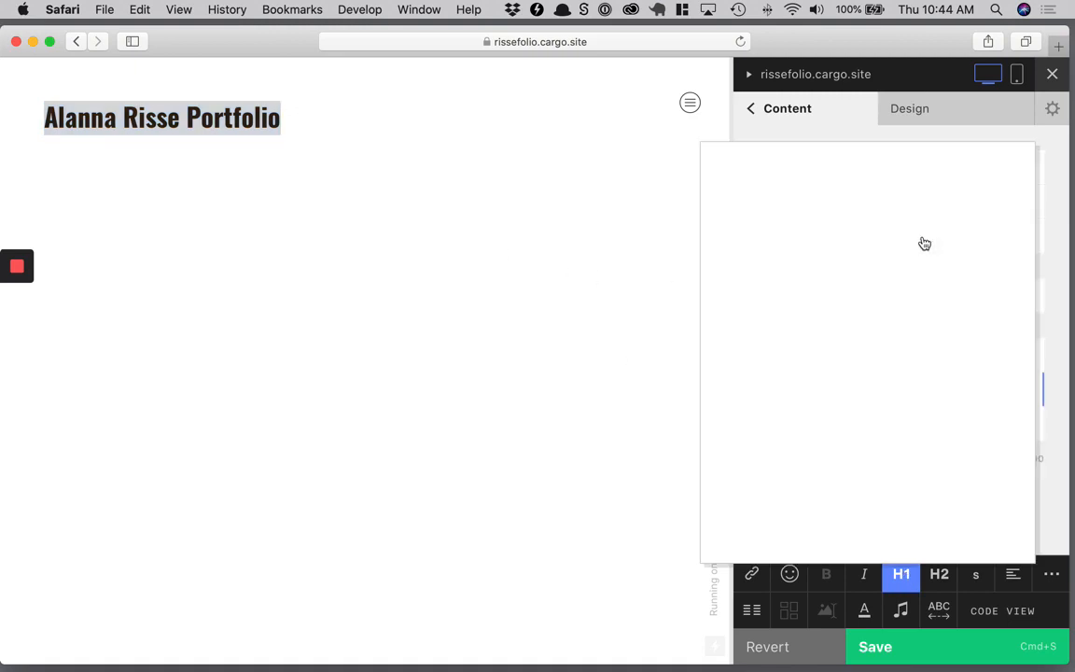
pyautogui.moveTo(867, 244)
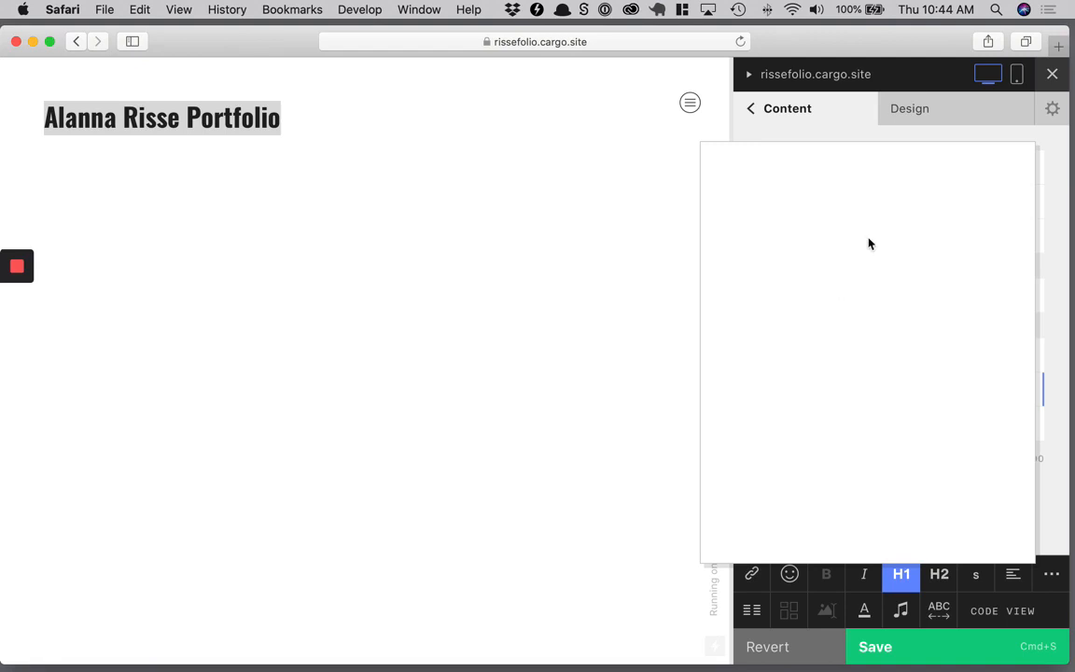
pyautogui.moveTo(810, 382)
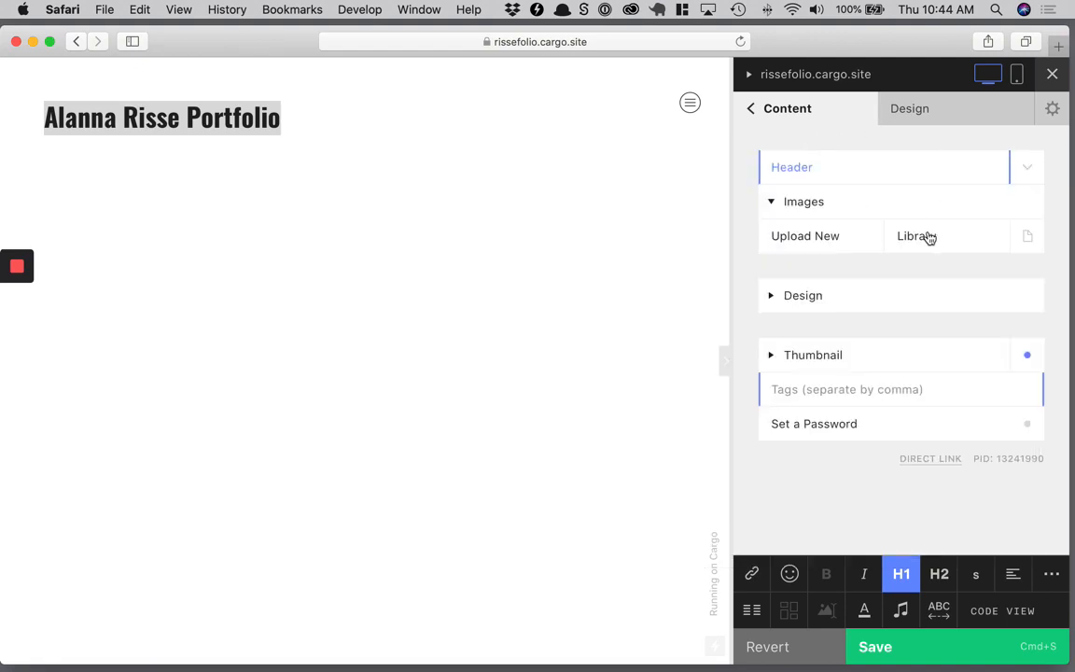
pyautogui.moveTo(811, 241)
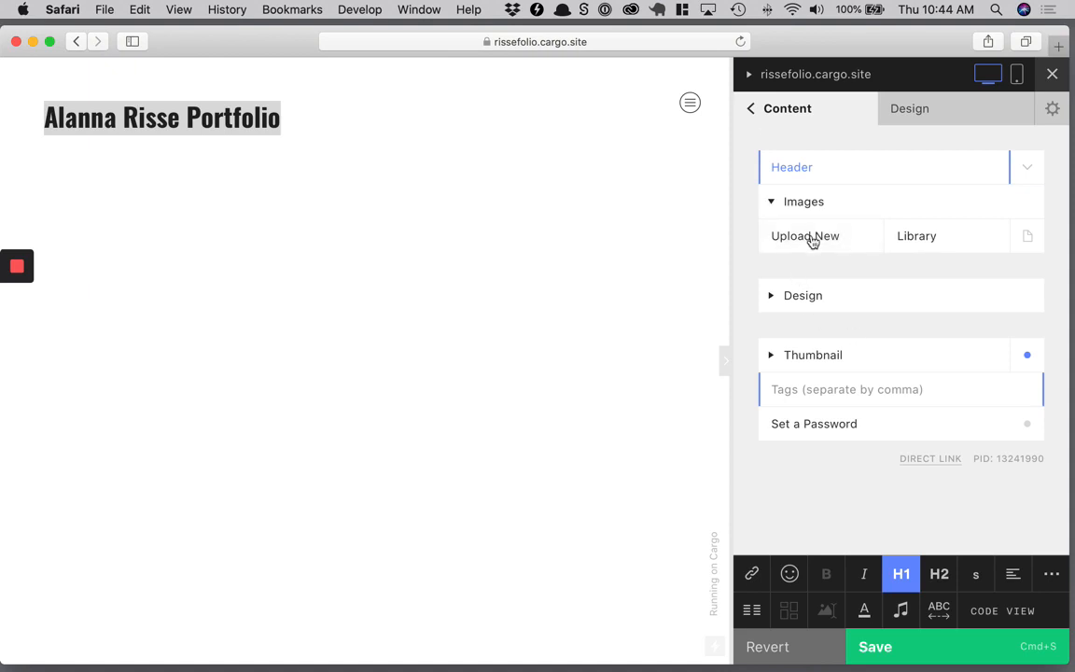
pyautogui.click(804, 235)
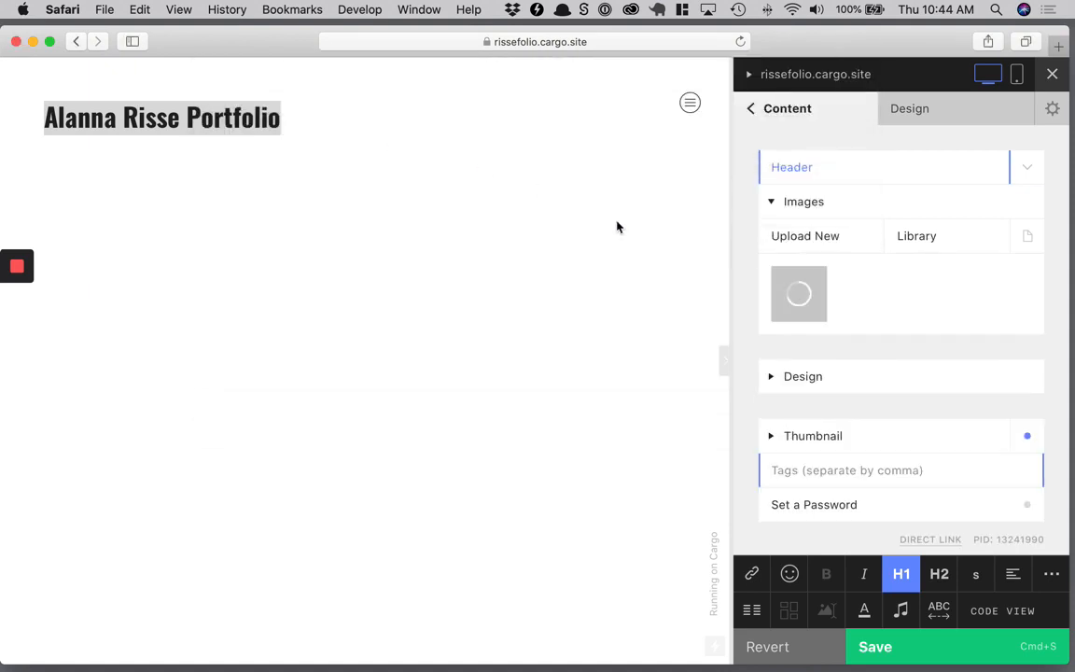
pyautogui.moveTo(728, 460)
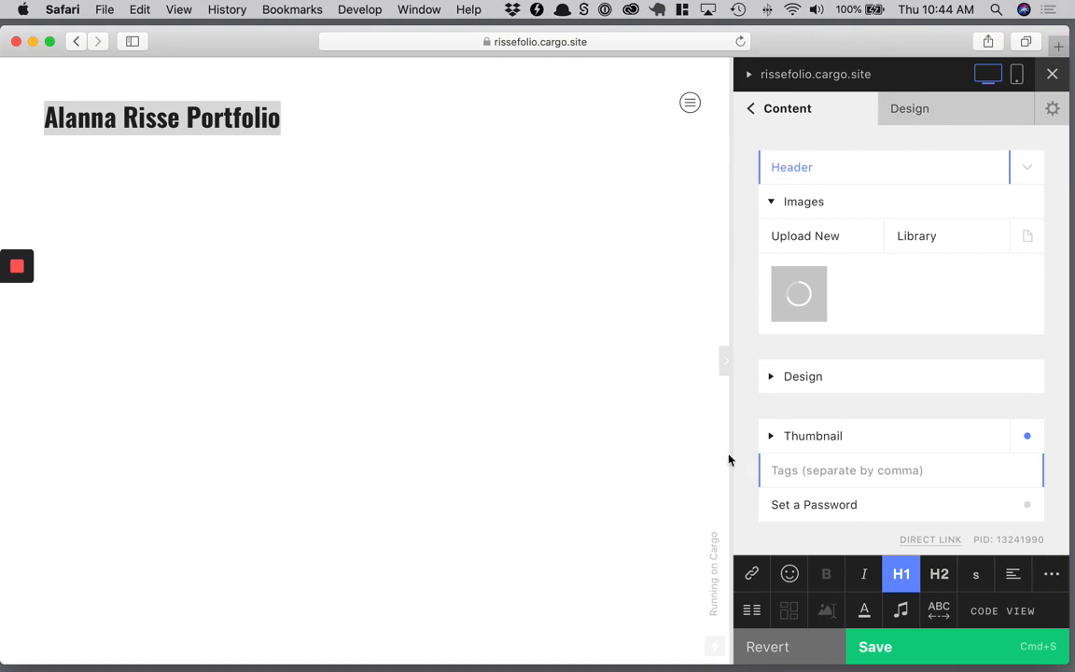
pyautogui.moveTo(572, 263)
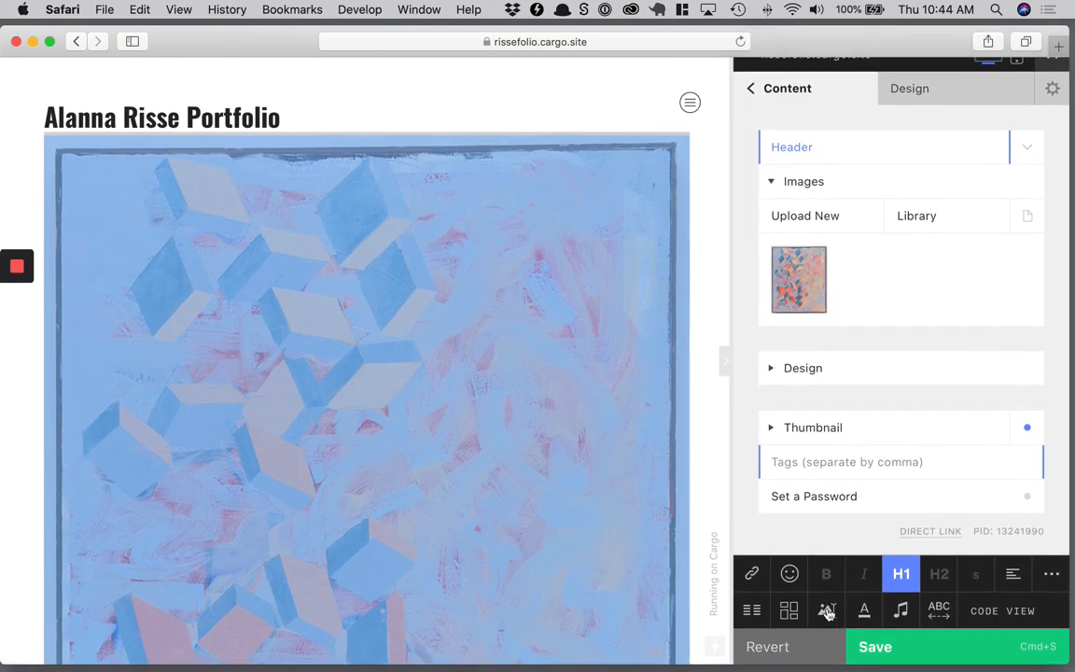
# Place the painting above the title, rotated 90 degrees and scaled to 38.
pyautogui.click(826, 610)
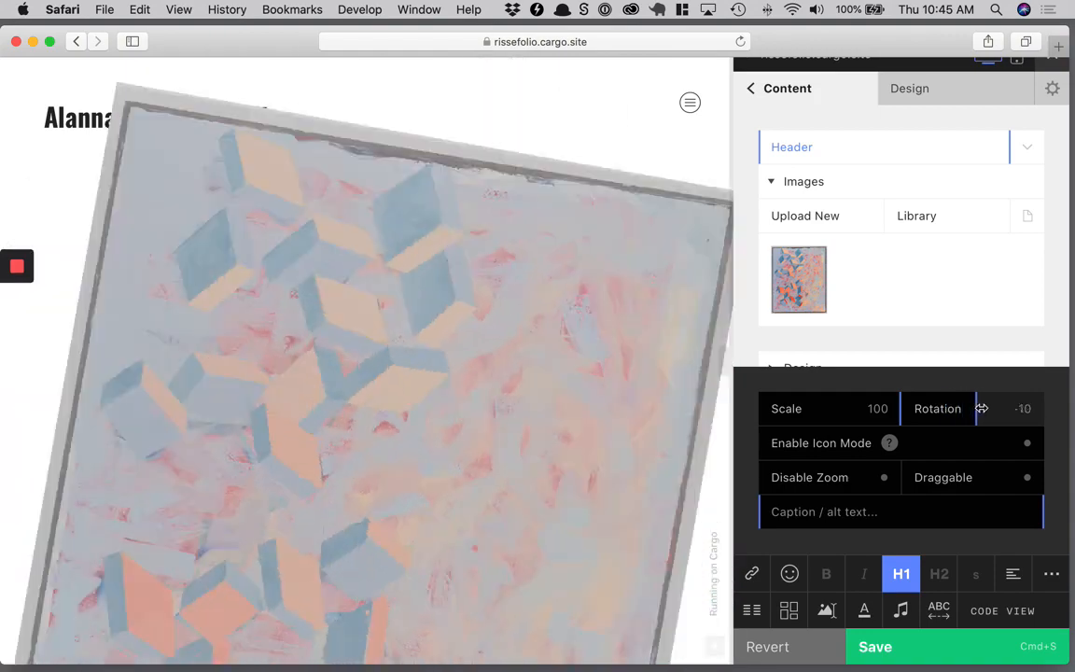
pyautogui.moveTo(982, 408); pyautogui.dragTo(1005, 415)
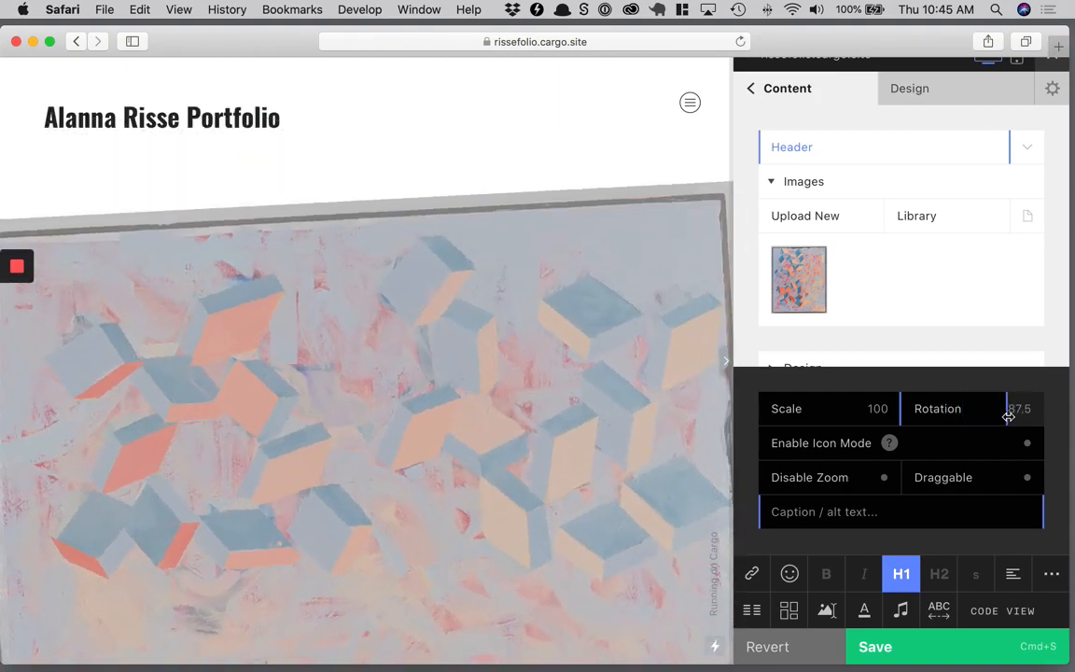
pyautogui.moveTo(1006, 417); pyautogui.dragTo(1010, 417)
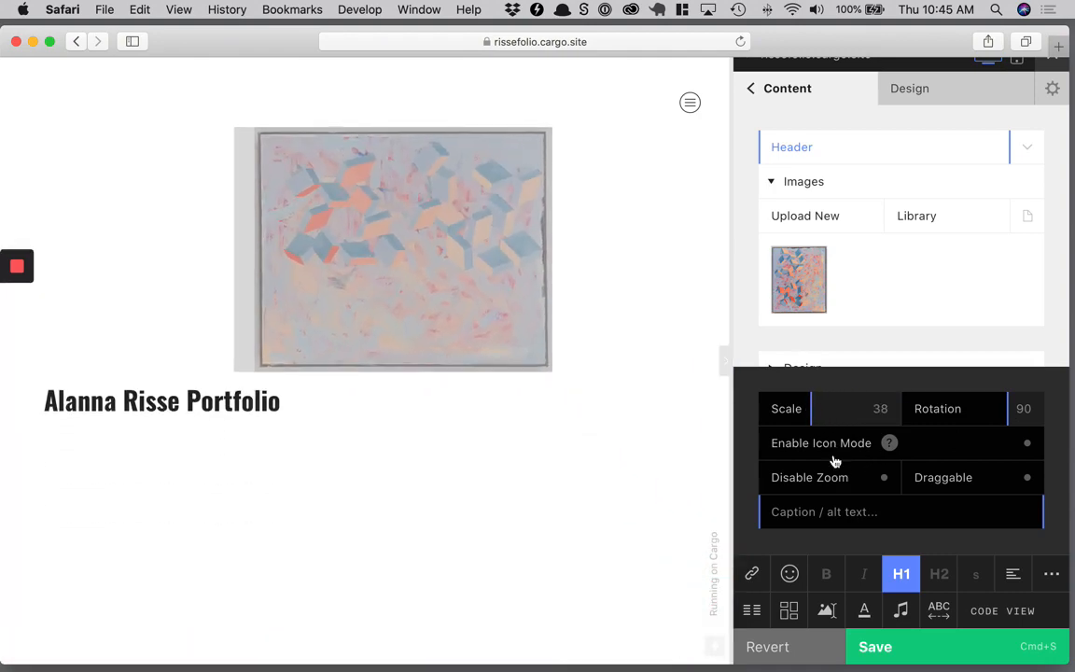
pyautogui.moveTo(895, 451)
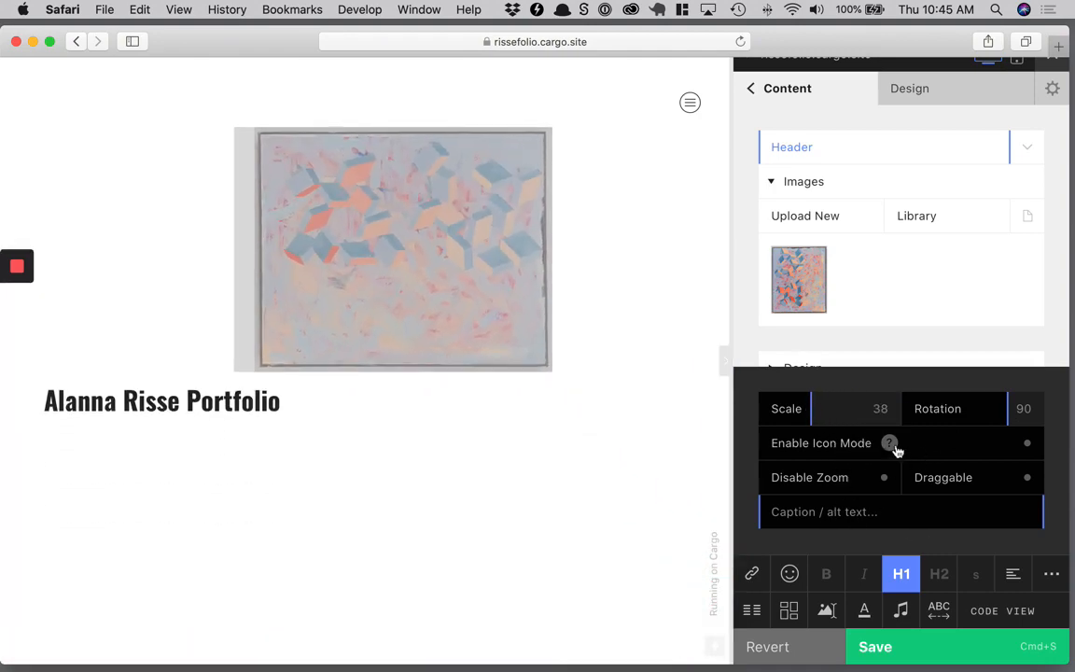
pyautogui.click(1026, 442)
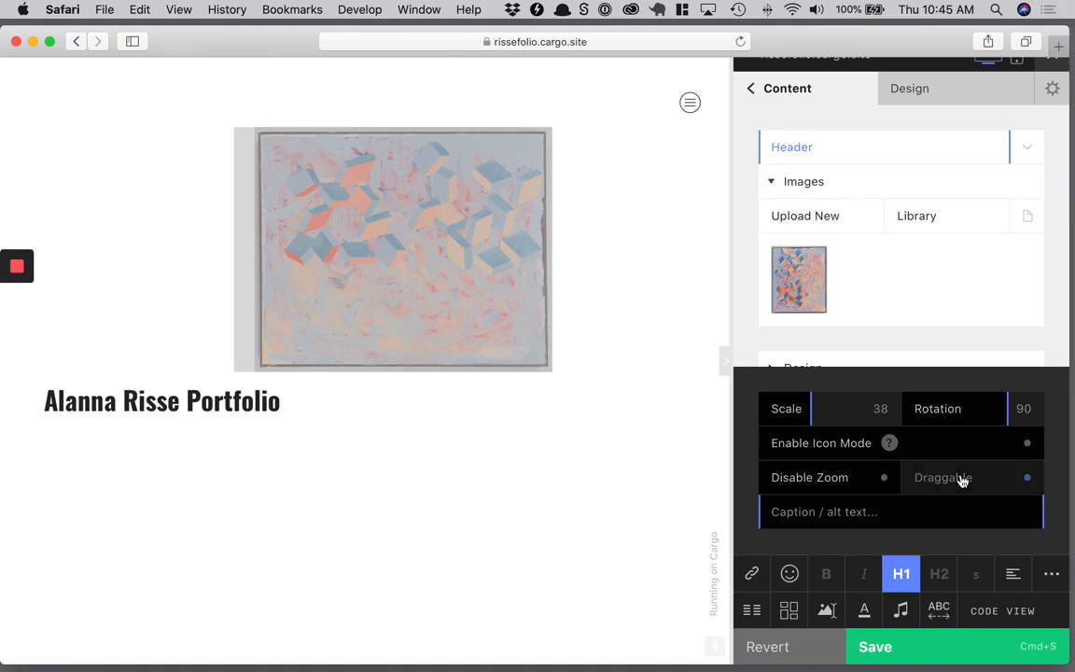
pyautogui.moveTo(963, 476)
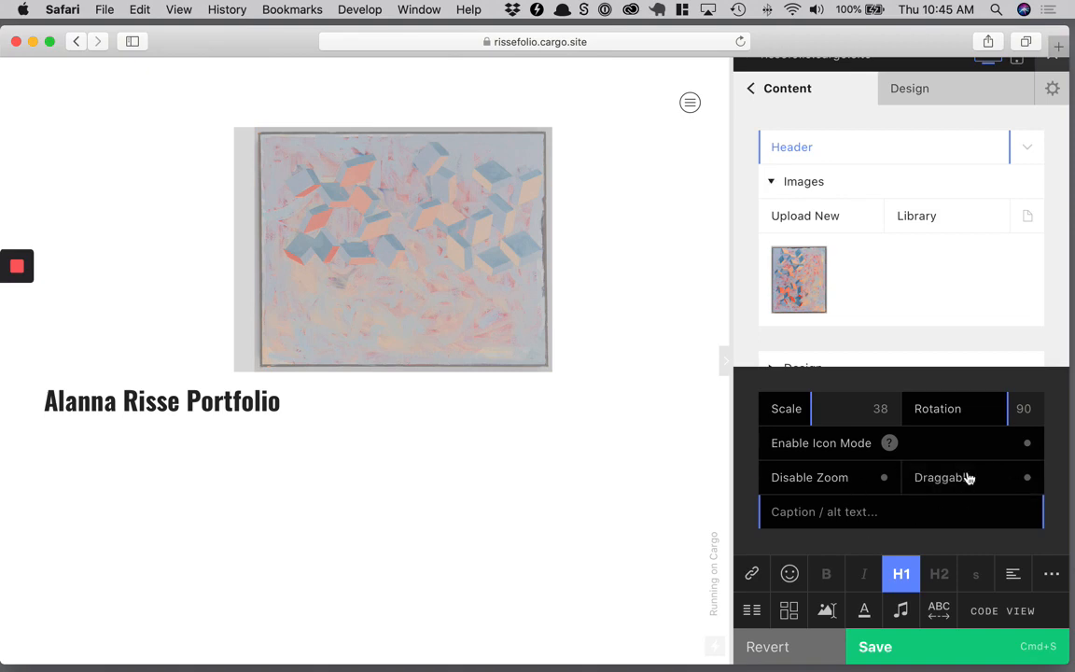
pyautogui.moveTo(858, 486)
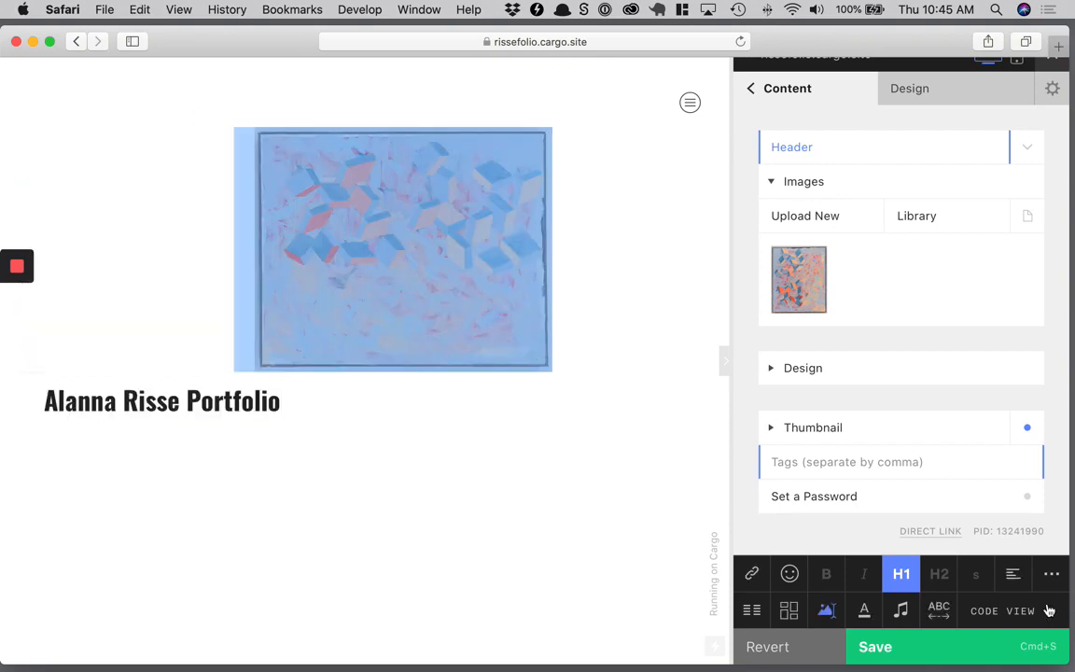
# Revert the painting placement and save the header with only the Alanna Risse Portfolio title.
pyautogui.click(1012, 574)
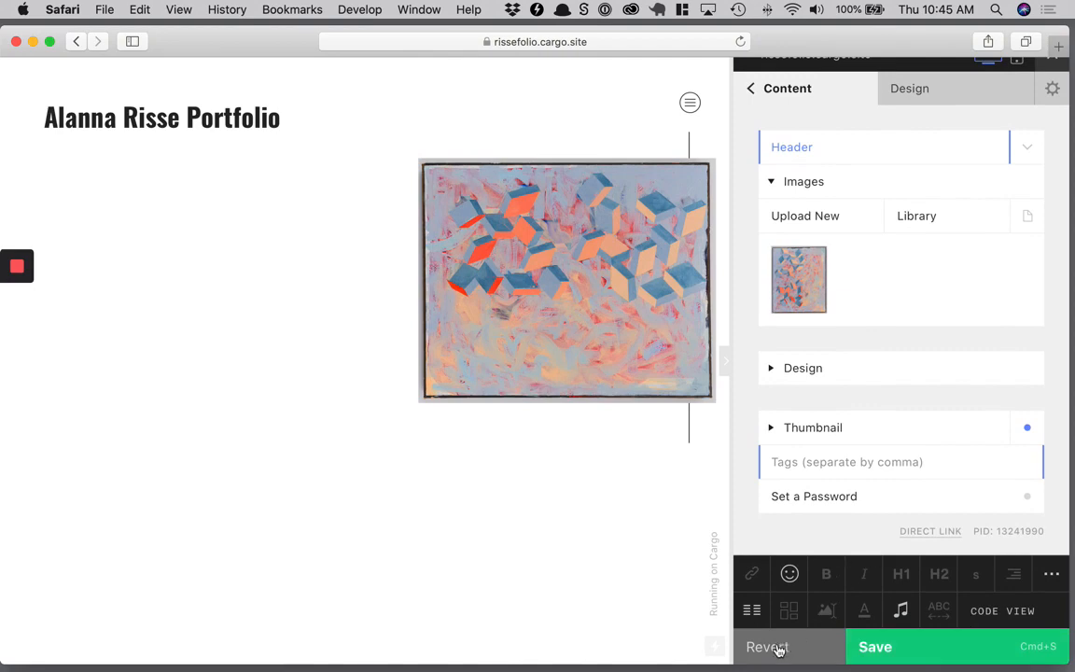
pyautogui.tripleClick(162, 116)
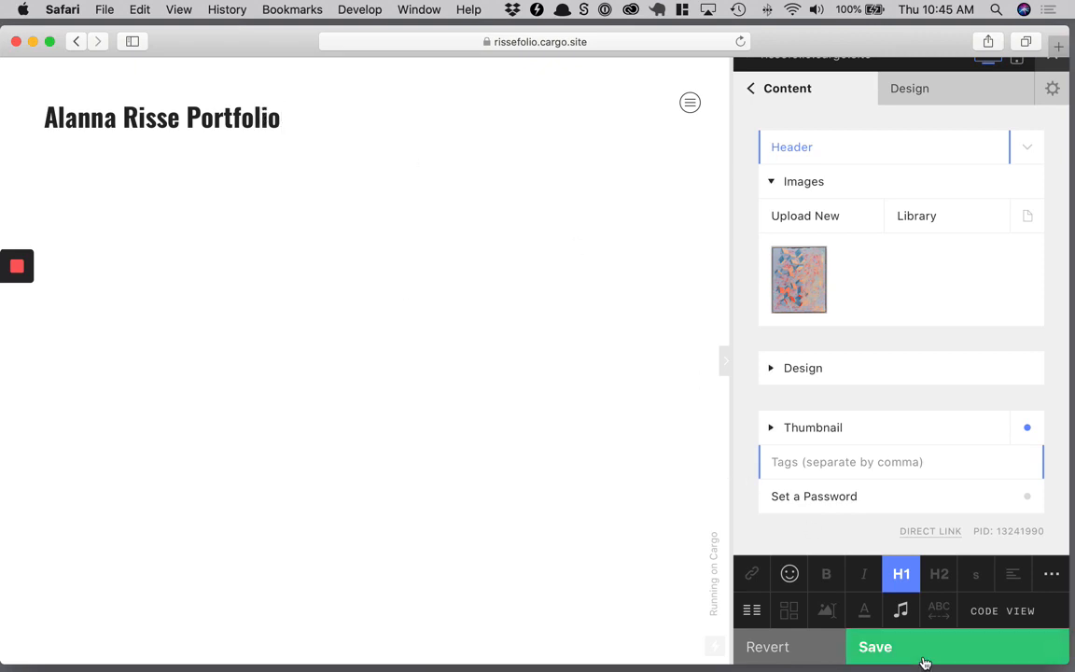
pyautogui.click(875, 646)
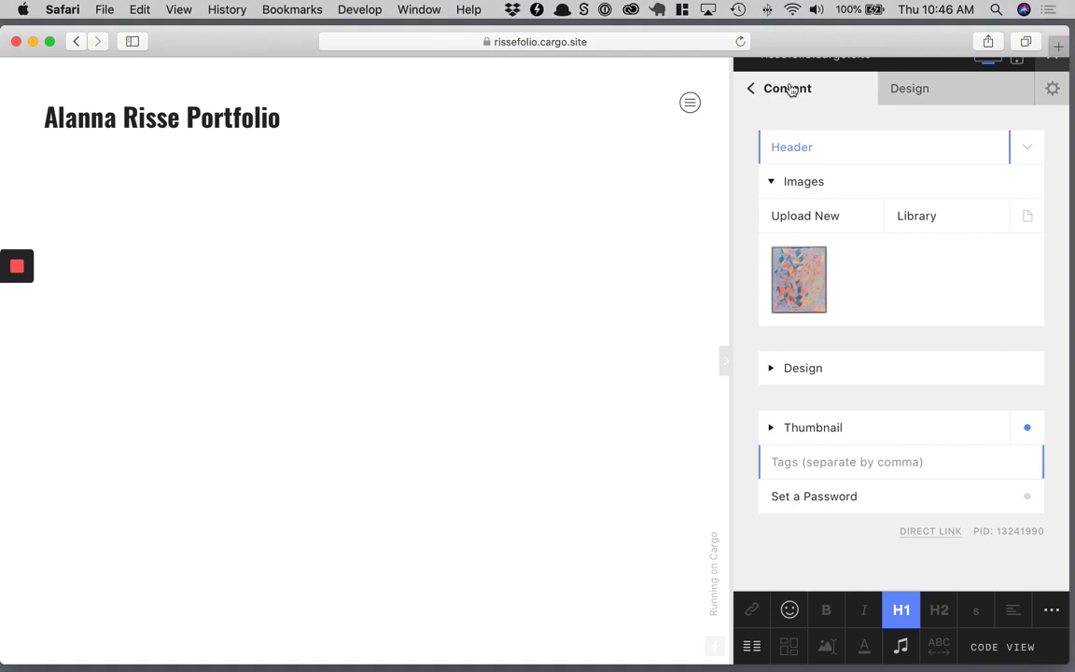
pyautogui.moveTo(794, 98)
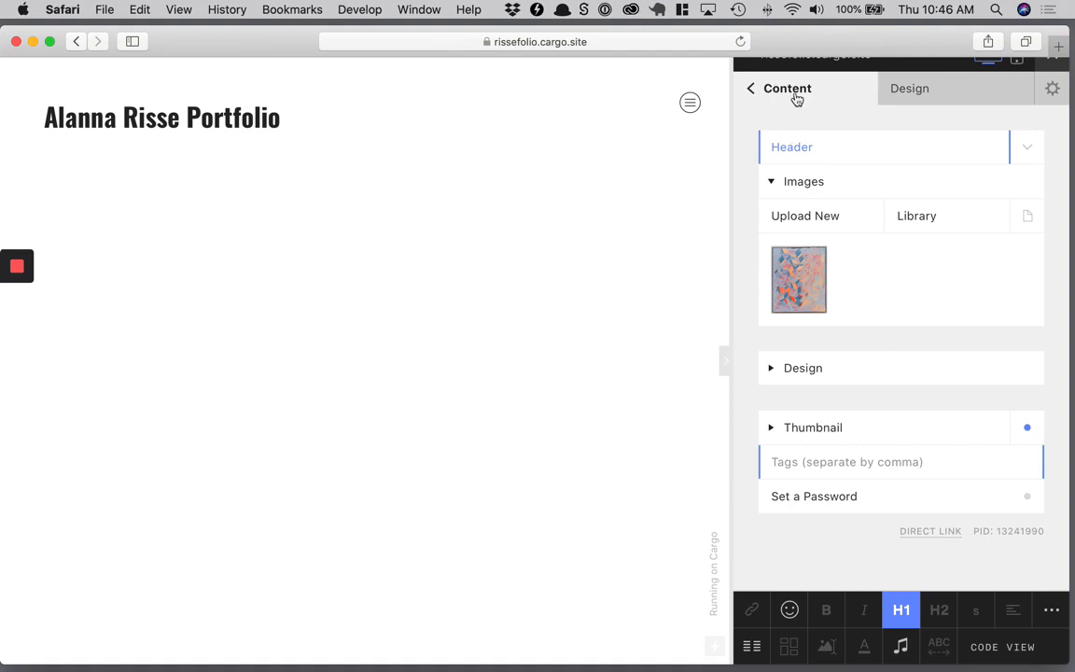
# Turn off the header's Overlay pin setting so the Untitled heading sits below the title.
pyautogui.click(751, 88)
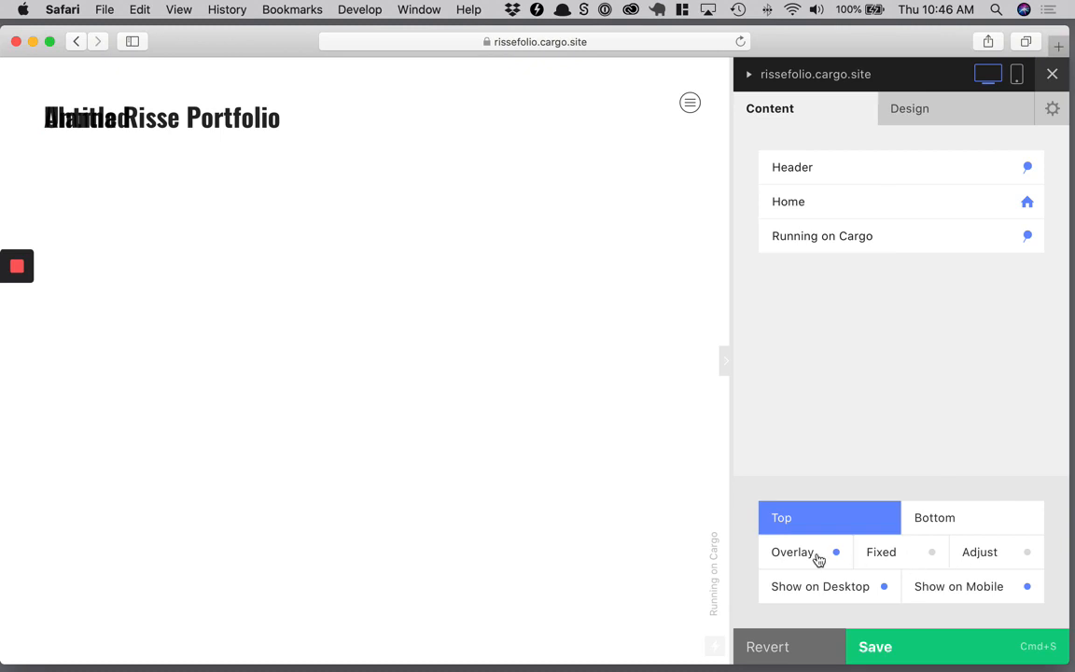
pyautogui.moveTo(800, 553)
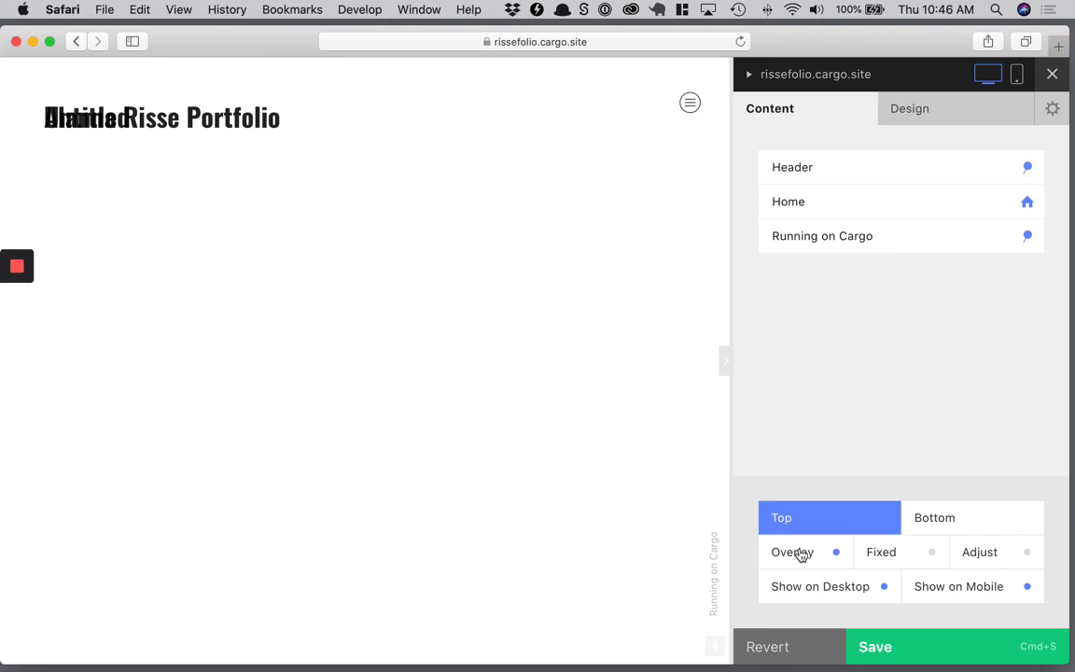
pyautogui.click(792, 551)
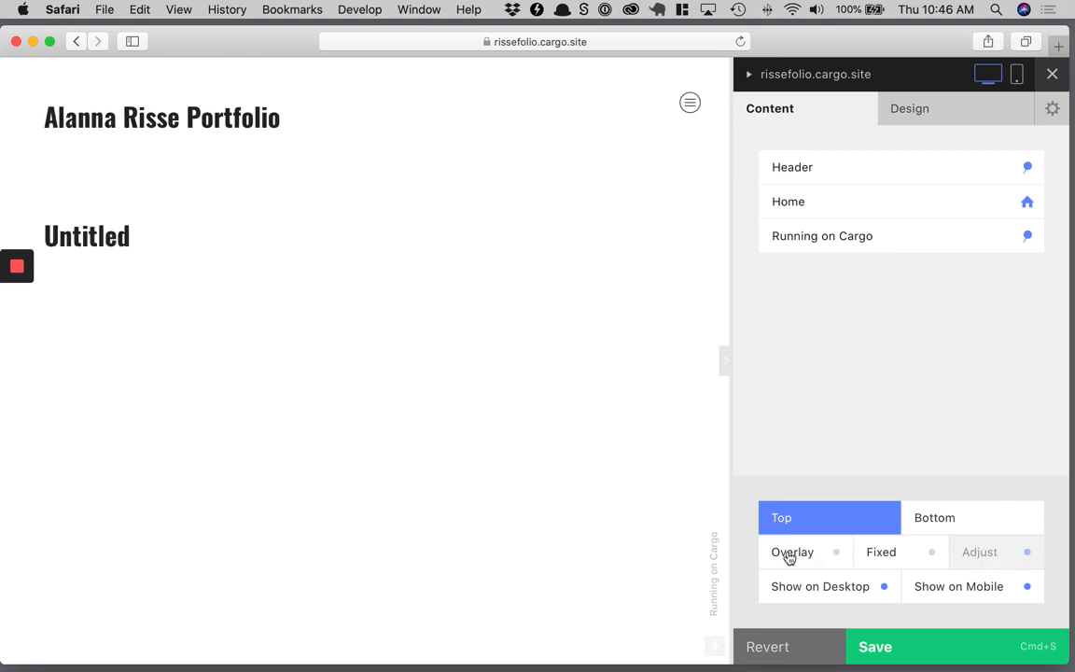
pyautogui.moveTo(994, 527)
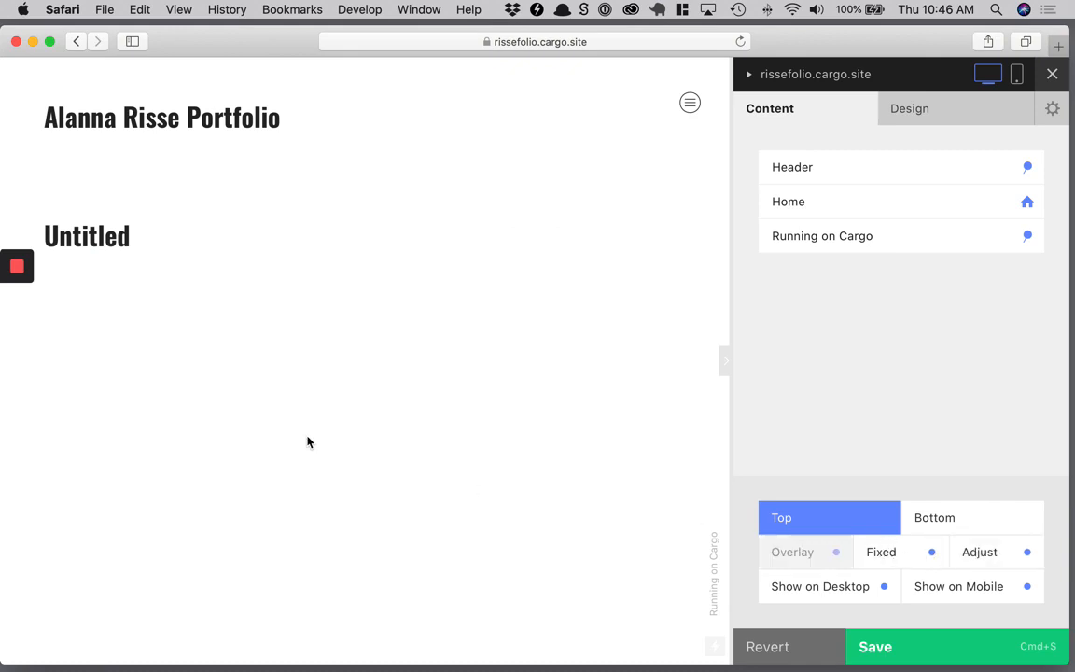
pyautogui.moveTo(874, 545)
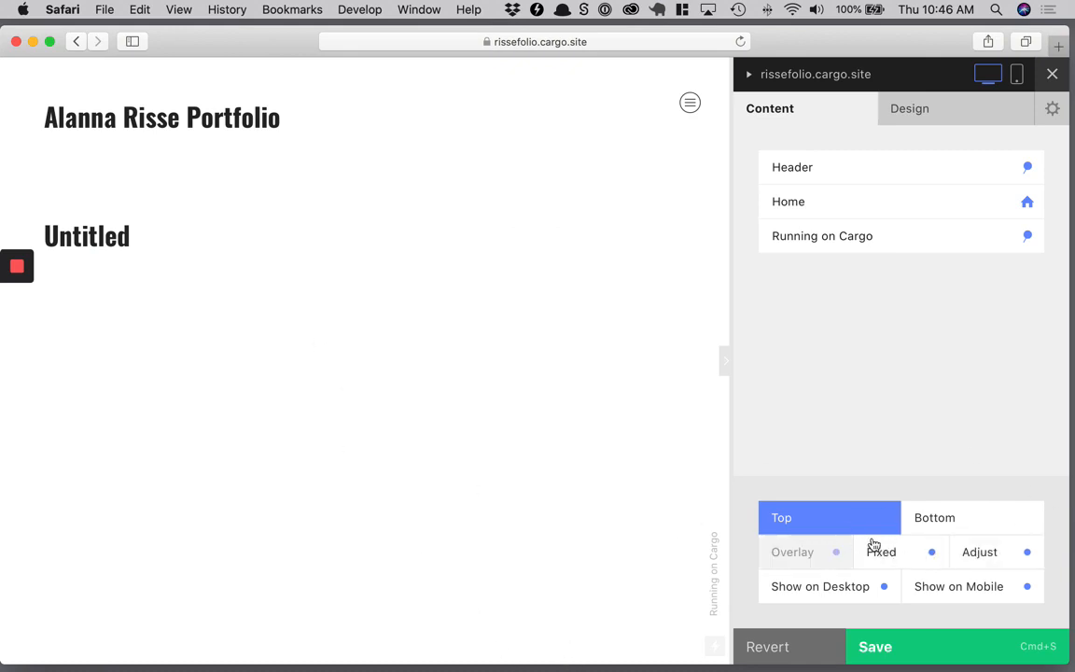
pyautogui.moveTo(817, 343)
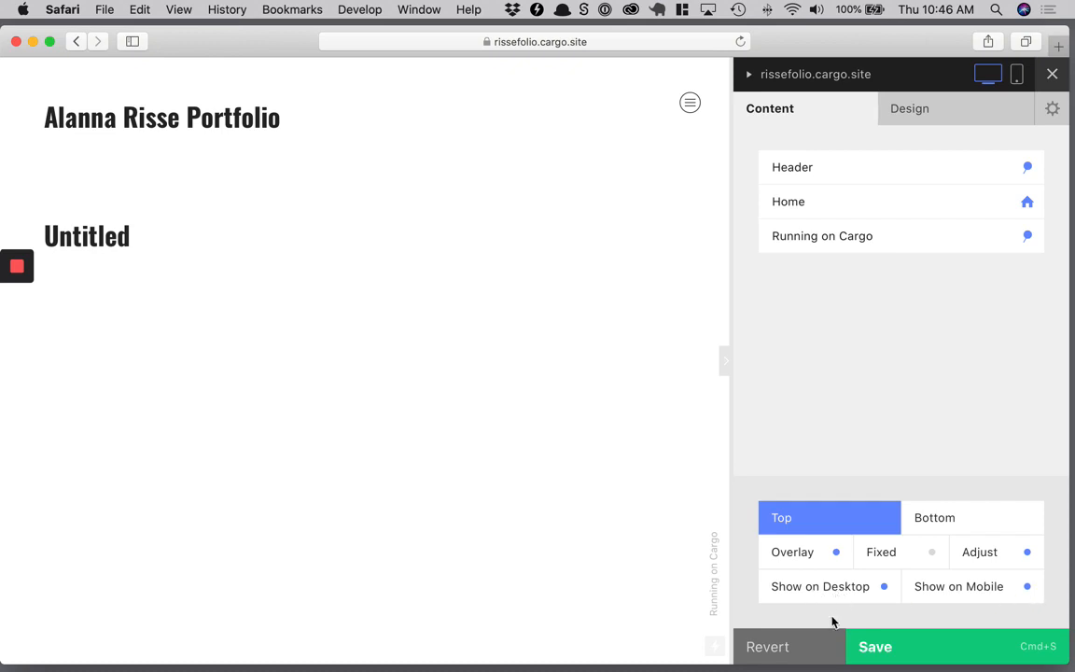
pyautogui.moveTo(860, 564)
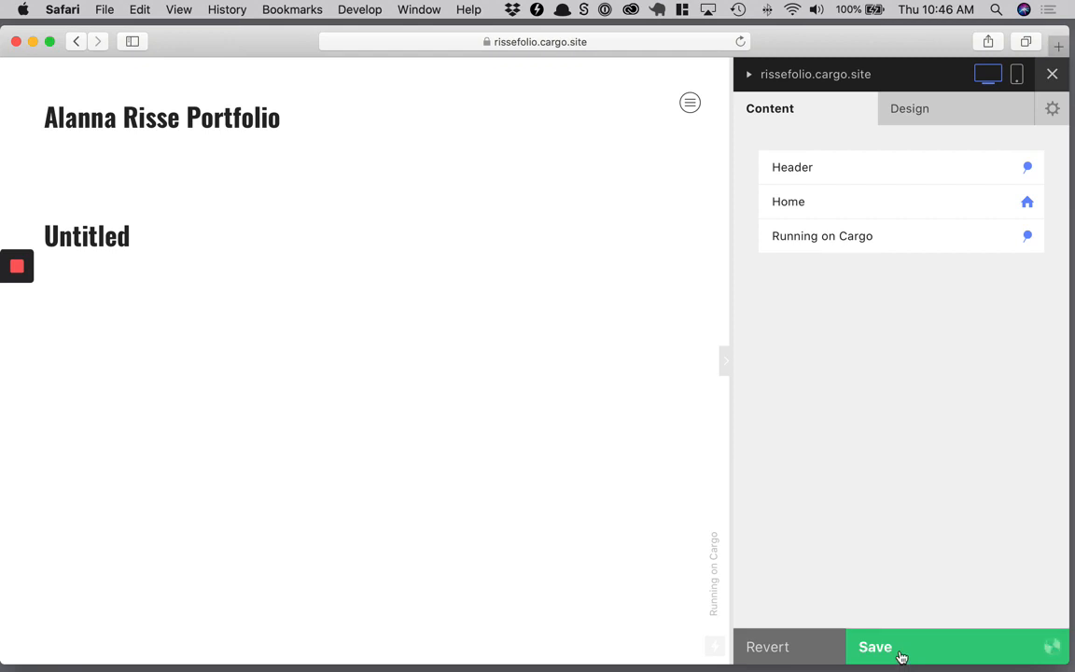
# Save the header change, then add a new page named Footer.
pyautogui.click(874, 647)
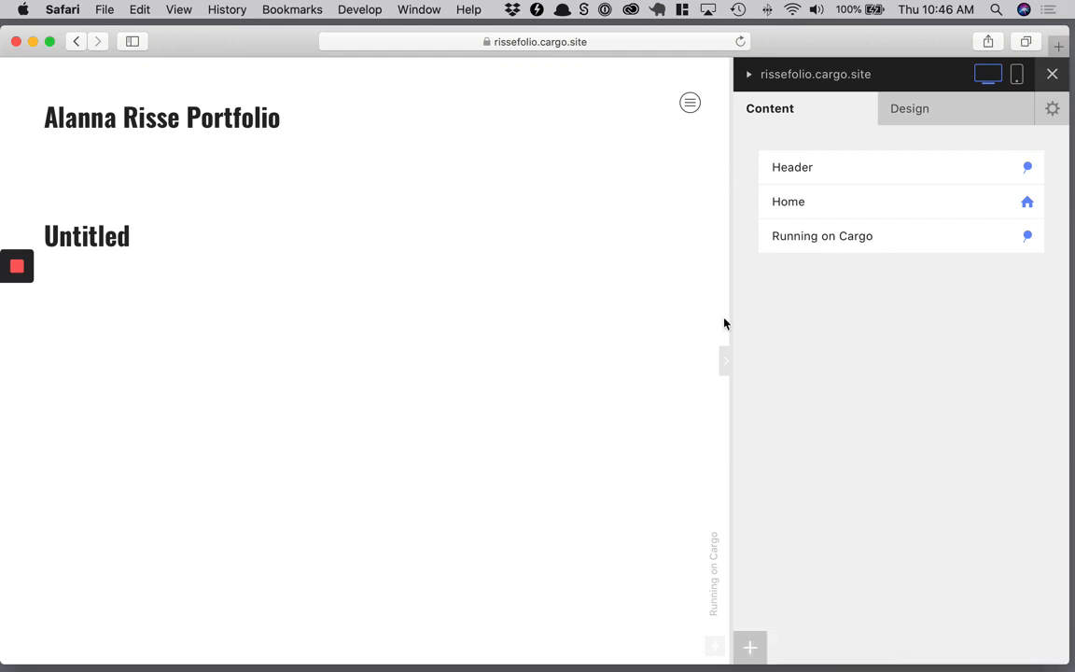
pyautogui.moveTo(760, 132)
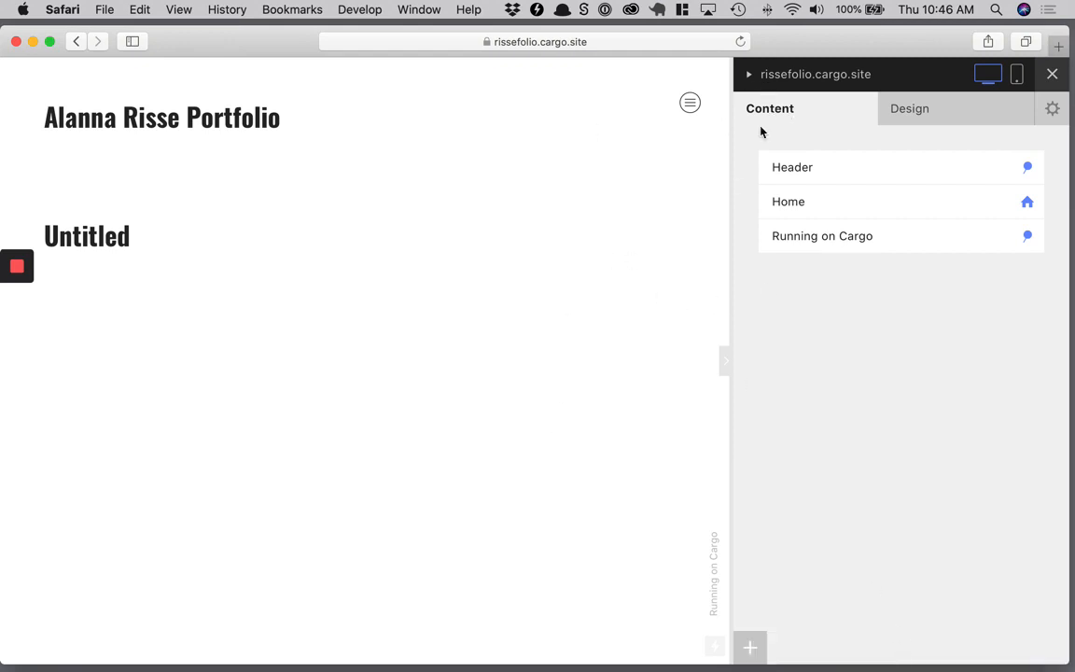
pyautogui.moveTo(760, 510)
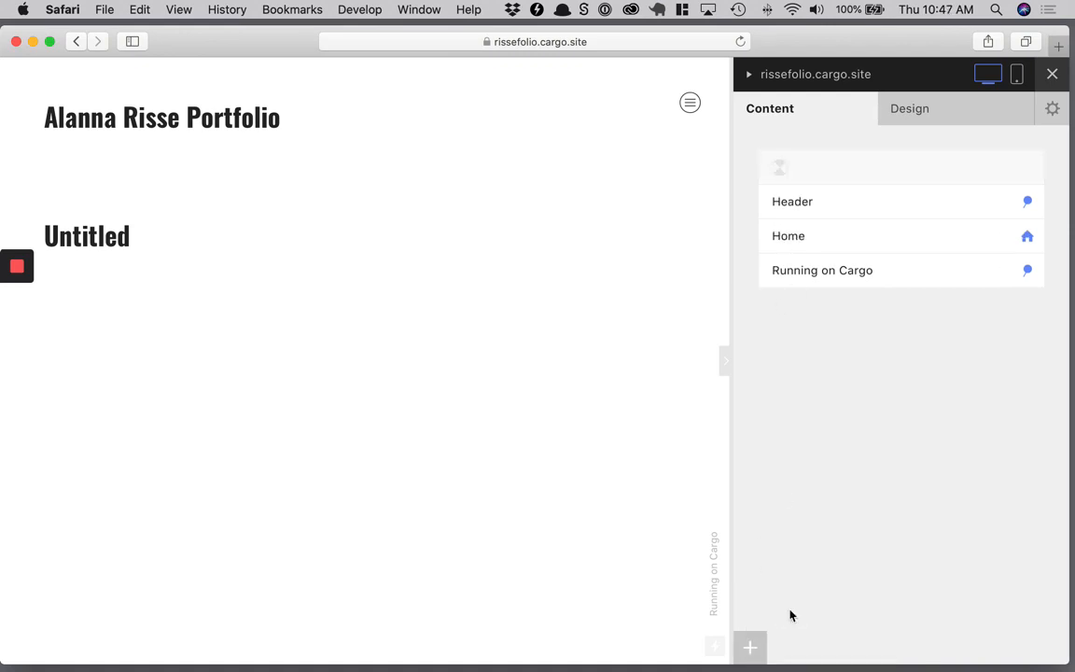
pyautogui.click(788, 235)
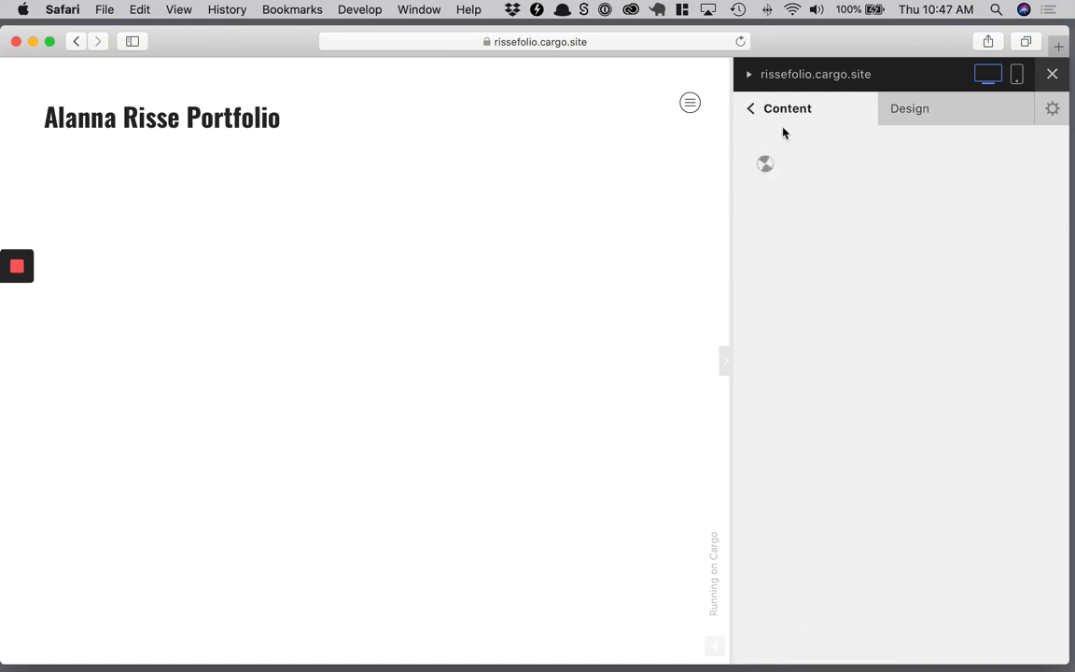
pyautogui.moveTo(734, 152)
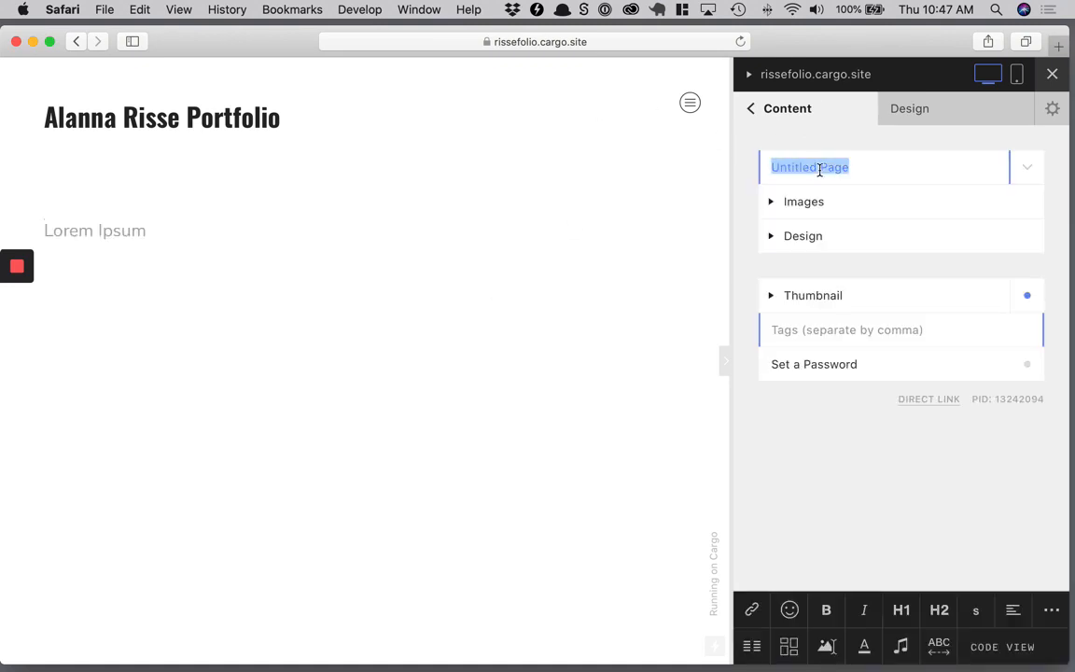
pyautogui.write('Footer')
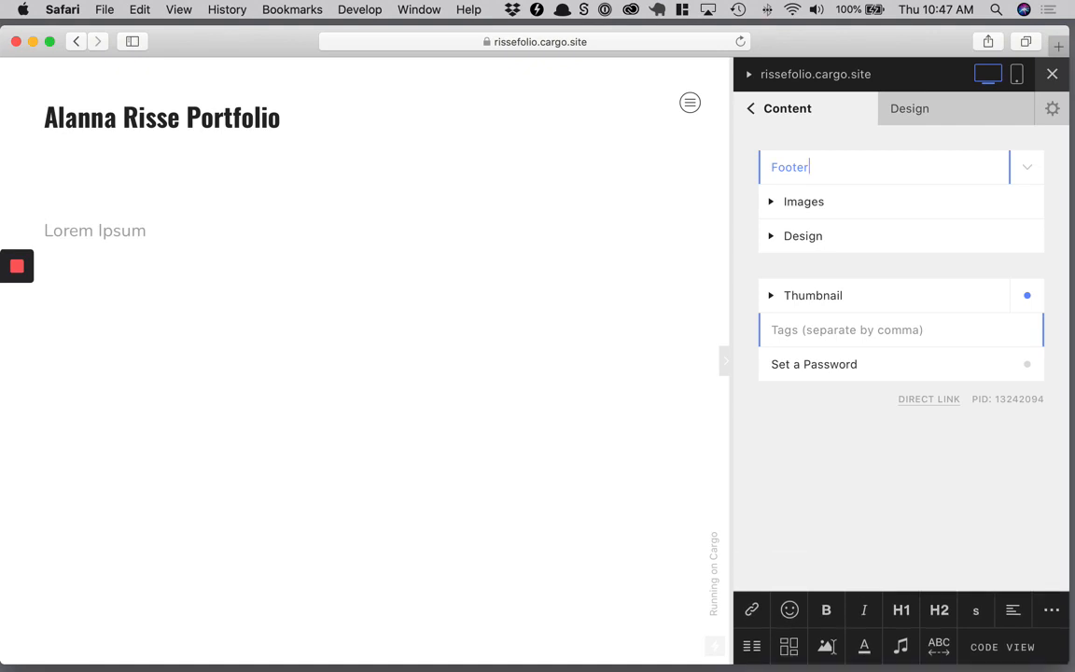
# Replace the placeholder text with '© Copyright Alanna Risse 2020'.
pyautogui.click(94, 230)
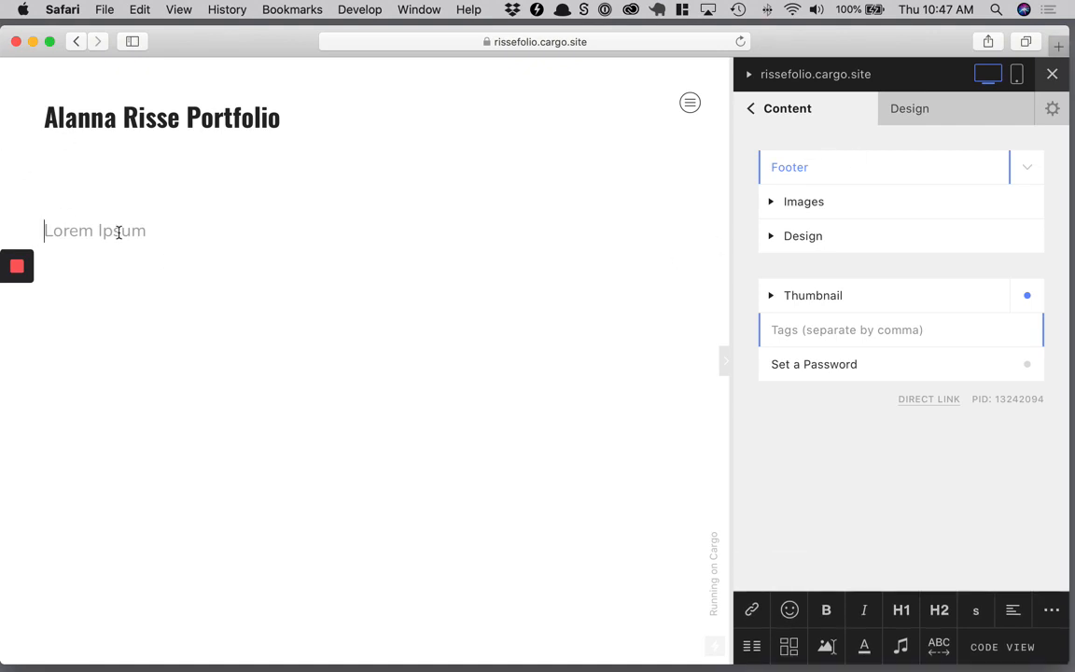
pyautogui.write('&cop')
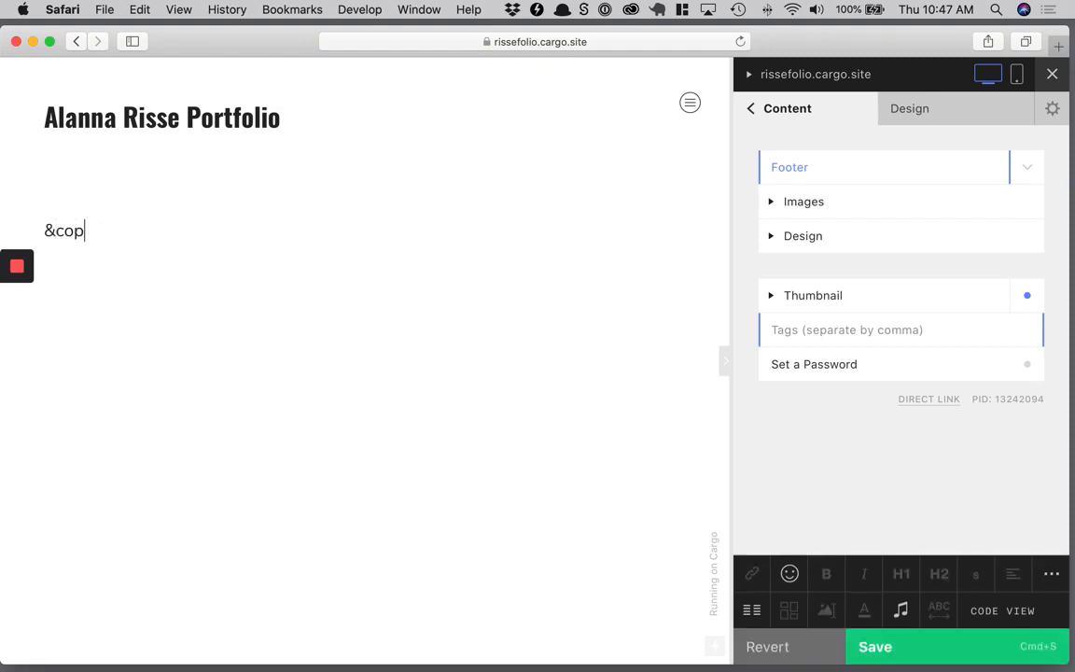
pyautogui.write('y;')
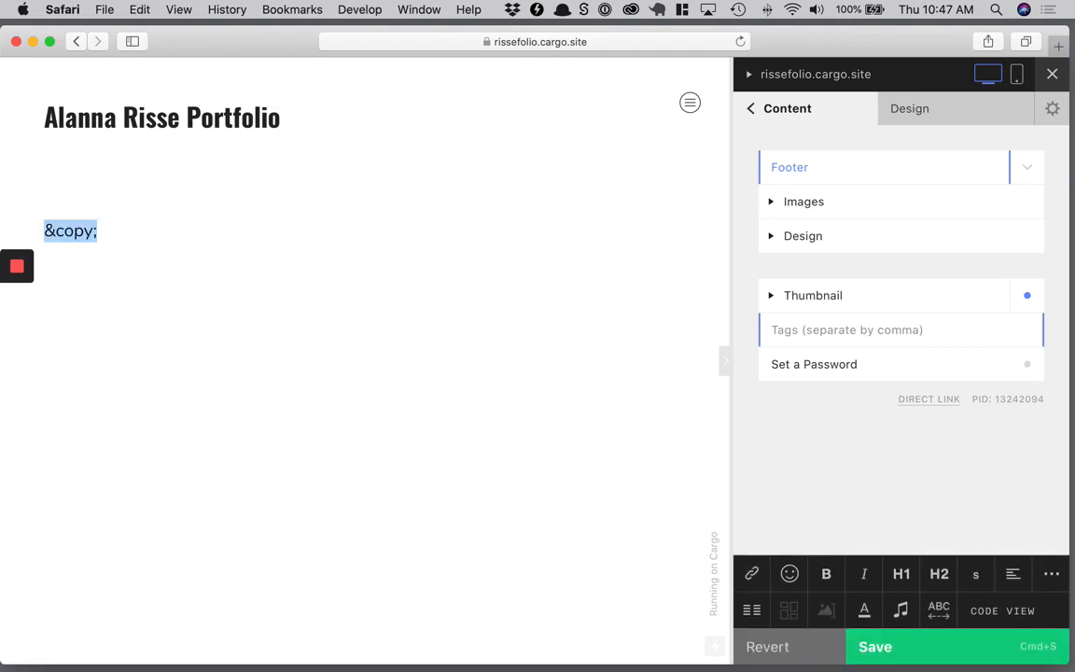
pyautogui.moveTo(283, 355)
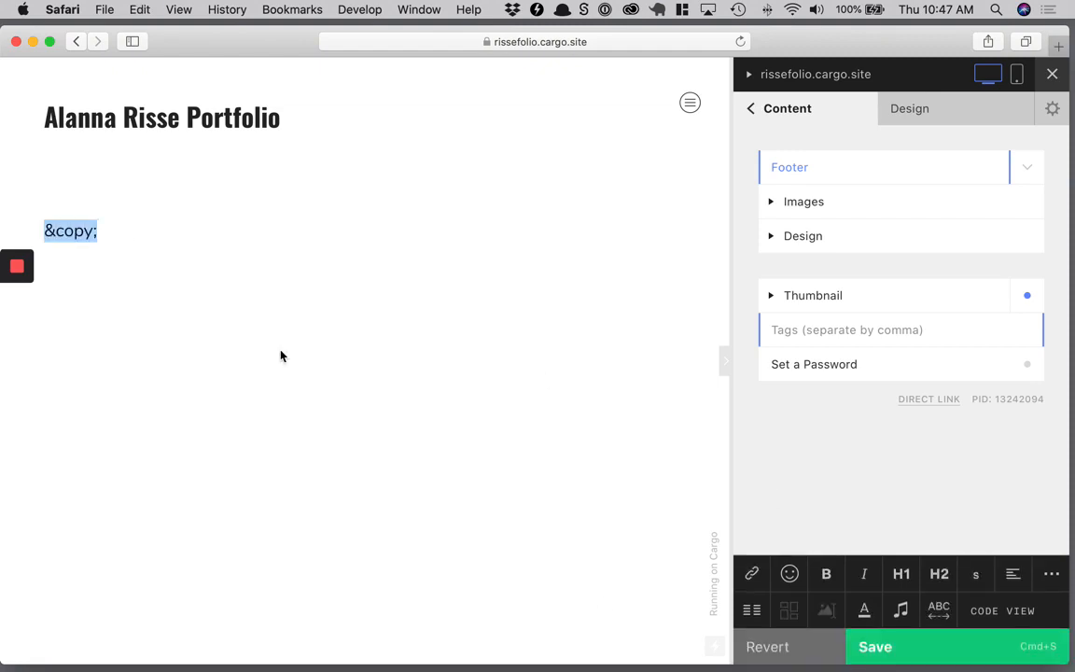
pyautogui.write('Copyr')
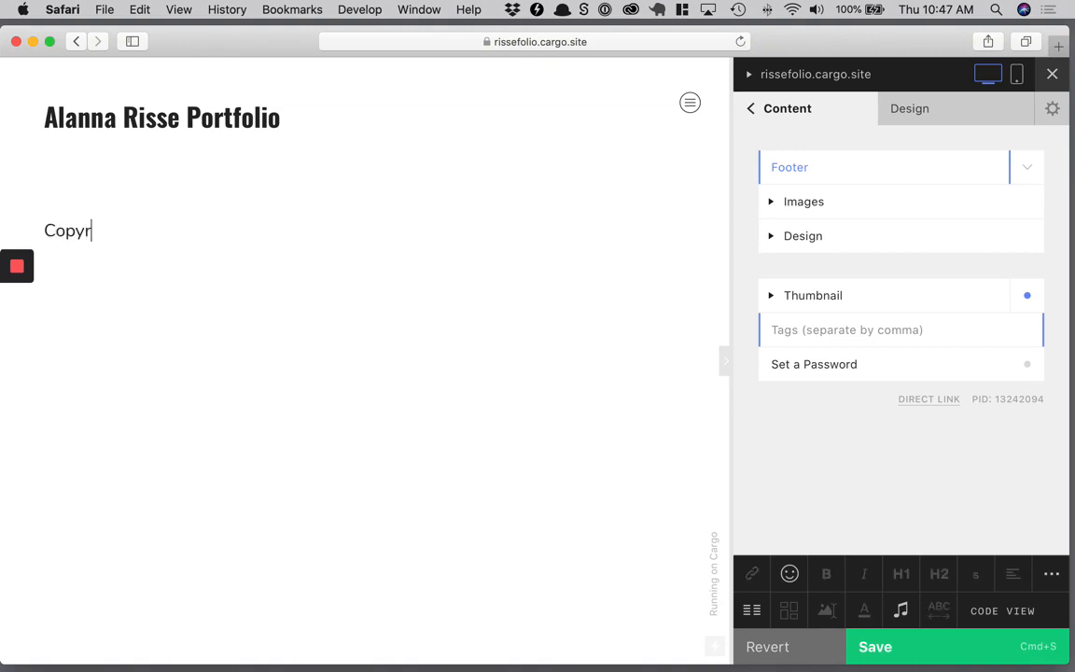
pyautogui.write('ight Alanna Risse 2020')
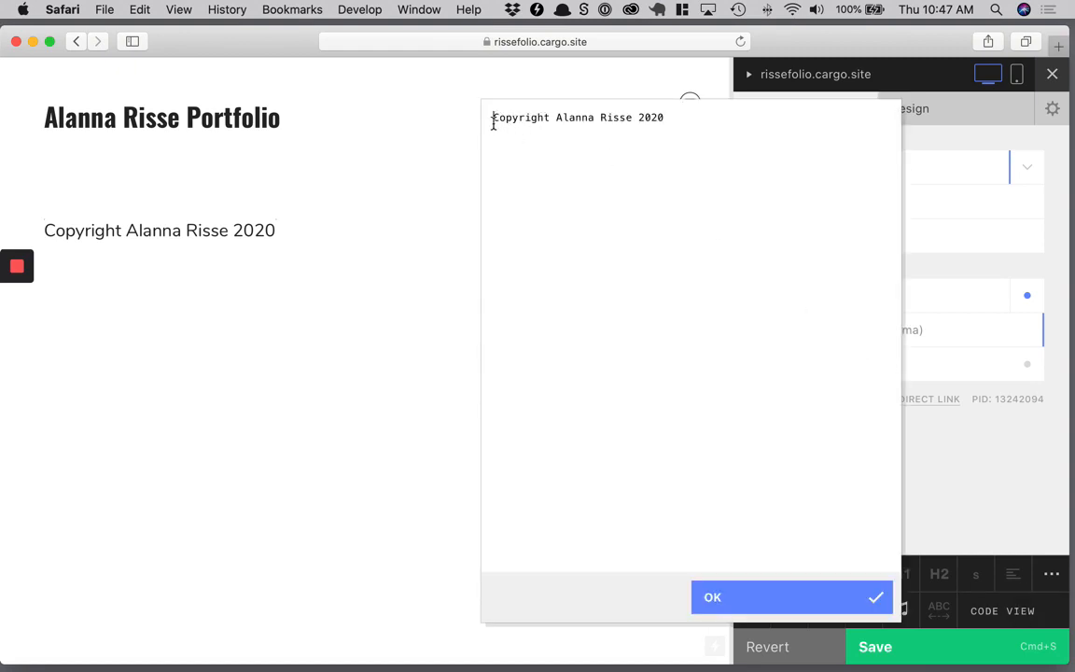
pyautogui.write('&copy;')
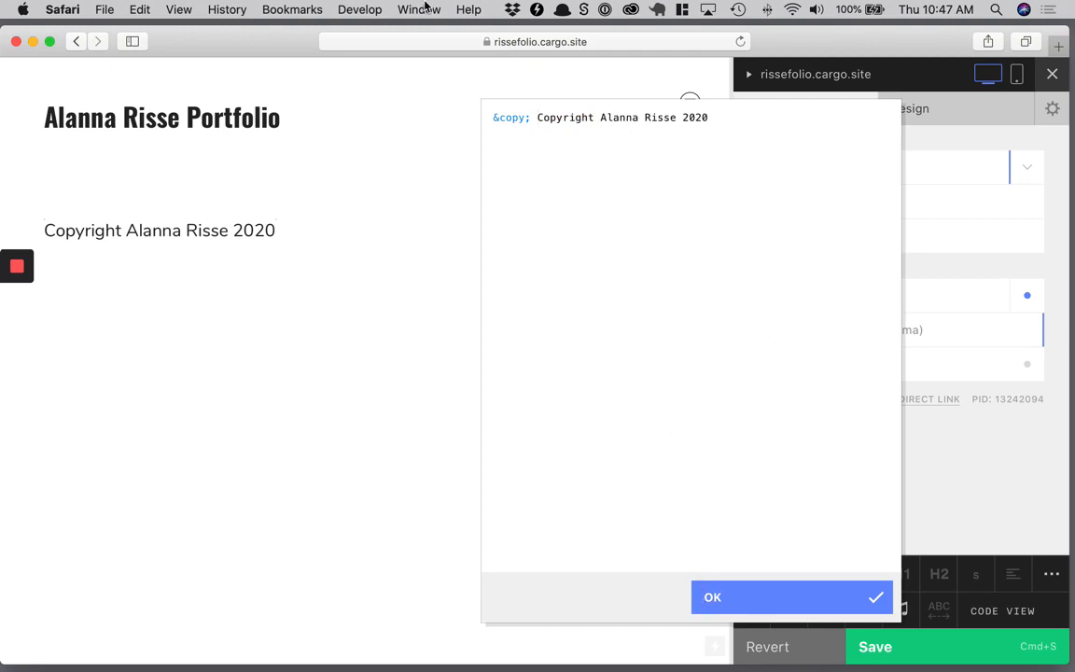
pyautogui.moveTo(717, 261)
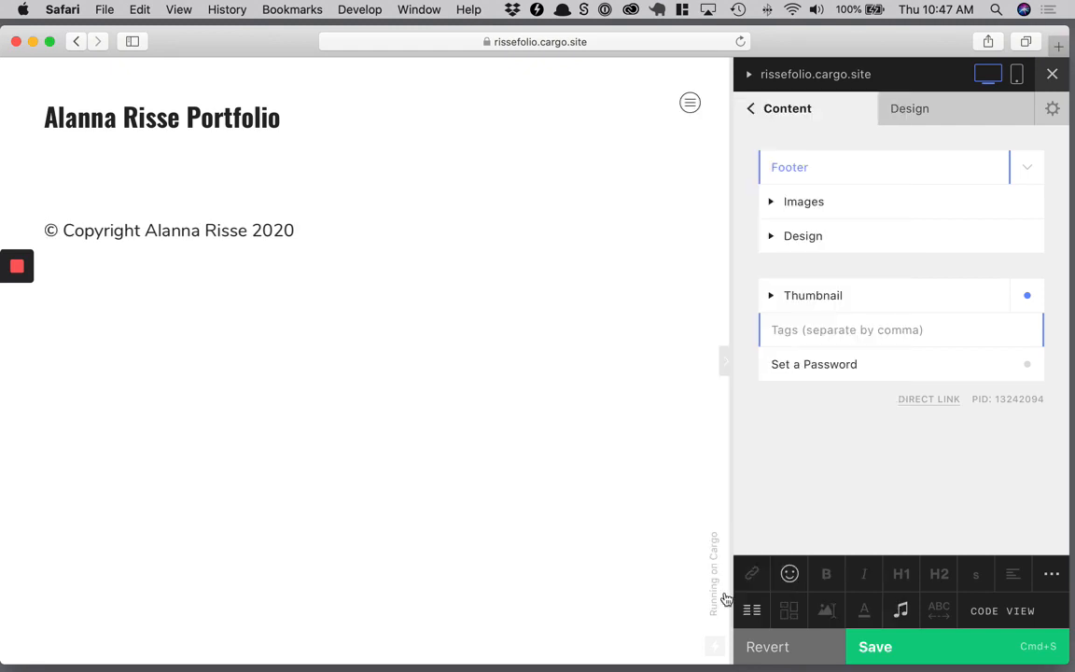
pyautogui.moveTo(549, 389)
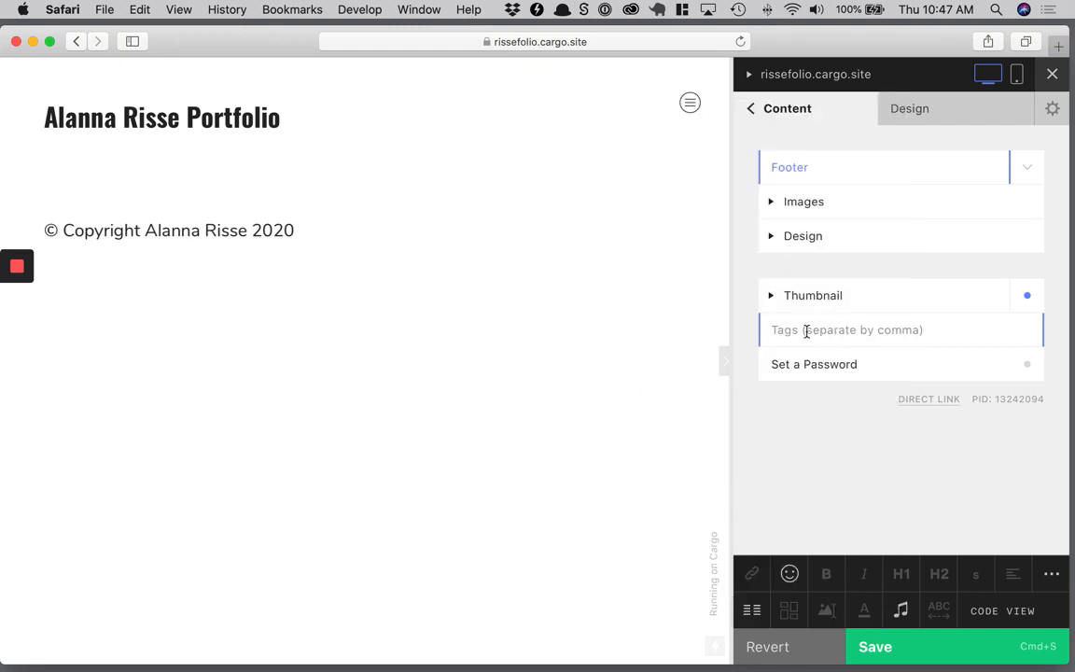
# Give the footer a grey background and centre the copyright line.
pyautogui.click(802, 235)
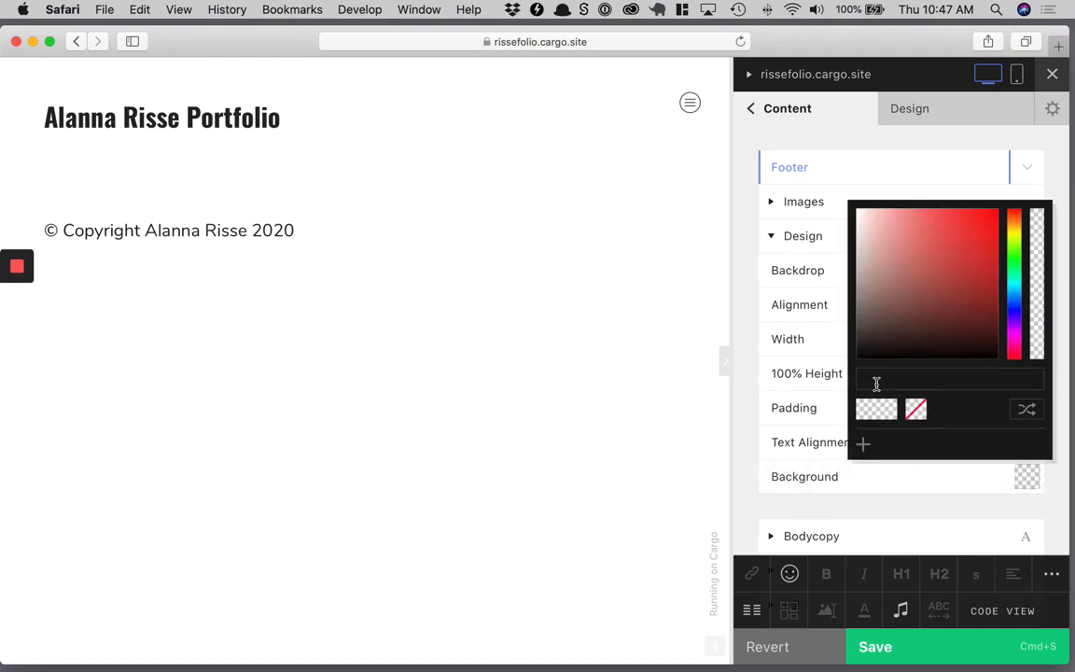
pyautogui.click(875, 298)
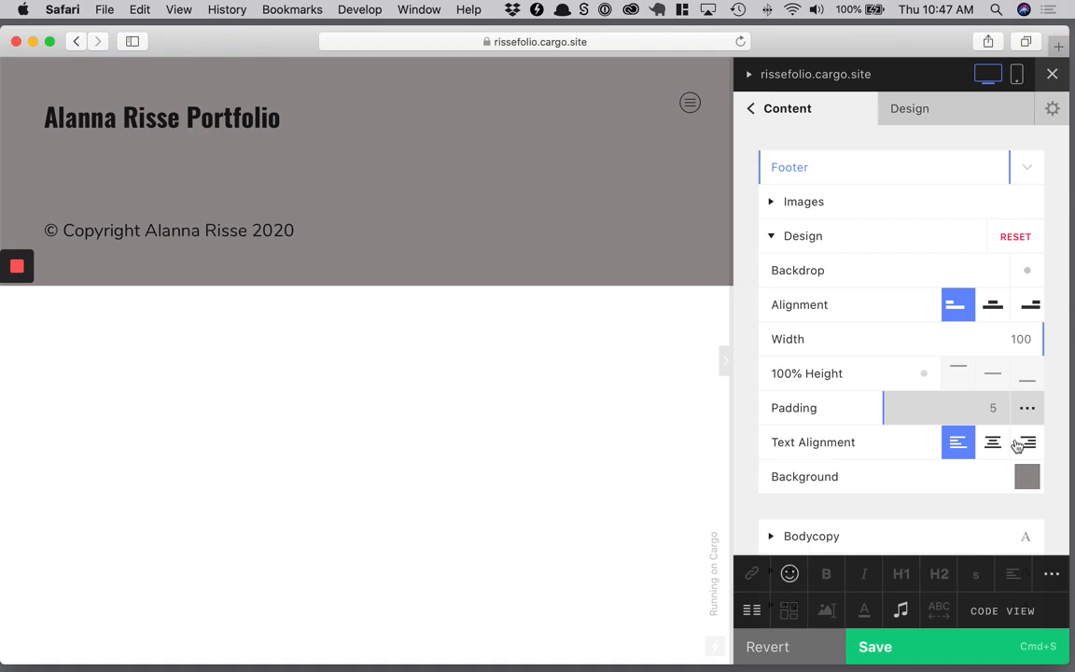
pyautogui.click(992, 441)
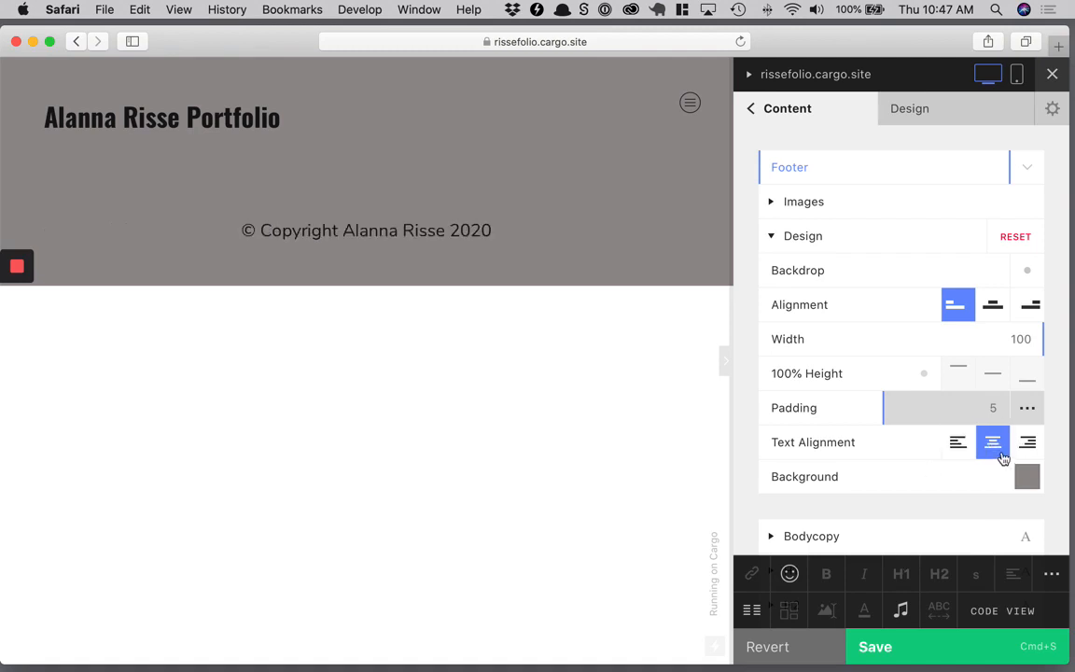
pyautogui.moveTo(830, 623)
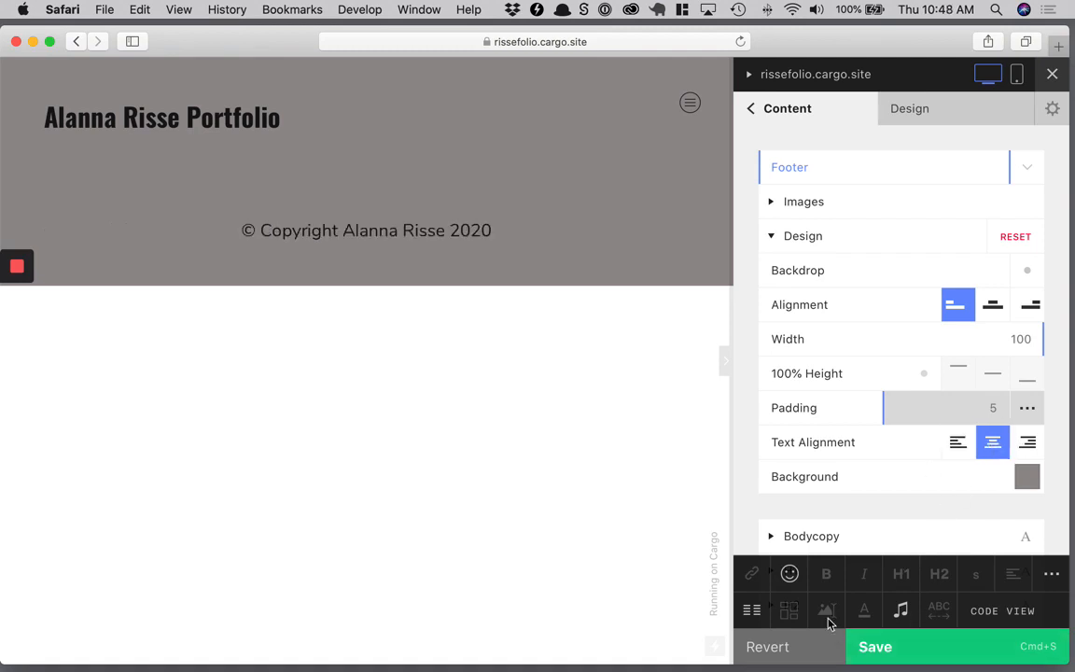
# Set the copyright line to small text and reduce the footer padding to 3.1.
pyautogui.doubleClick(369, 230)
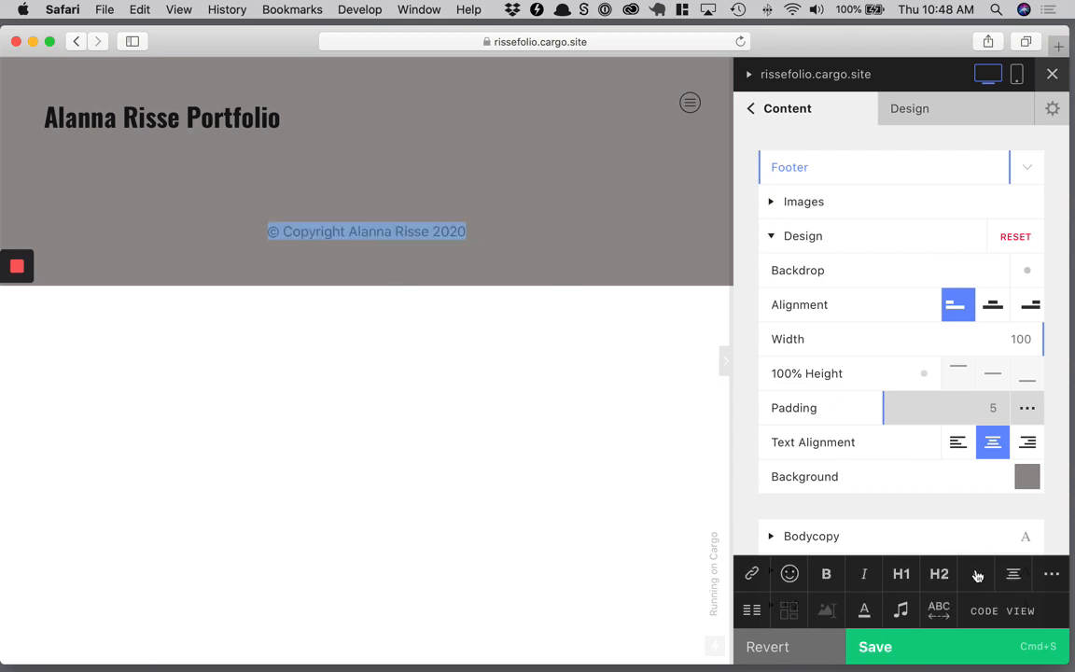
pyautogui.click(976, 572)
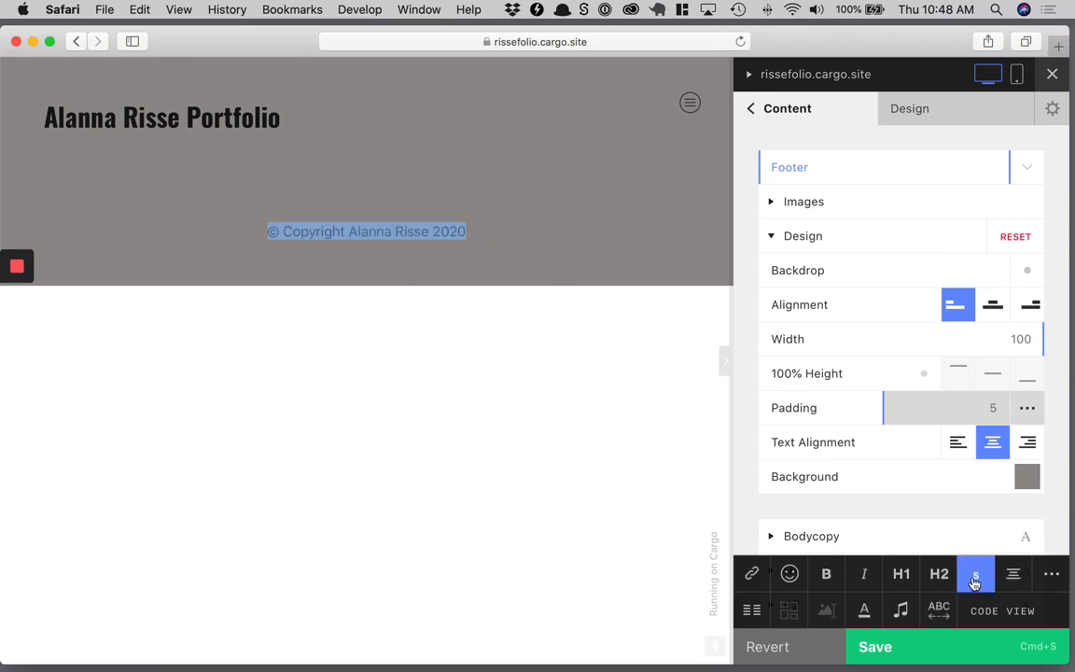
pyautogui.moveTo(919, 394)
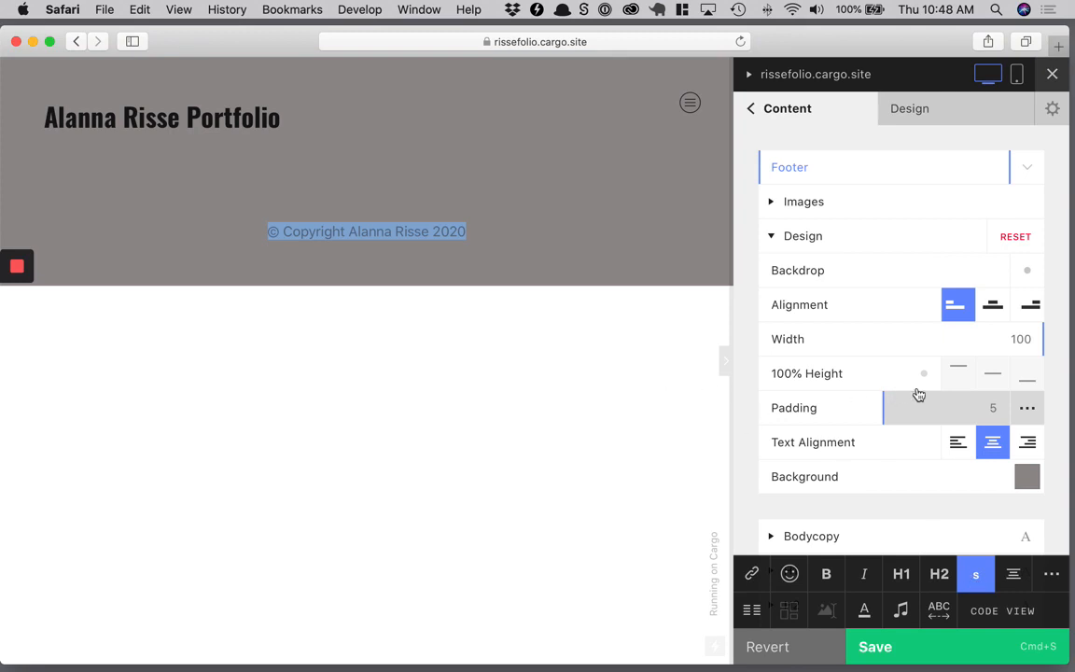
pyautogui.moveTo(891, 407); pyautogui.dragTo(902, 408)
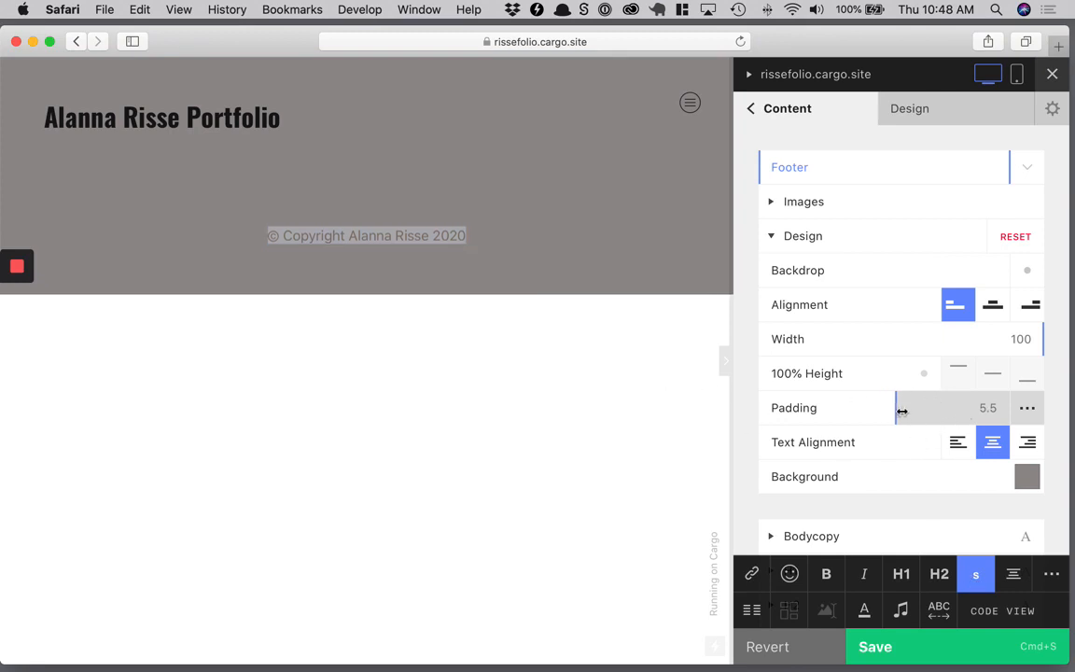
pyautogui.moveTo(902, 408); pyautogui.dragTo(836, 408)
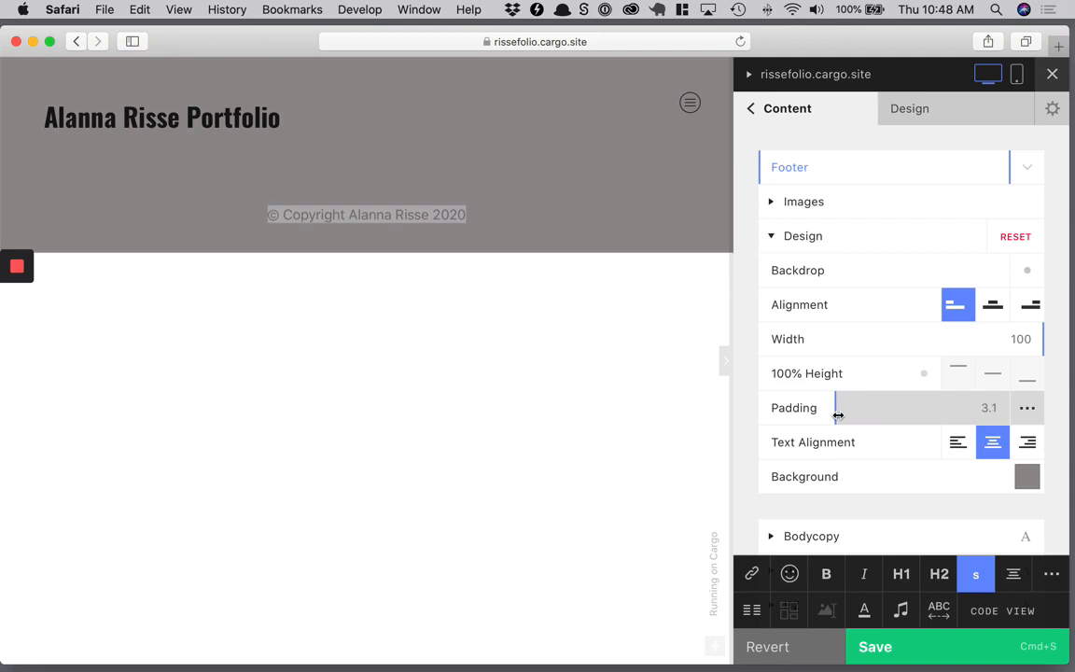
pyautogui.moveTo(943, 387)
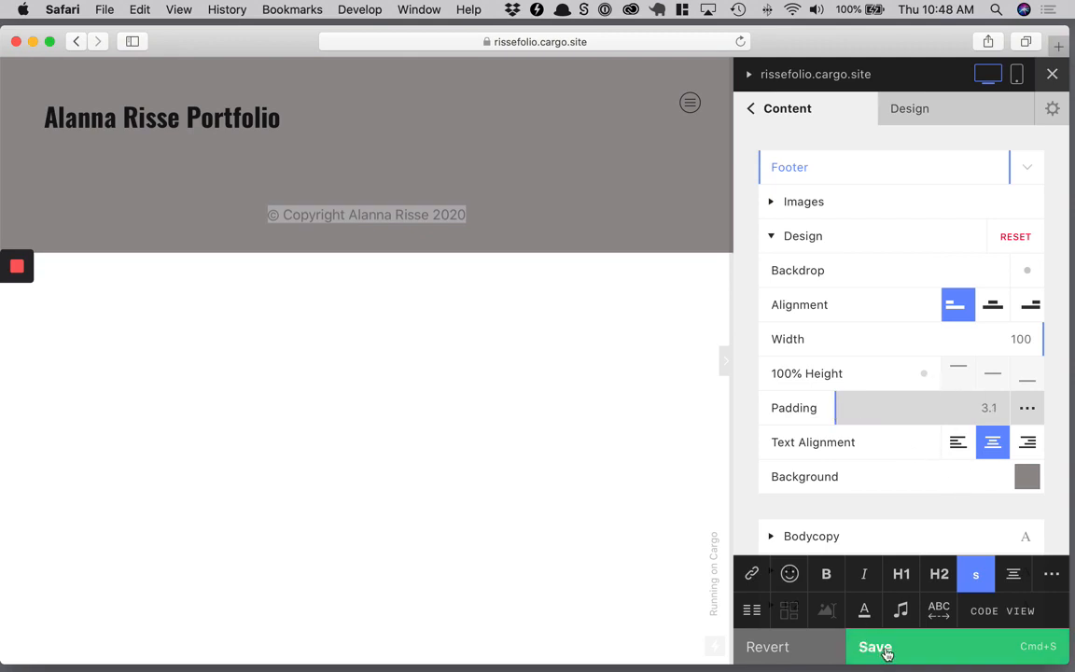
# Save the footer edits, then pin the footer Fixed at the Bottom and save again.
pyautogui.click(874, 645)
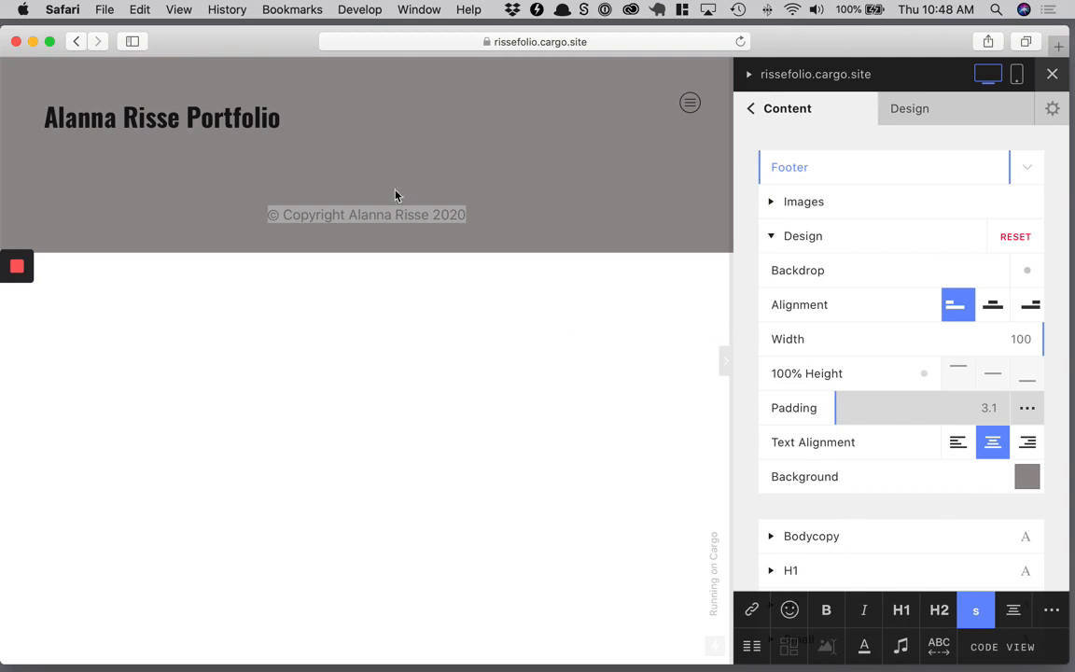
pyautogui.moveTo(667, 200)
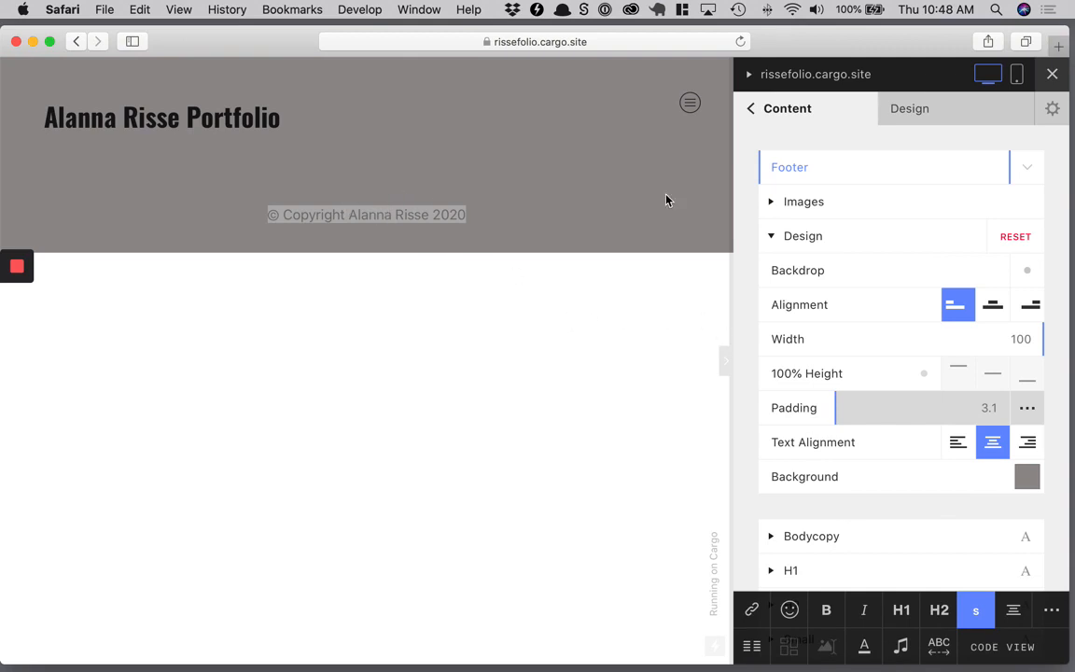
pyautogui.click(750, 108)
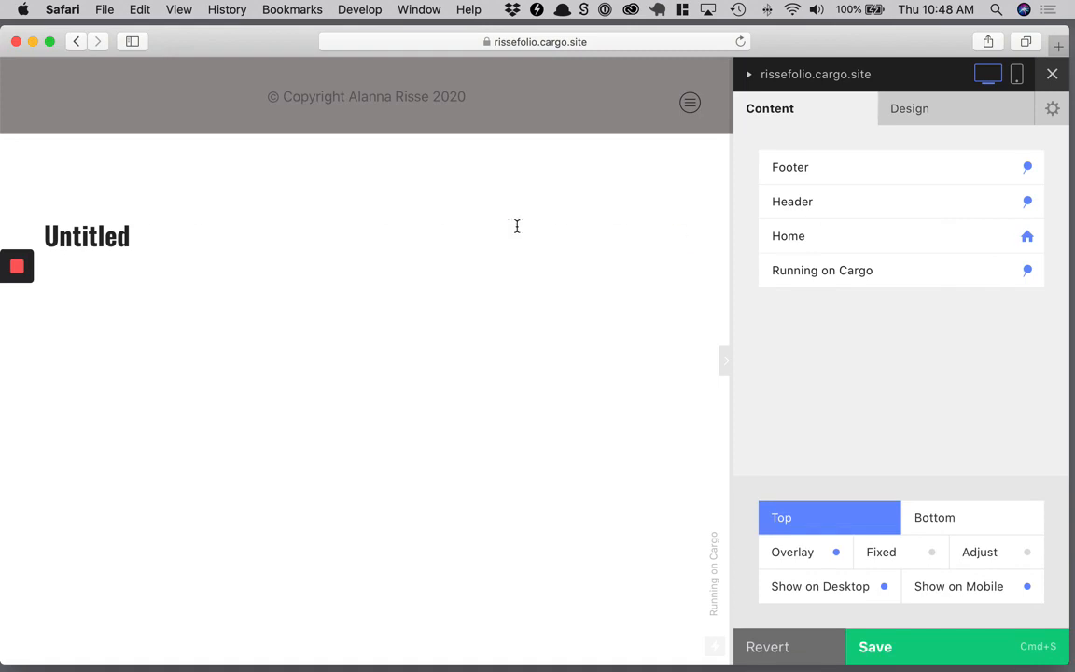
pyautogui.moveTo(978, 522)
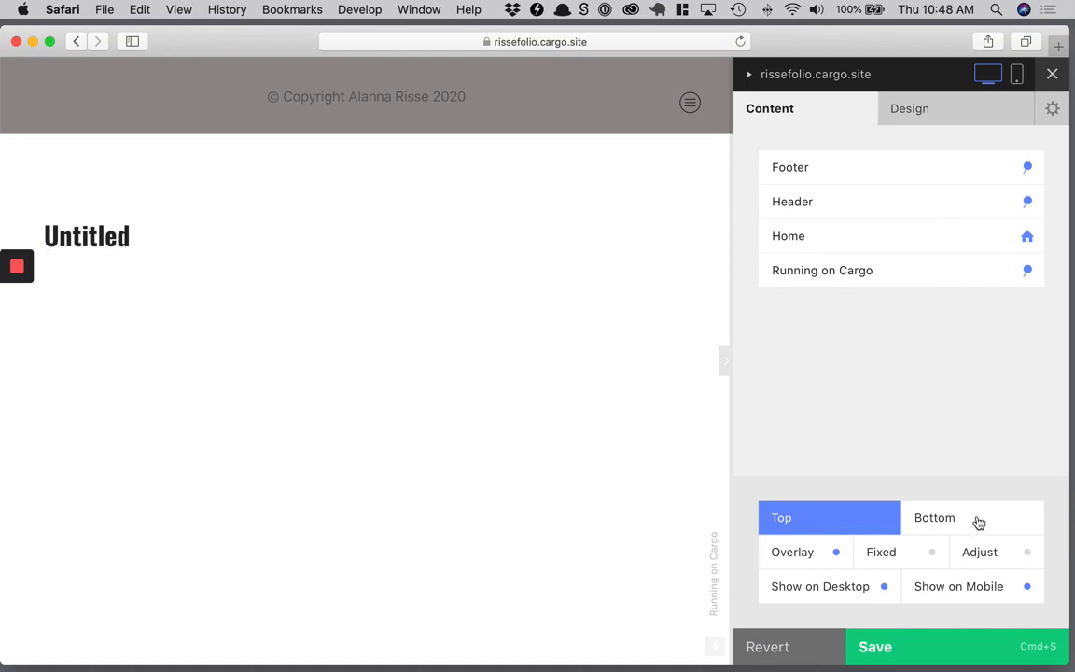
pyautogui.click(933, 517)
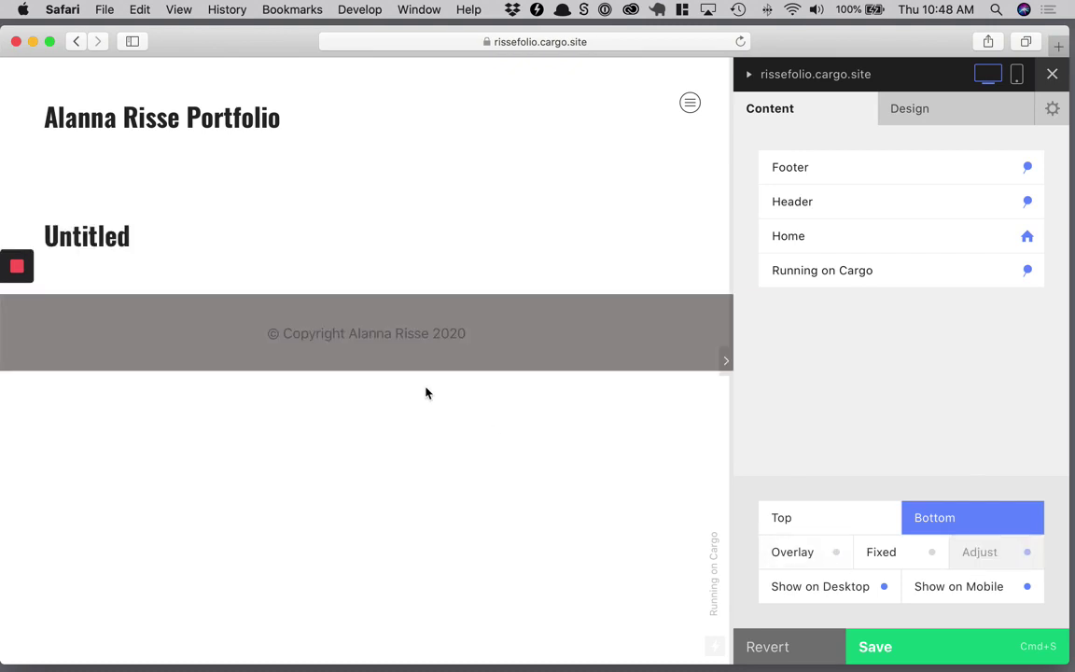
pyautogui.moveTo(990, 599)
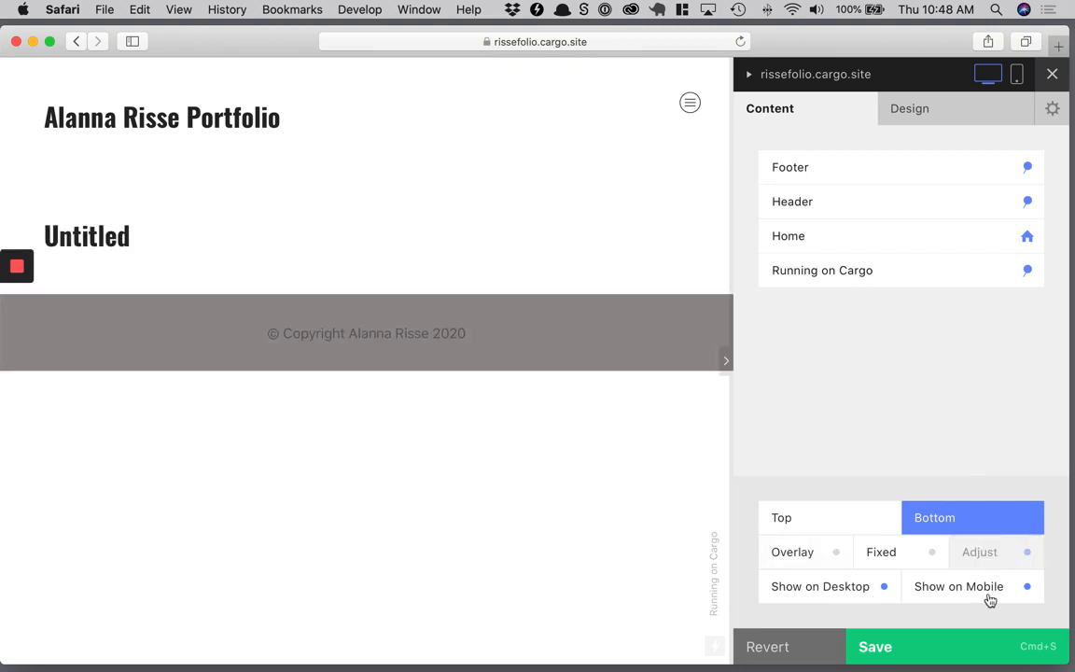
pyautogui.click(899, 551)
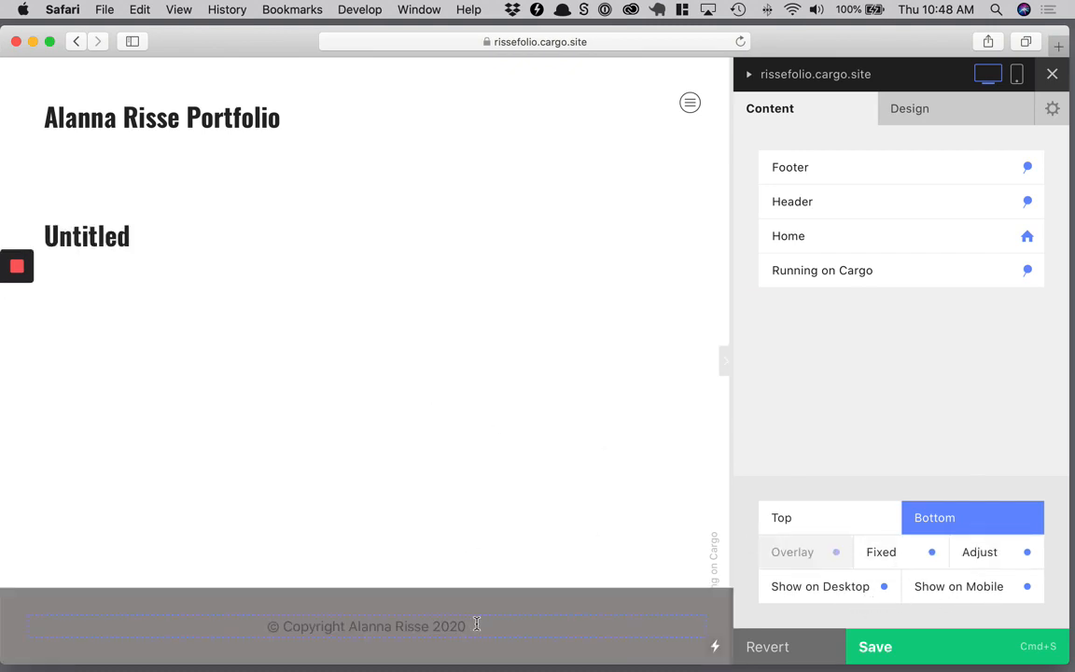
pyautogui.moveTo(536, 404)
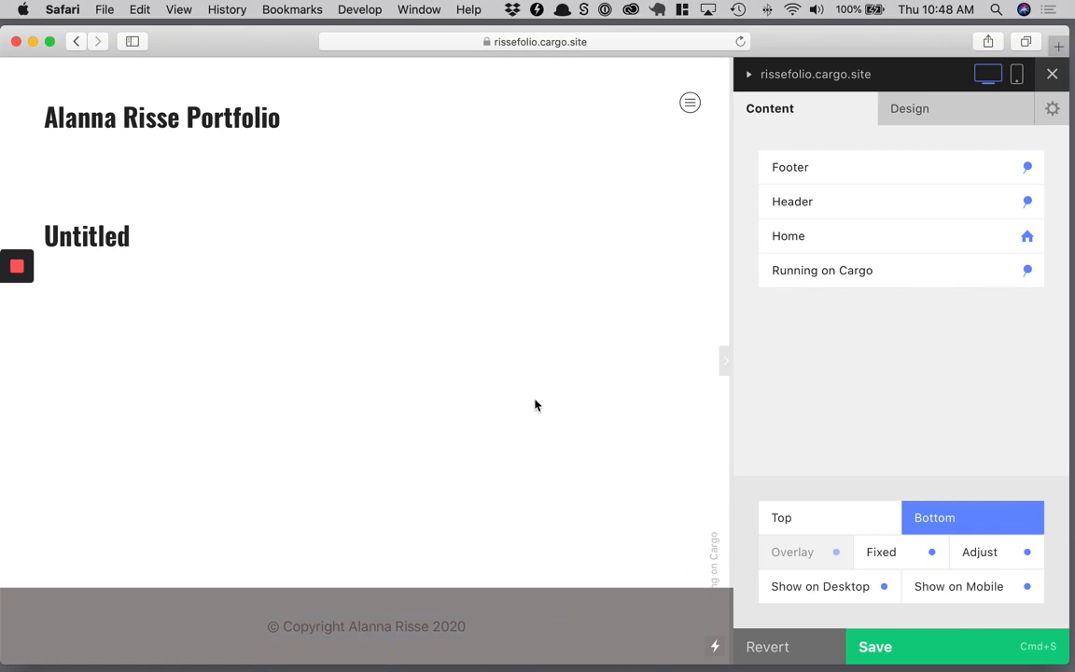
pyautogui.moveTo(847, 576)
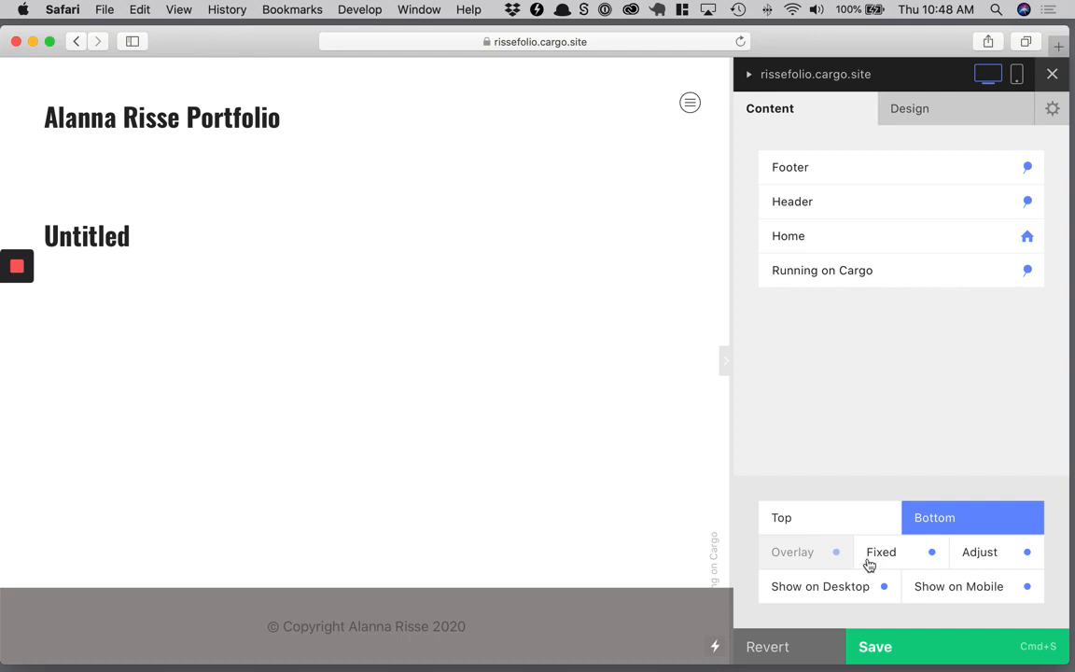
pyautogui.moveTo(364, 557)
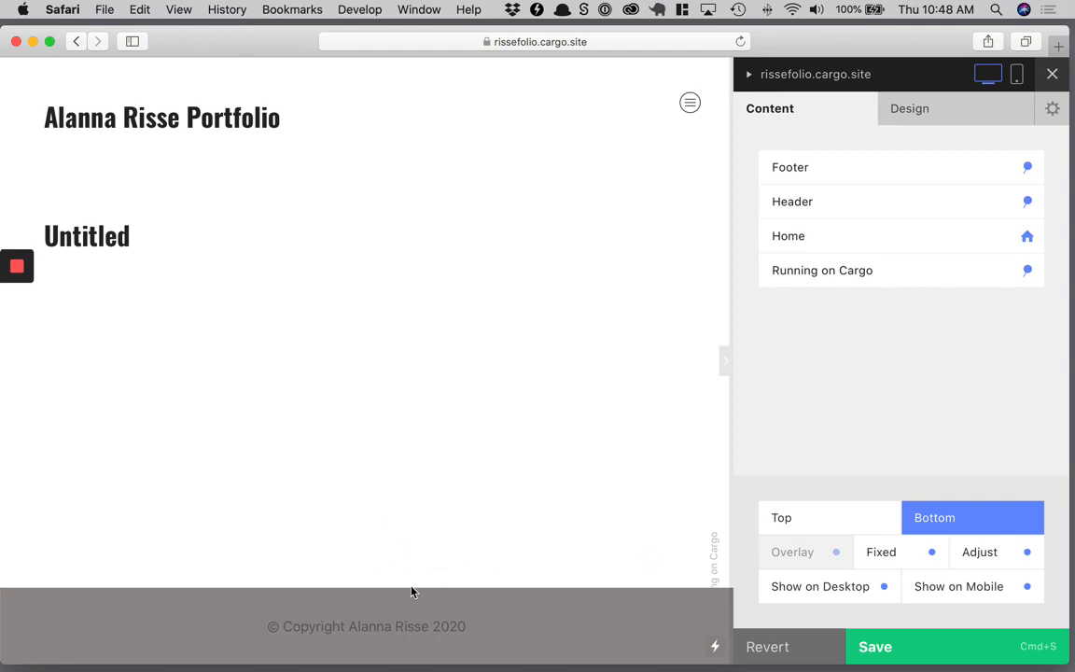
pyautogui.moveTo(667, 599)
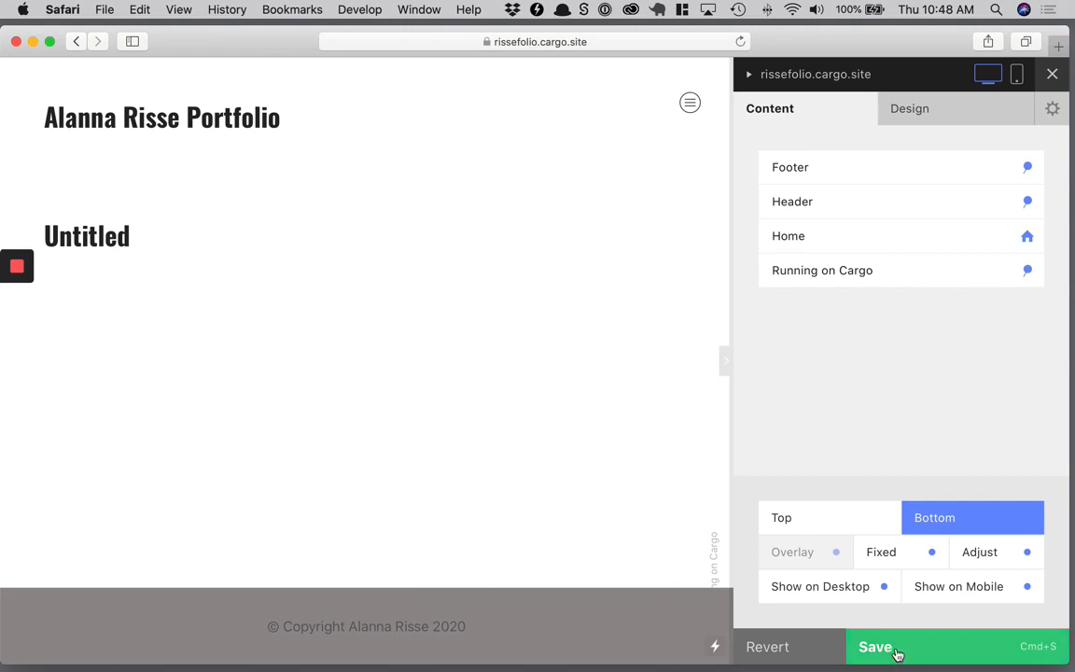
pyautogui.click(875, 646)
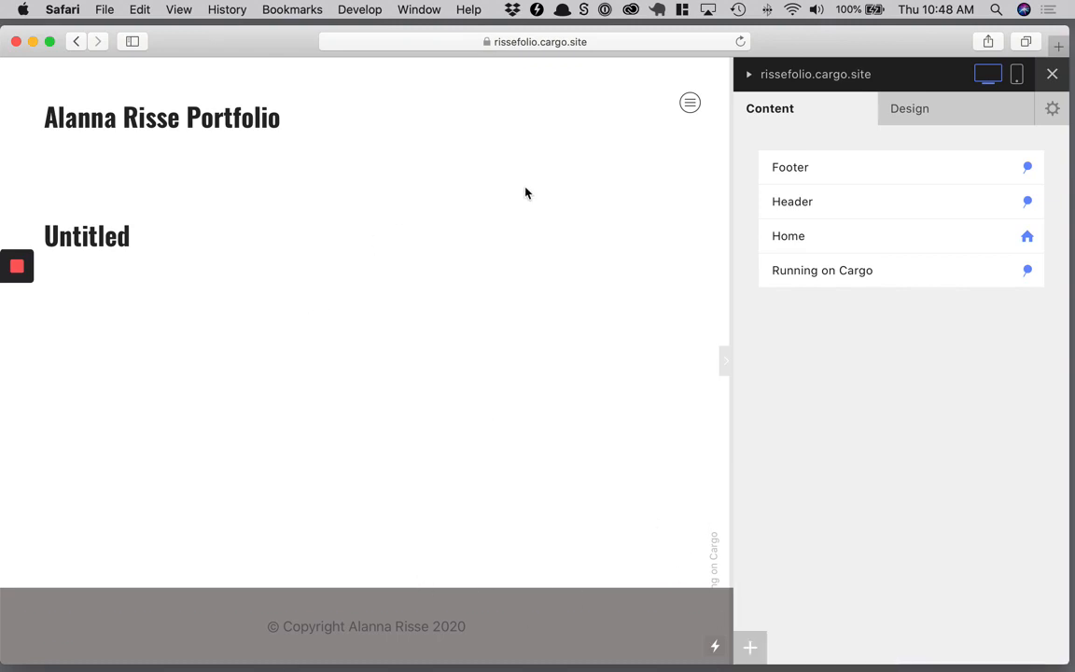
pyautogui.moveTo(792, 201)
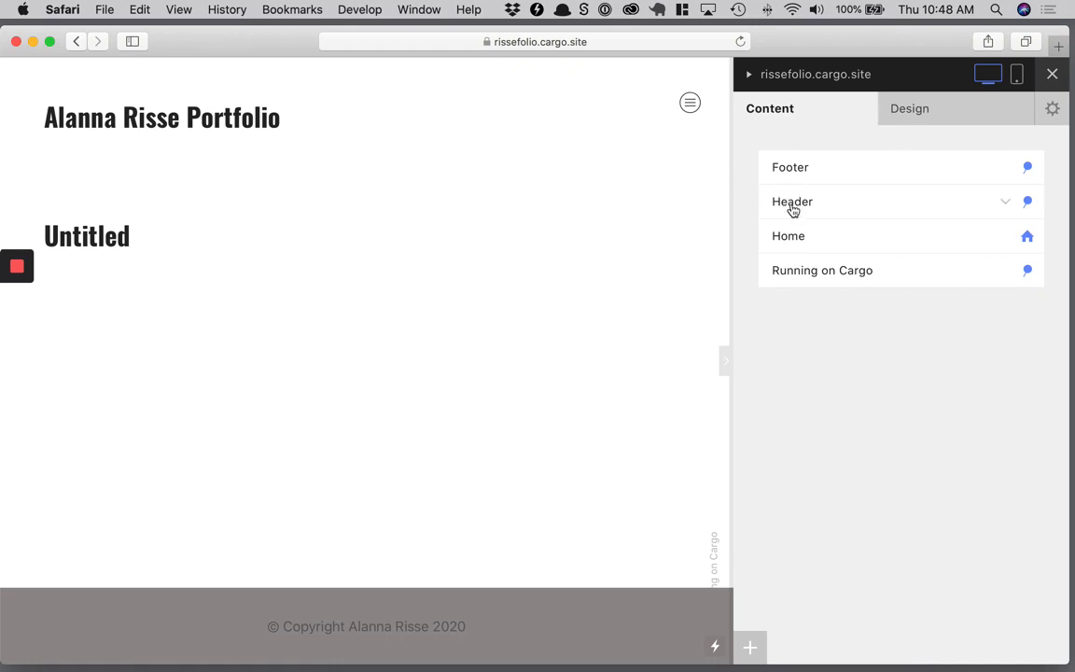
# Open the Home page's Images panel and upload the artwork image files.
pyautogui.click(788, 235)
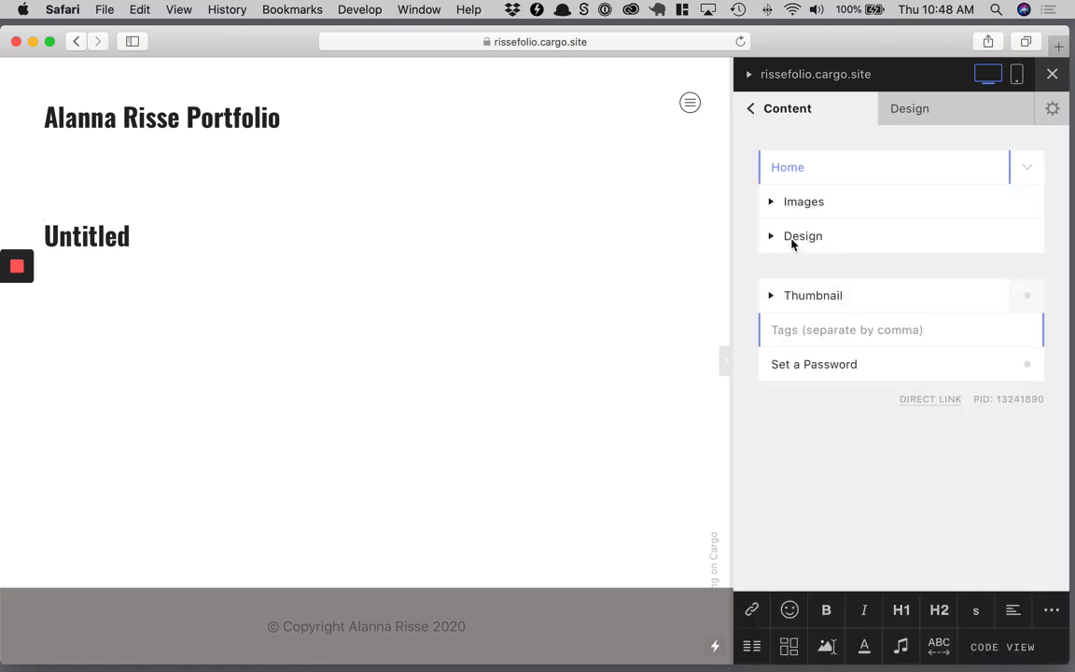
pyautogui.moveTo(462, 499)
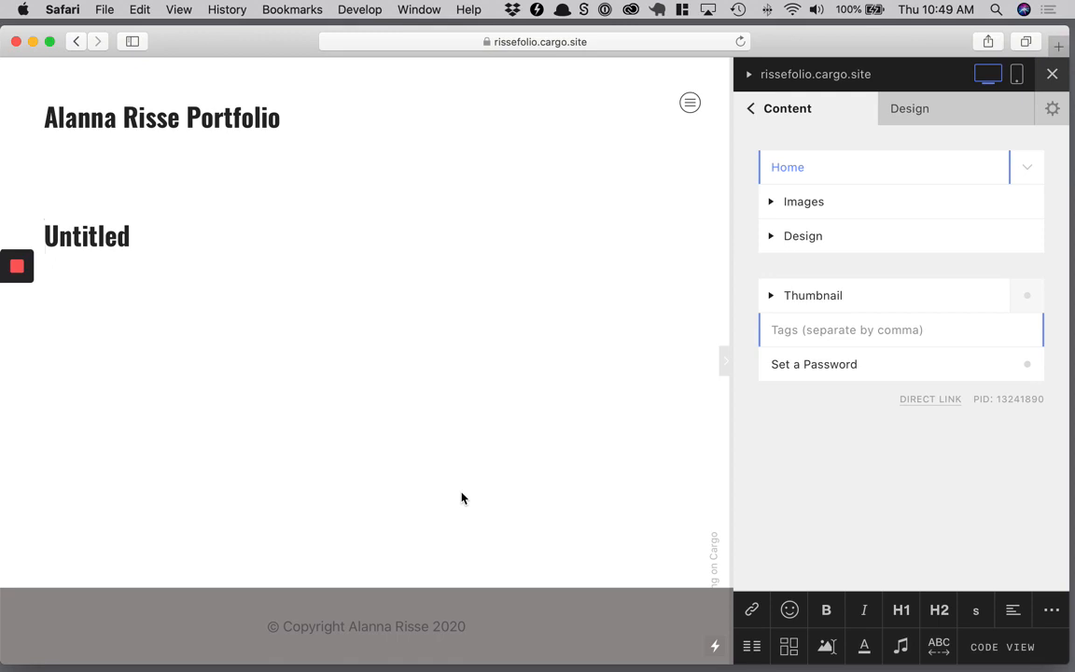
pyautogui.click(803, 201)
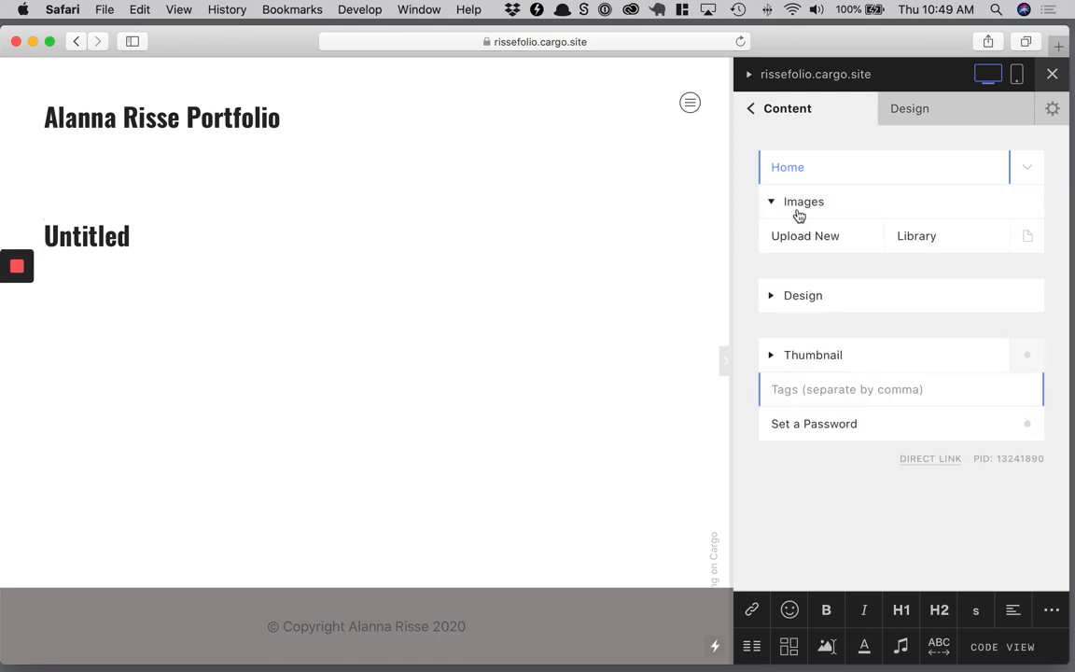
pyautogui.moveTo(849, 245)
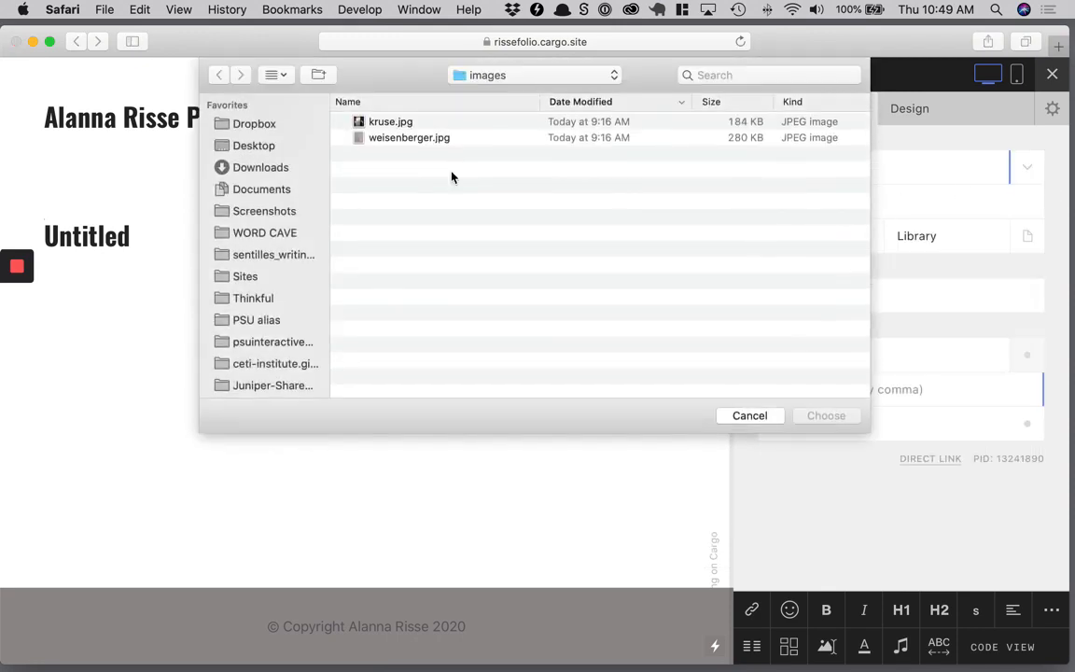
pyautogui.click(750, 415)
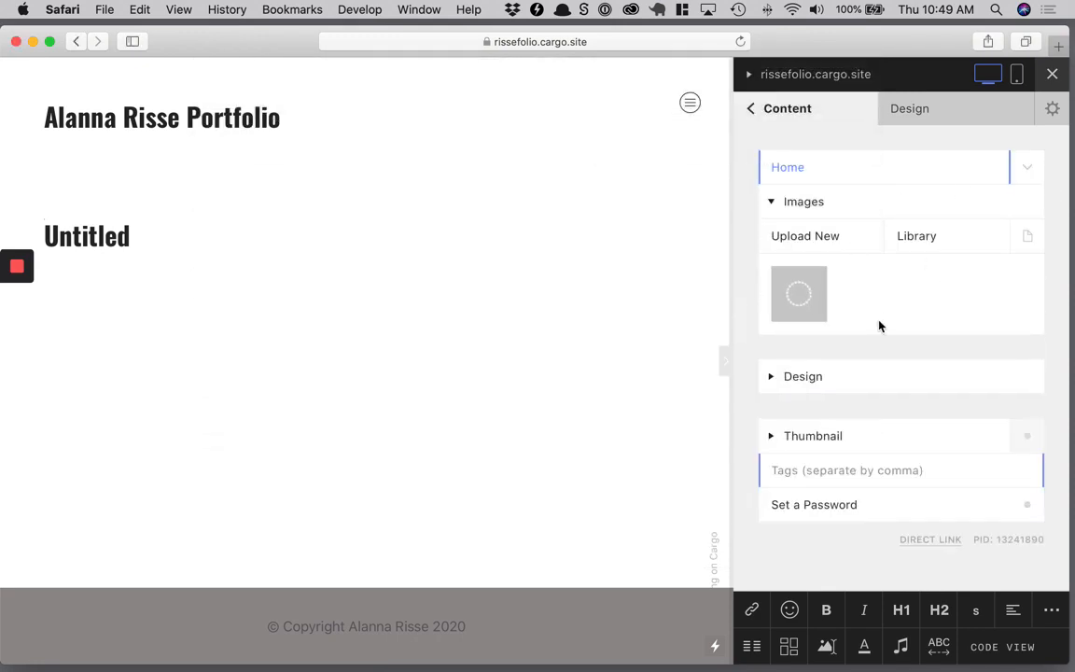
pyautogui.moveTo(847, 301)
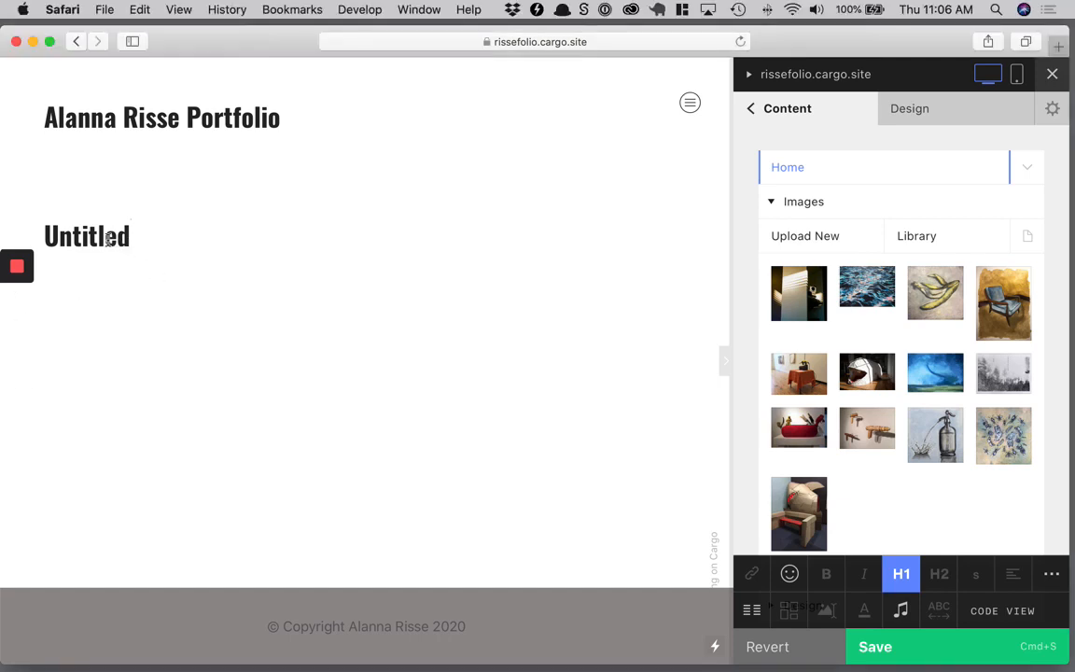
# Retitle the heading 'Art Gallery' without large style and put the red pillow photo first.
pyautogui.doubleClick(86, 235)
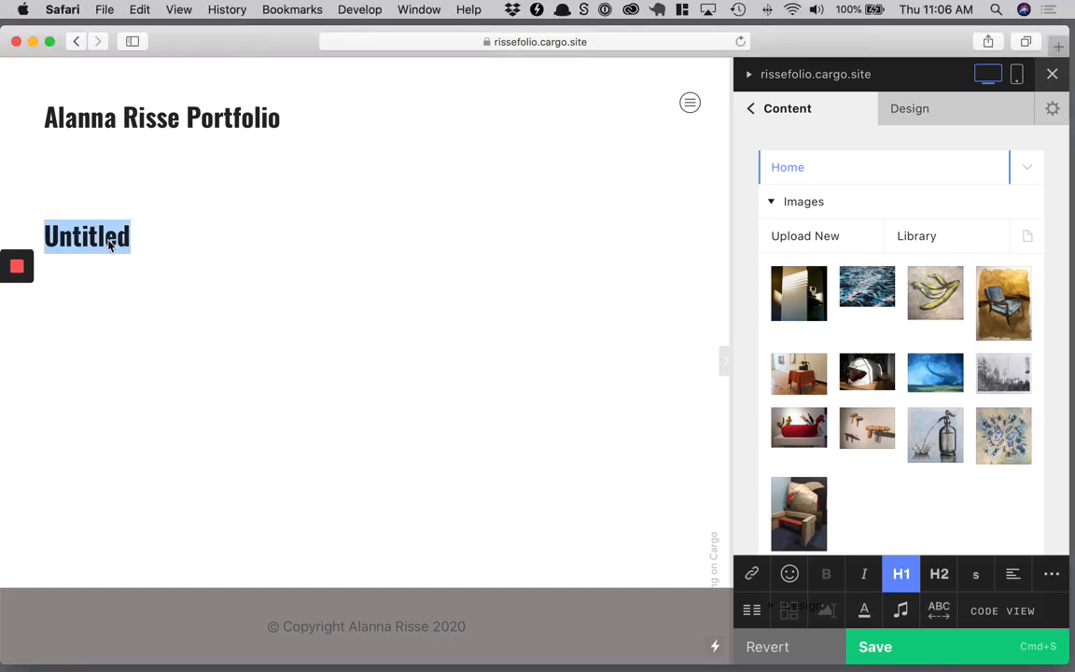
pyautogui.write('Art')
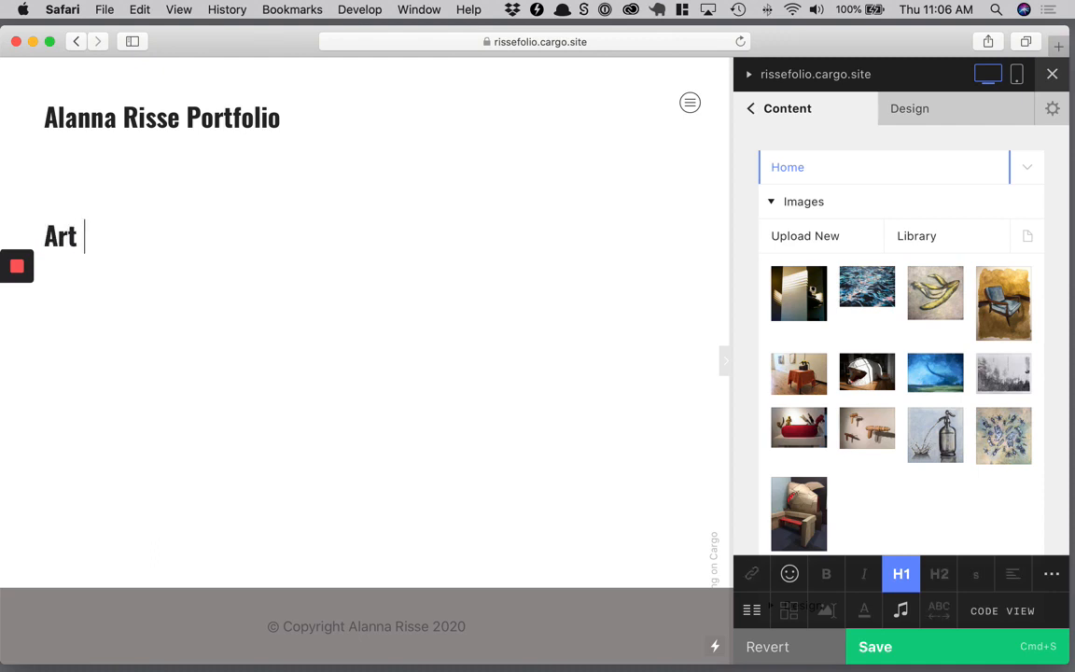
pyautogui.write('Gallery')
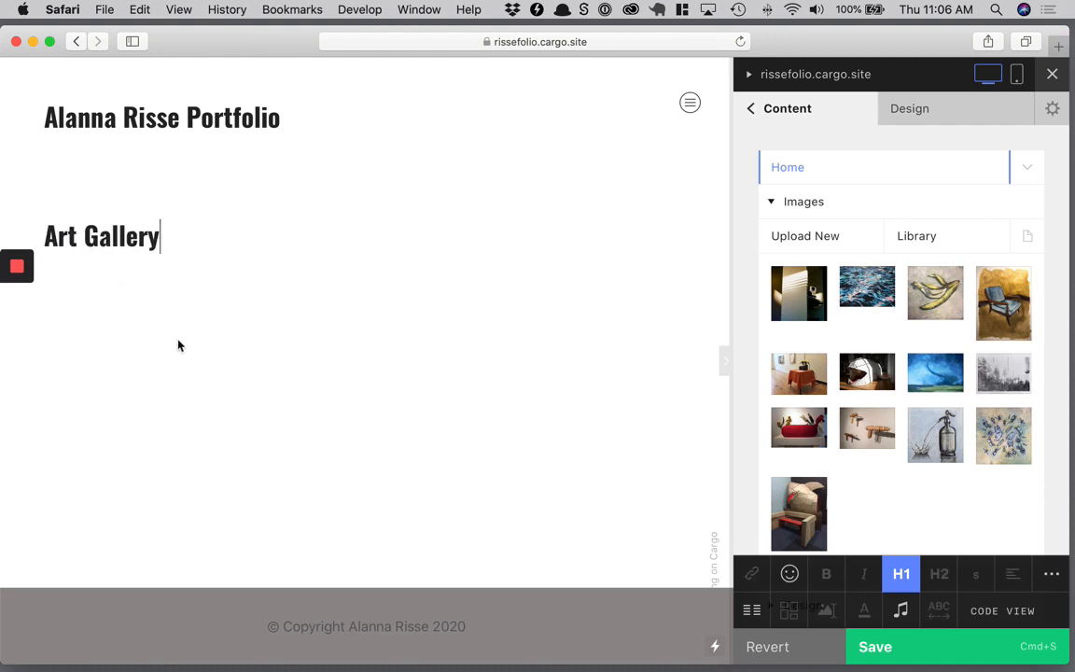
pyautogui.tripleClick(102, 235)
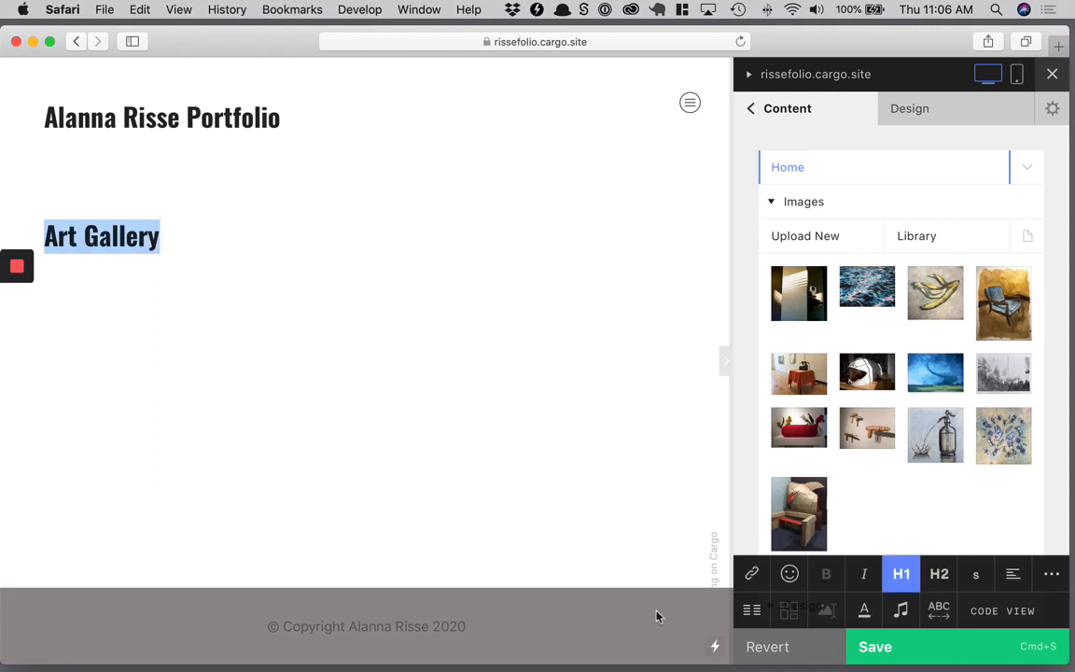
pyautogui.click(939, 573)
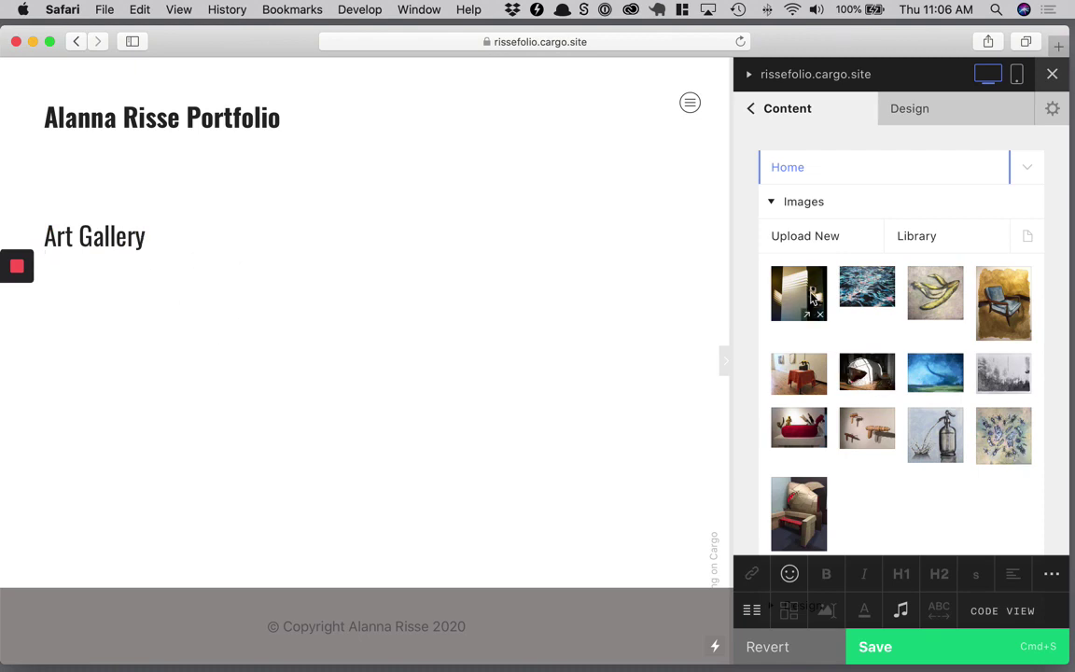
pyautogui.moveTo(868, 325)
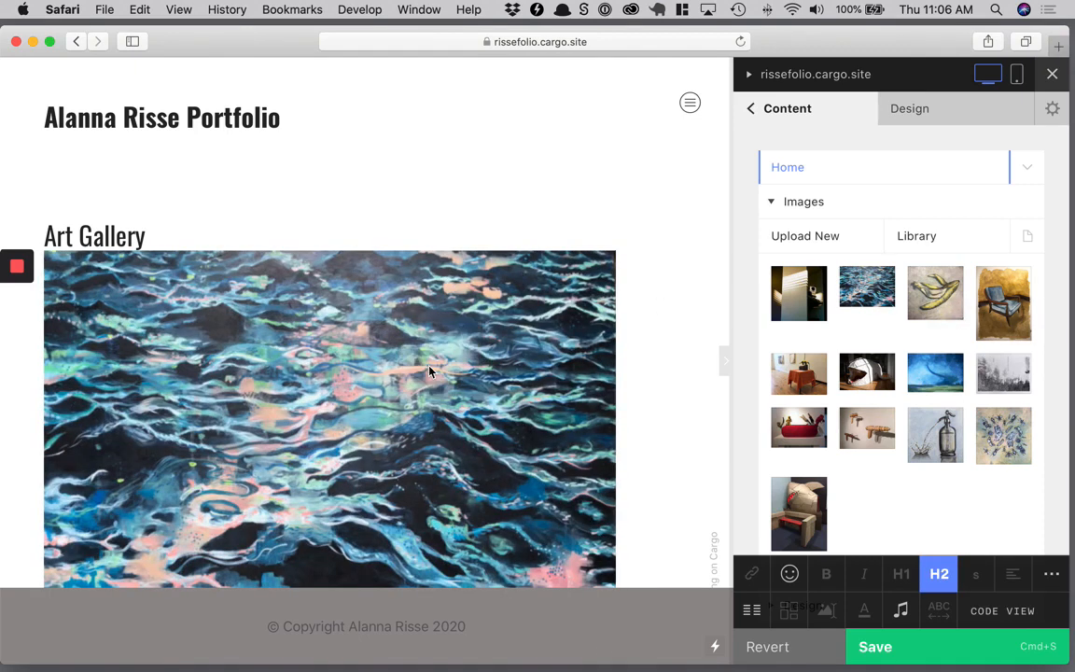
pyautogui.moveTo(1002, 302)
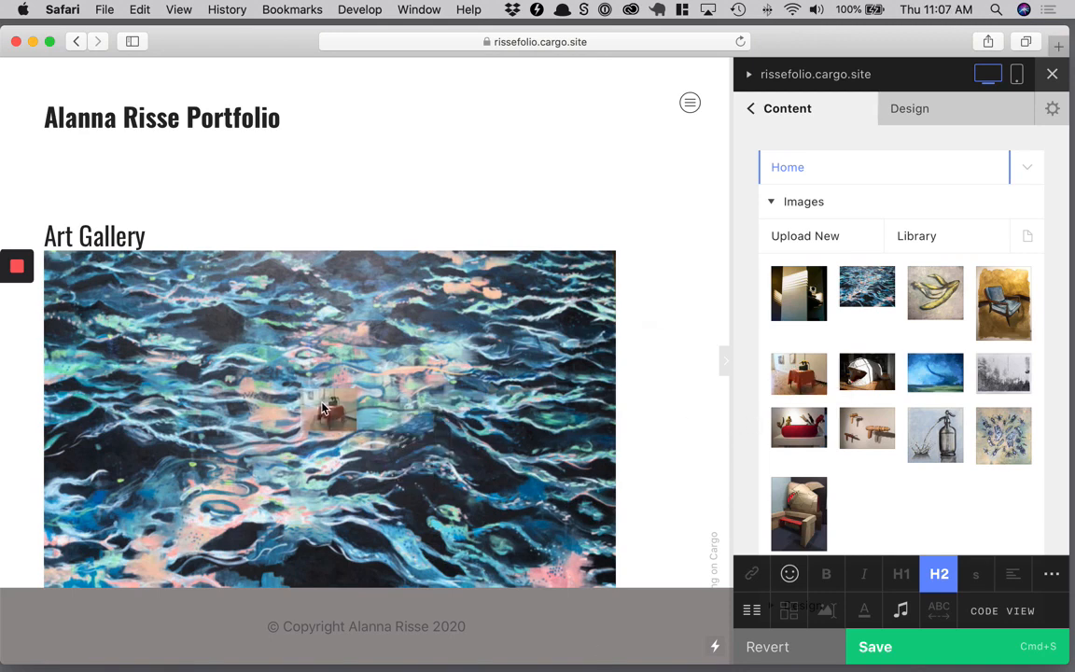
pyautogui.click(866, 373)
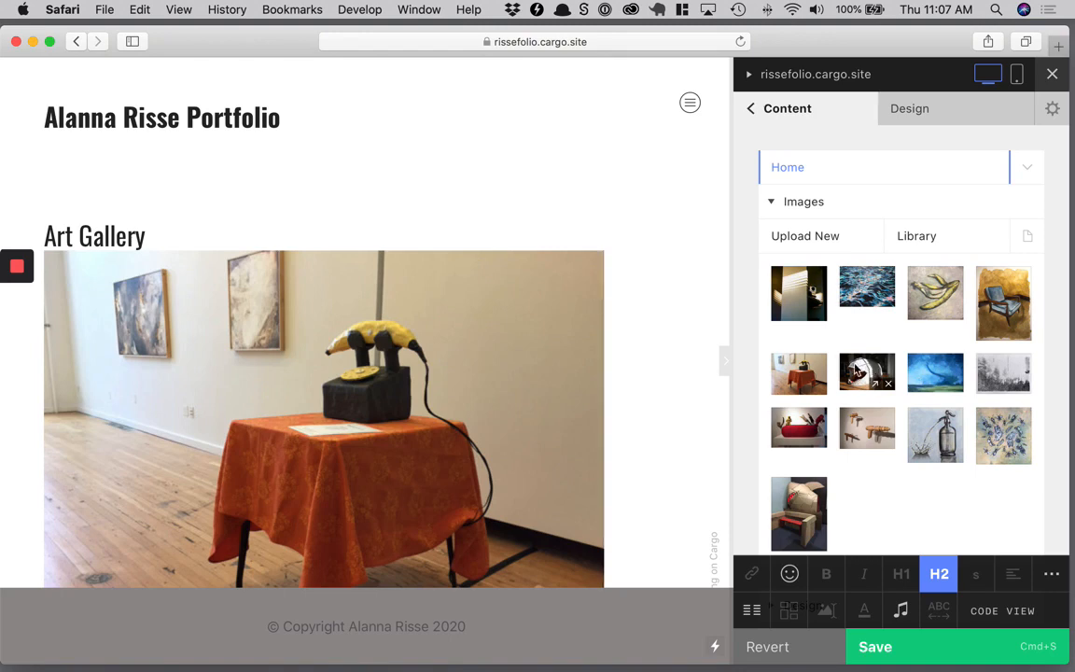
pyautogui.moveTo(935, 372)
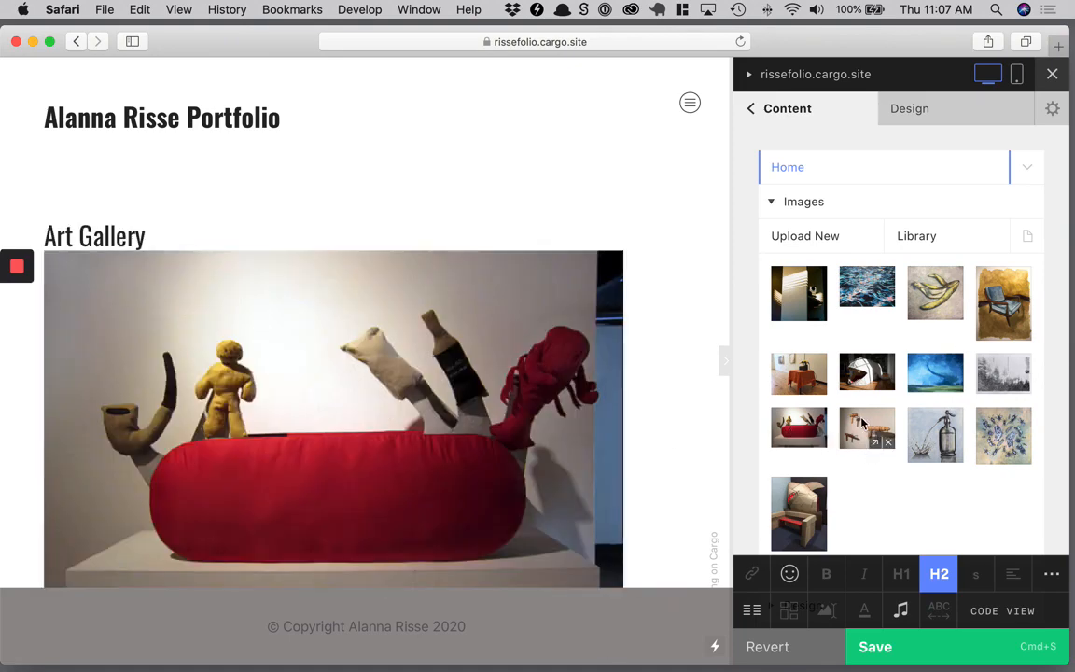
pyautogui.moveTo(903, 459)
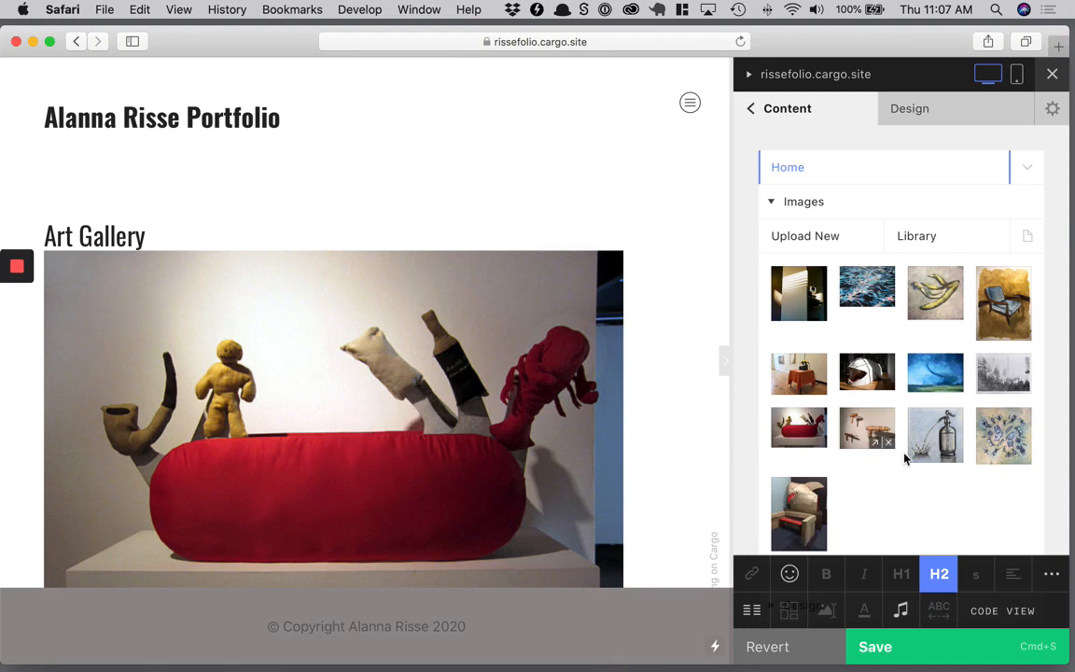
pyautogui.moveTo(935, 433)
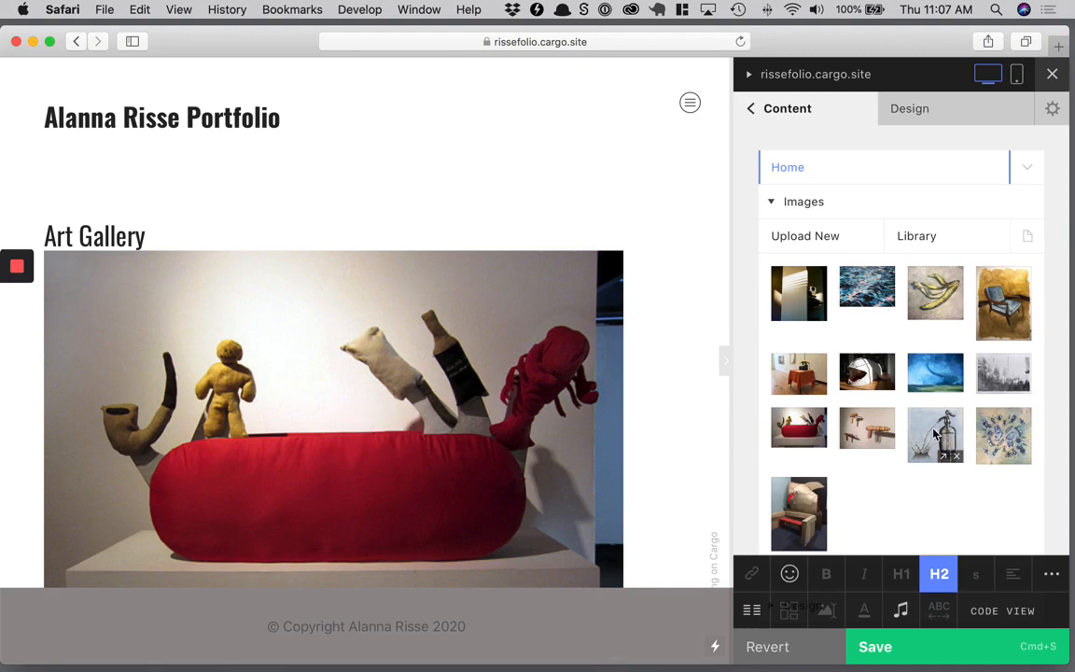
pyautogui.moveTo(1042, 439)
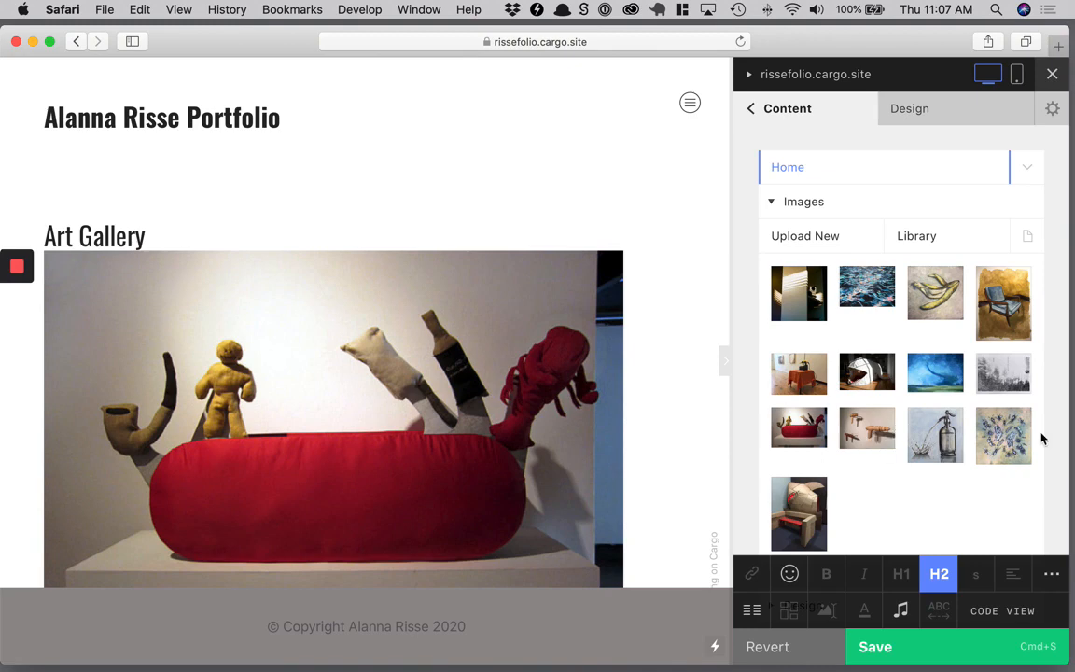
pyautogui.moveTo(656, 429)
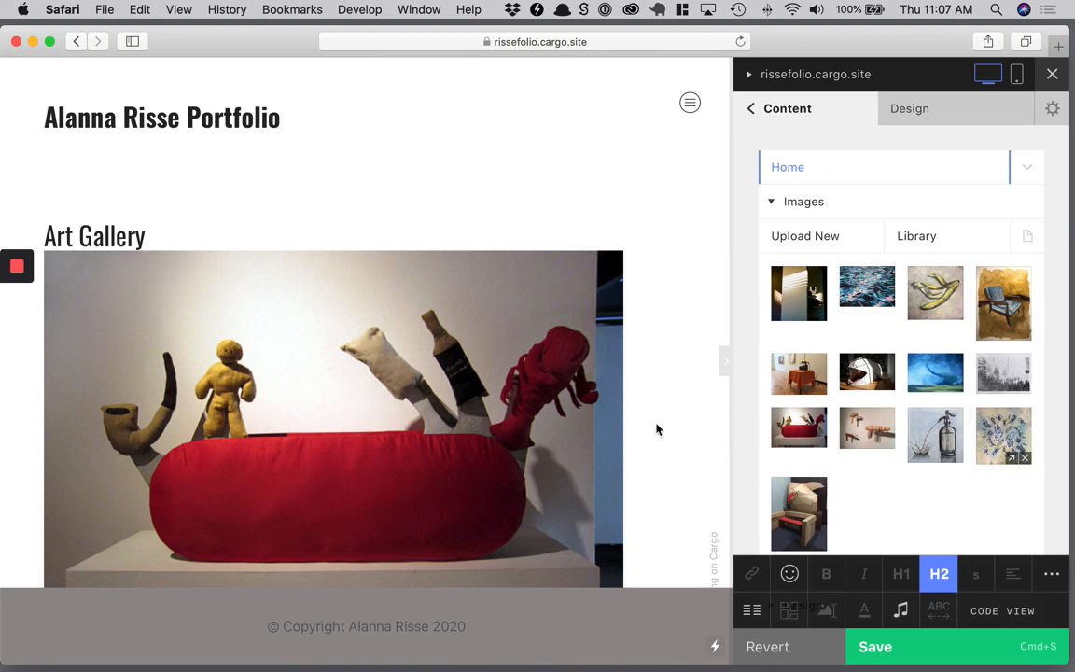
# Scroll through the stacked artwork images below the Art Gallery heading.
pyautogui.scroll(-3)
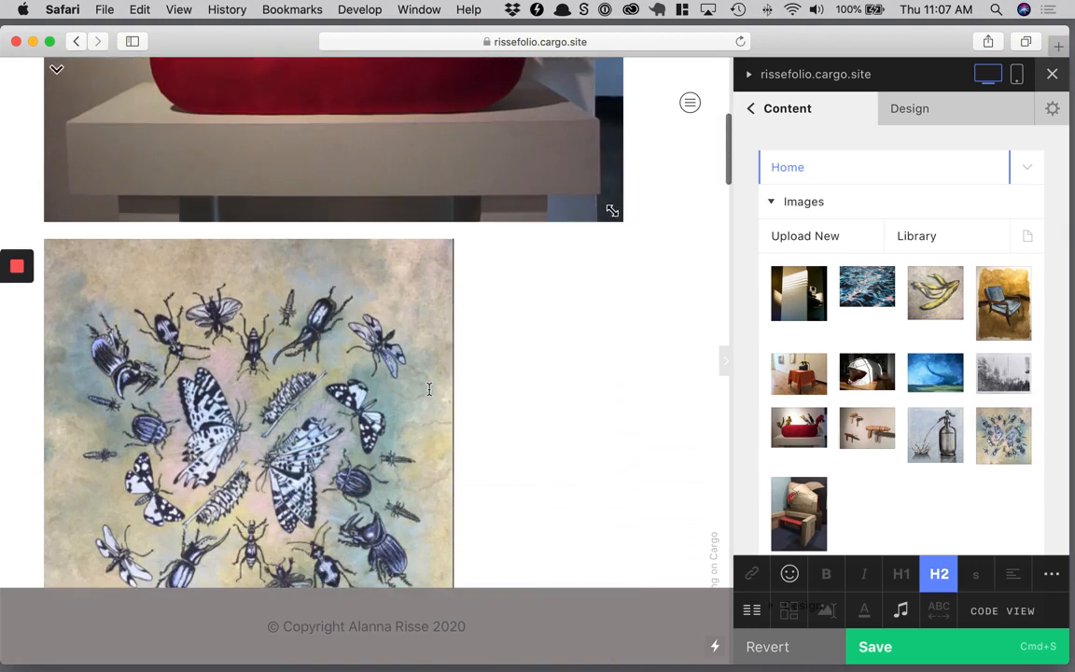
pyautogui.scroll(-3)
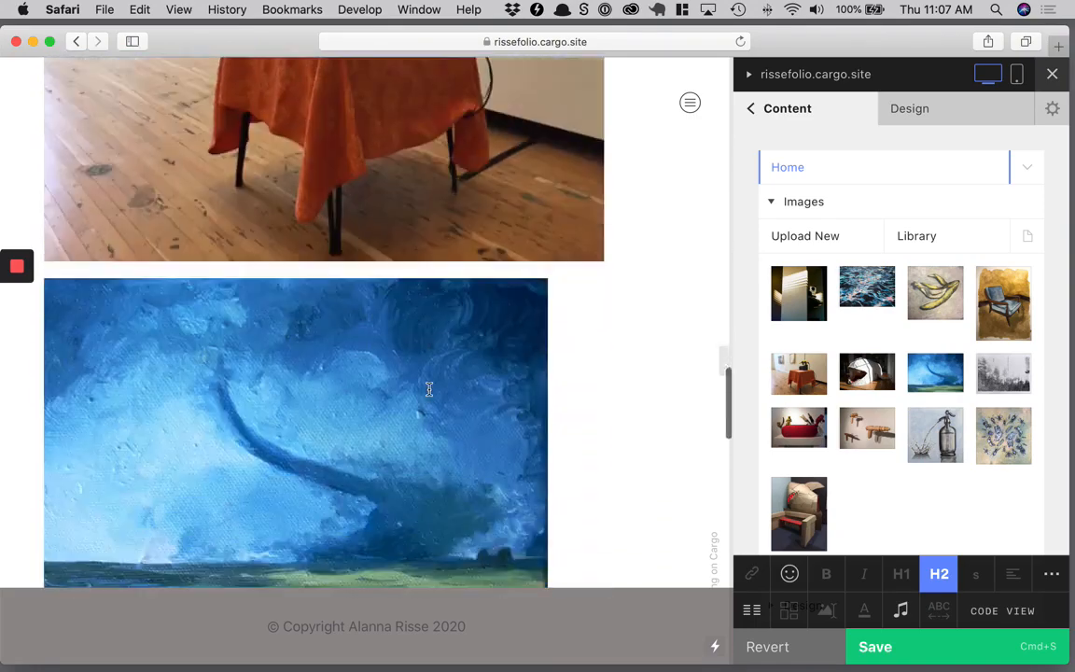
pyautogui.scroll(-3)
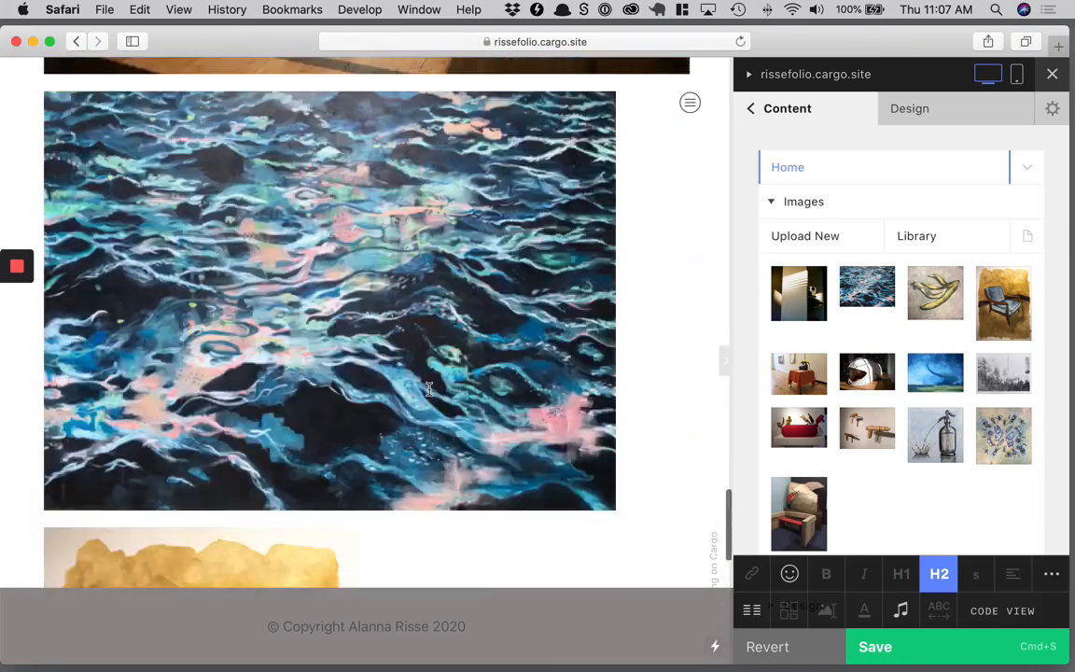
pyautogui.scroll(3)
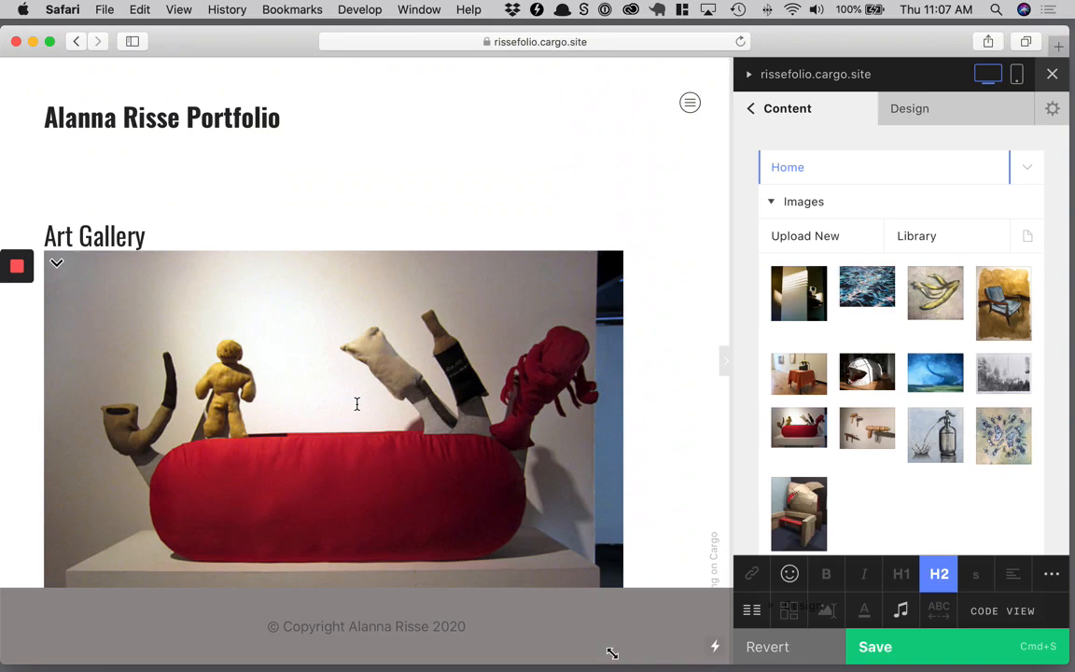
pyautogui.scroll(-3)
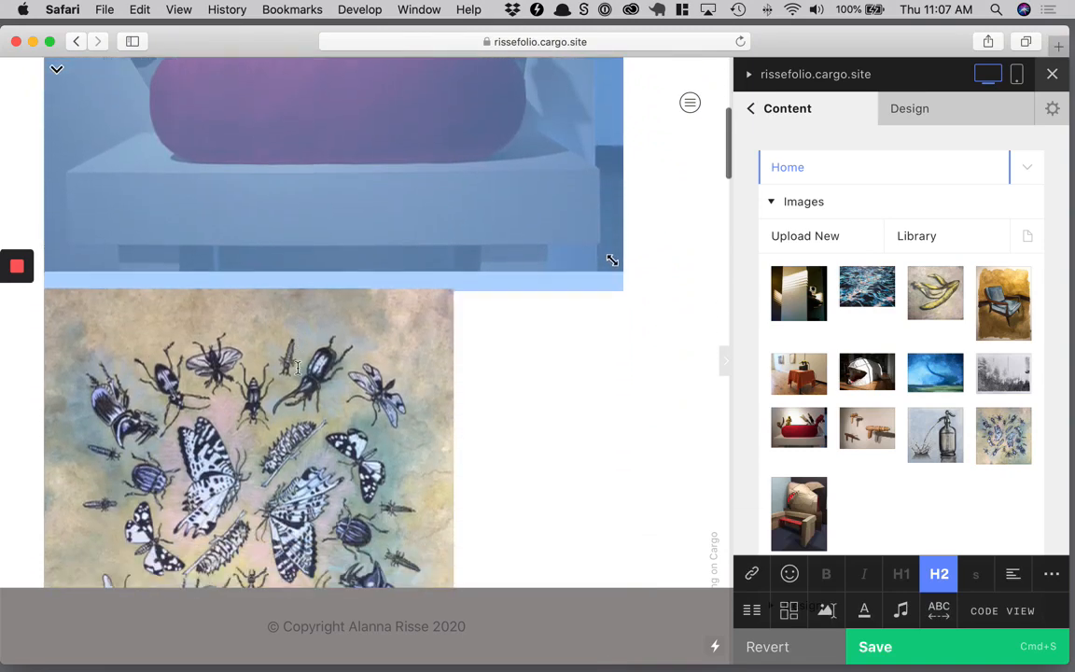
pyautogui.scroll(-3)
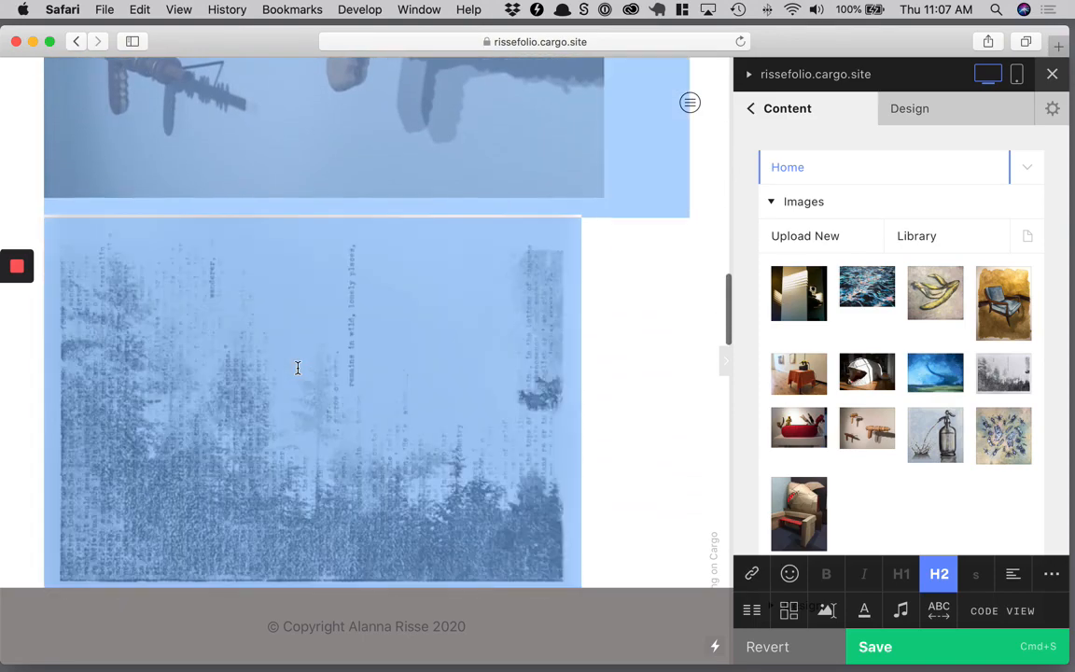
pyautogui.scroll(3)
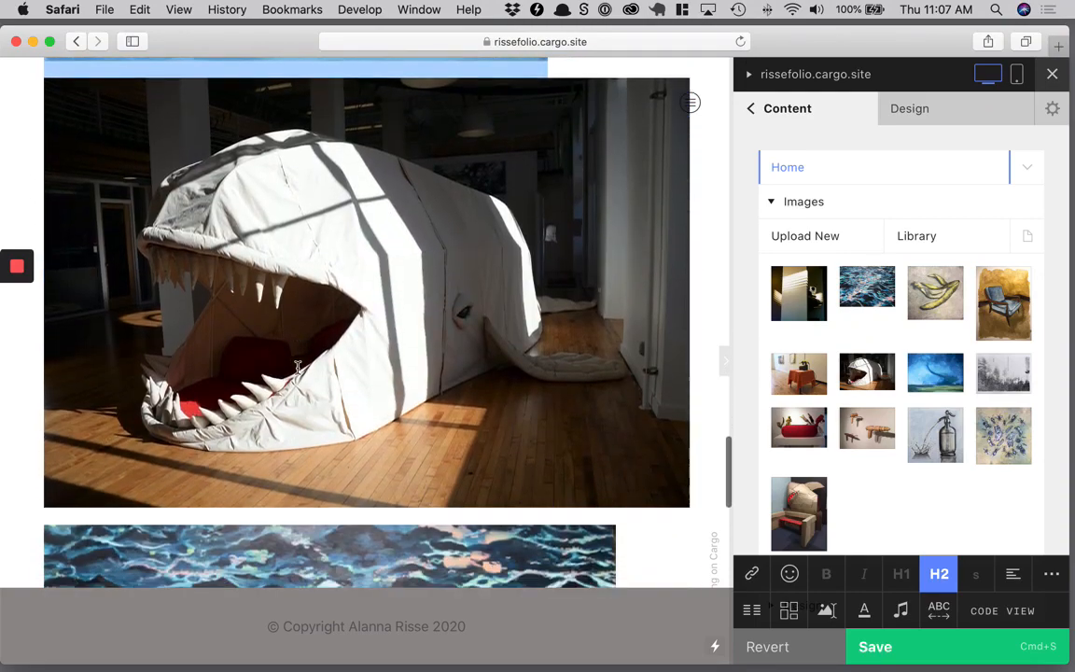
pyautogui.scroll(-3)
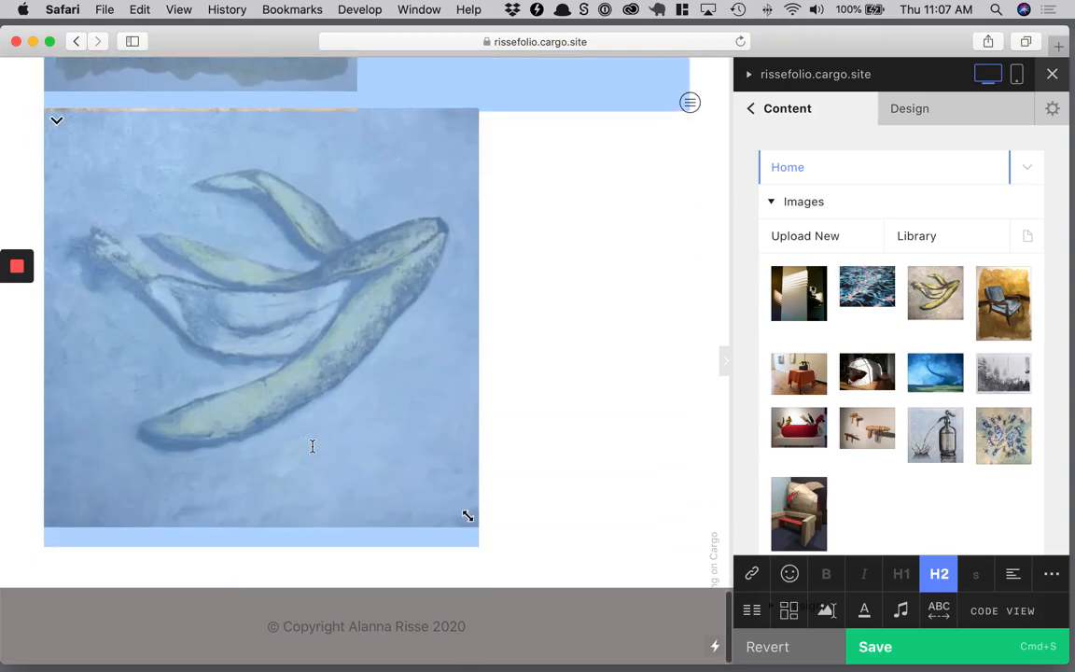
pyautogui.moveTo(702, 493)
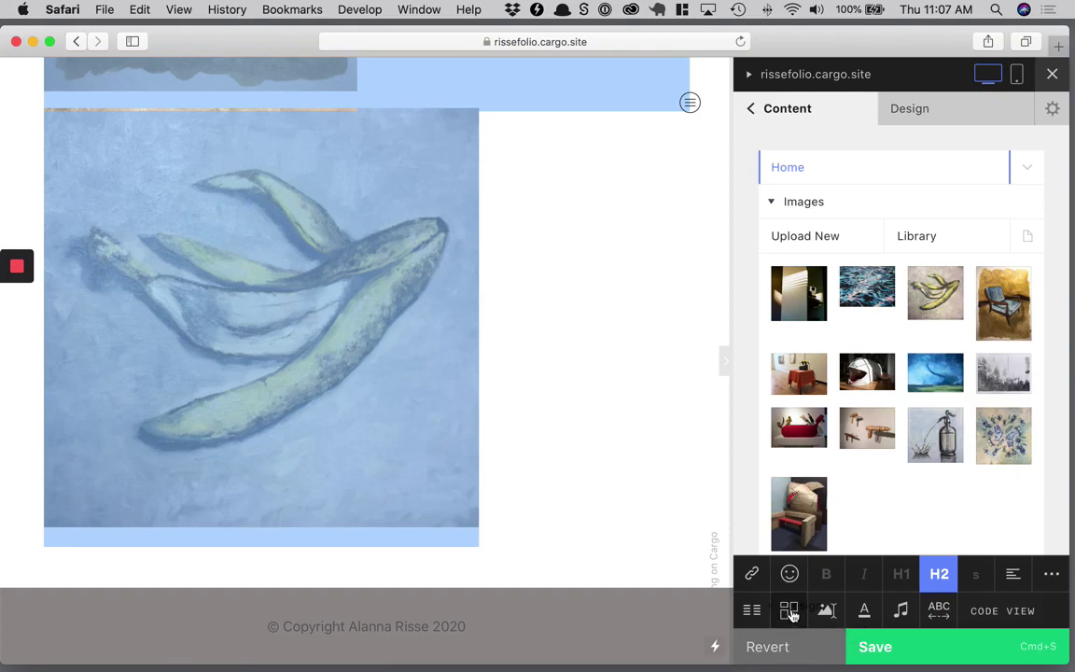
# Turn the stacked images into an image gallery using the Grid layout.
pyautogui.click(788, 610)
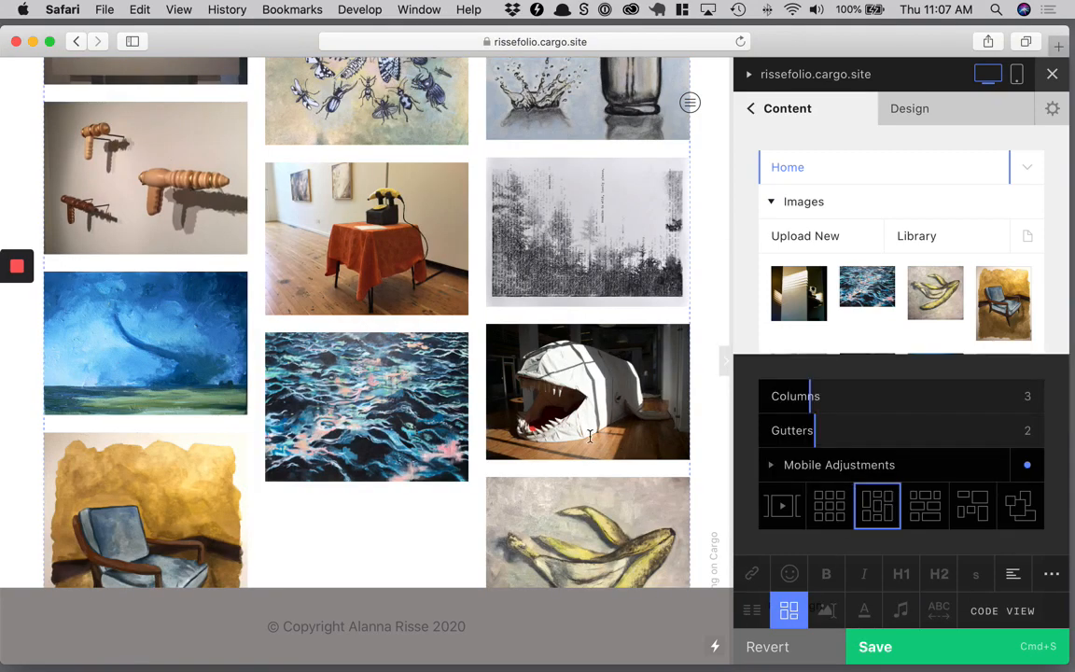
pyautogui.scroll(3)
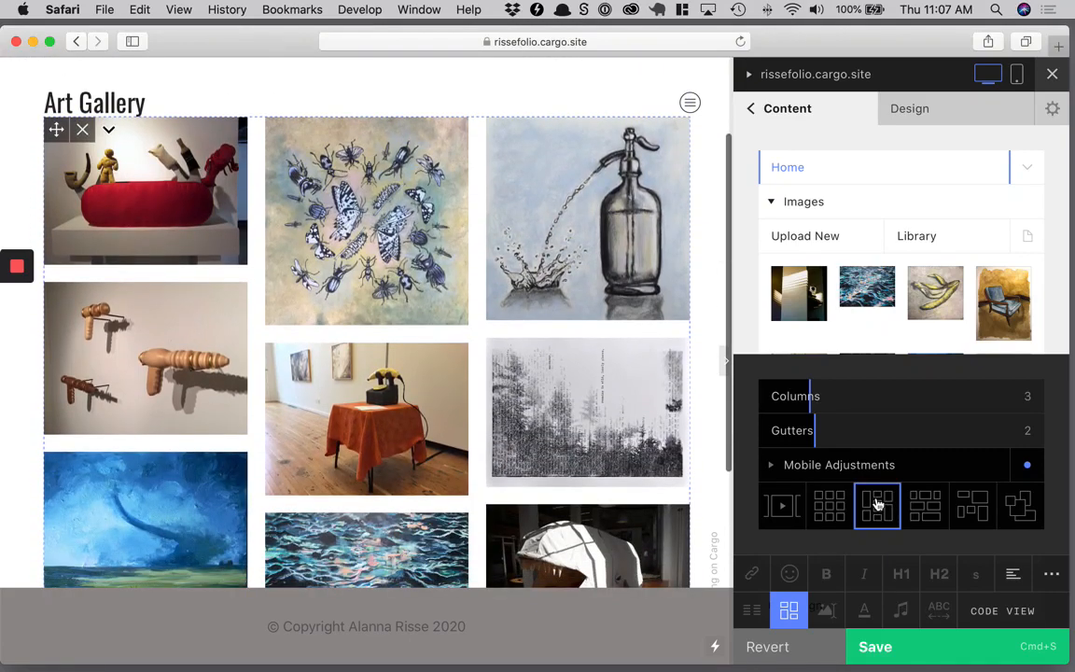
pyautogui.scroll(-3)
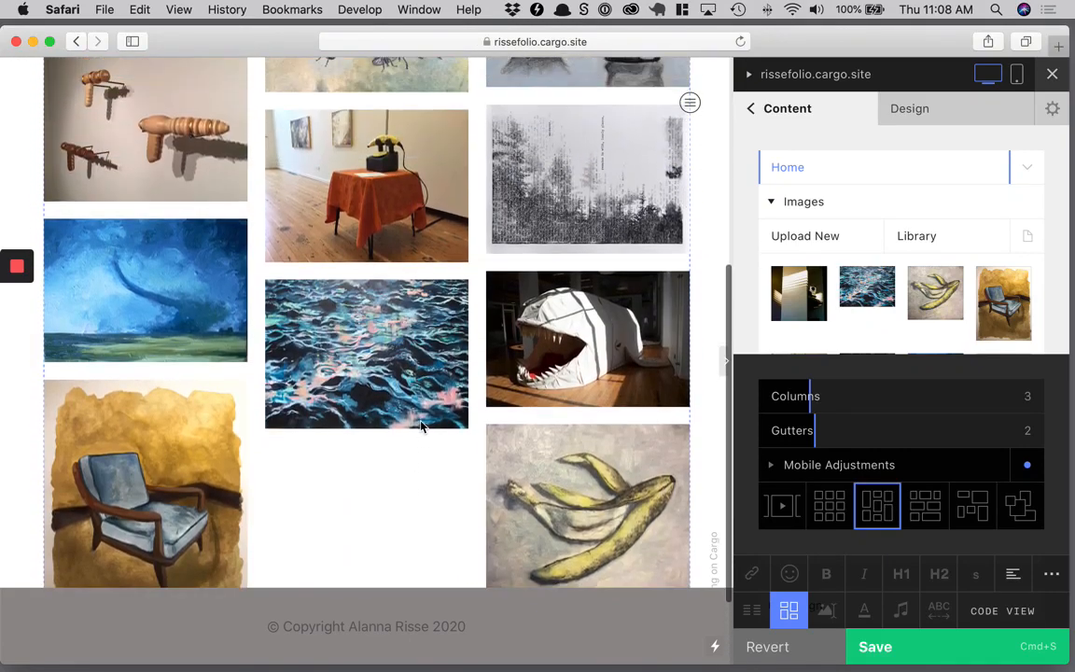
pyautogui.click(828, 506)
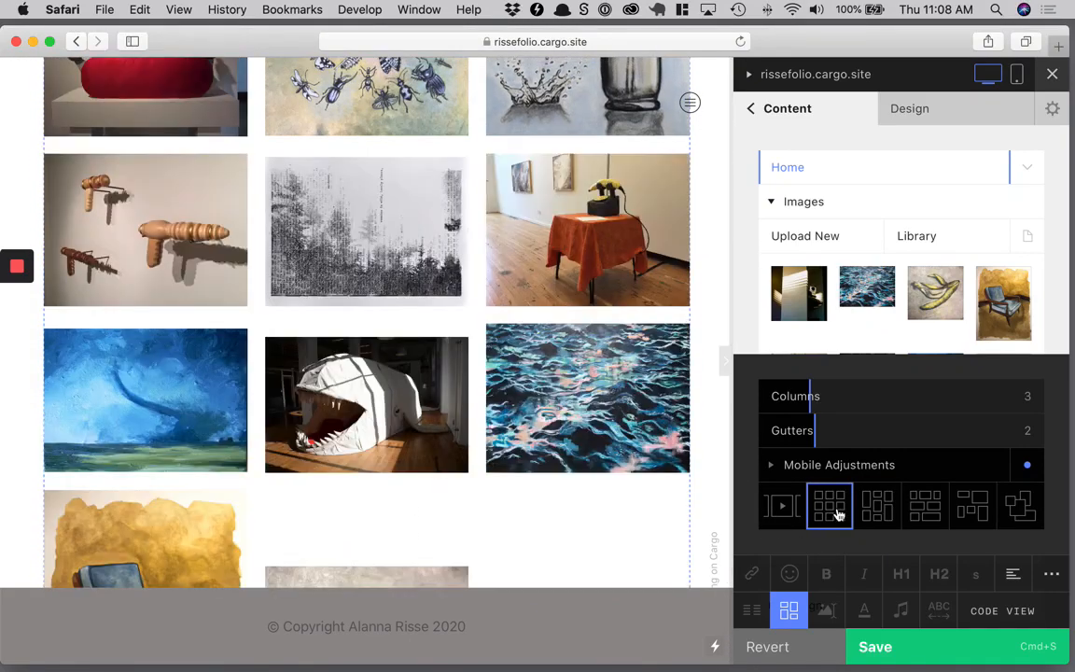
pyautogui.scroll(3)
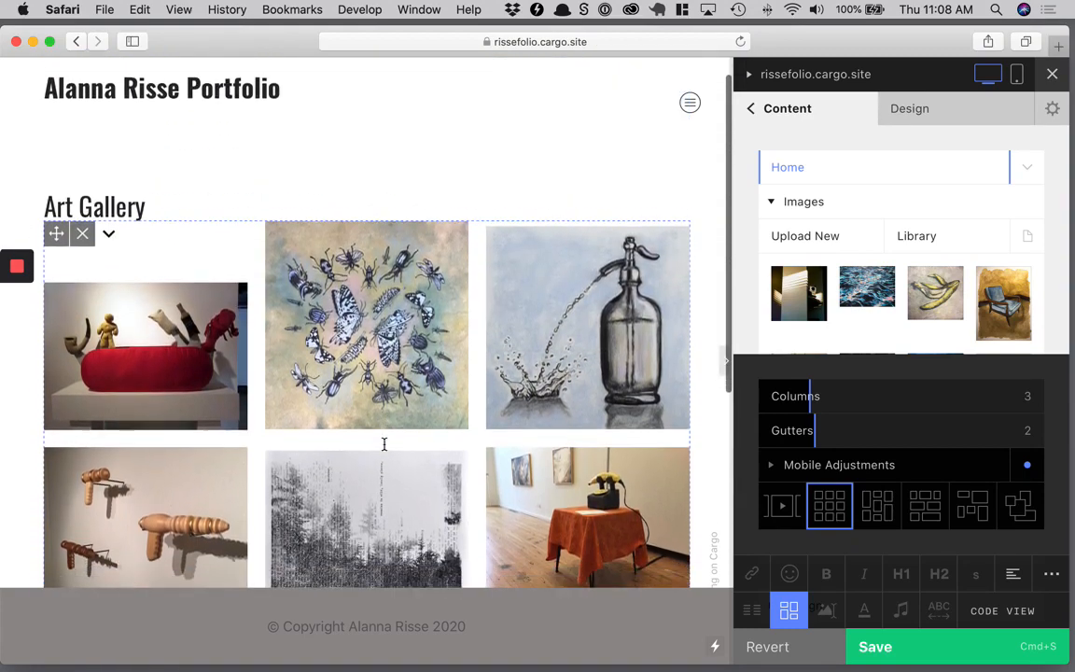
pyautogui.scroll(-3)
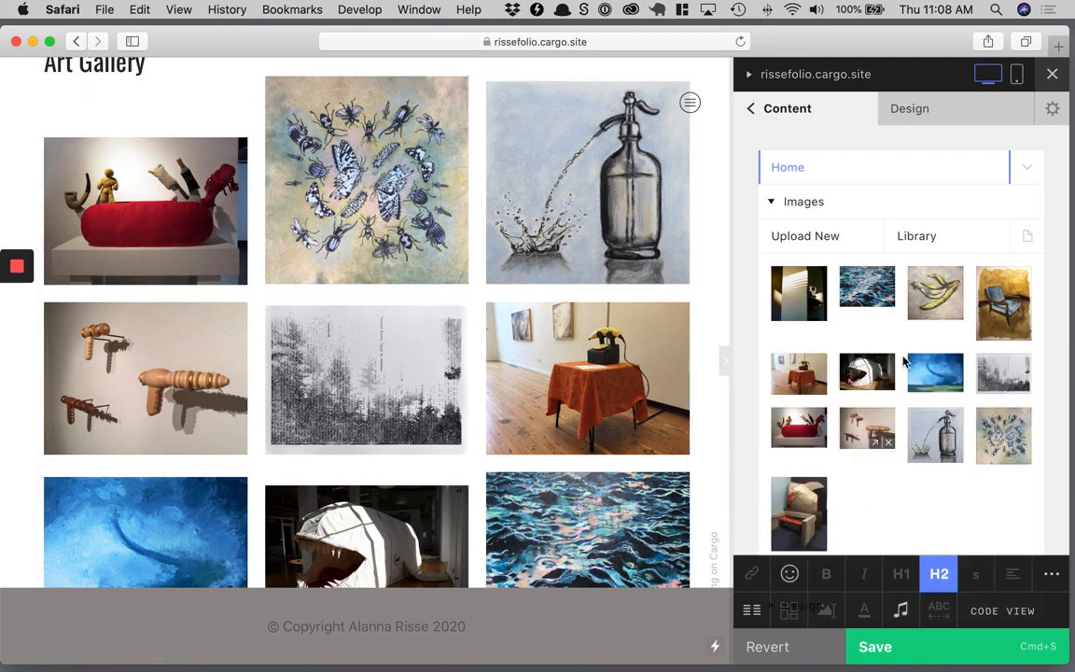
# Try staggered and free-form layouts, then settle on a three-column grid with gutter 2.
pyautogui.click(587, 378)
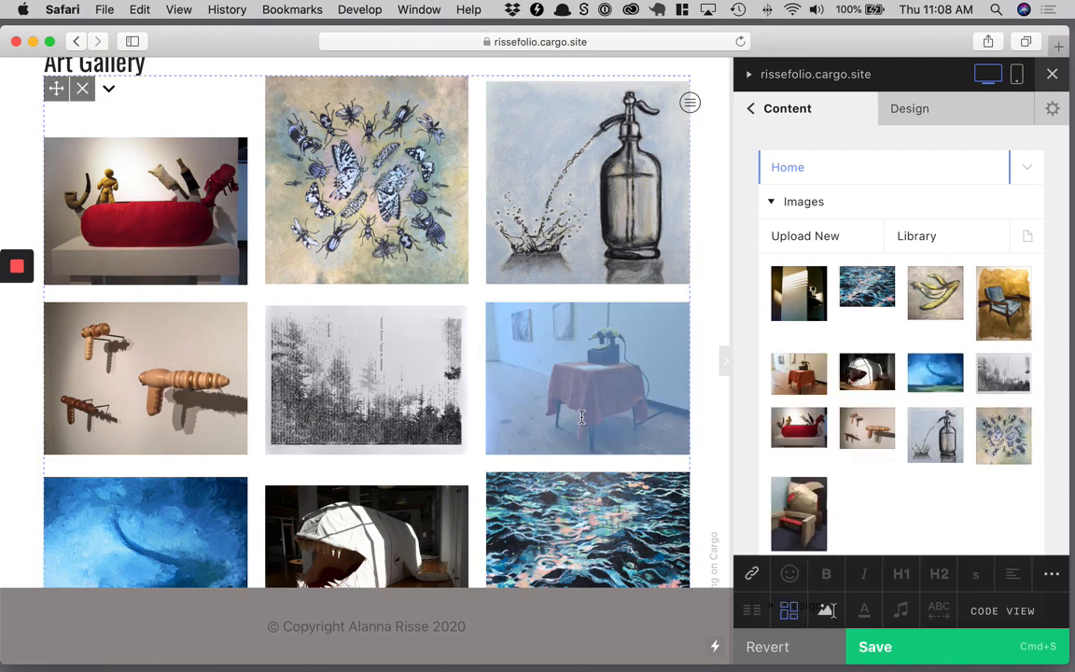
pyautogui.click(788, 610)
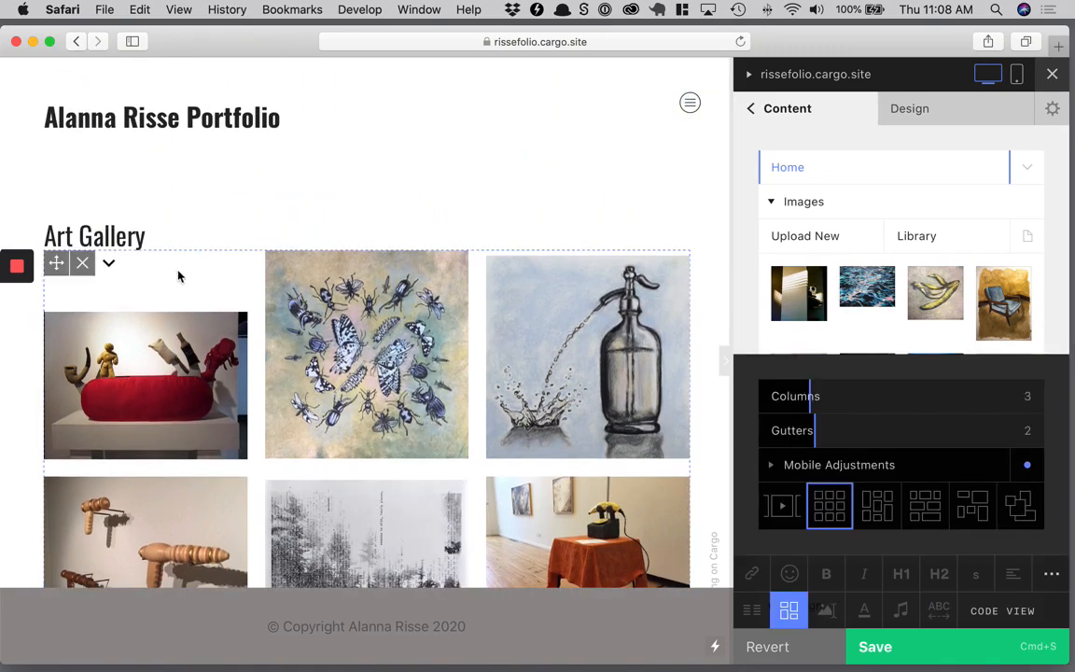
pyautogui.moveTo(788, 610)
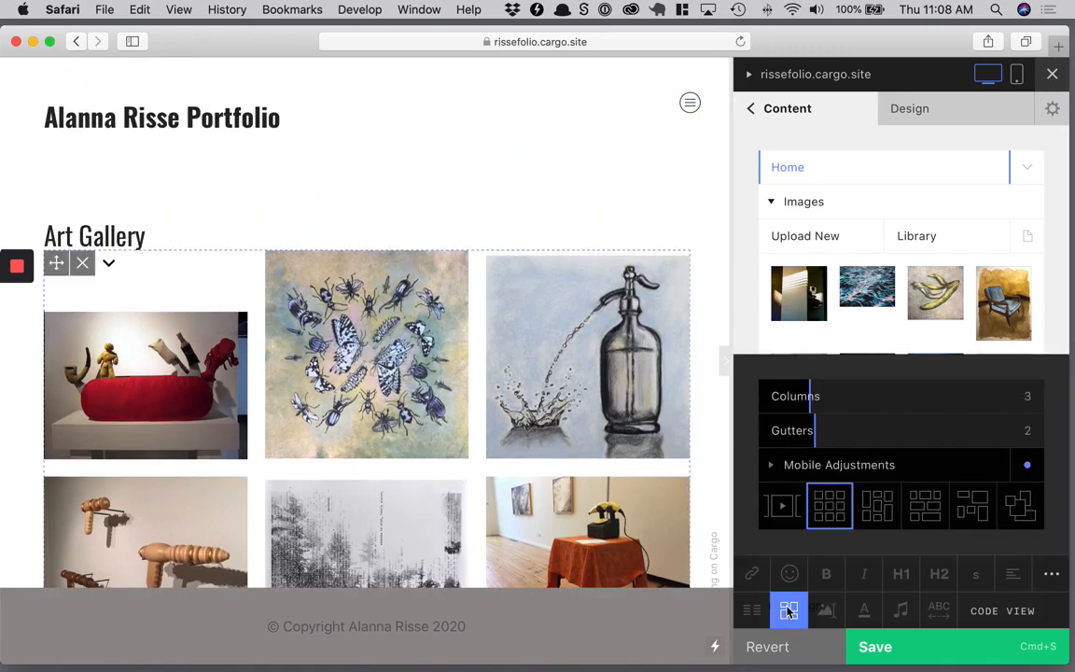
pyautogui.click(789, 610)
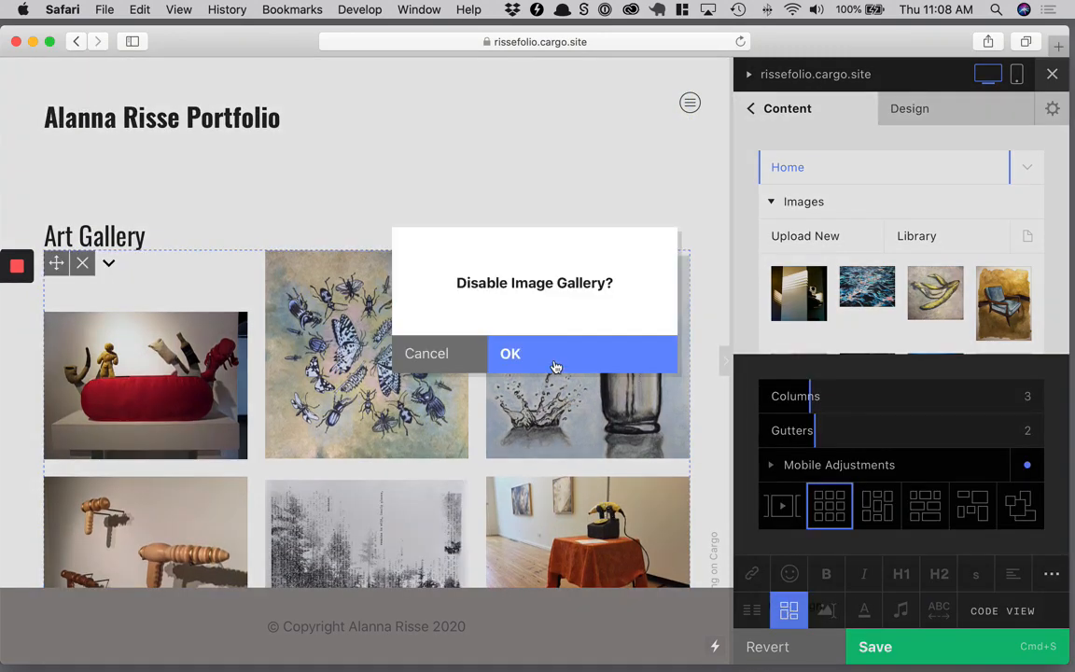
pyautogui.click(510, 352)
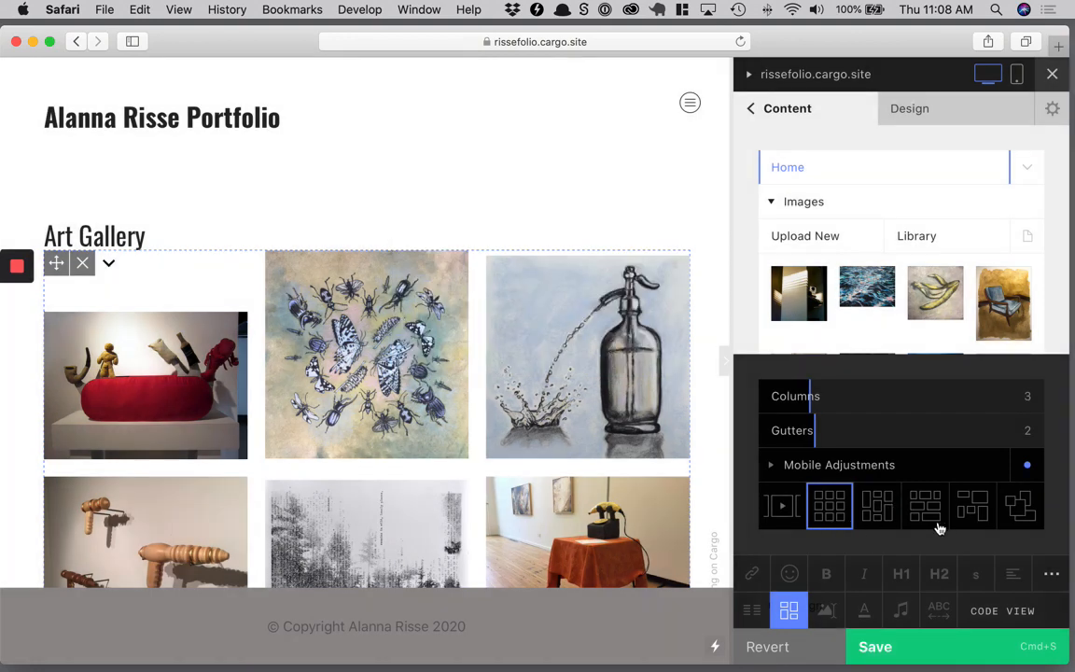
pyautogui.click(972, 506)
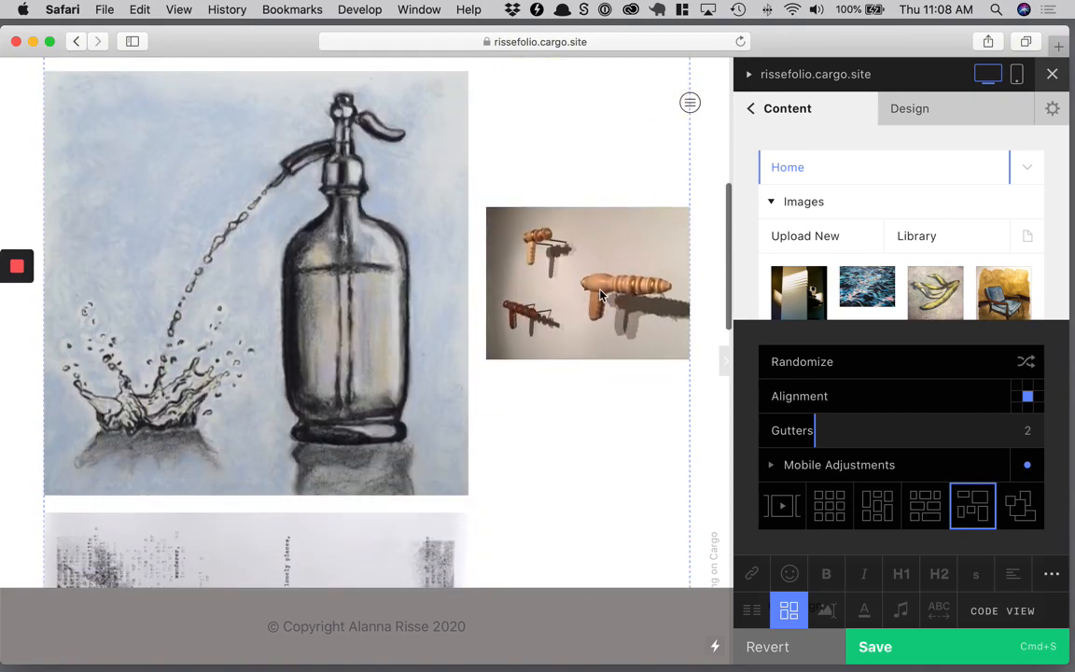
pyautogui.moveTo(738, 152)
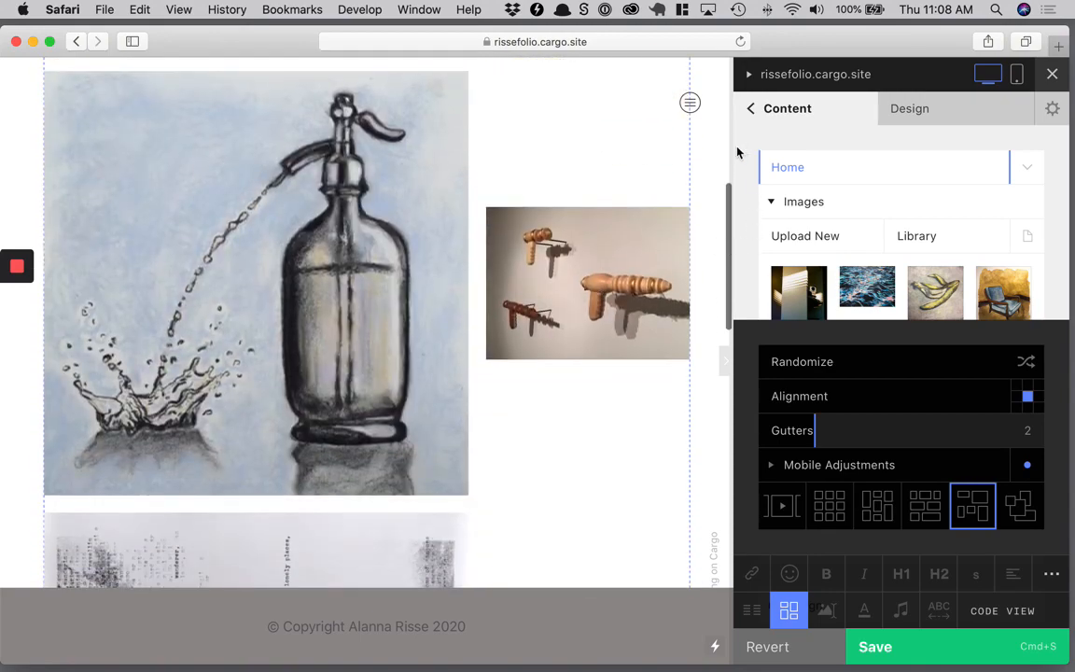
pyautogui.scroll(-3)
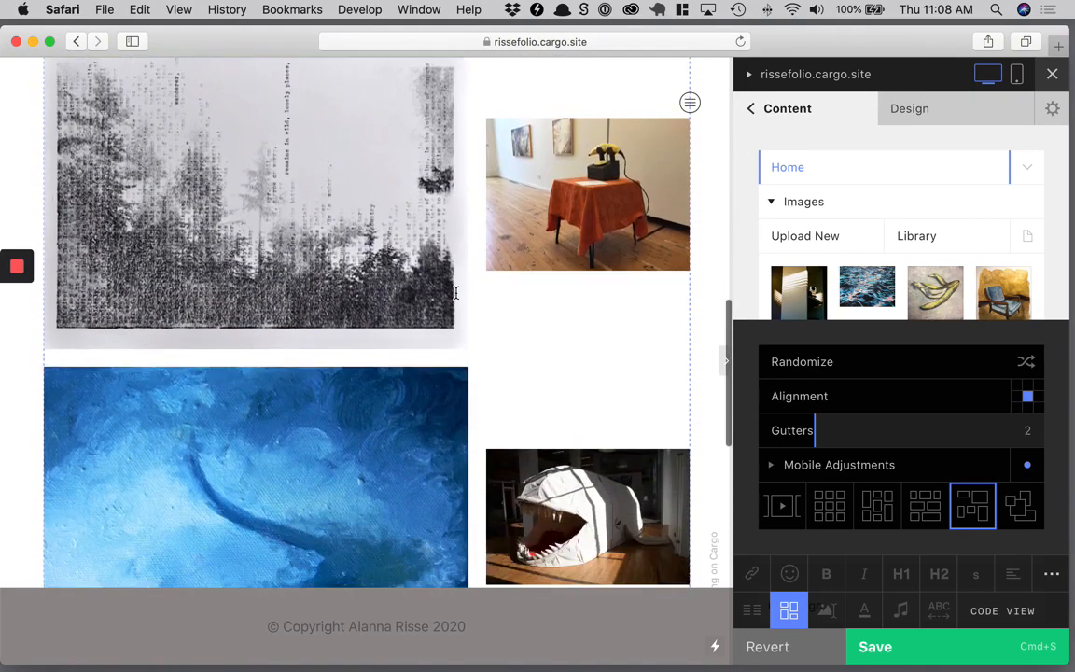
pyautogui.click(1020, 505)
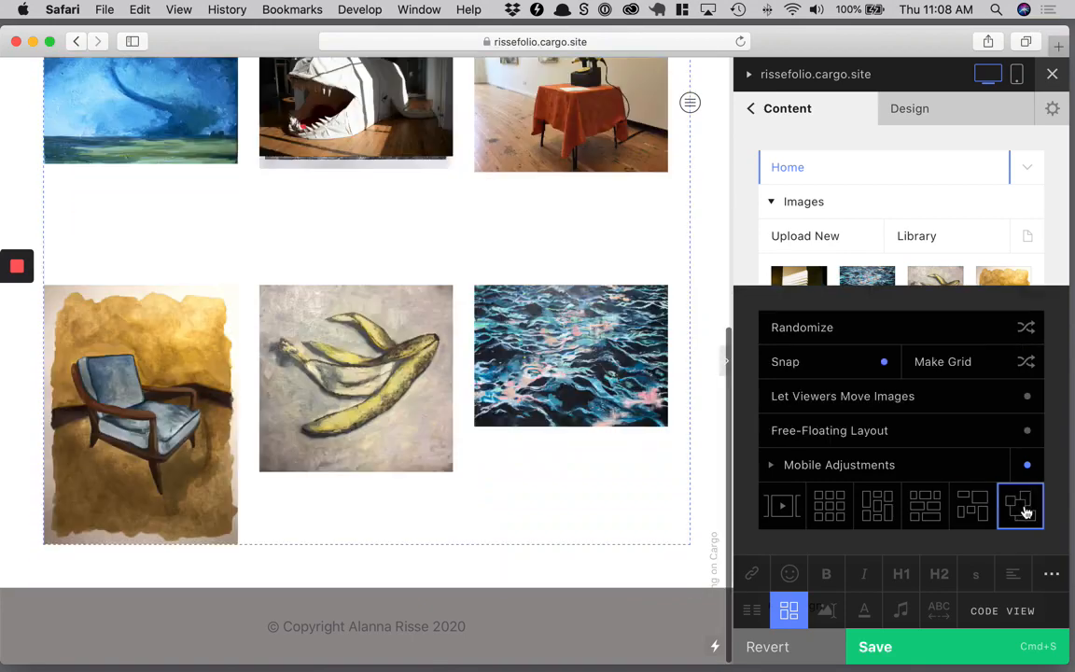
pyautogui.scroll(3)
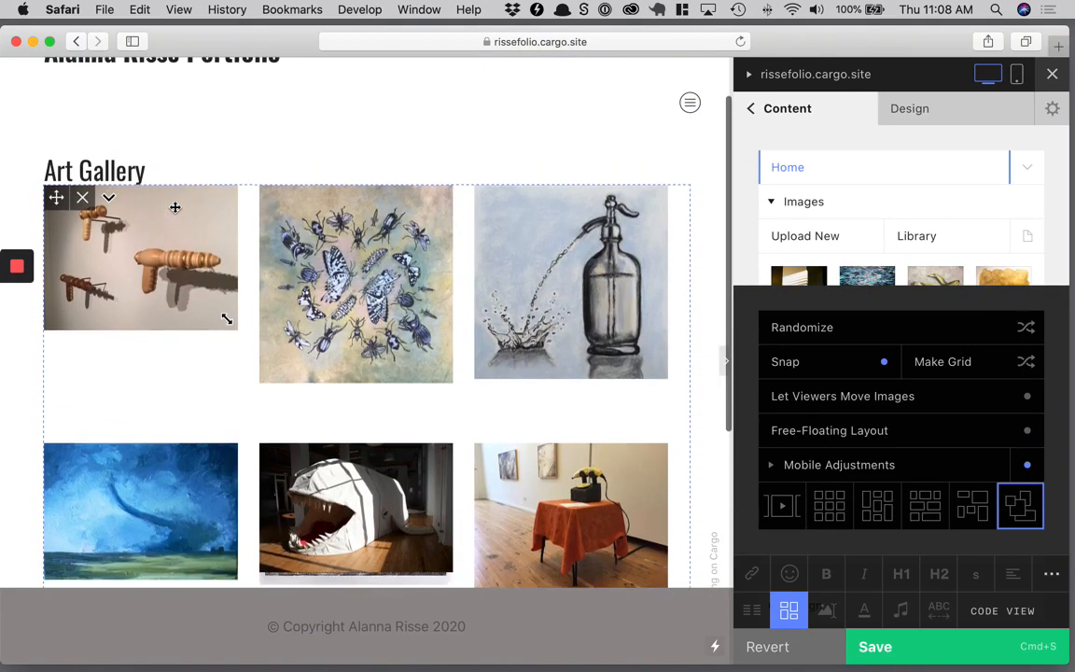
pyautogui.click(828, 506)
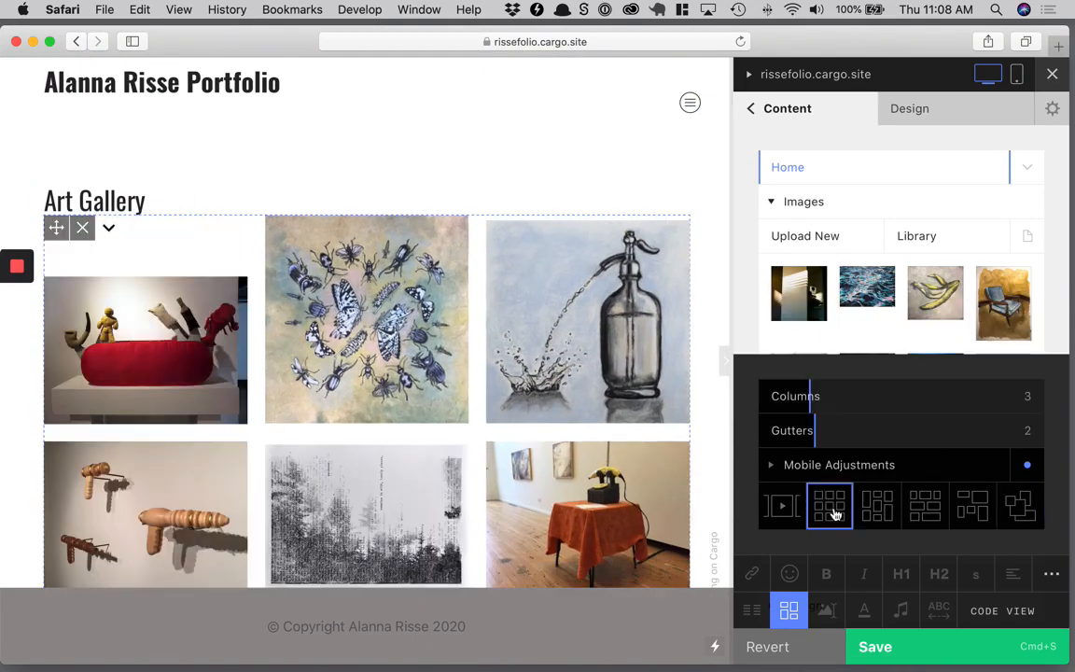
# Switch the Art Gallery to a Slideshow with Scrub transition and close its options.
pyautogui.click(781, 506)
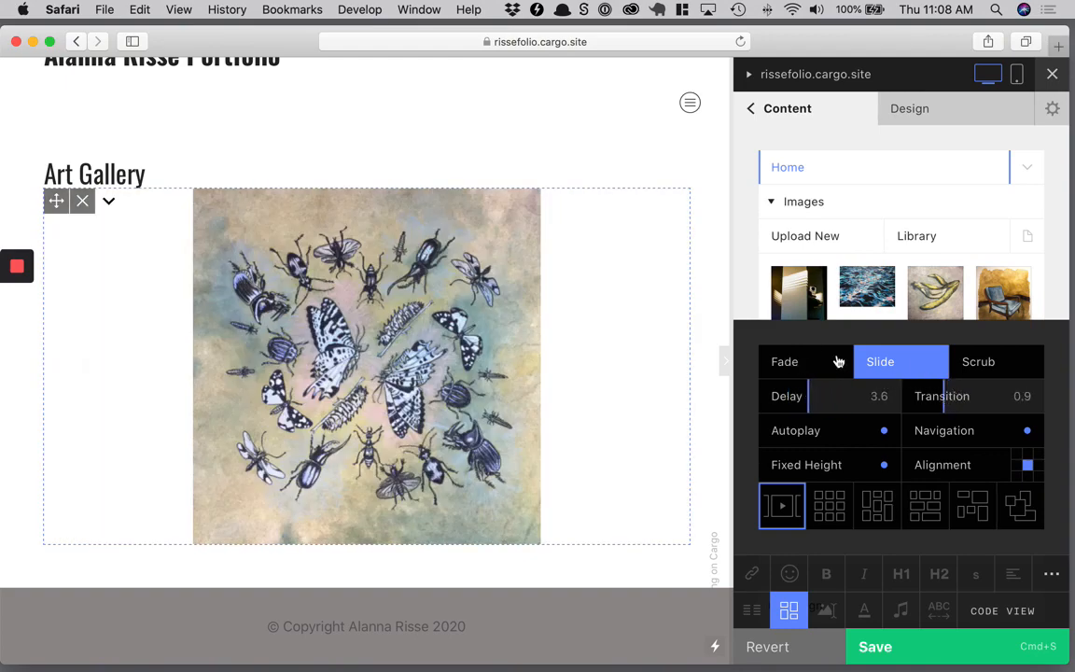
pyautogui.click(978, 361)
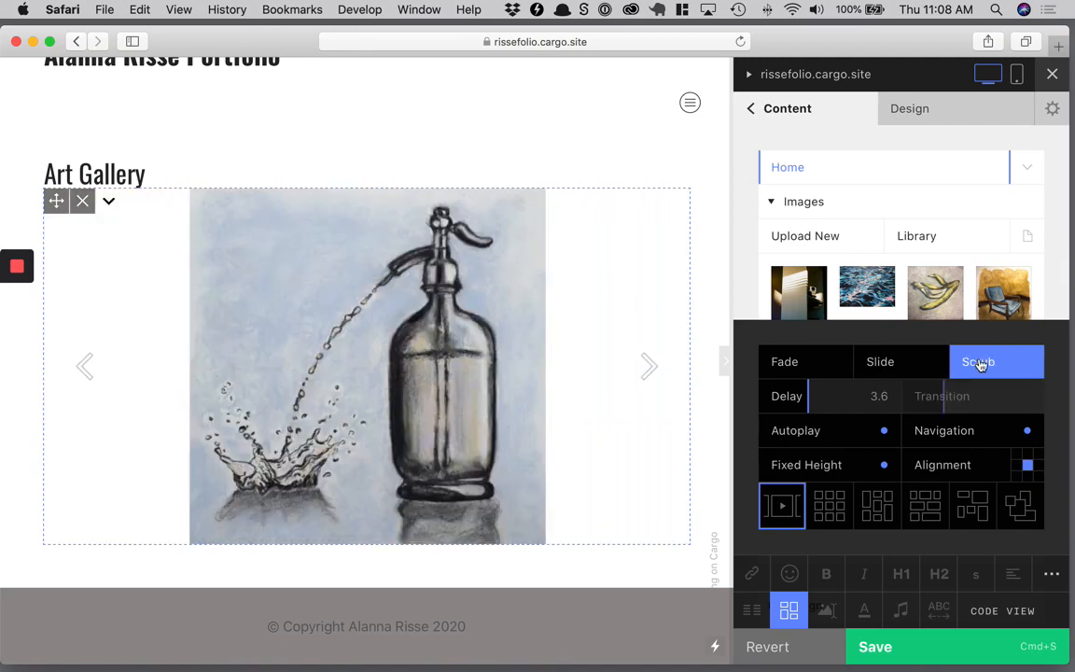
pyautogui.moveTo(814, 362)
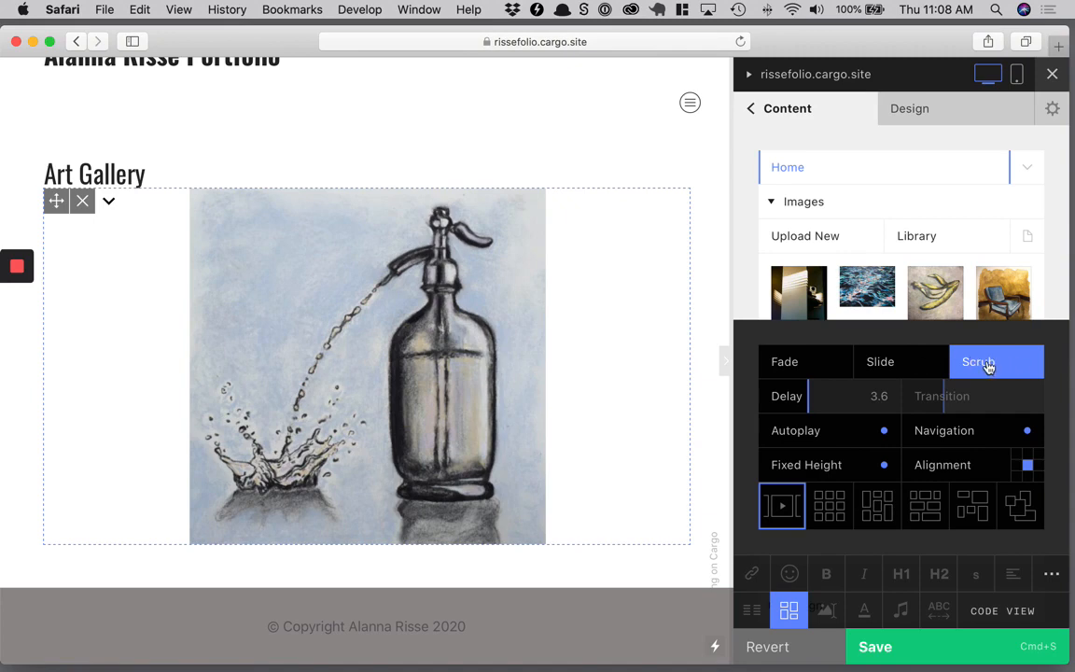
pyautogui.click(805, 361)
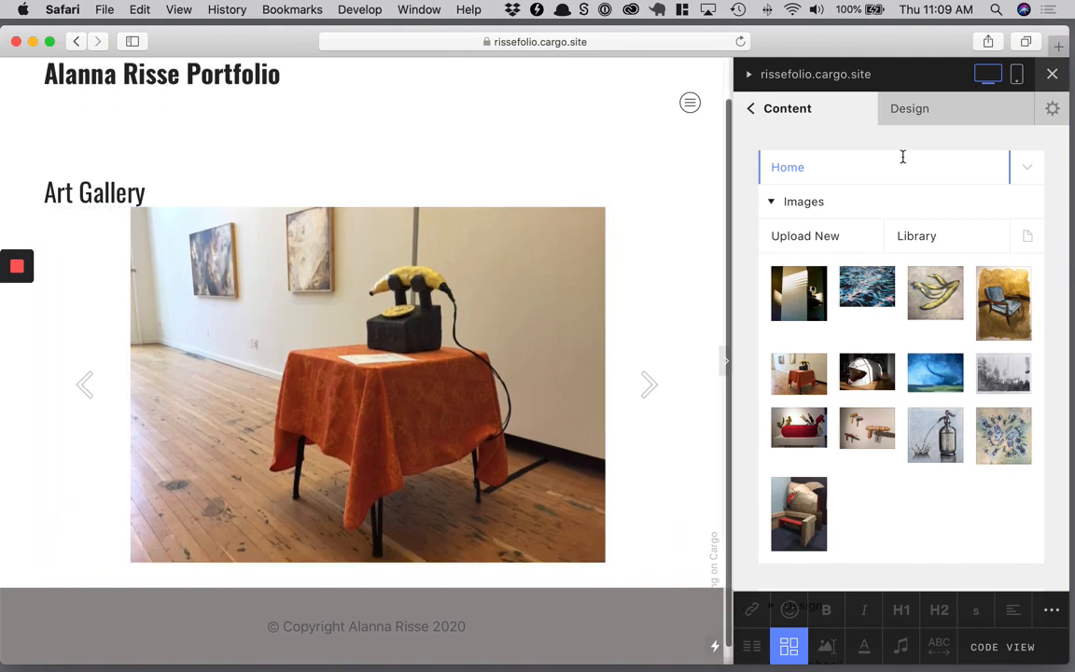
# Add a new site page headed 'About Alanna', then search for lipsum in a new tab.
pyautogui.click(750, 108)
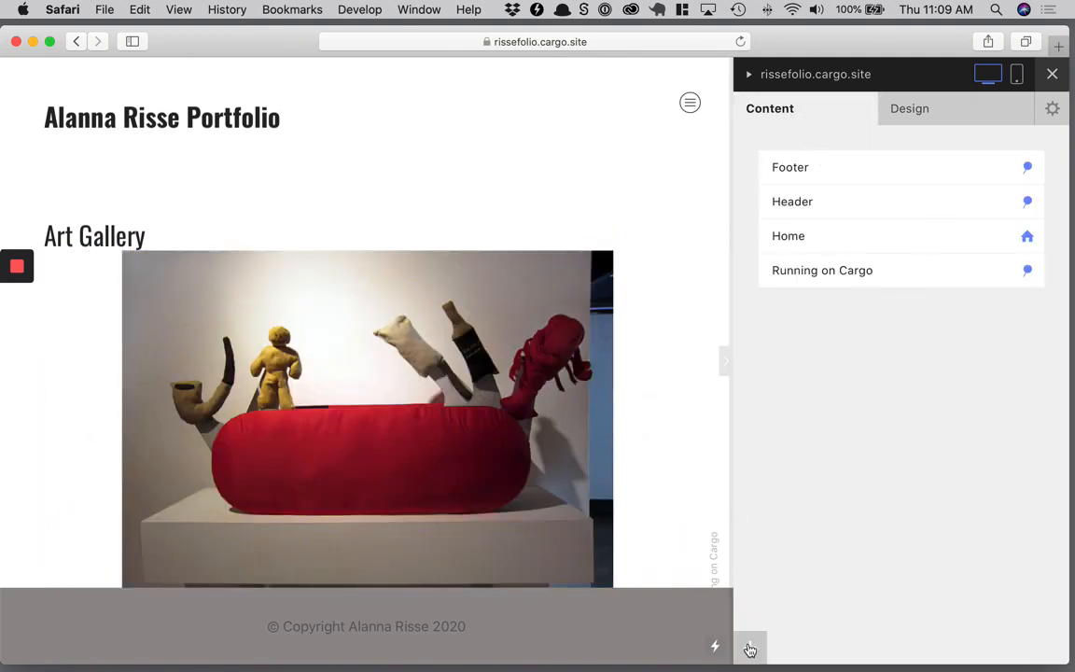
pyautogui.click(750, 647)
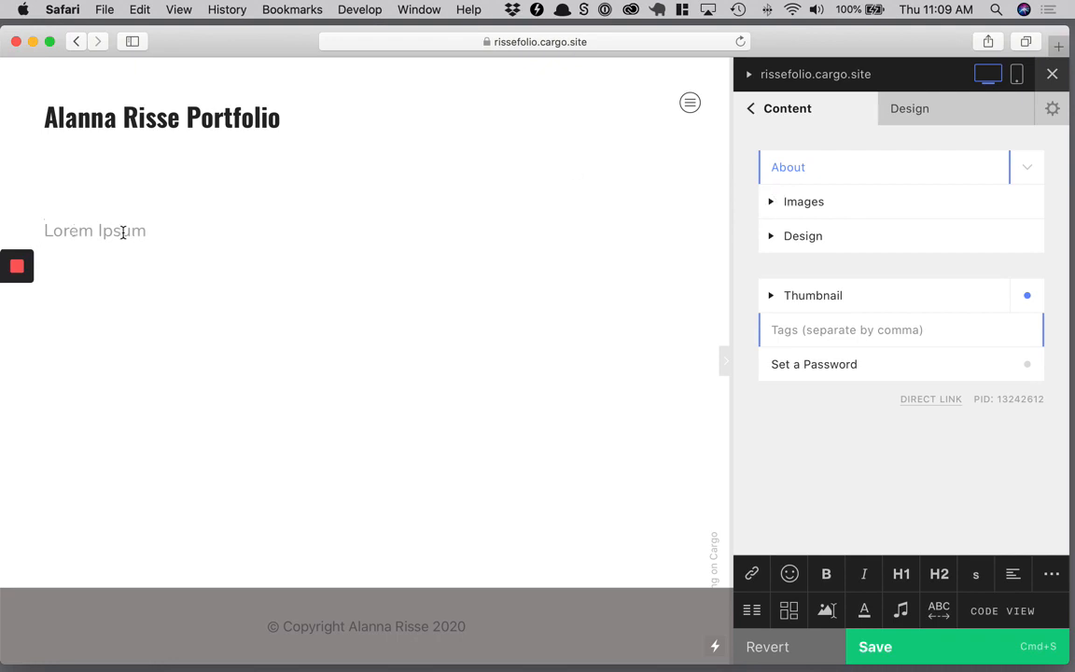
pyautogui.write('About Alanna')
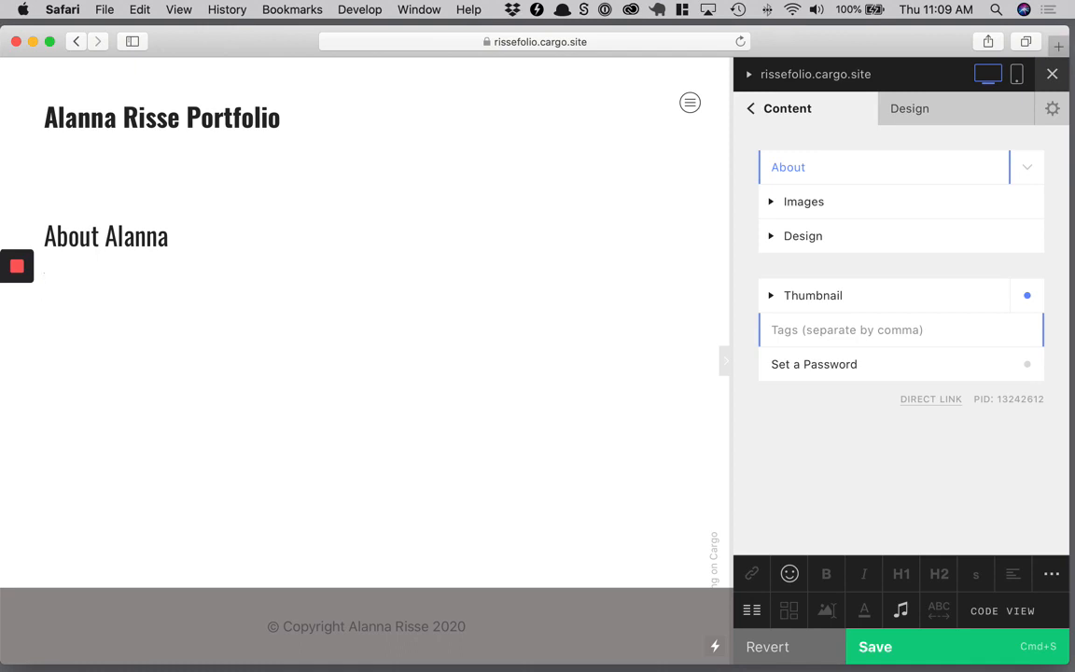
pyautogui.moveTo(692, 73)
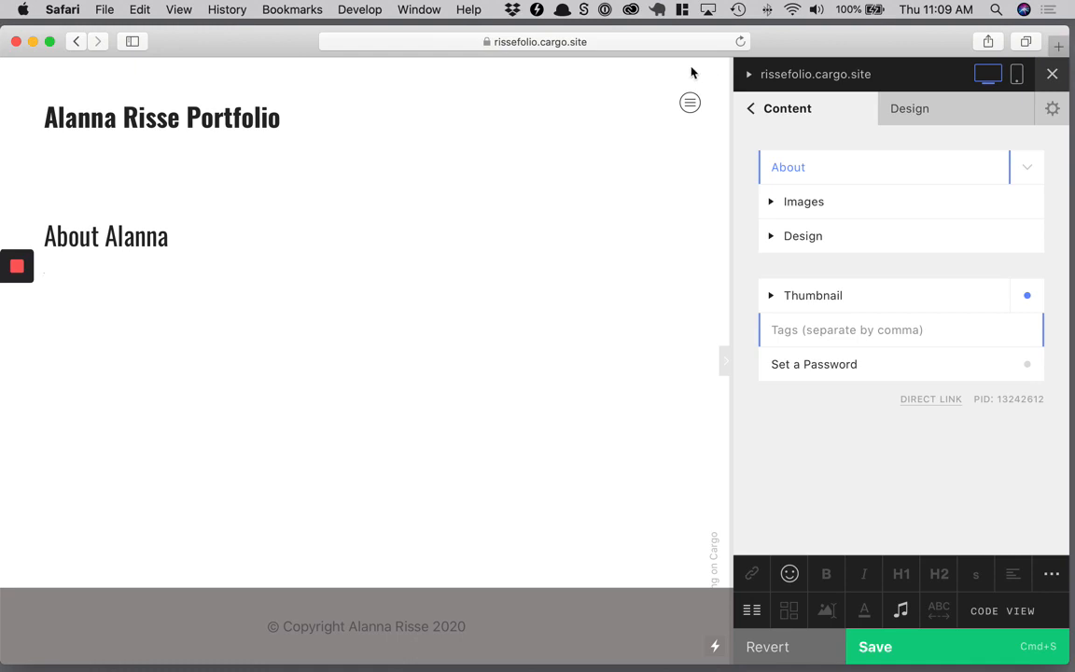
pyautogui.write('lipsi')
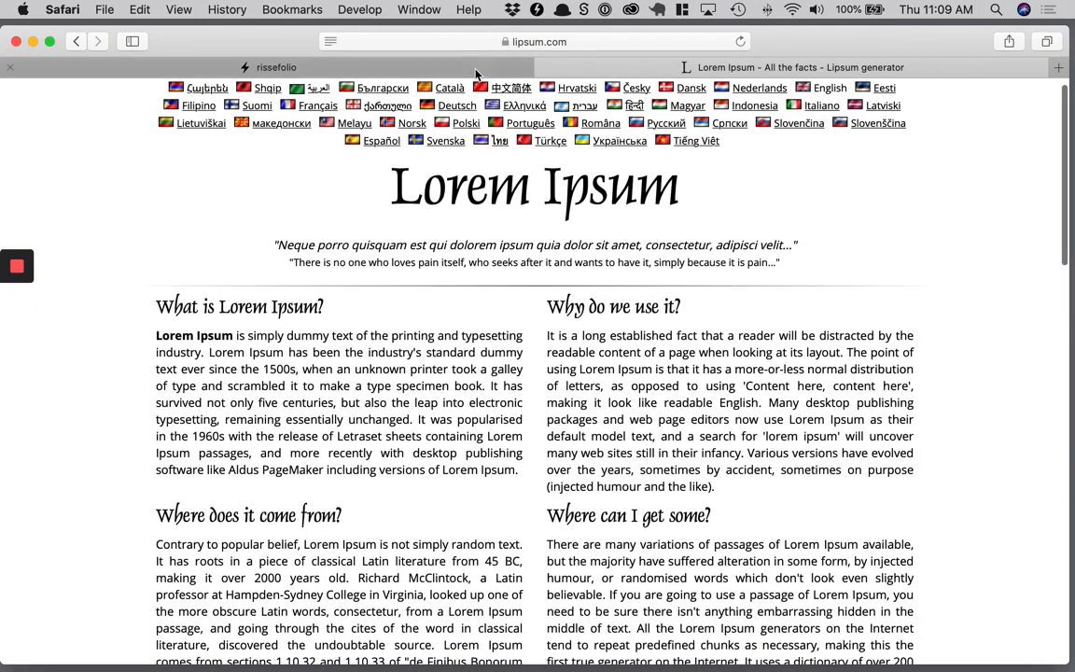
# Generate five Lorem Ipsum paragraphs (491 words) on lipsum.com and return to the rissefolio tab.
pyautogui.scroll(-3)
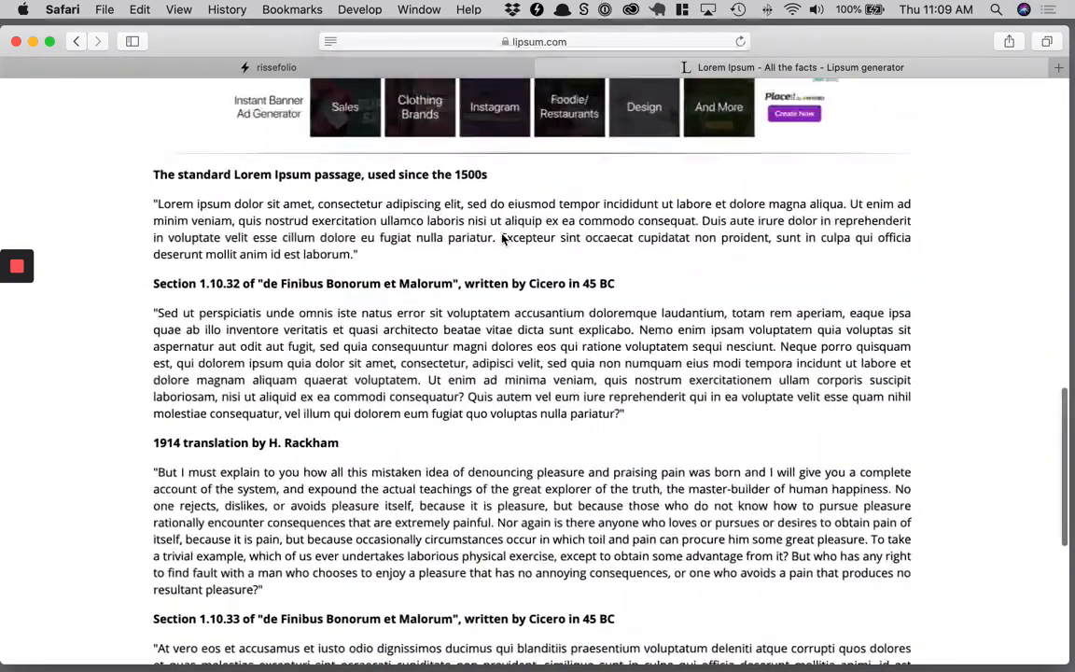
pyautogui.scroll(3)
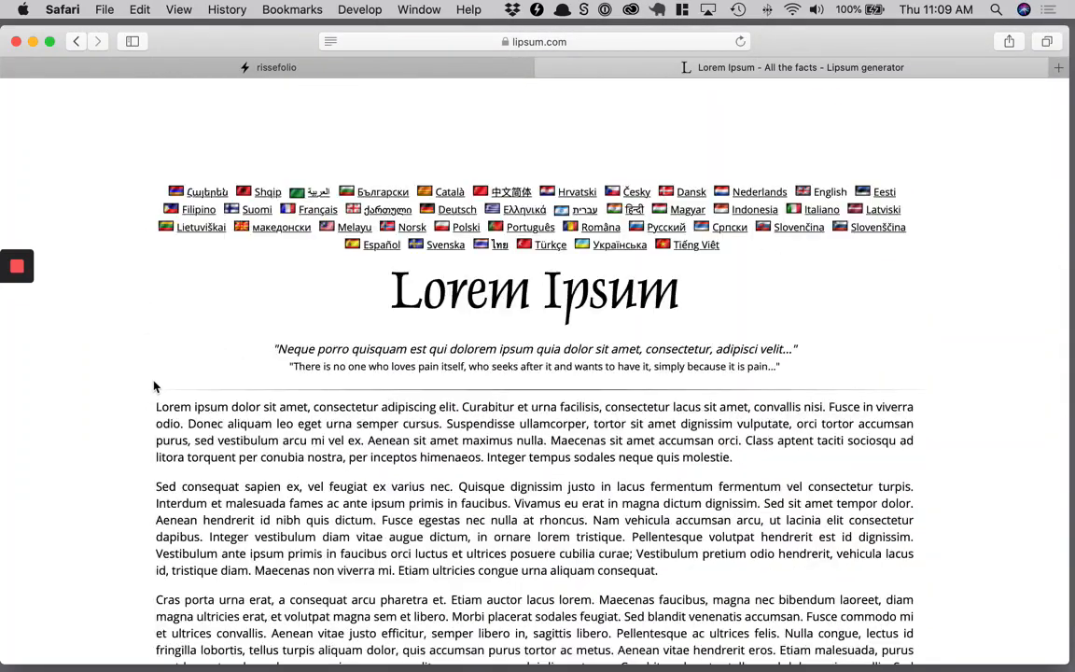
pyautogui.scroll(-3)
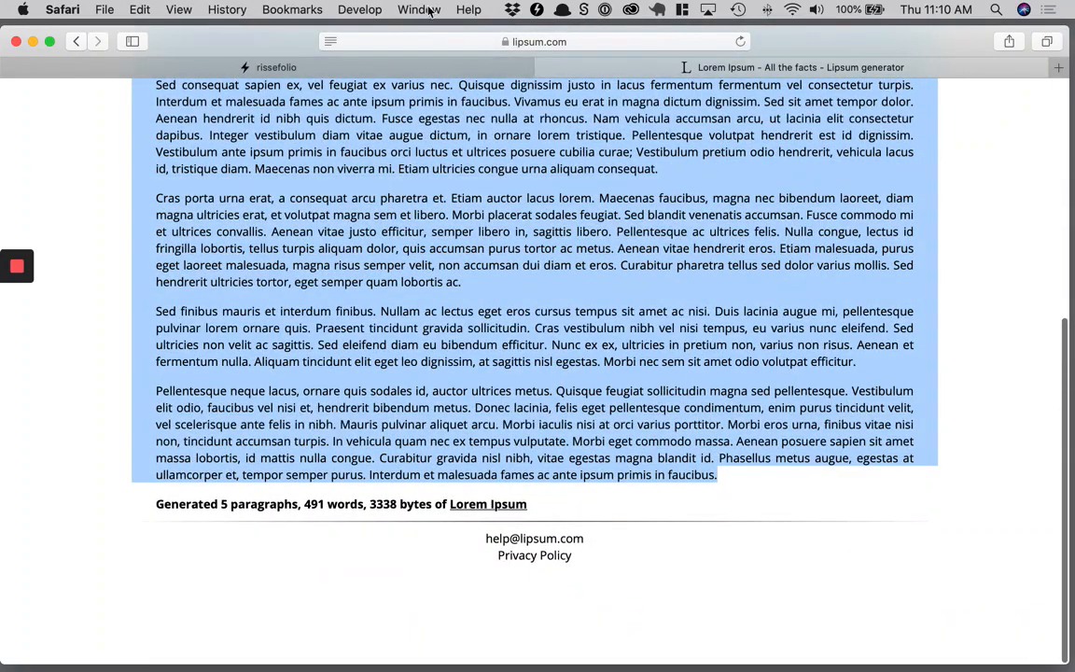
pyautogui.click(275, 67)
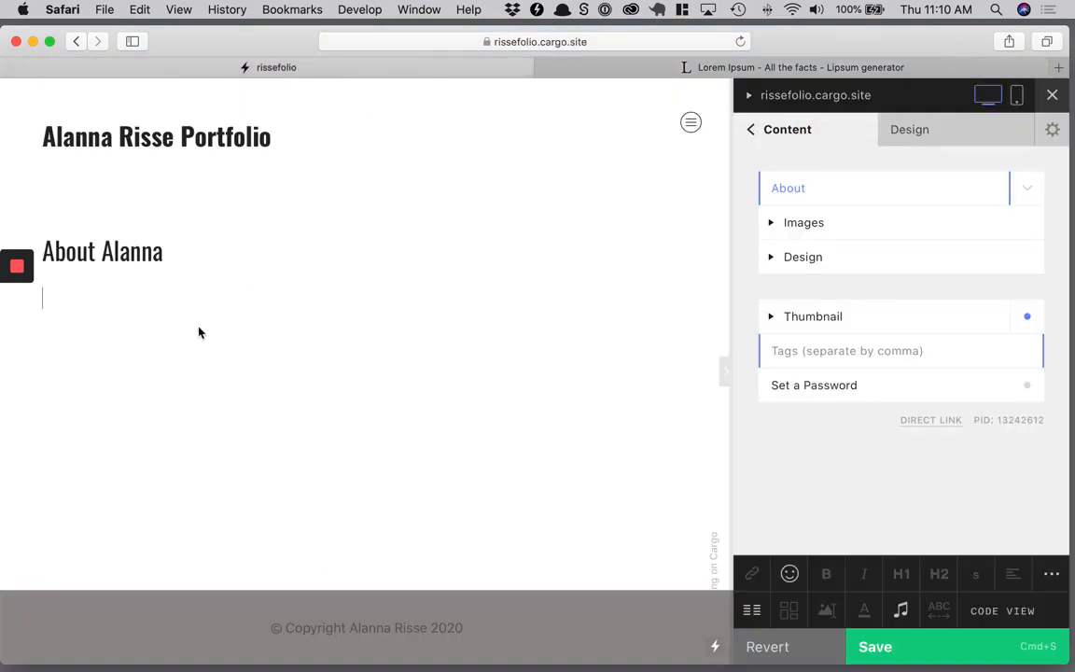
# Paste the five Lorem Ipsum paragraphs under the About Alanna heading and expand the Images section.
pyautogui.scroll(-3)
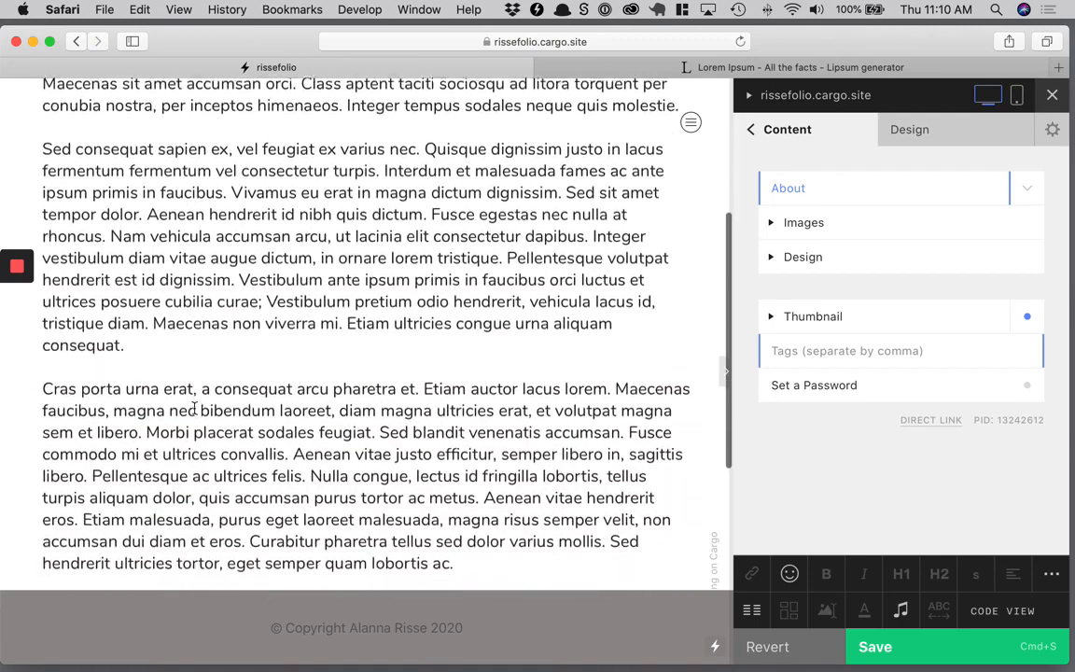
pyautogui.scroll(-3)
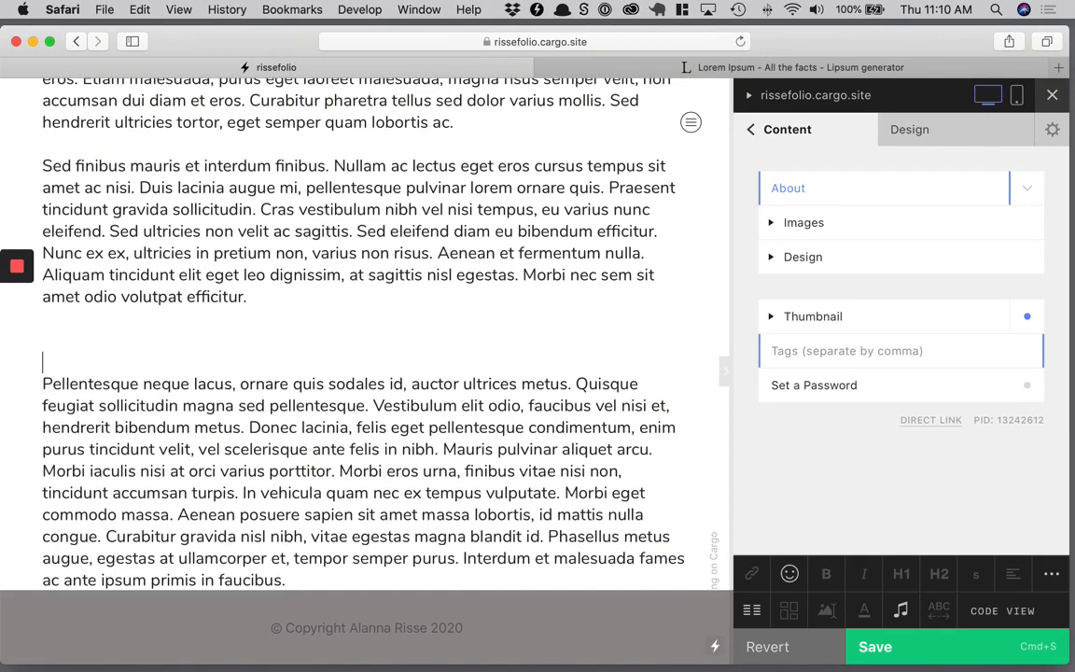
pyautogui.click(802, 222)
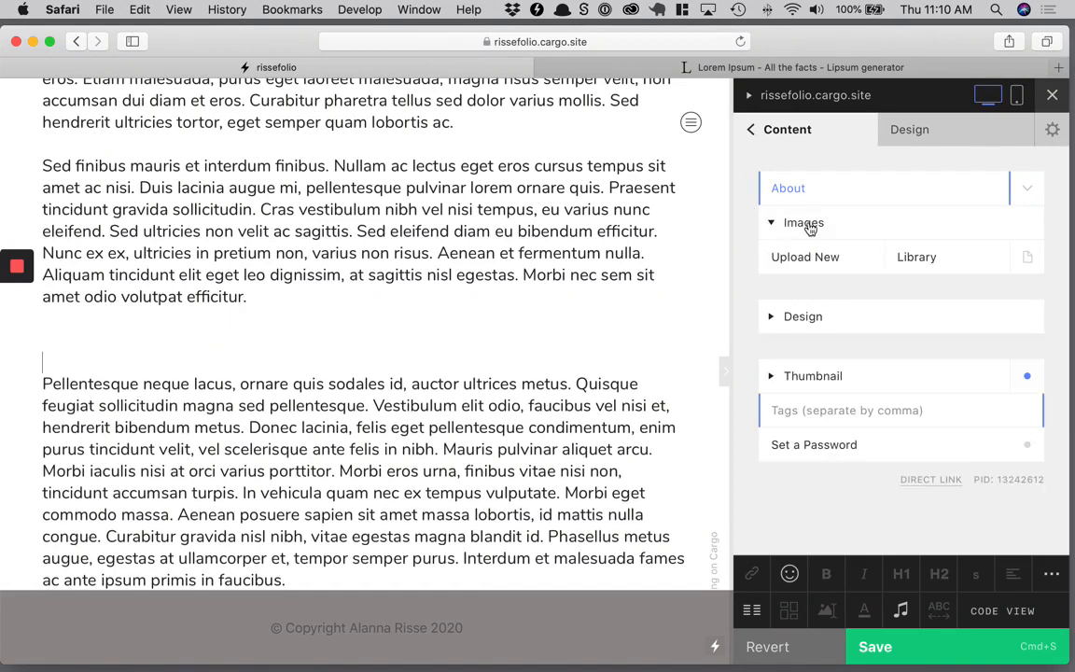
# Upload the whale sculpture photo and add 'Location: Portland' and 'Dogs: Two' lines below it.
pyautogui.click(915, 256)
pyautogui.write('Locat')
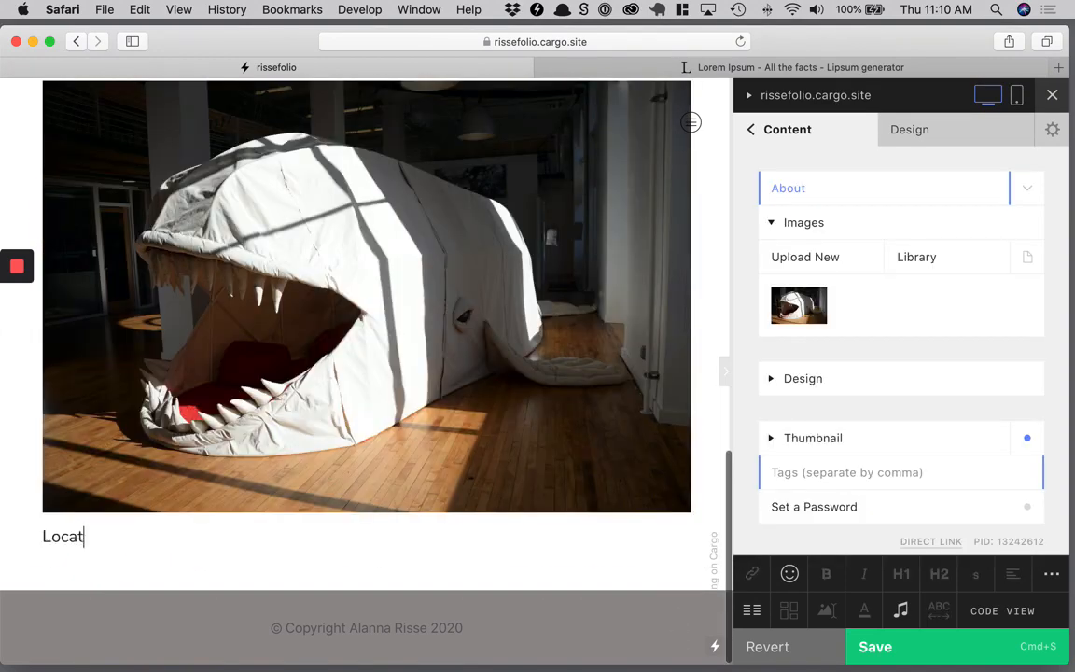
pyautogui.write('ion:')
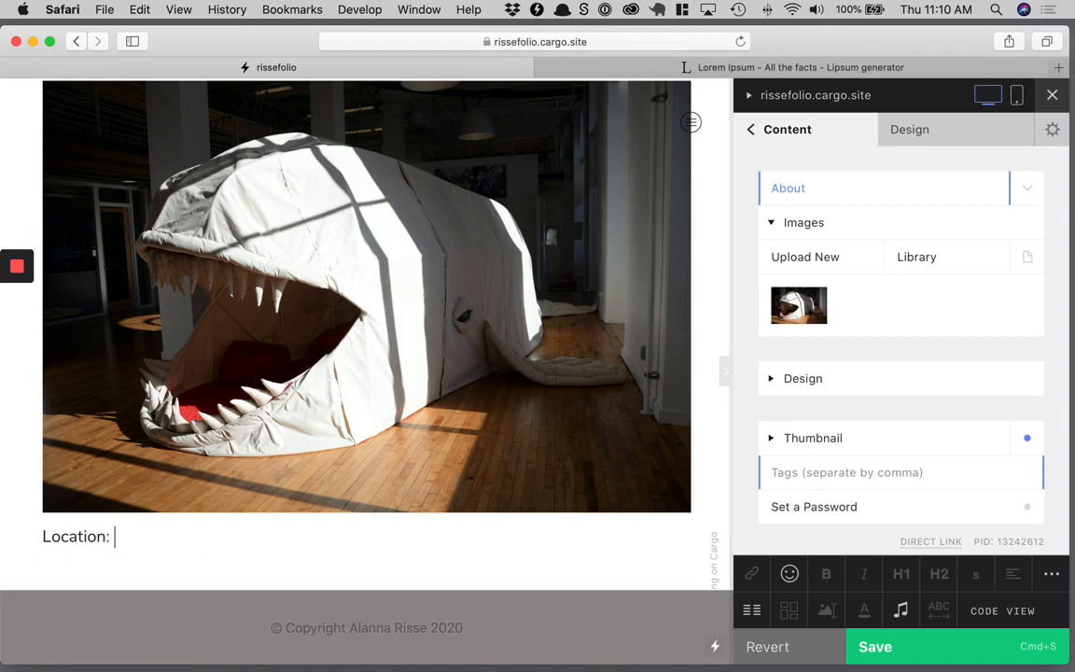
pyautogui.write('Portland')
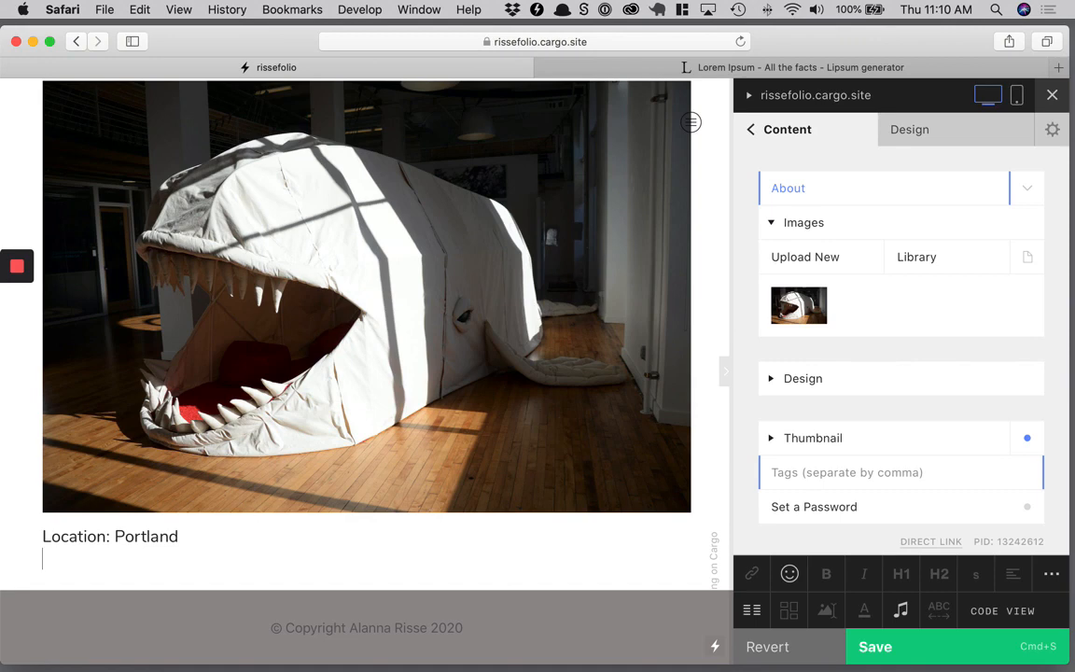
pyautogui.write('Do')
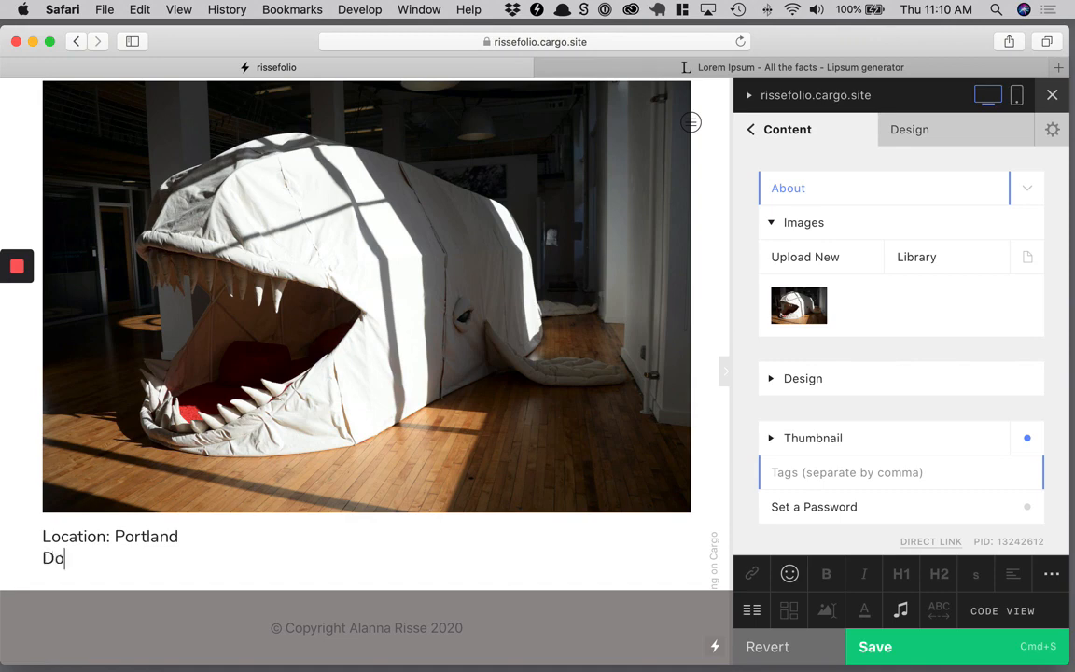
pyautogui.write('gs: Two')
pyautogui.write('Kid:')
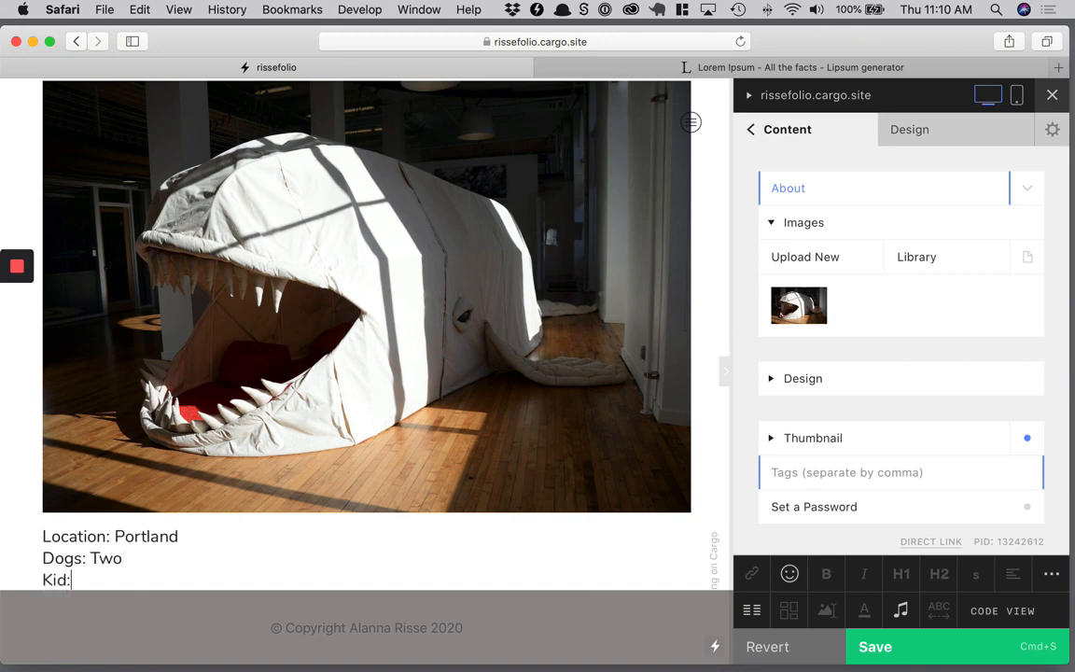
# Add the kid ('19 year old') and 'Education: MFA, BFA' detail lines.
pyautogui.write('1 9')
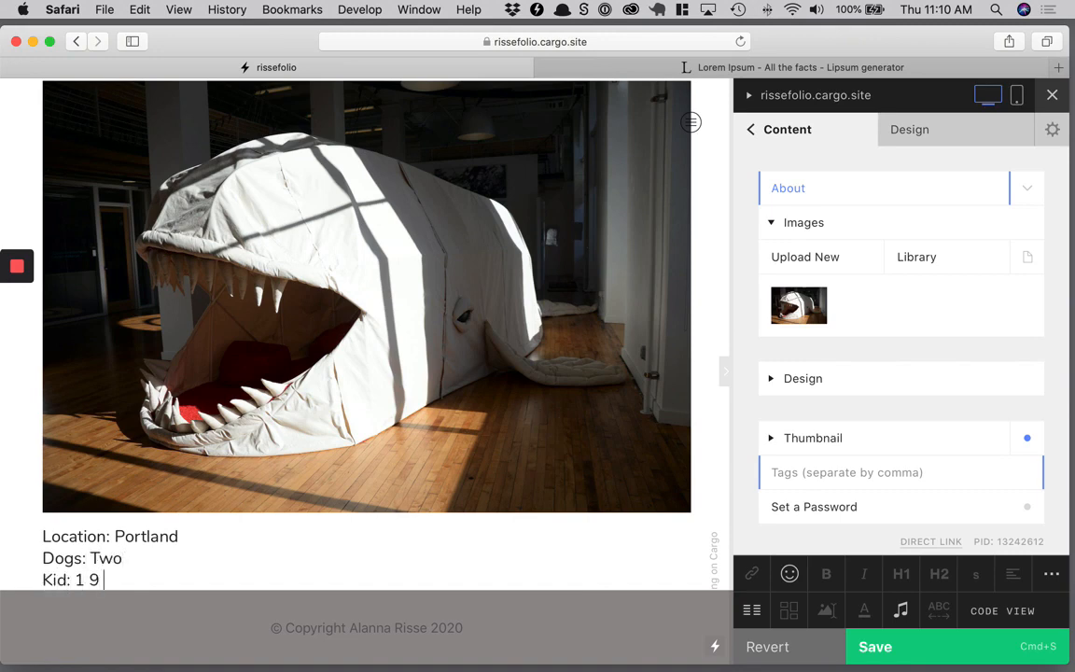
pyautogui.write('year old')
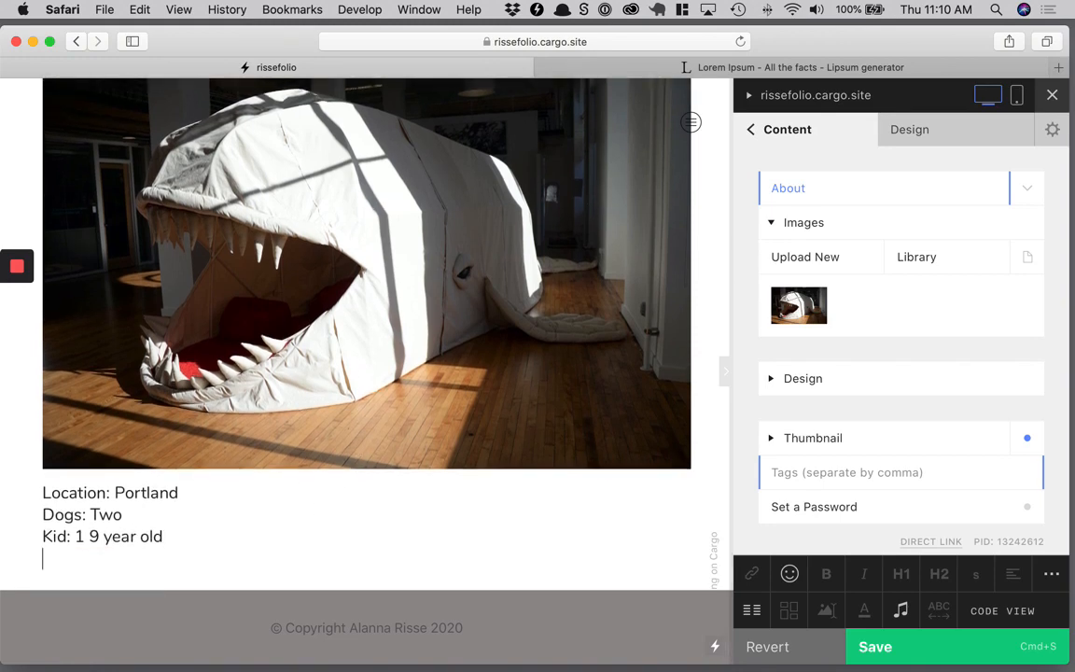
pyautogui.write('Educati')
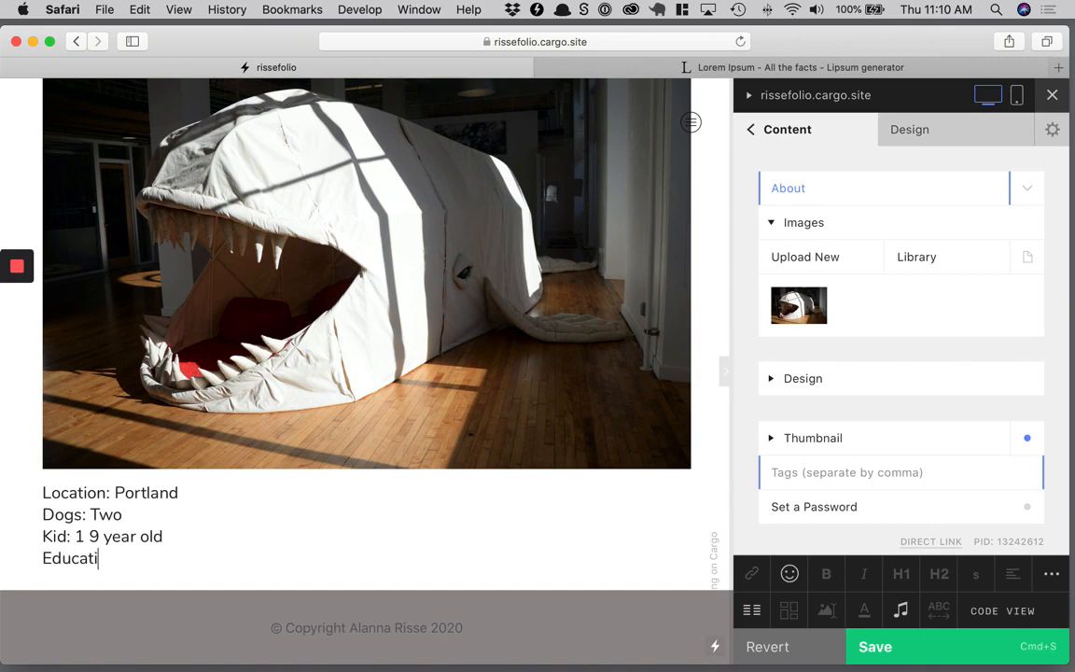
pyautogui.write('on:')
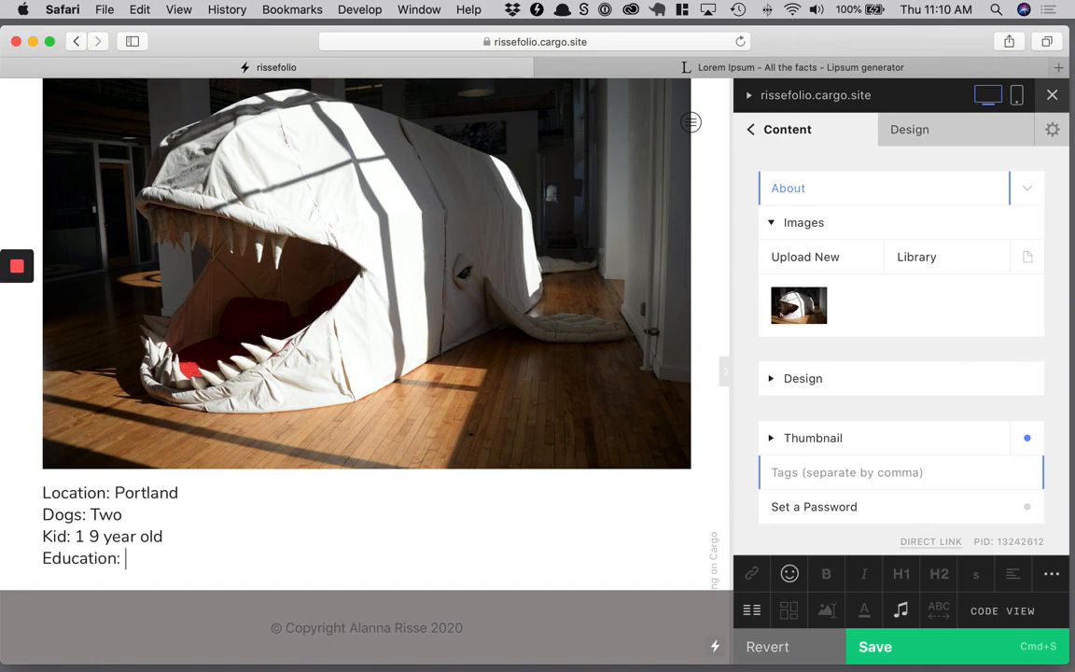
pyautogui.write('MFA,')
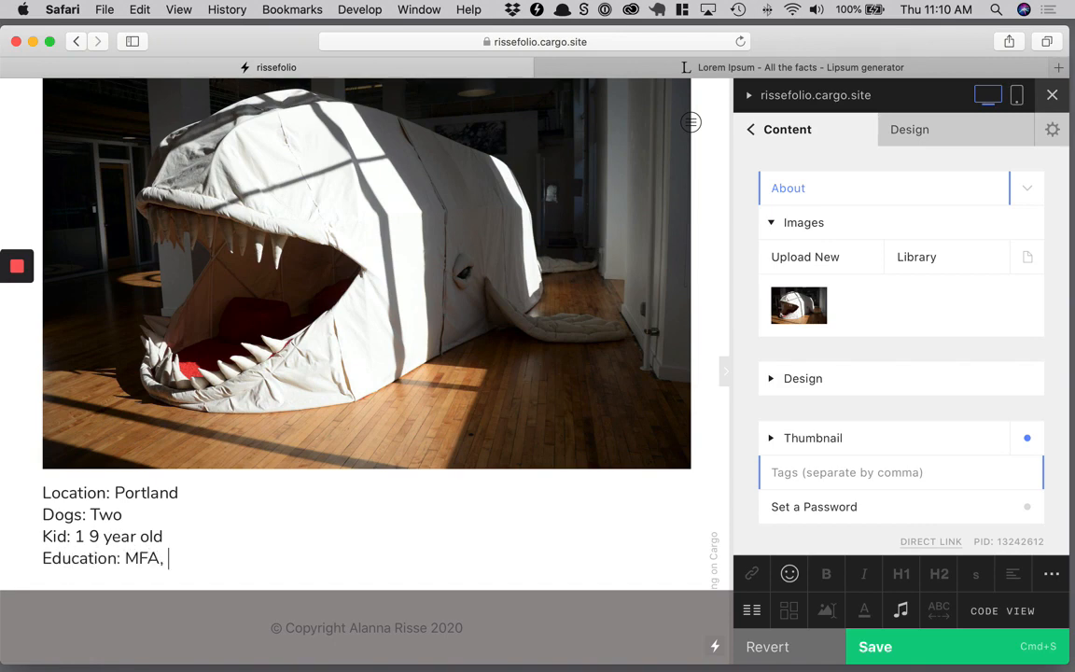
pyautogui.write('BFA')
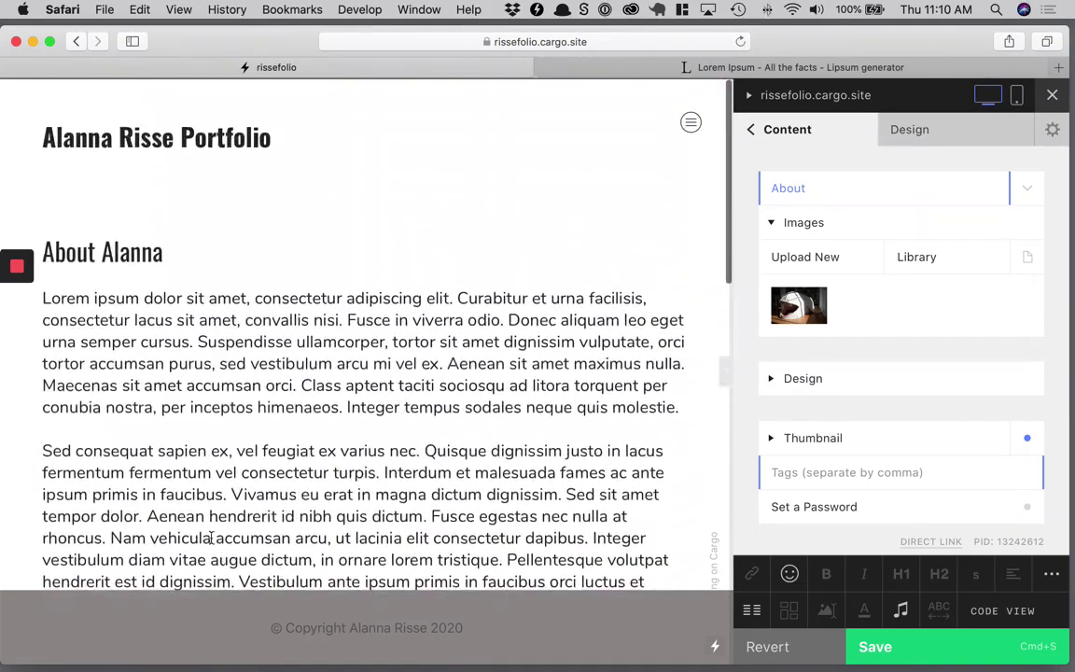
pyautogui.click(938, 573)
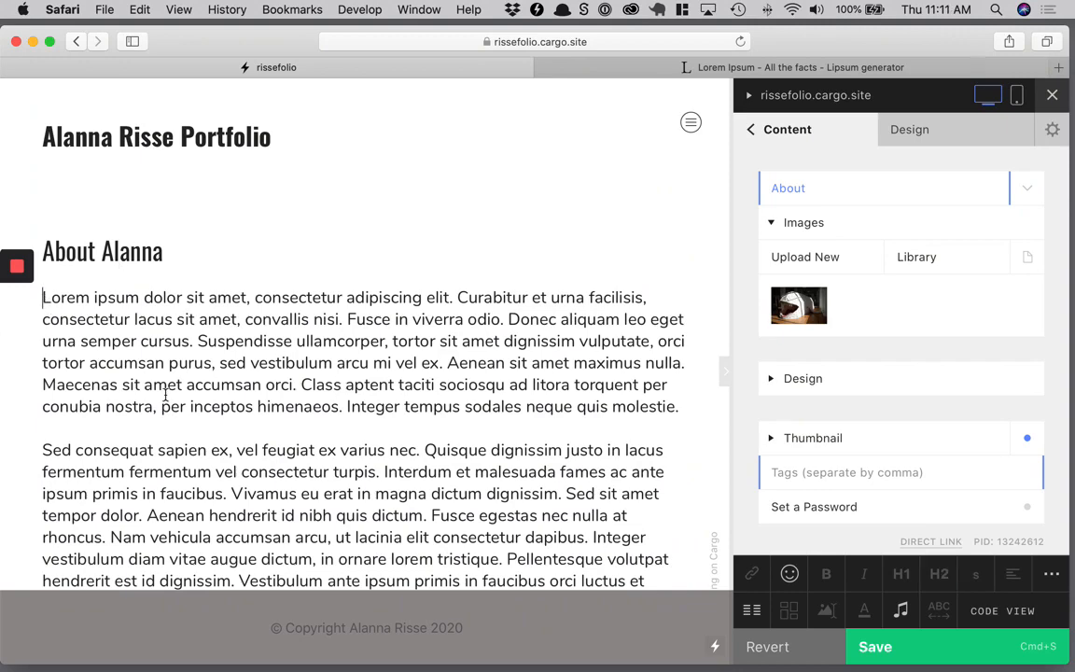
pyautogui.scroll(-3)
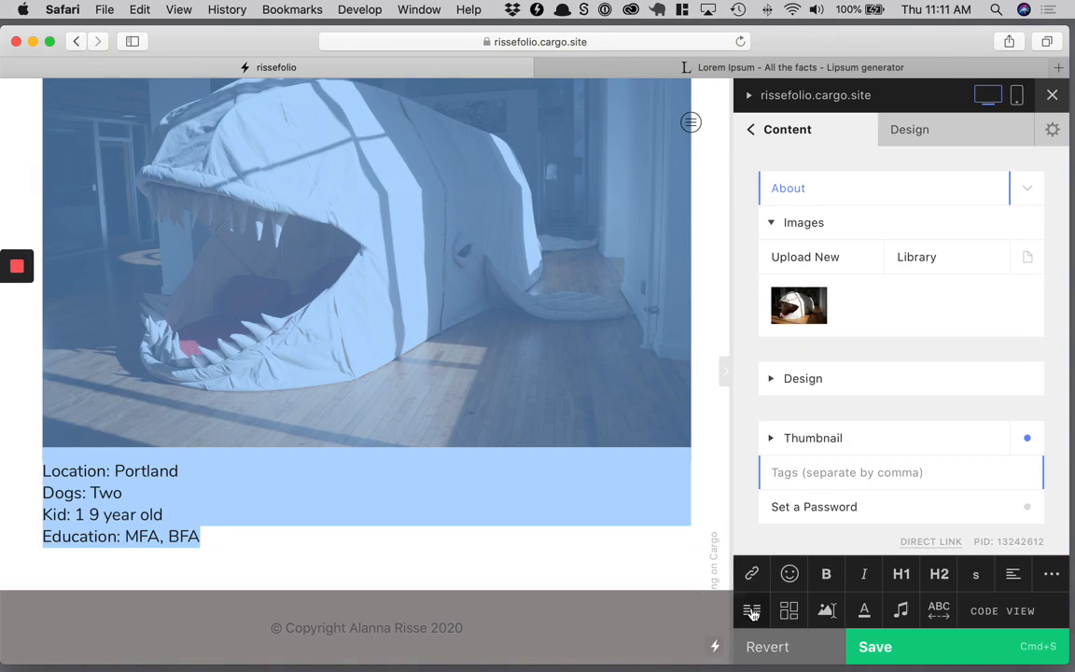
# Put the image and details in a column block and reduce it from four to two columns.
pyautogui.click(752, 610)
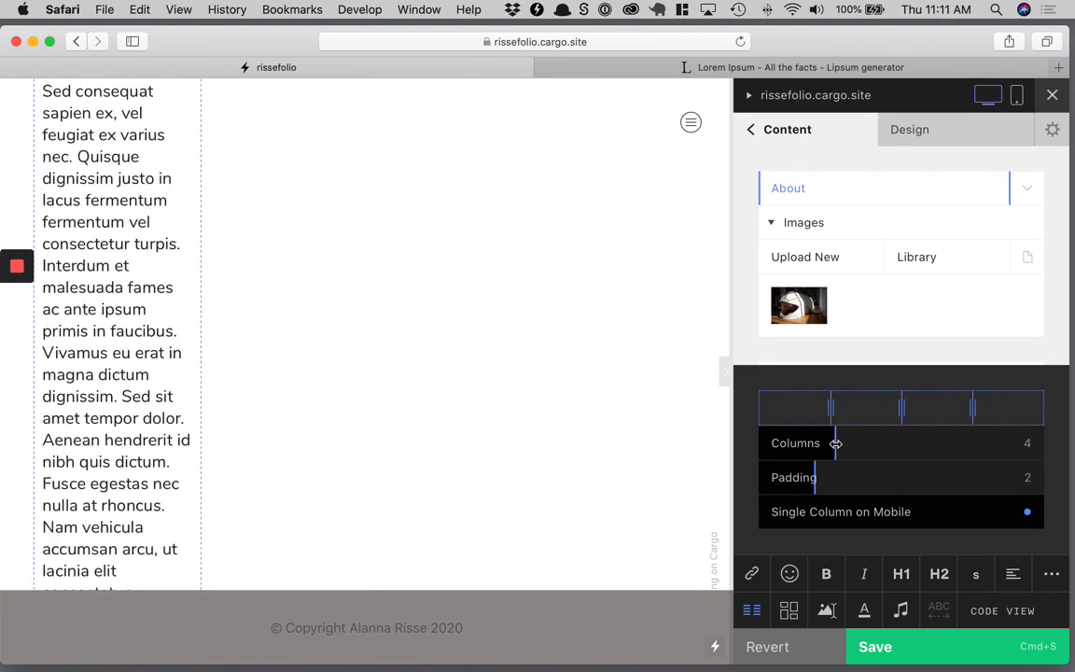
pyautogui.moveTo(970, 408); pyautogui.dragTo(901, 408)
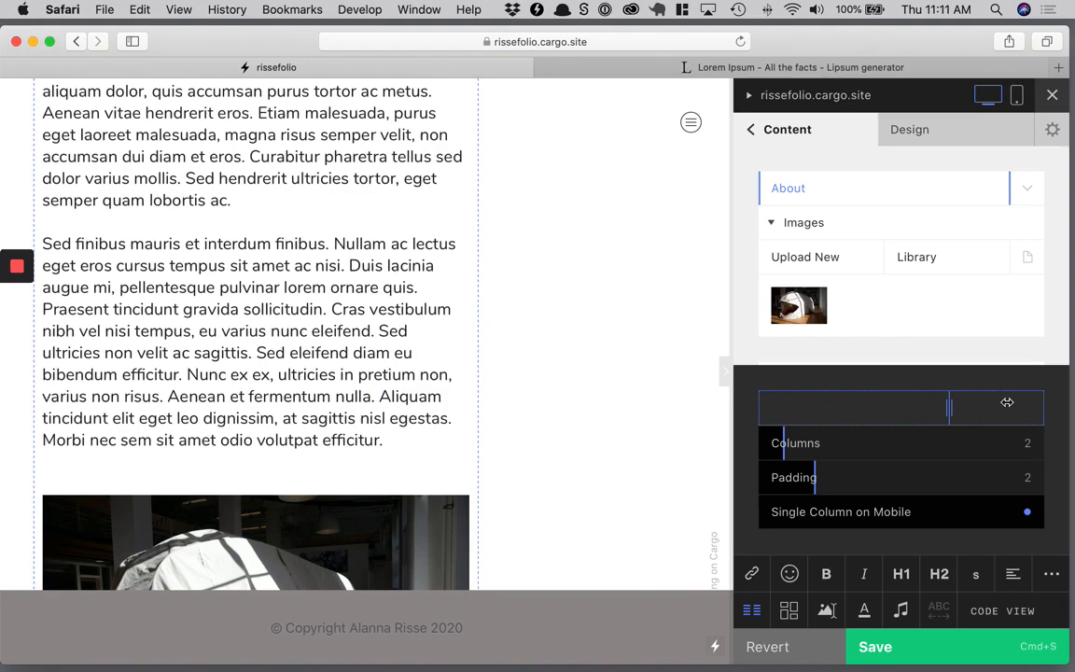
pyautogui.moveTo(886, 536)
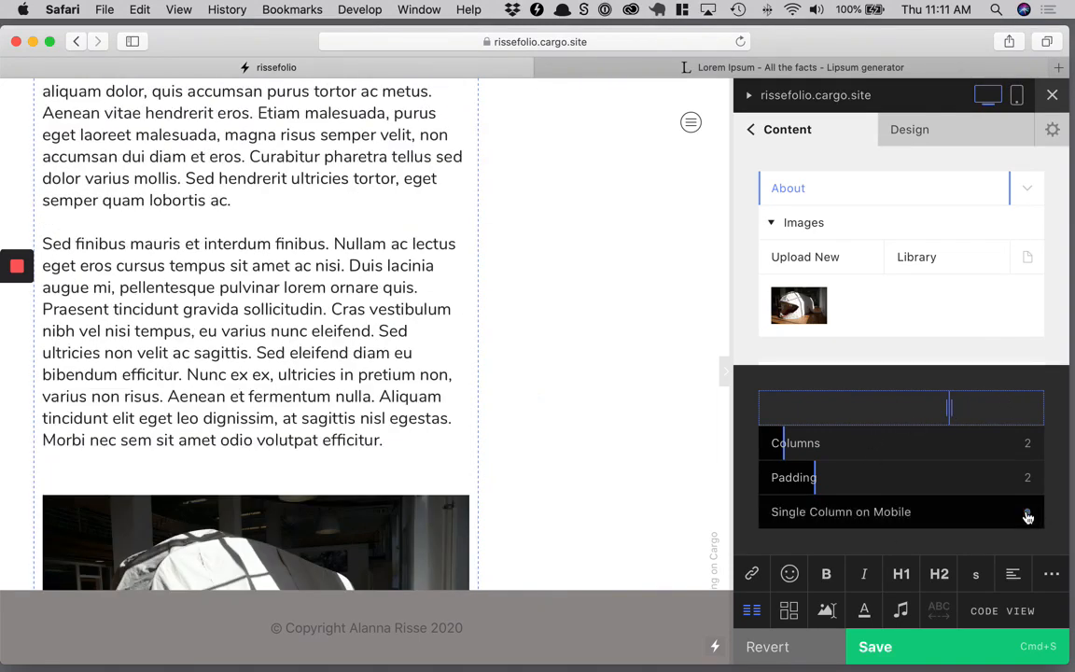
pyautogui.click(1027, 511)
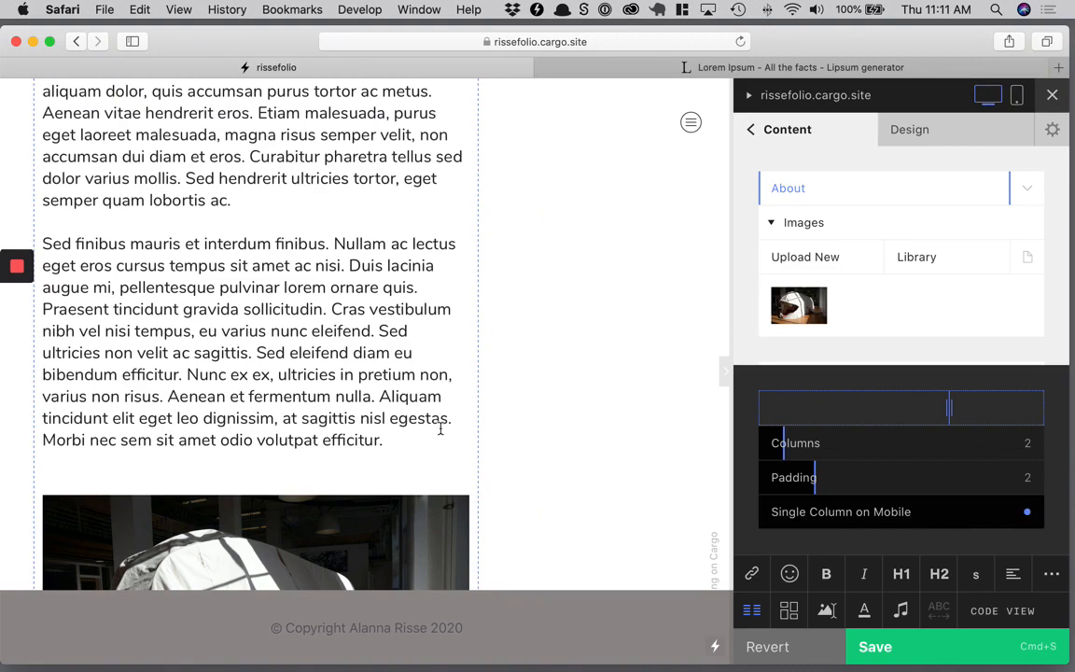
pyautogui.scroll(3)
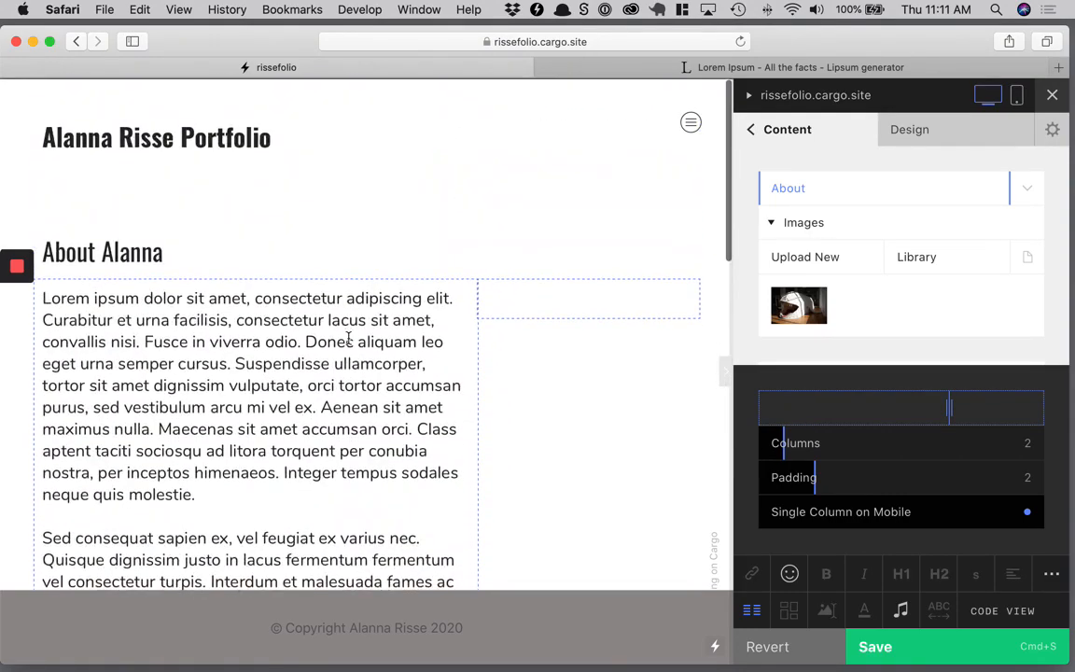
pyautogui.scroll(-3)
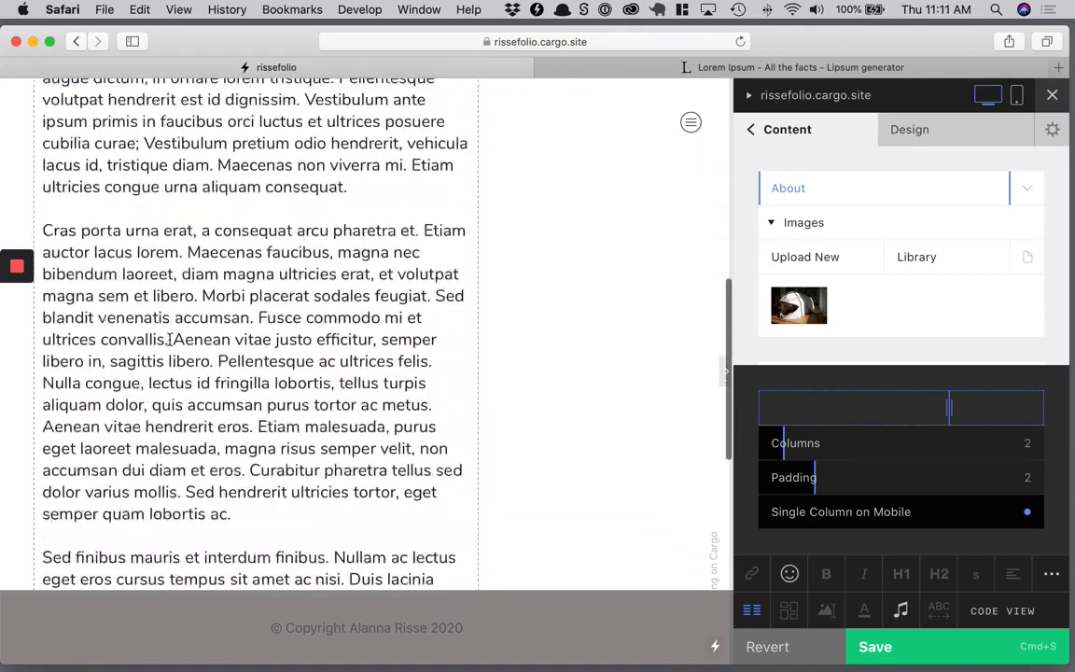
pyautogui.scroll(-3)
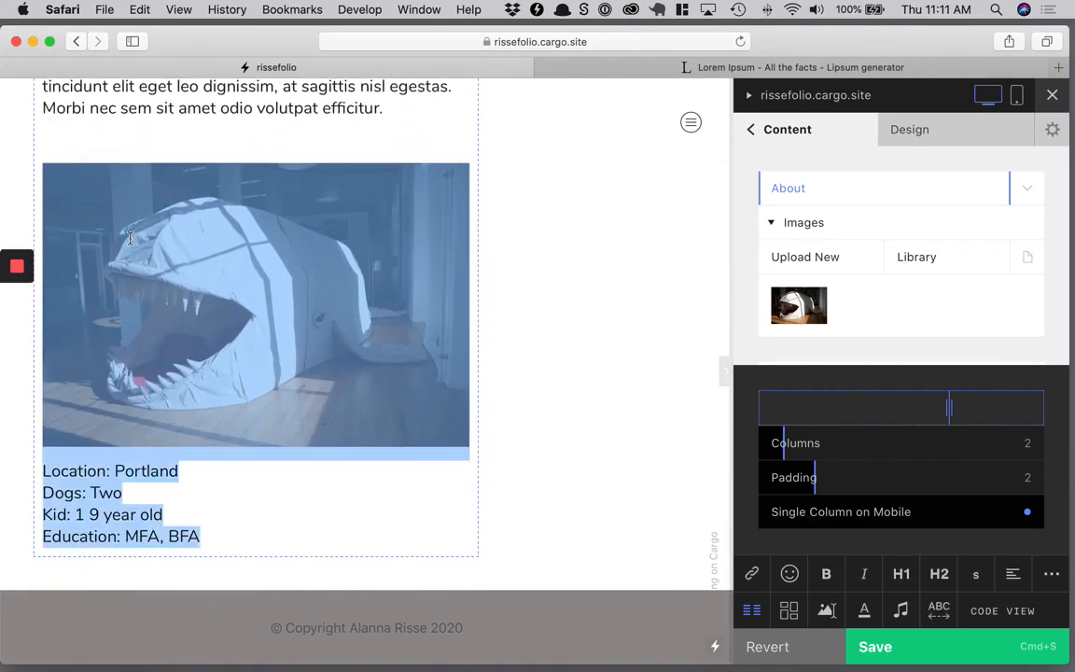
# Cut the whale image and details with Edit > Cut and paste them into the right column.
pyautogui.click(139, 9)
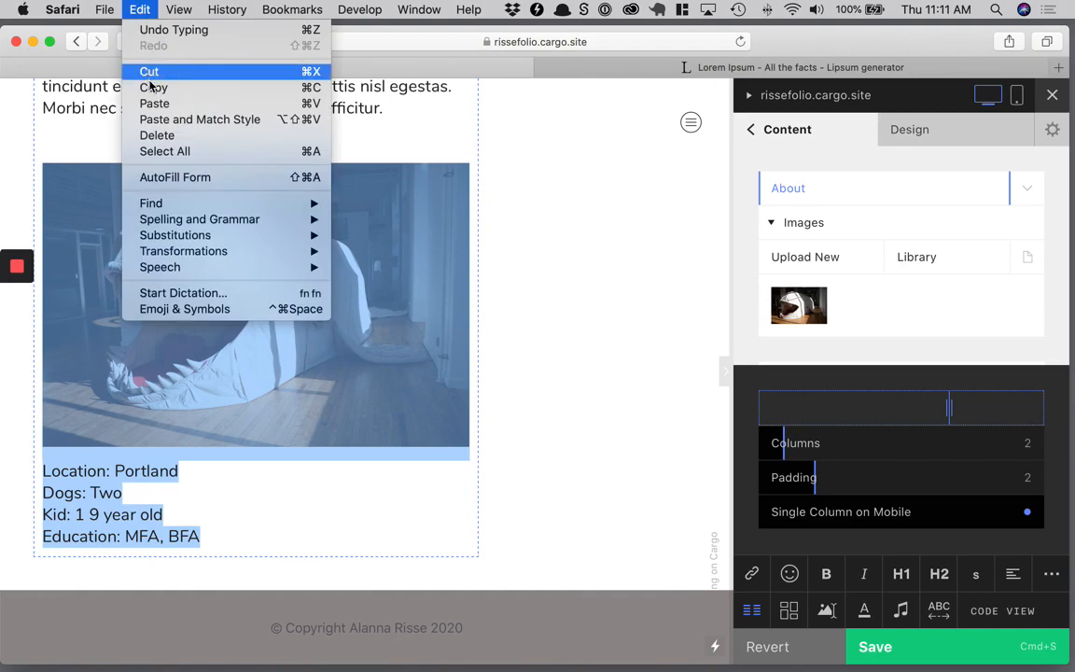
pyautogui.click(148, 72)
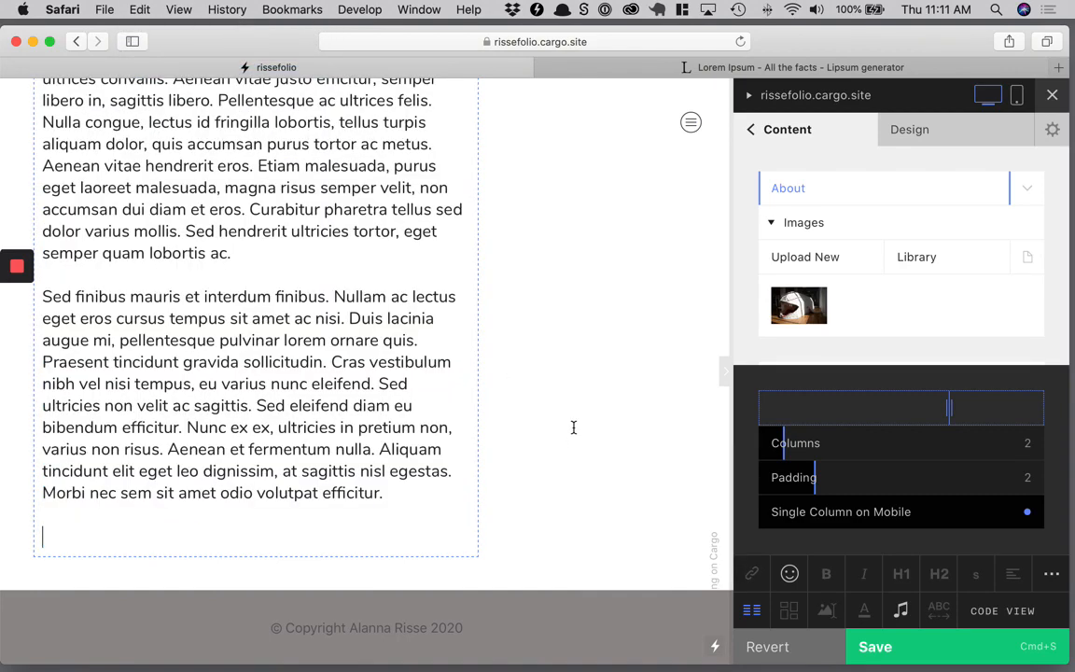
pyautogui.scroll(3)
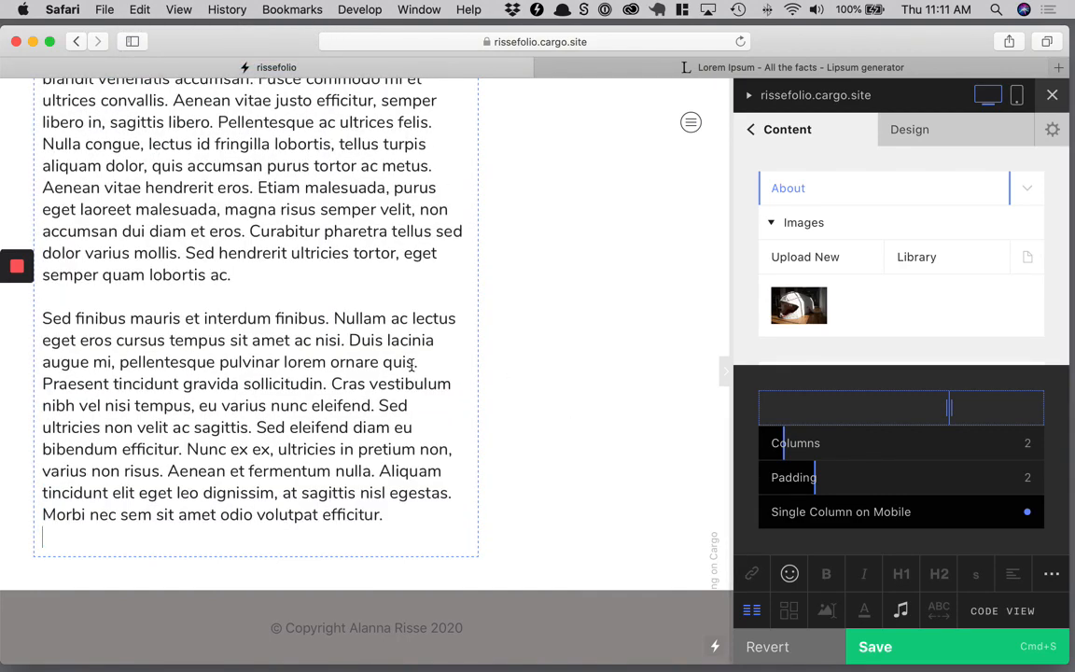
pyautogui.scroll(3)
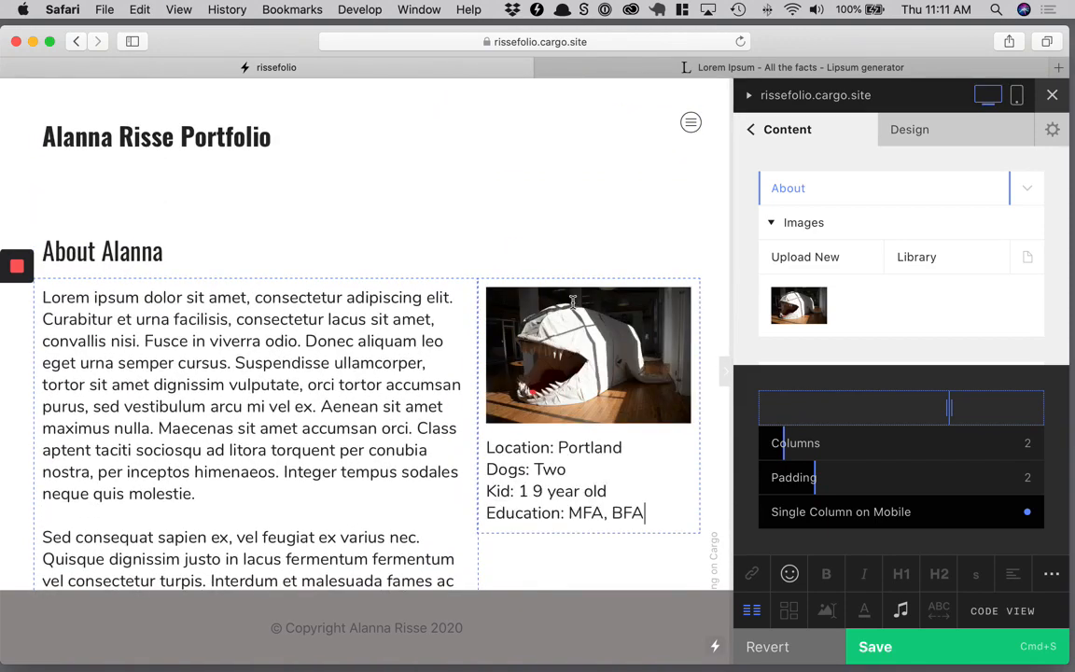
pyautogui.scroll(3)
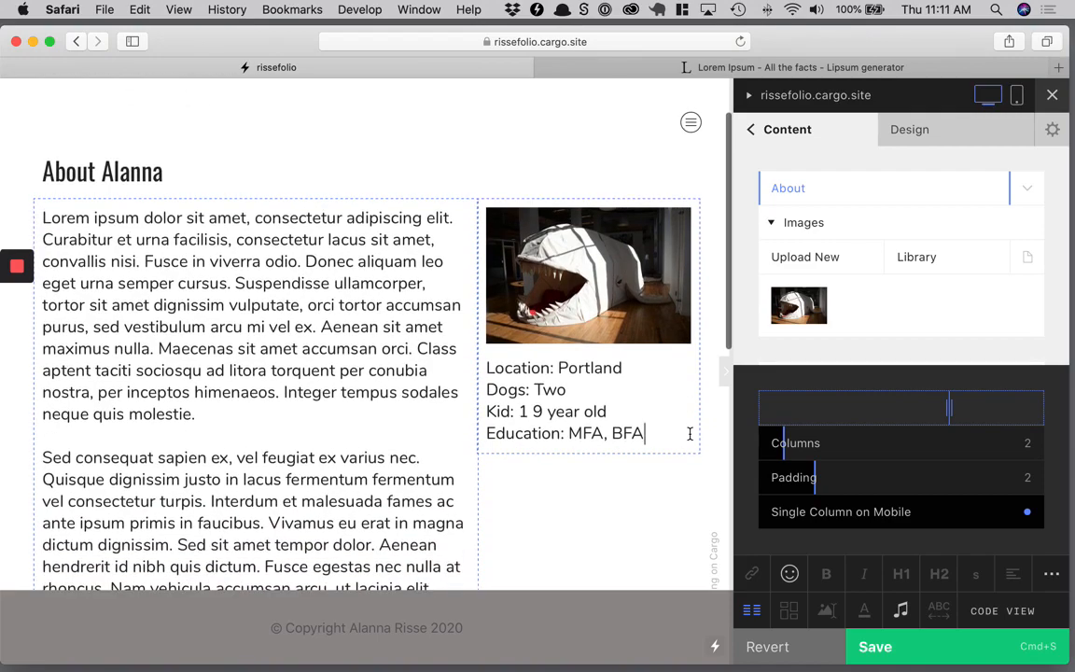
pyautogui.scroll(-3)
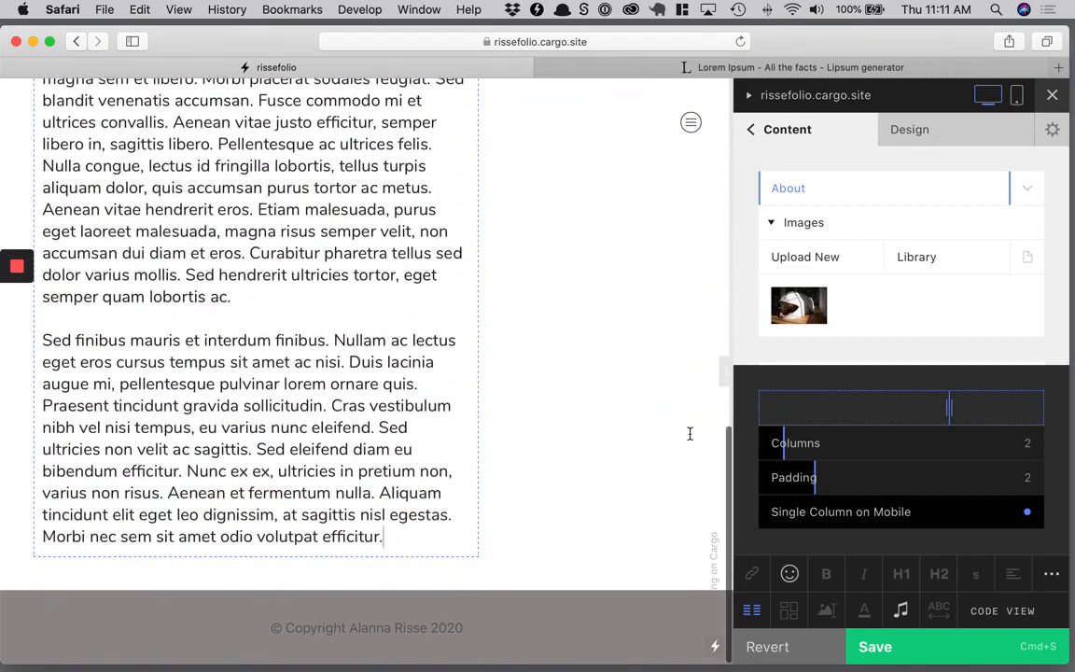
pyautogui.scroll(3)
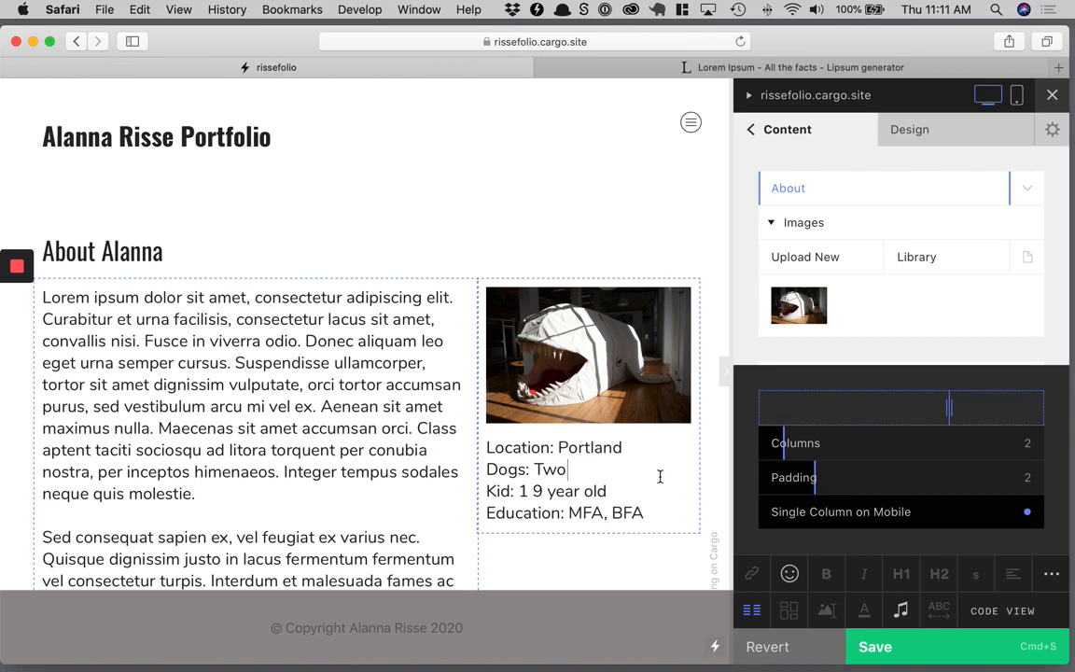
pyautogui.moveTo(781, 538)
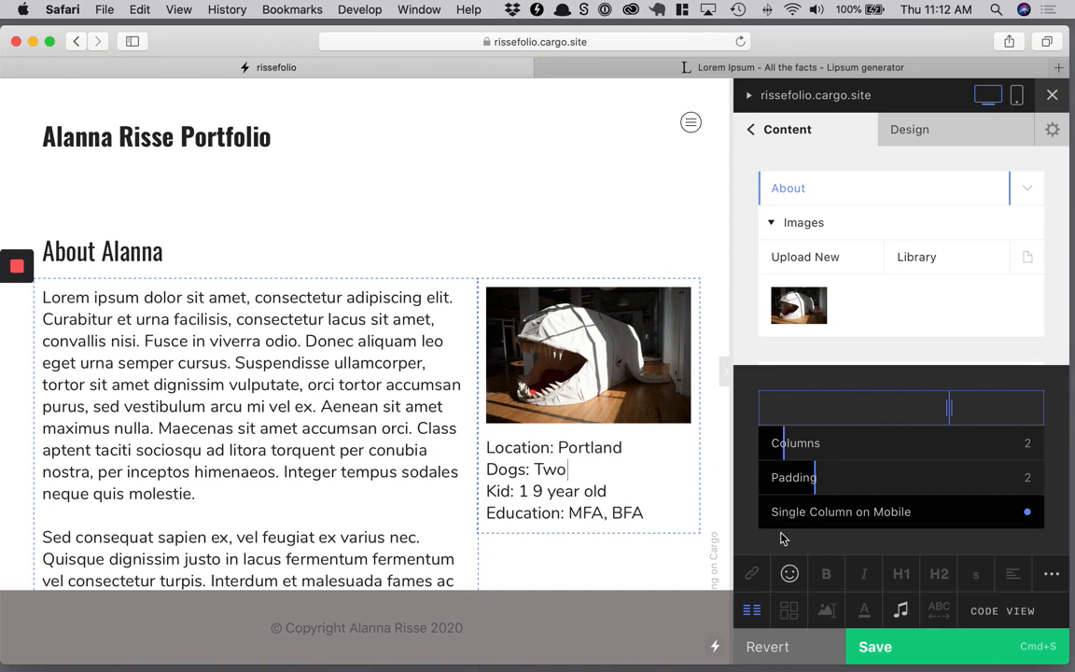
pyautogui.moveTo(949, 577)
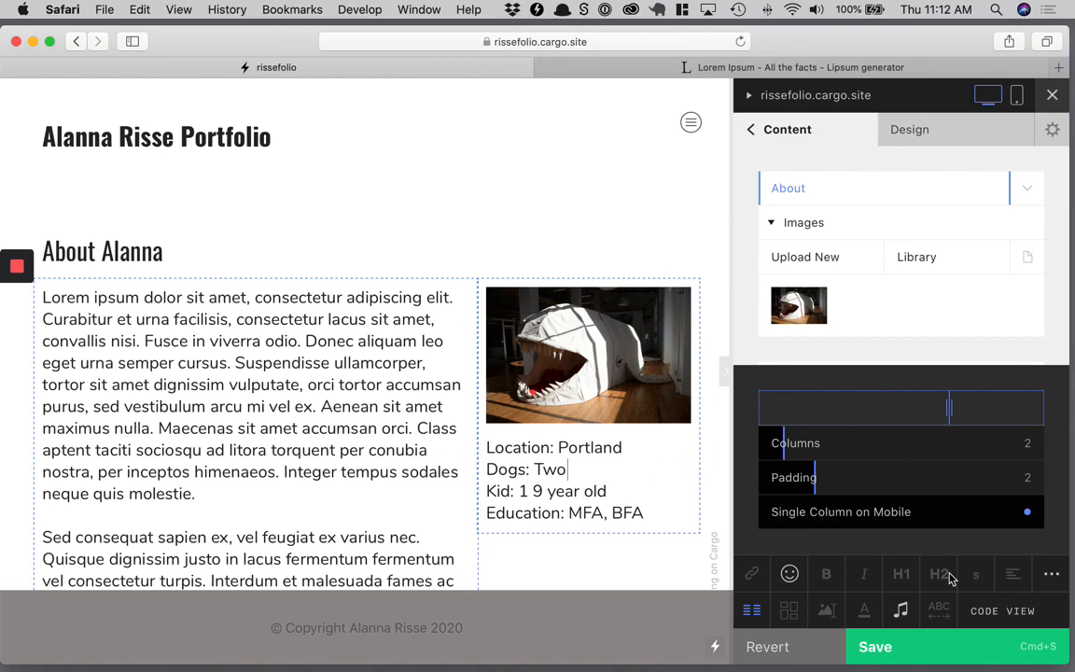
pyautogui.moveTo(919, 594)
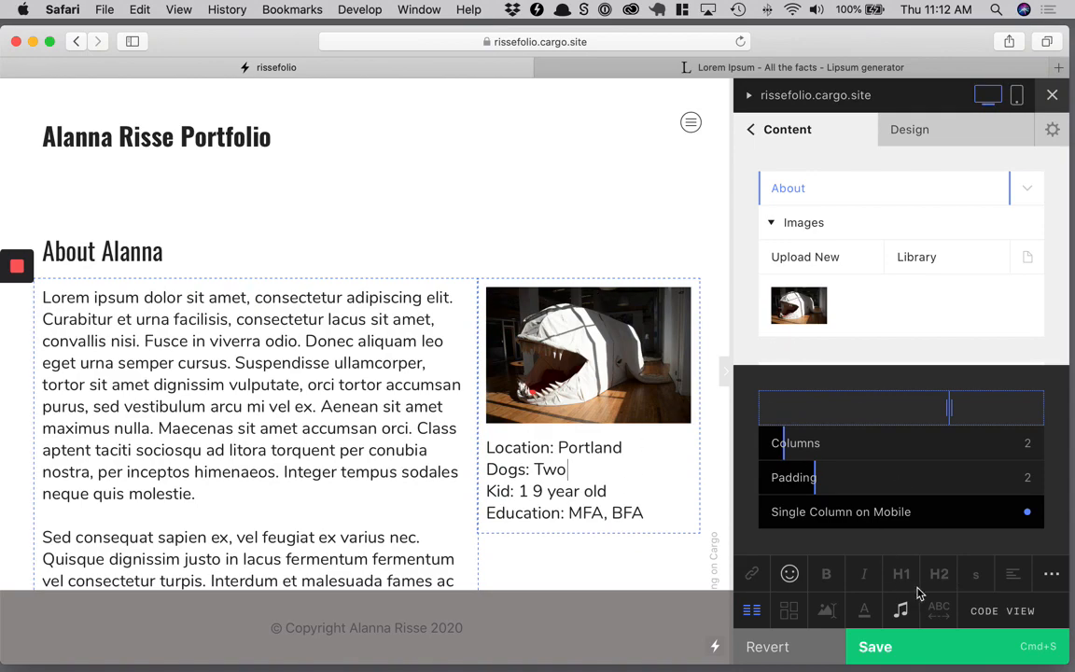
# In the About page's HTML source, add class 'right-col' to the image div.
pyautogui.click(1002, 610)
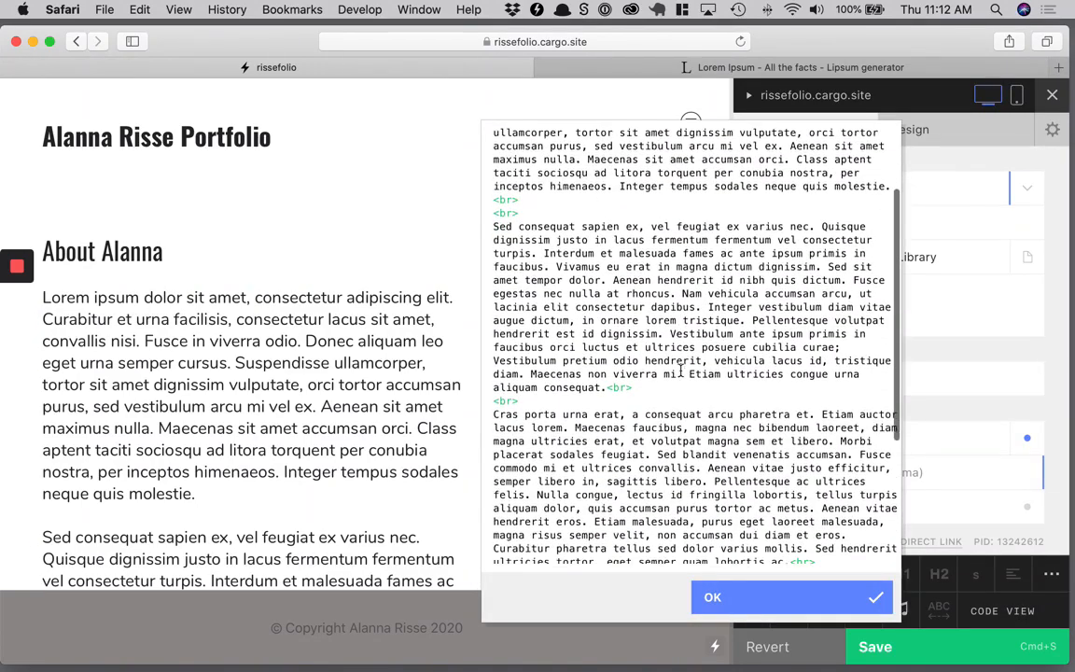
pyautogui.scroll(-3)
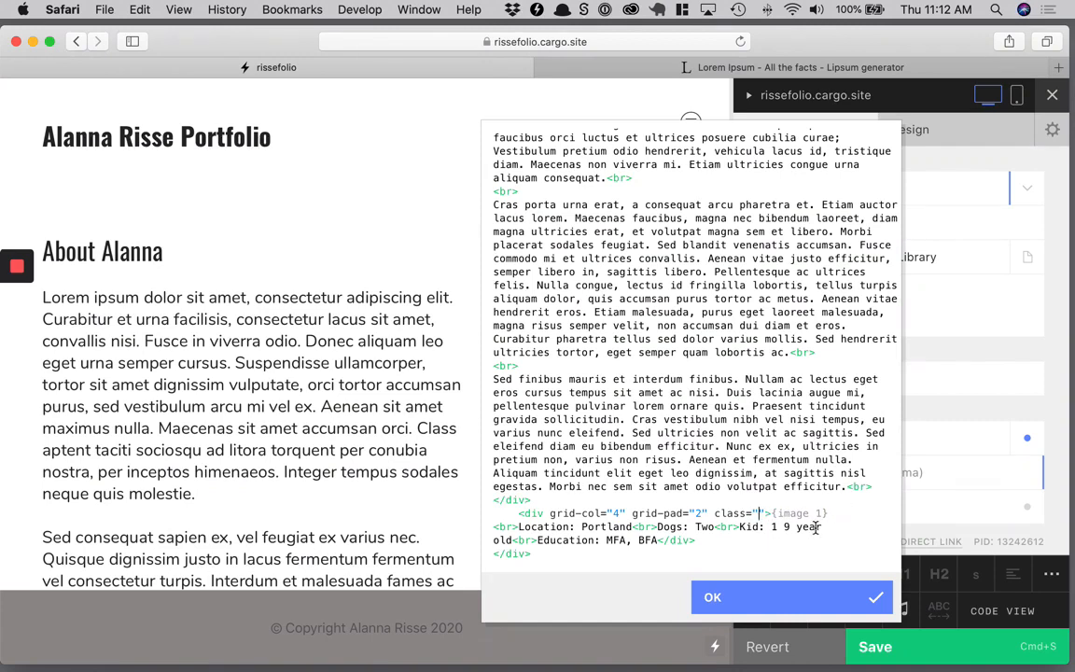
pyautogui.write('right')
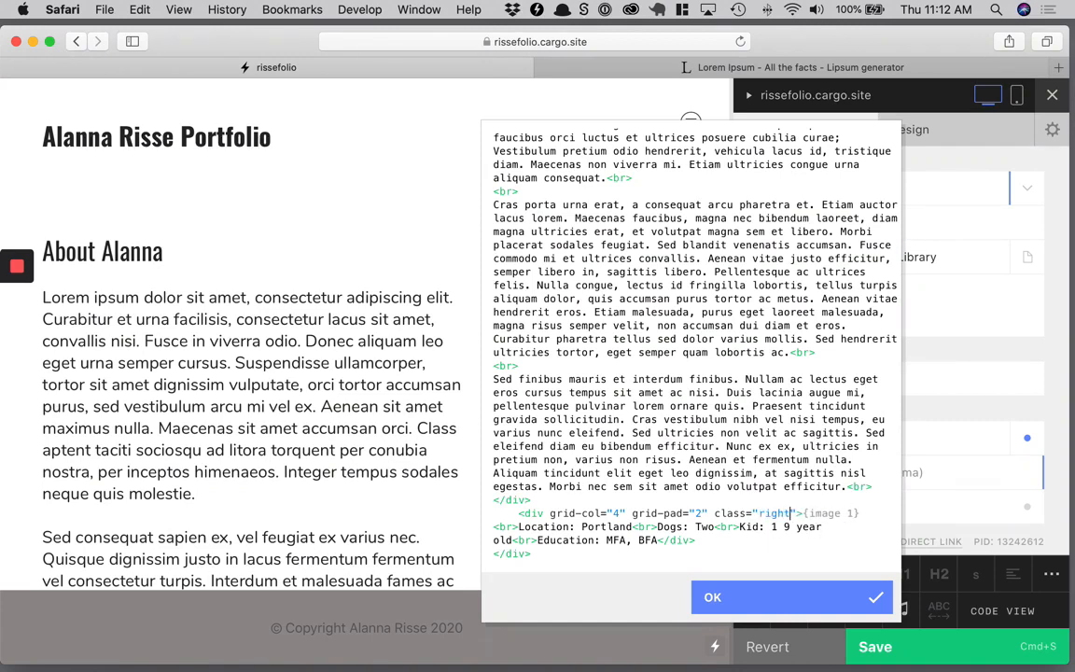
pyautogui.write('-col')
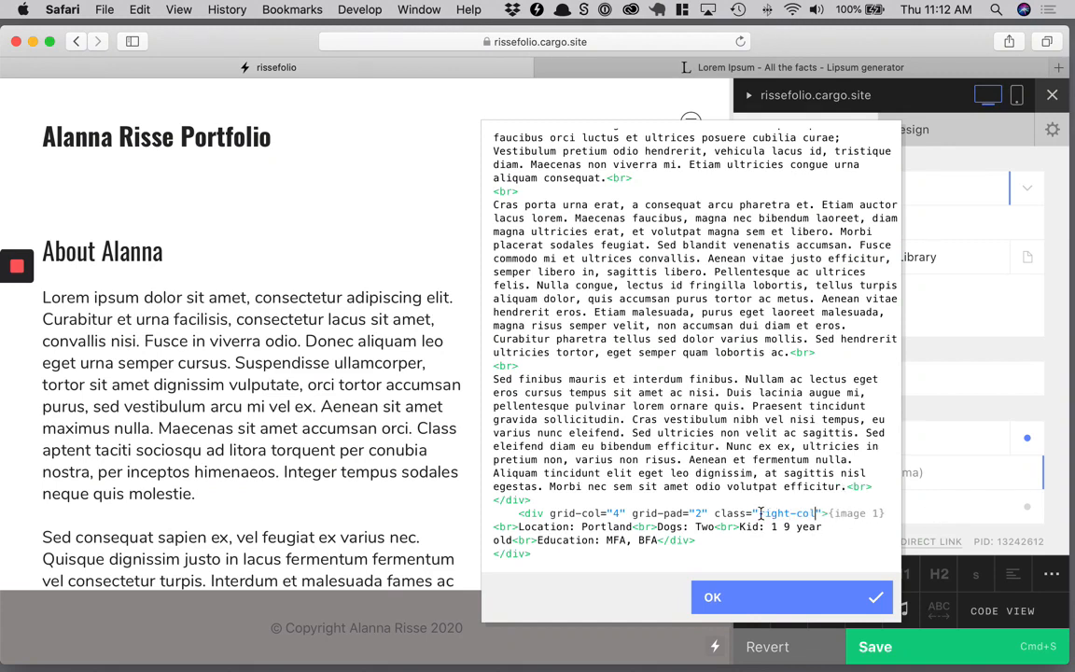
pyautogui.doubleClick(786, 513)
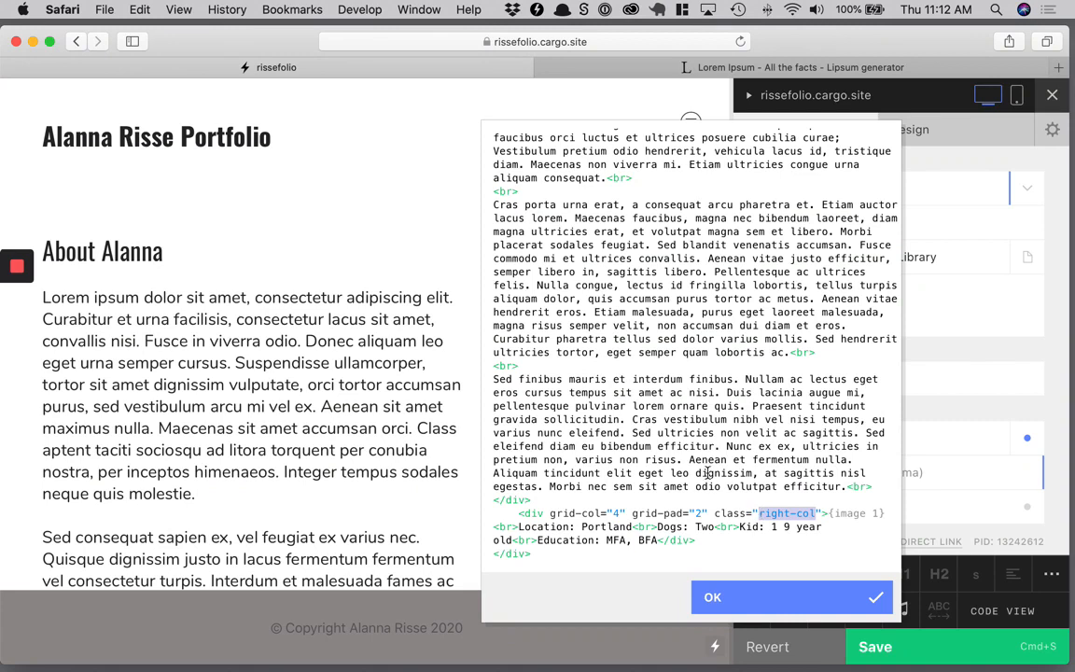
# Add class 'sixty-forty-grid' to the grid-row div.
pyautogui.scroll(3)
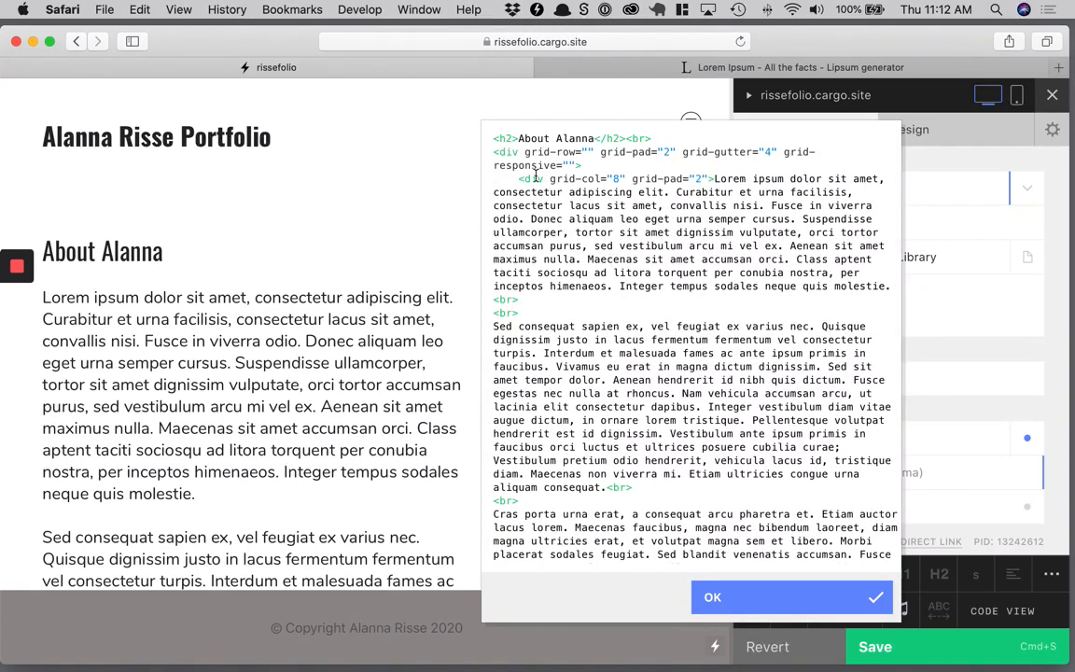
pyautogui.moveTo(605, 161)
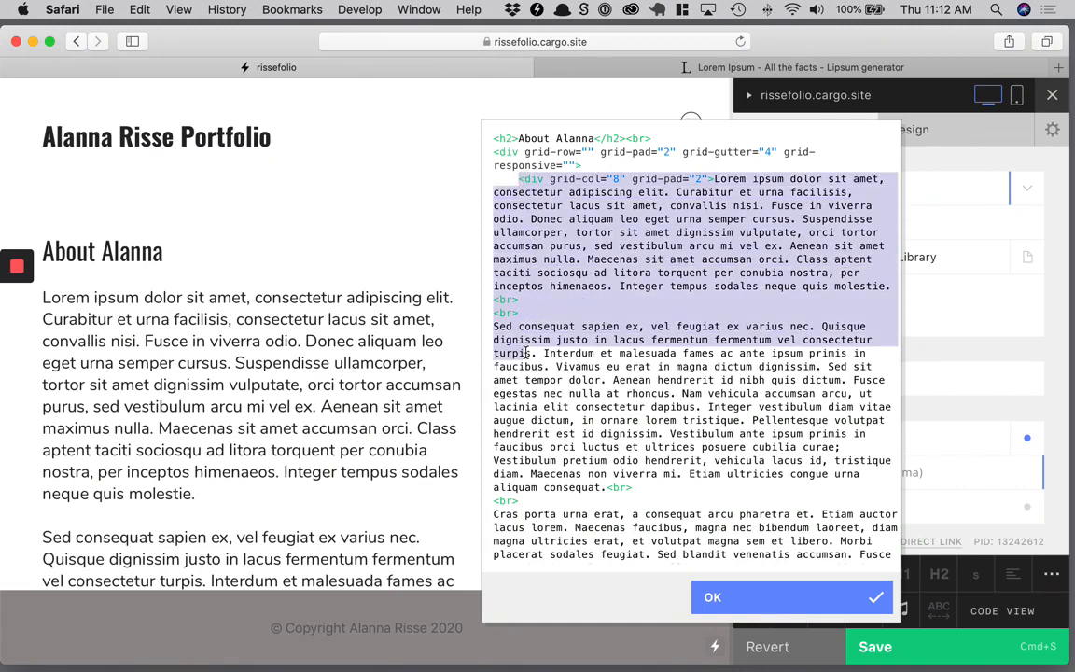
pyautogui.scroll(-3)
pyautogui.write(' c')
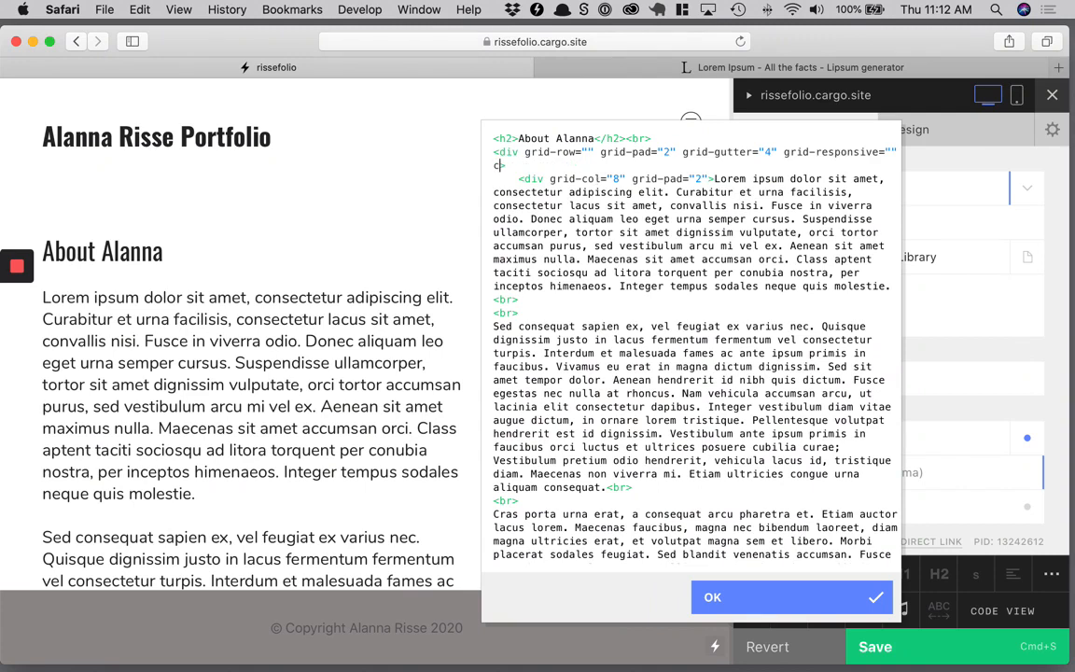
pyautogui.write('lass="">')
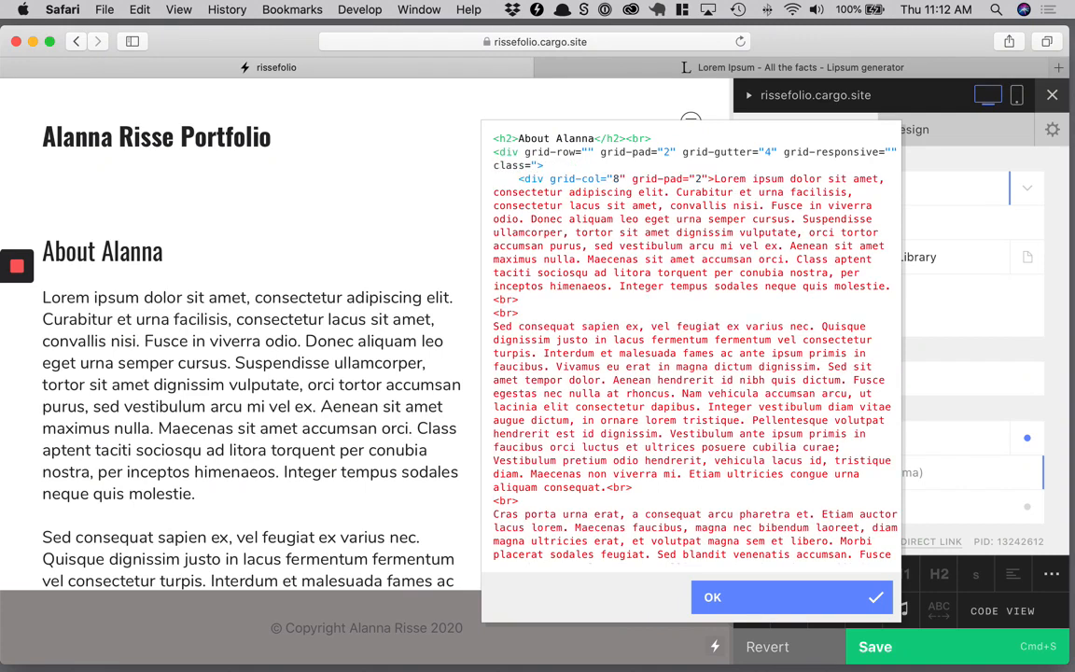
pyautogui.write('sixty-forty-')
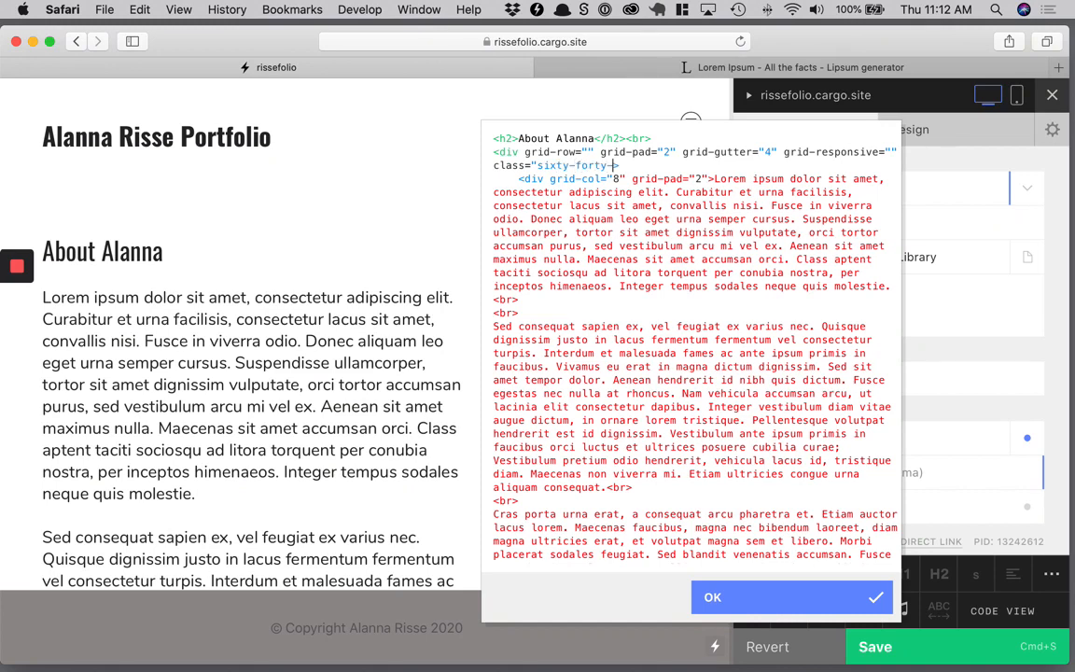
pyautogui.write('grid')
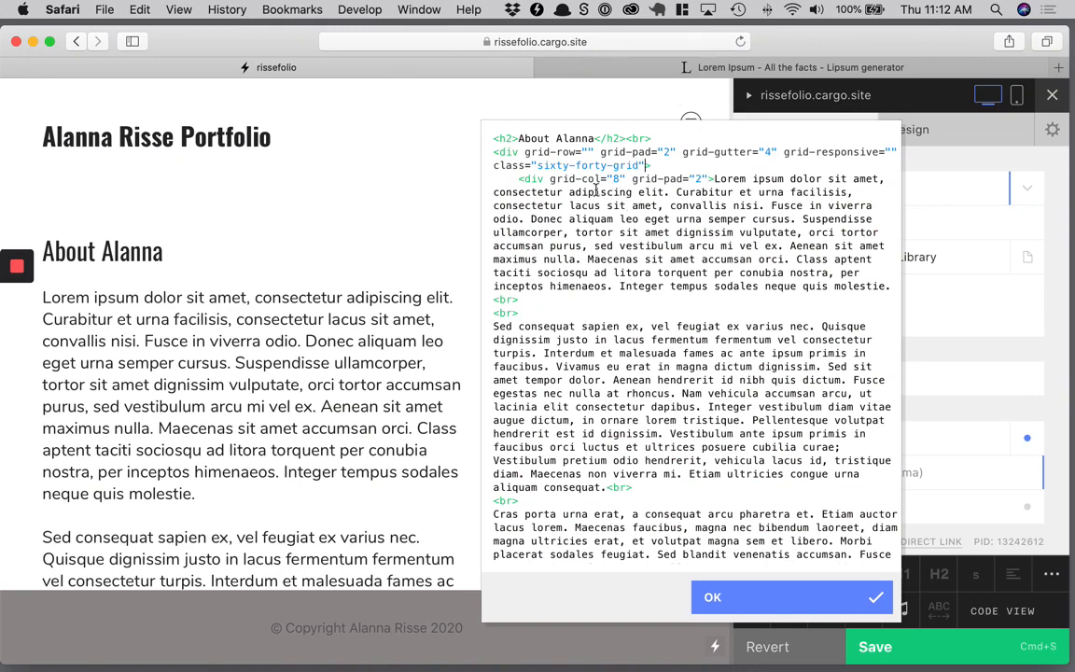
pyautogui.scroll(-3)
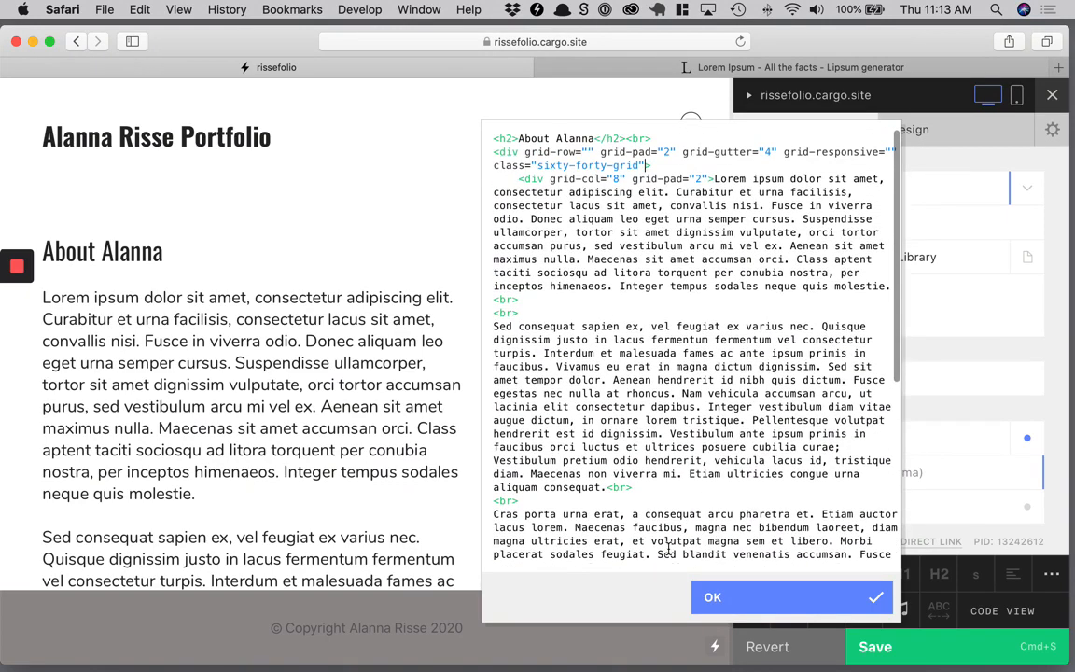
pyautogui.scroll(-3)
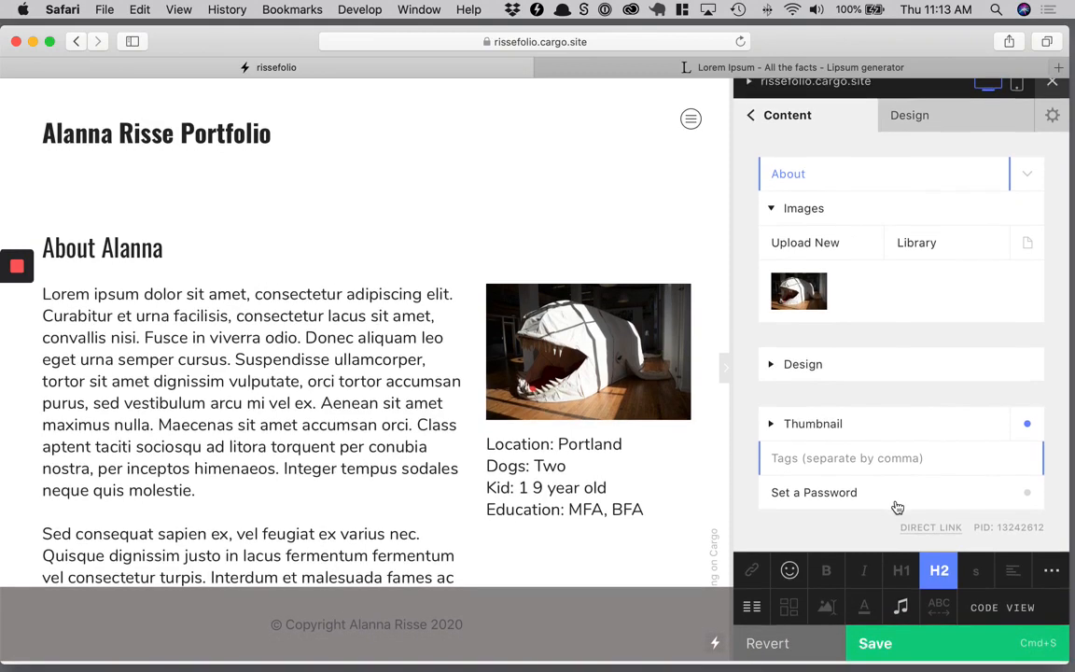
# Switch to the site's Design settings and scroll down to the CSS Editor entry.
pyautogui.click(909, 118)
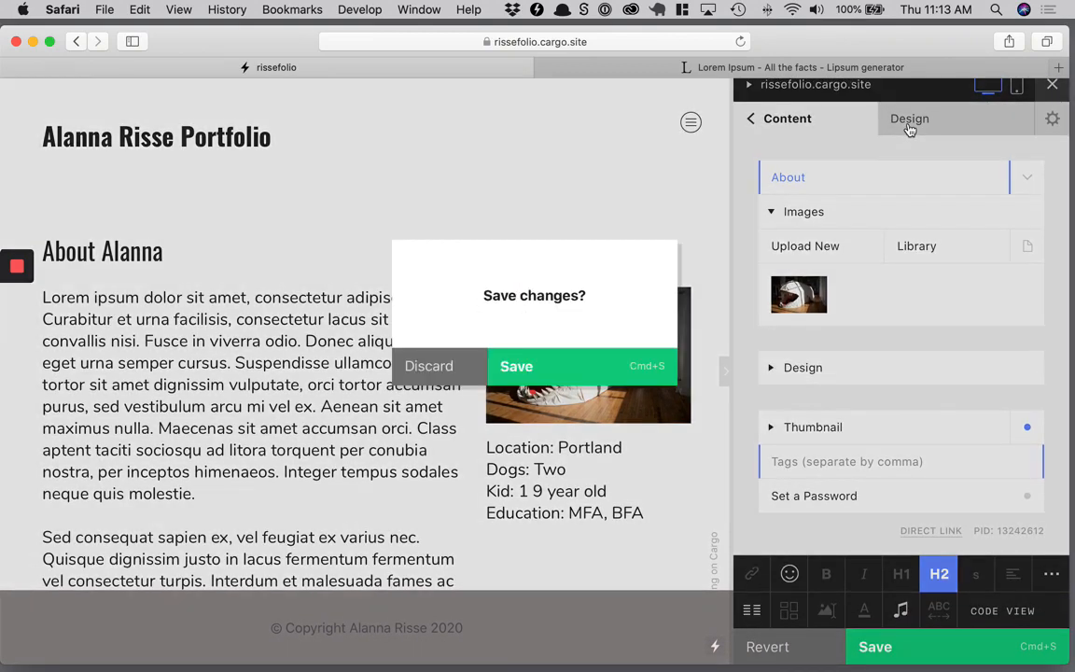
pyautogui.click(516, 366)
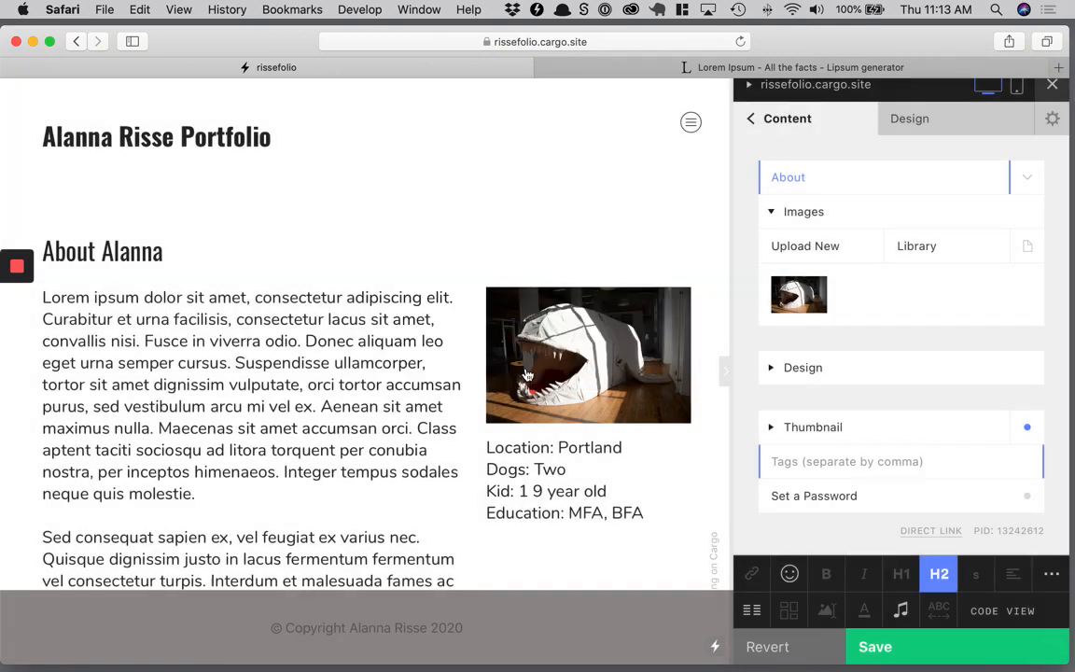
pyautogui.click(909, 129)
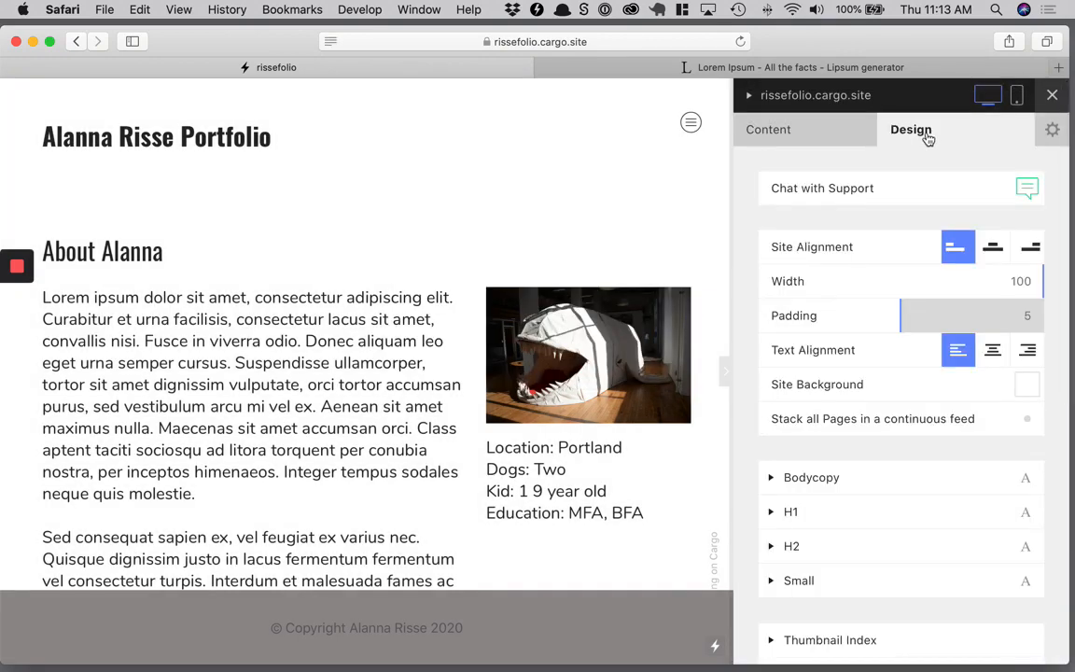
pyautogui.scroll(-3)
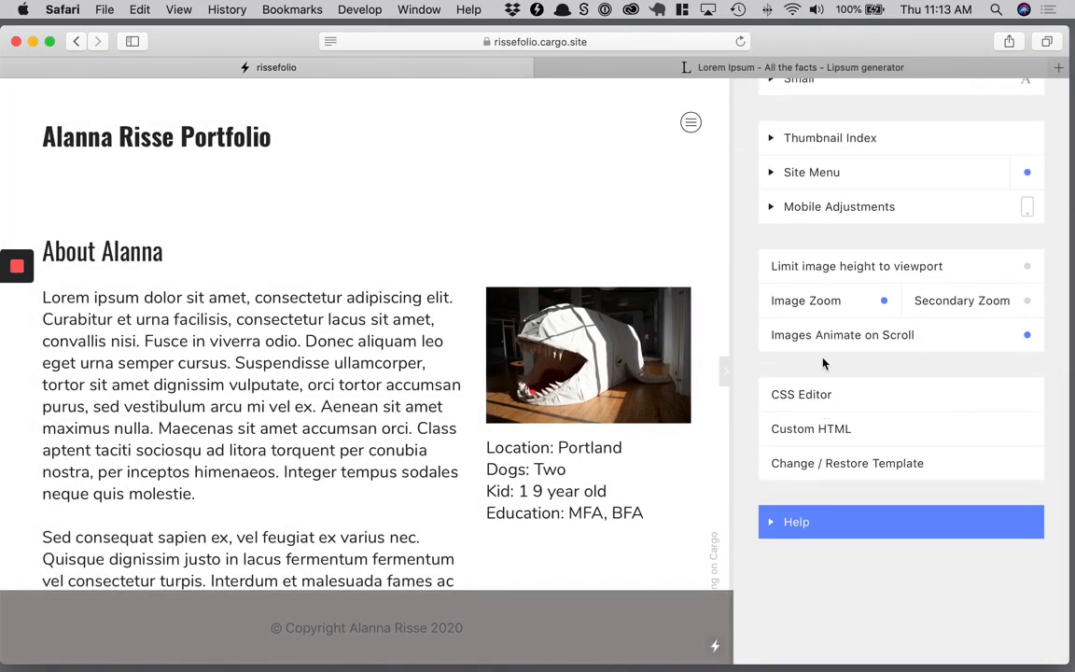
pyautogui.moveTo(812, 399)
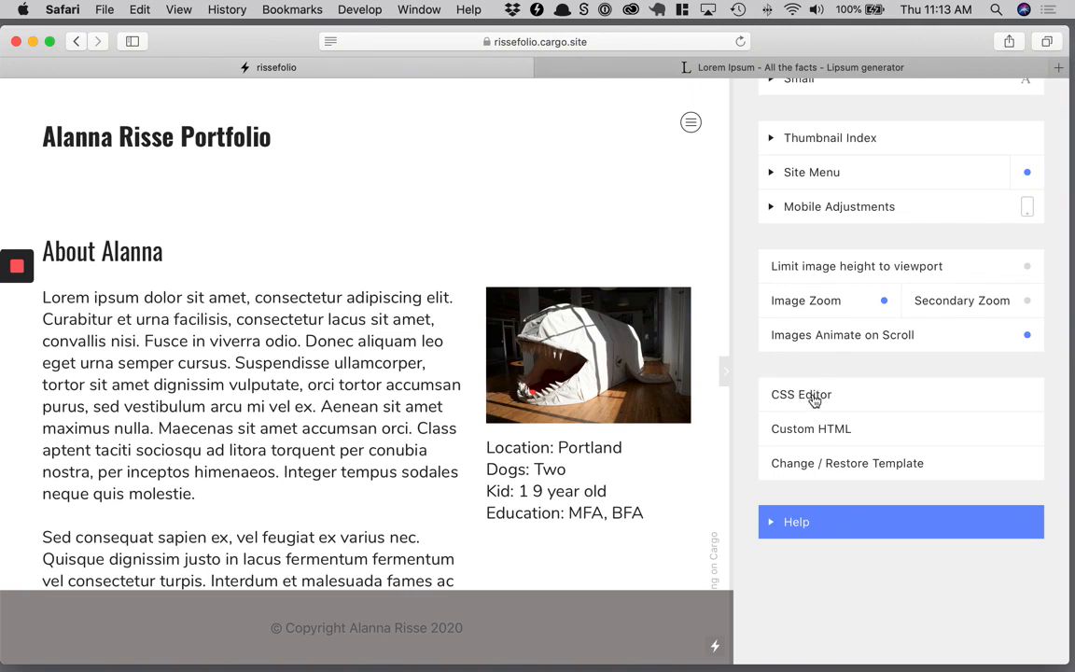
# In the custom CSS, add .right-col and .sixty-forty-grid rules.
pyautogui.click(800, 395)
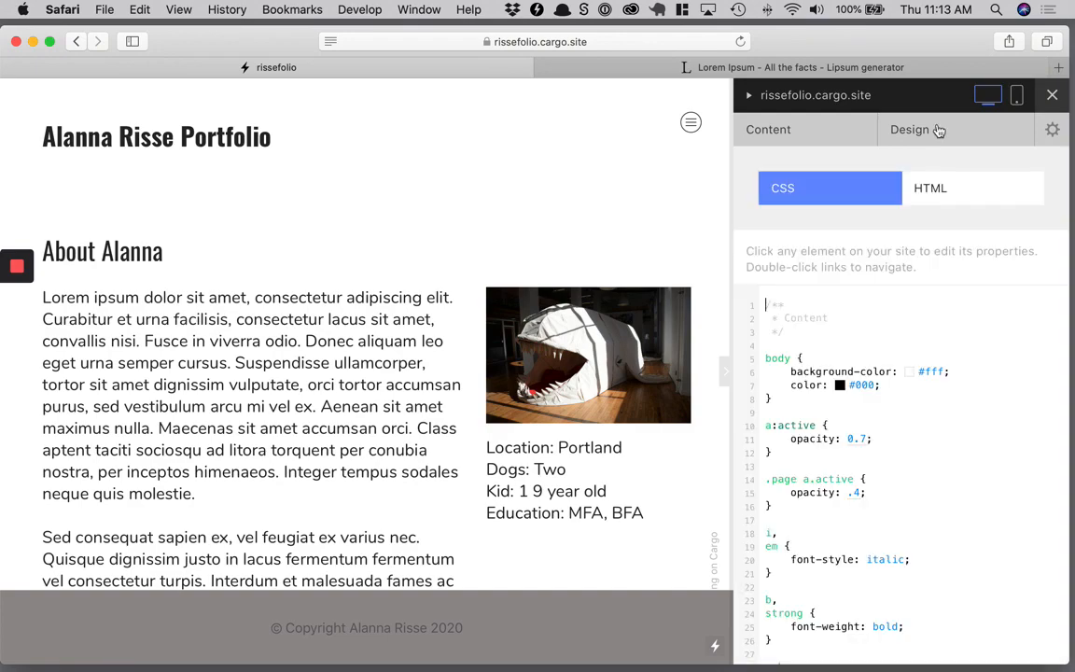
pyautogui.scroll(-3)
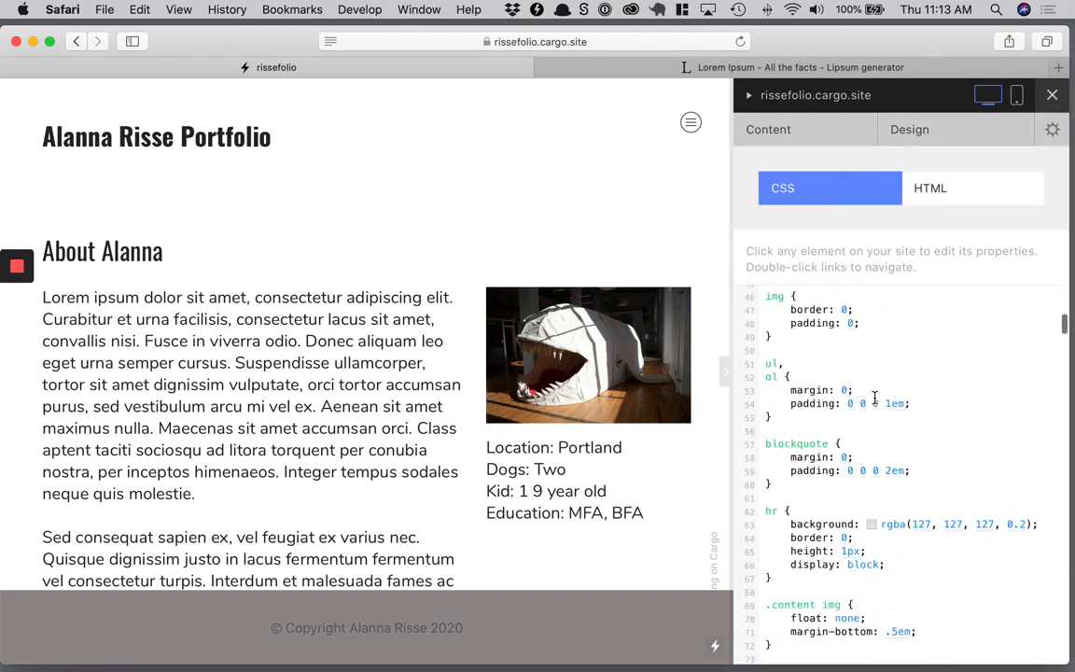
pyautogui.scroll(-3)
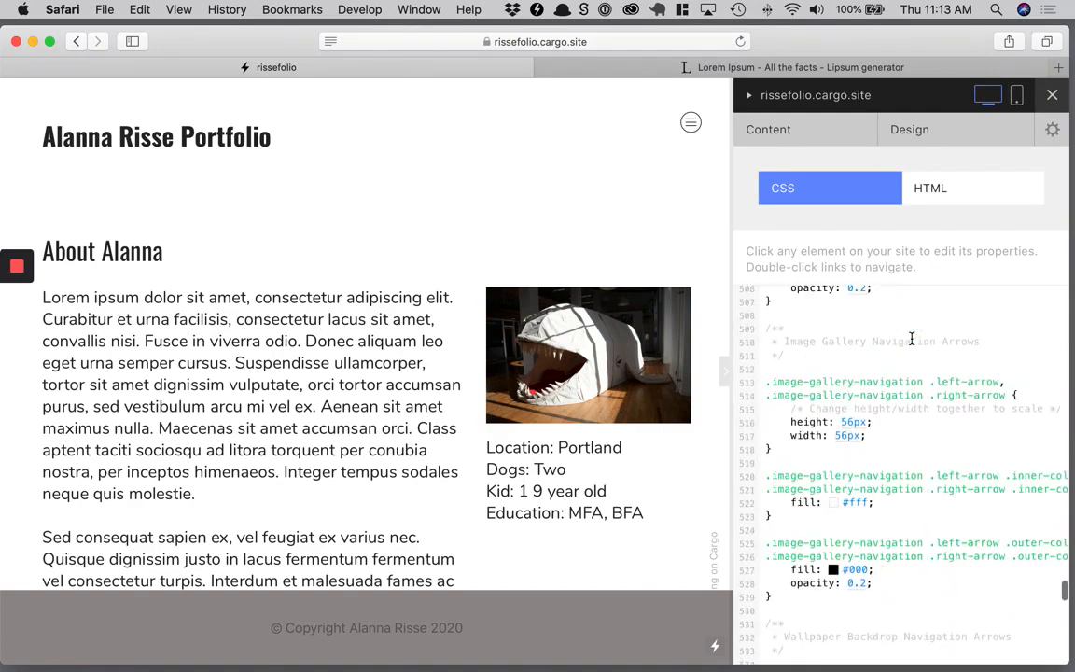
pyautogui.scroll(-3)
pyautogui.write('.')
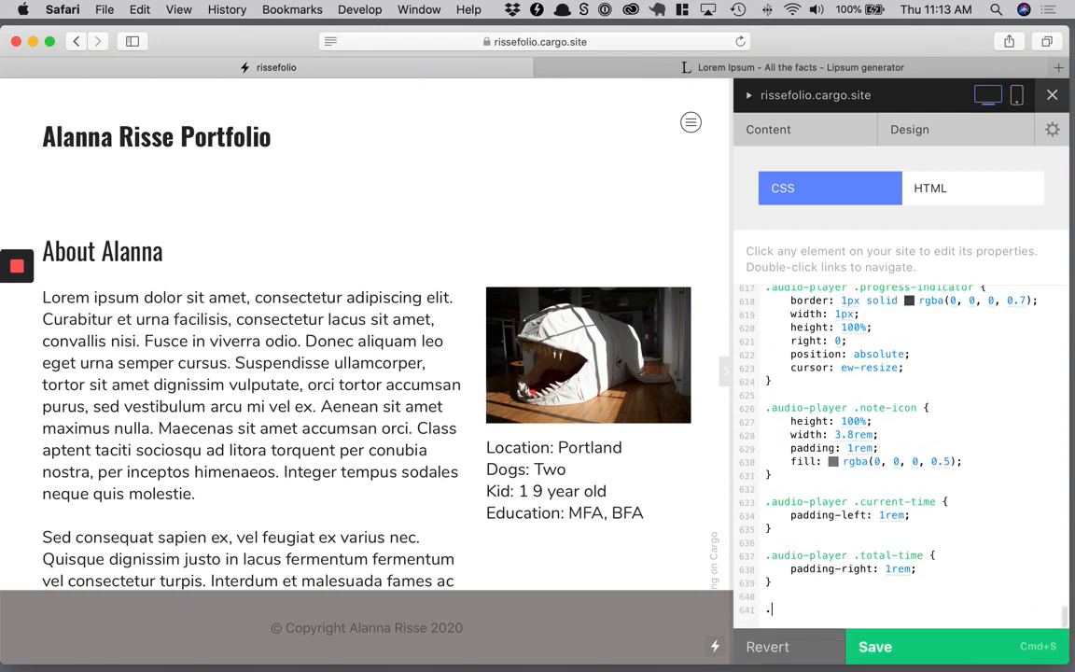
pyautogui.write('right-col{')
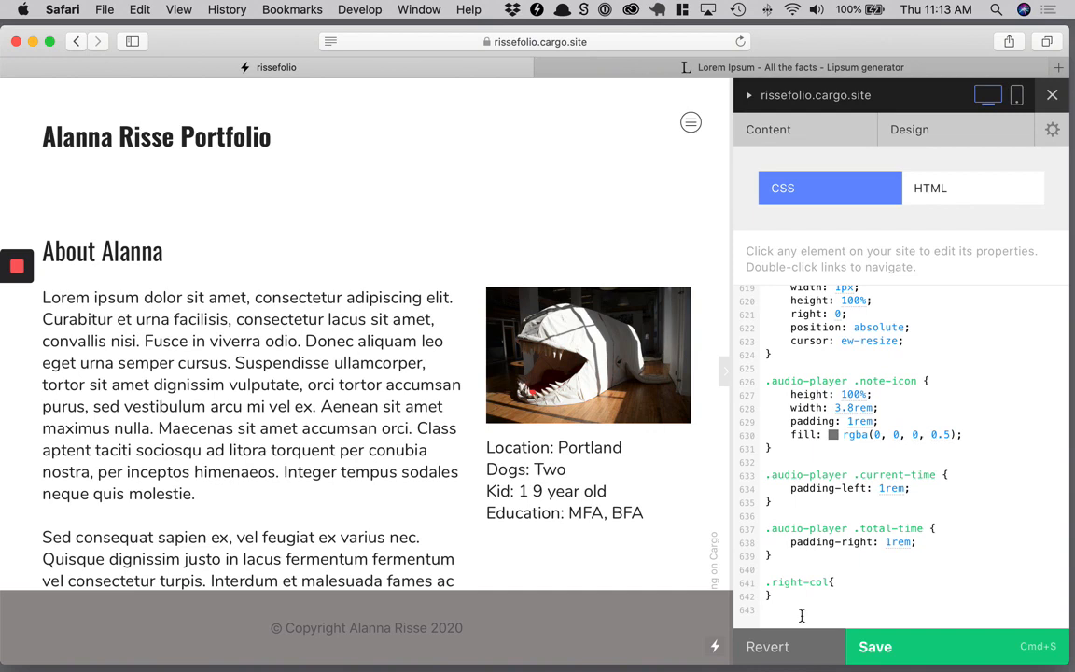
pyautogui.scroll(-3)
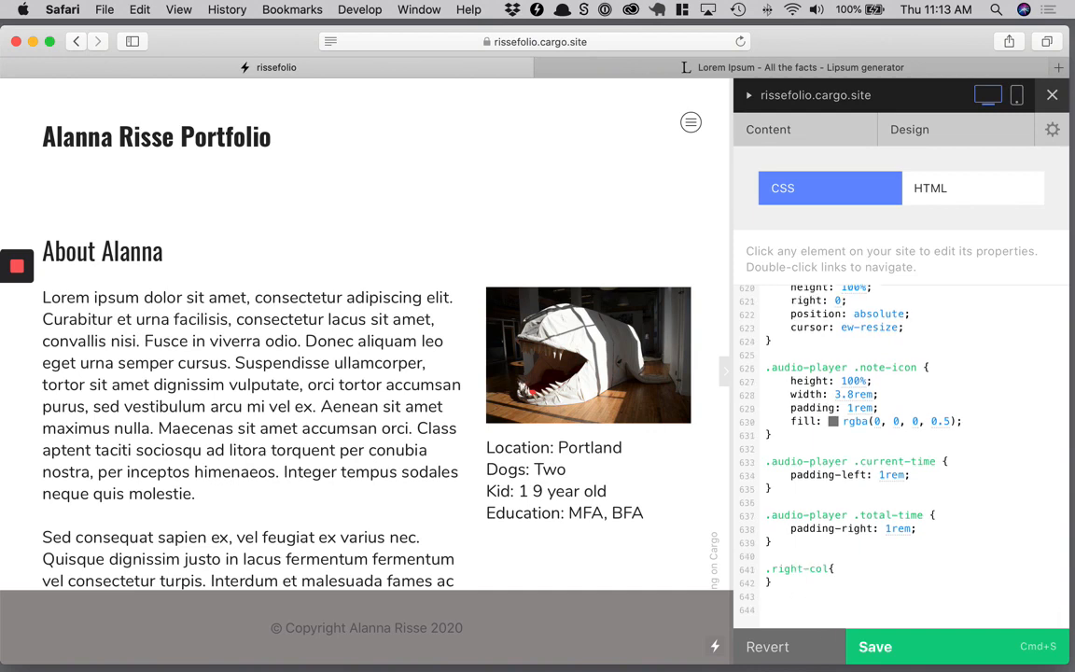
pyautogui.write('.')
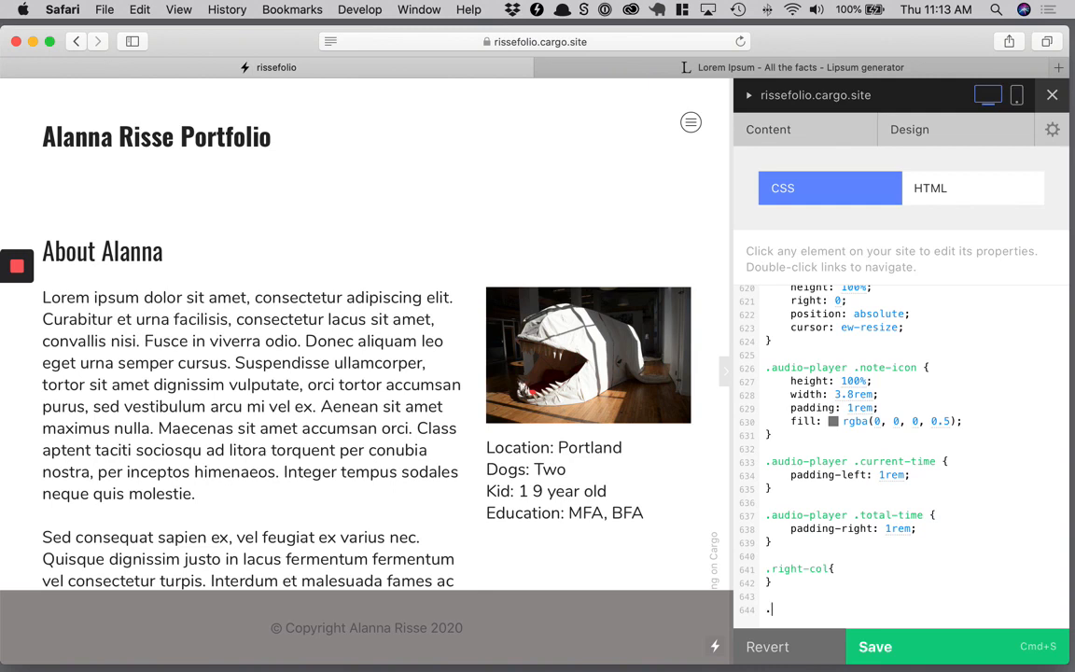
pyautogui.write('right-col')
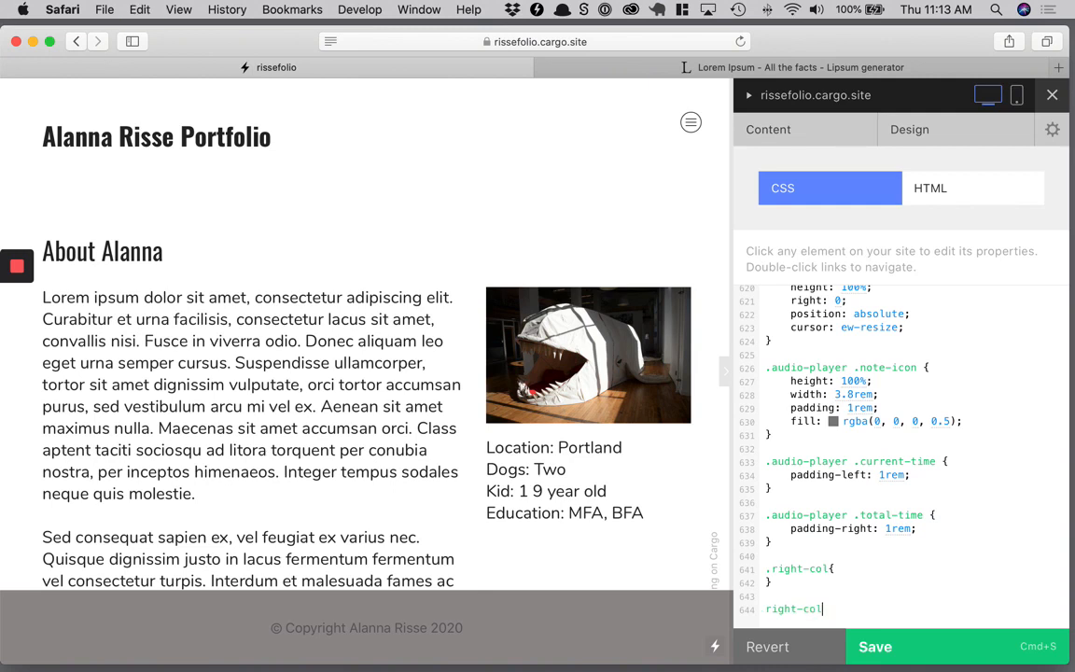
pyautogui.write('.s')
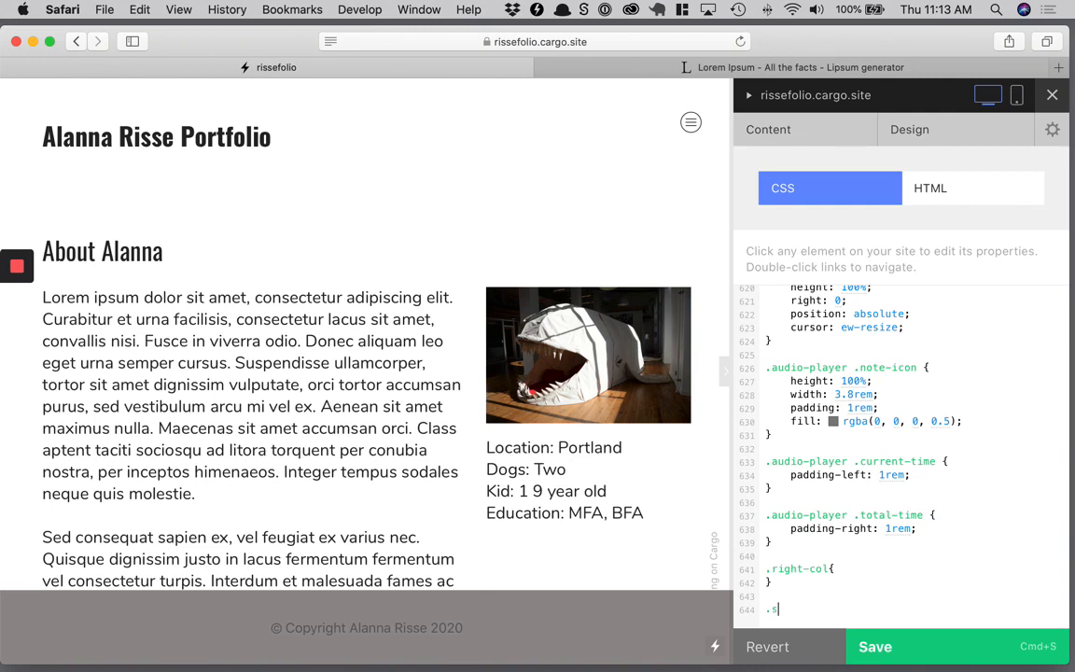
pyautogui.write('ixty-fou')
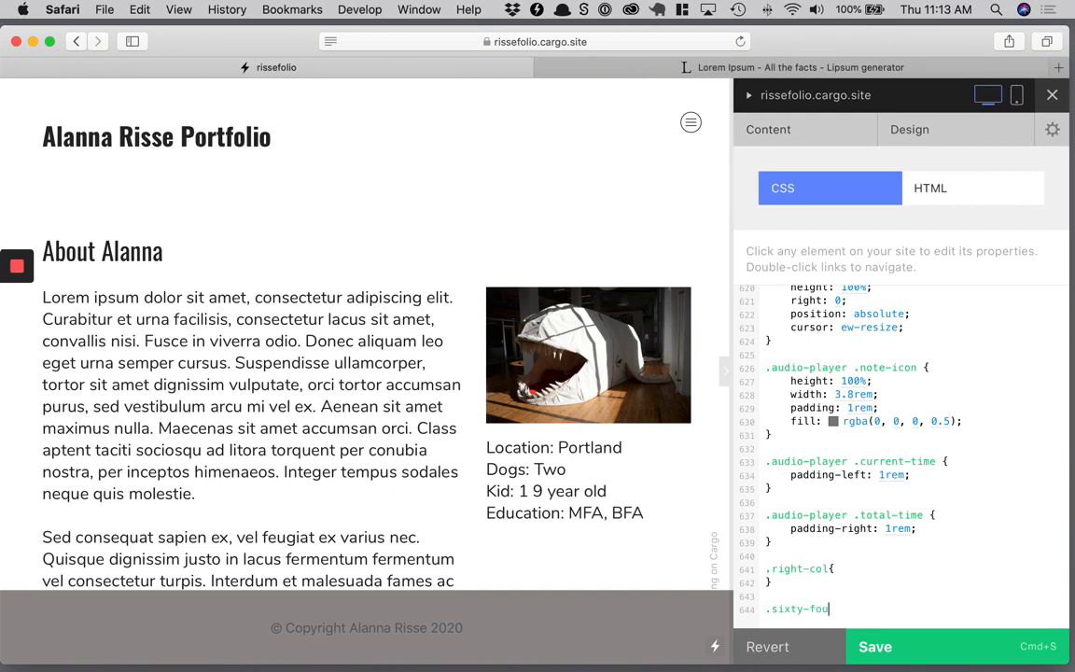
pyautogui.write('rty')
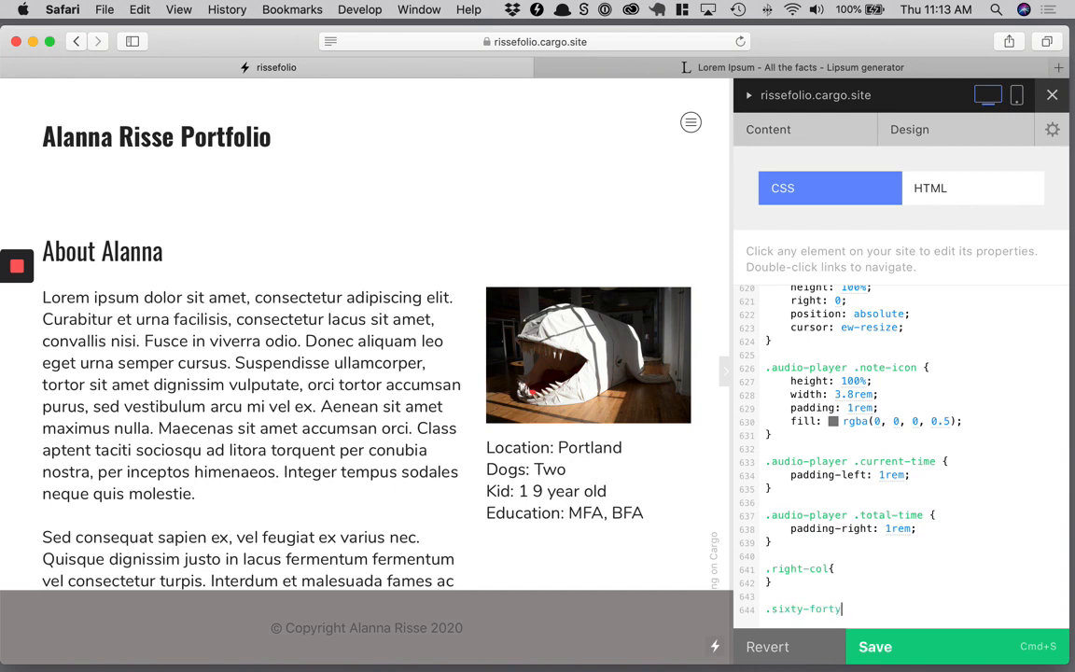
pyautogui.write('-grid {')
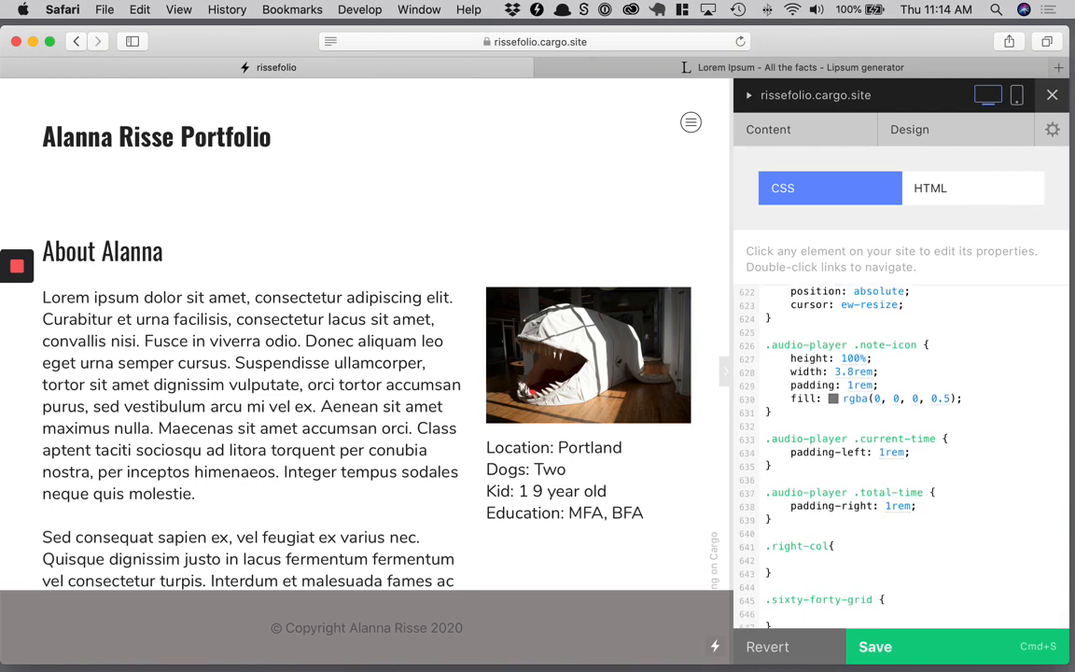
# Give .right-col background #333, white text and inherited height; set .sixty-forty-grid height to 100vh.
pyautogui.write('background-color: #333;')
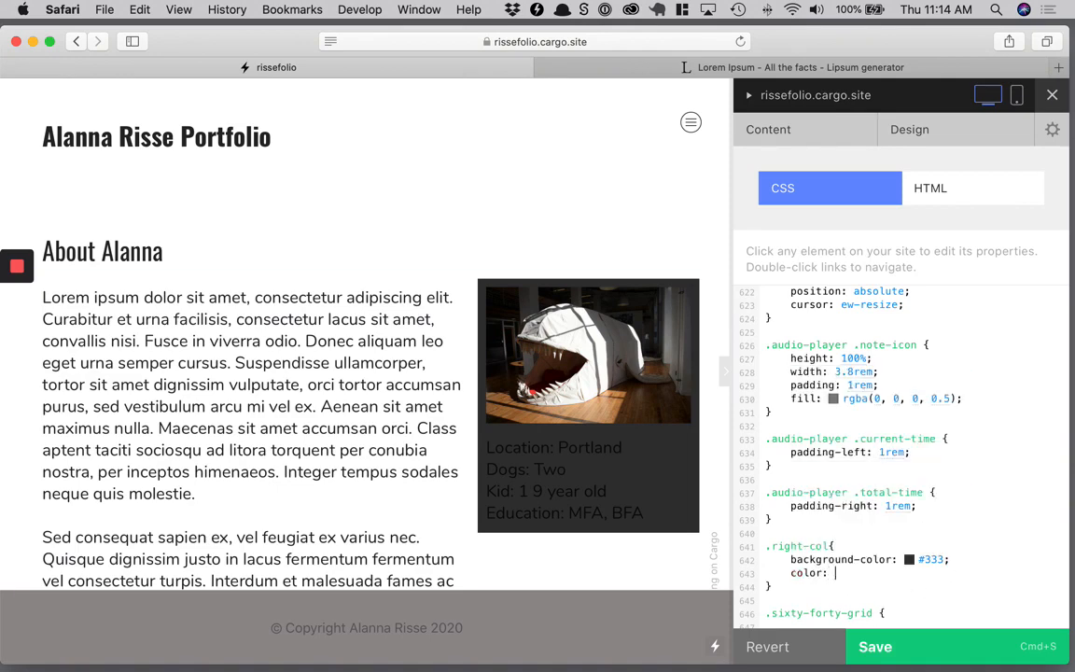
pyautogui.write('#fff;')
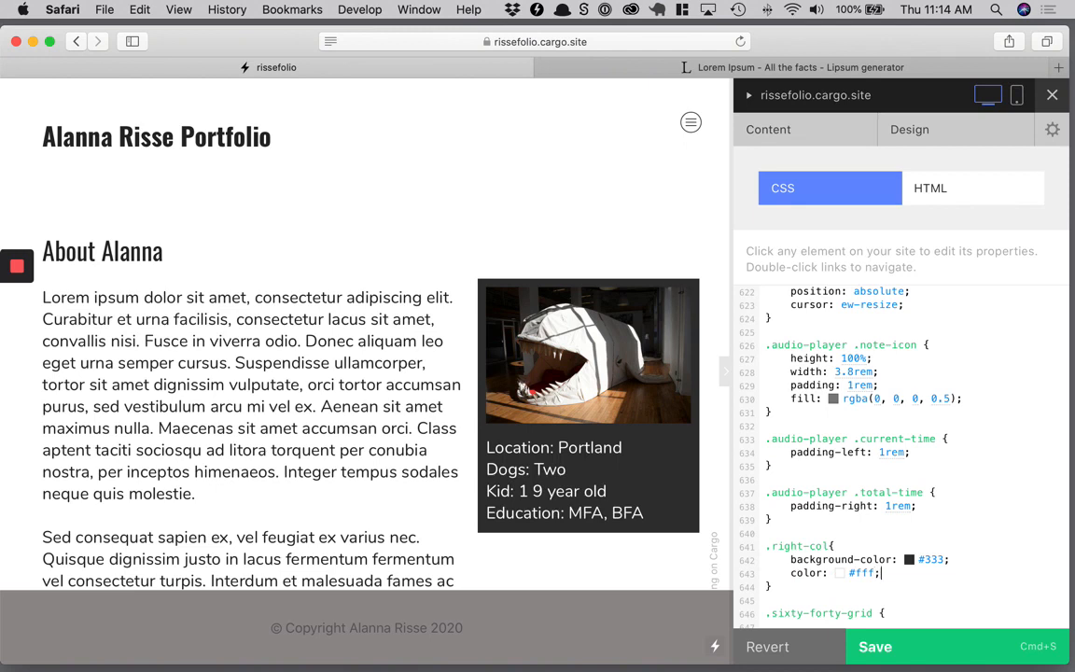
pyautogui.scroll(-3)
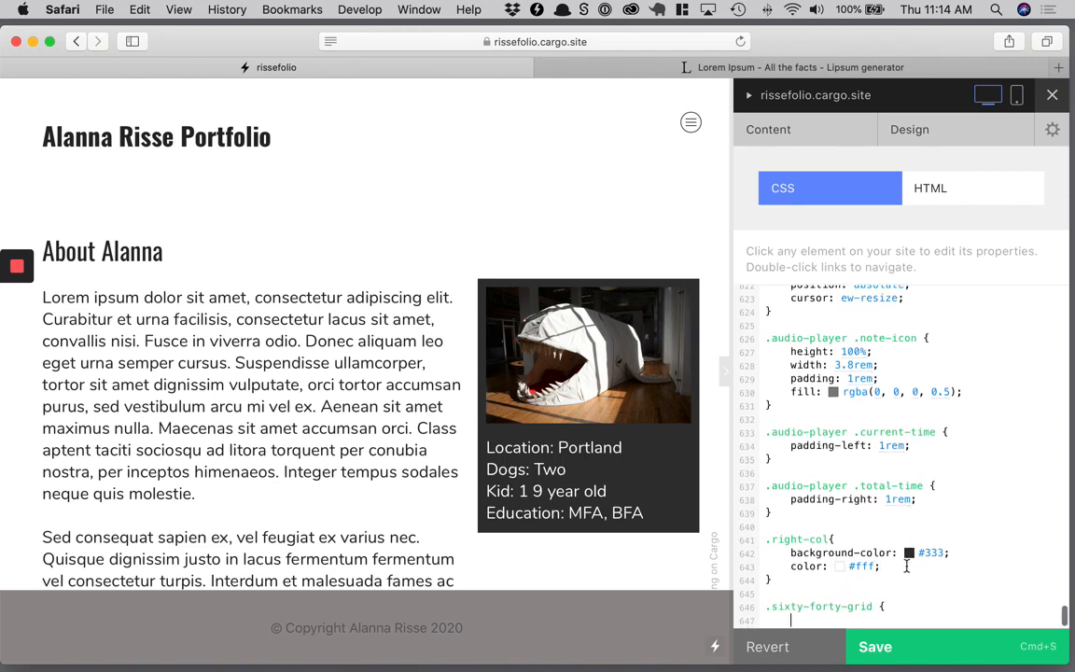
pyautogui.write('height:inheri')
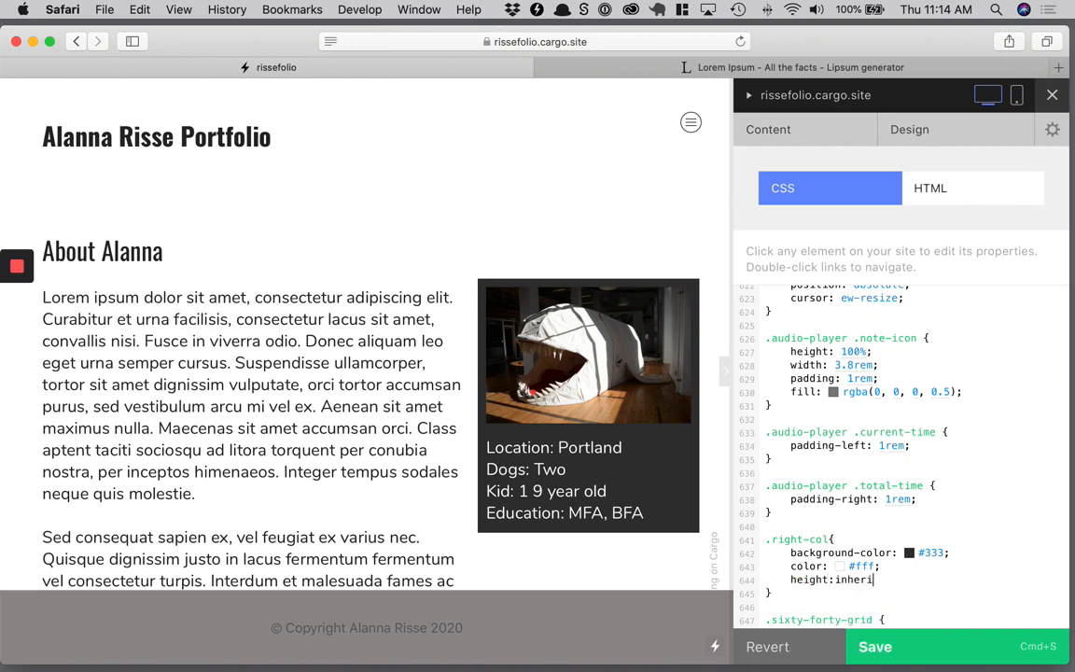
pyautogui.write('t;')
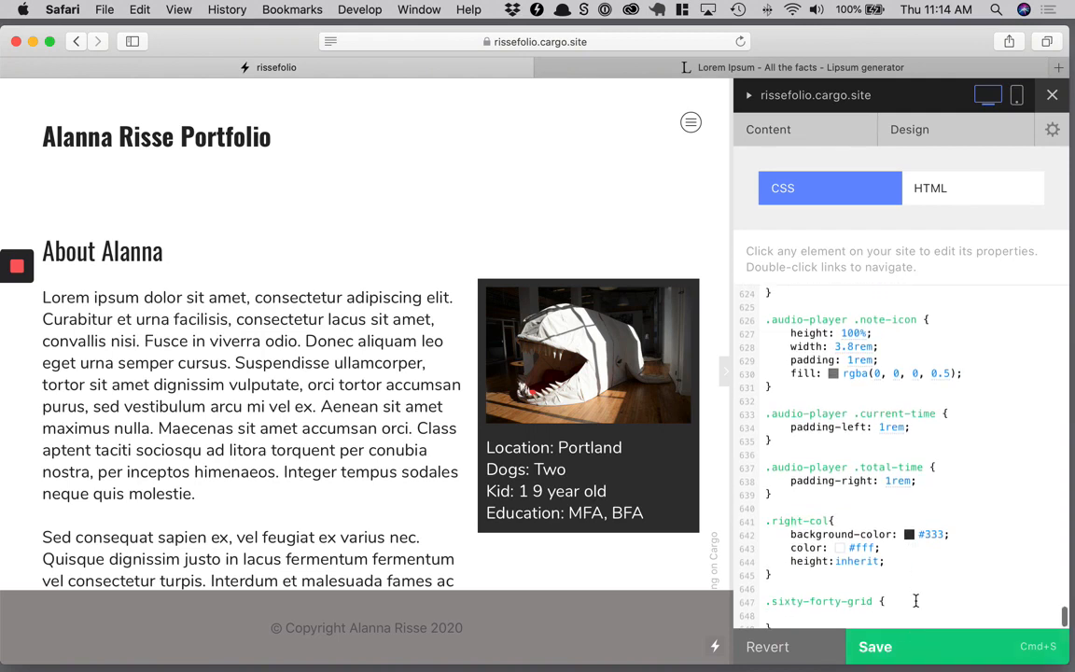
pyautogui.write('height')
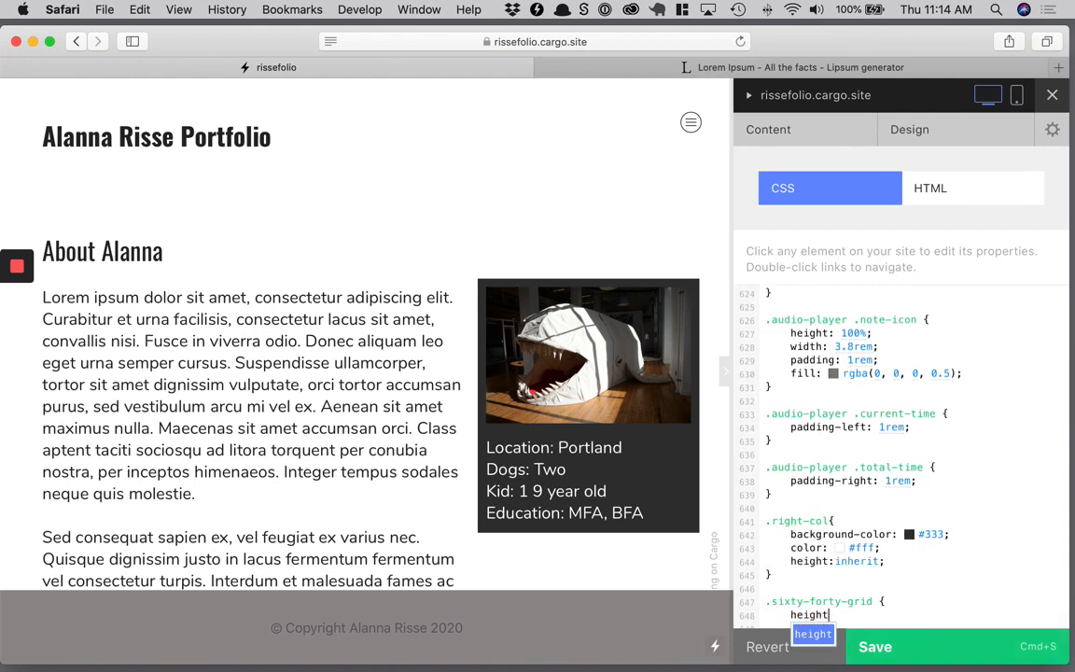
pyautogui.write('100')
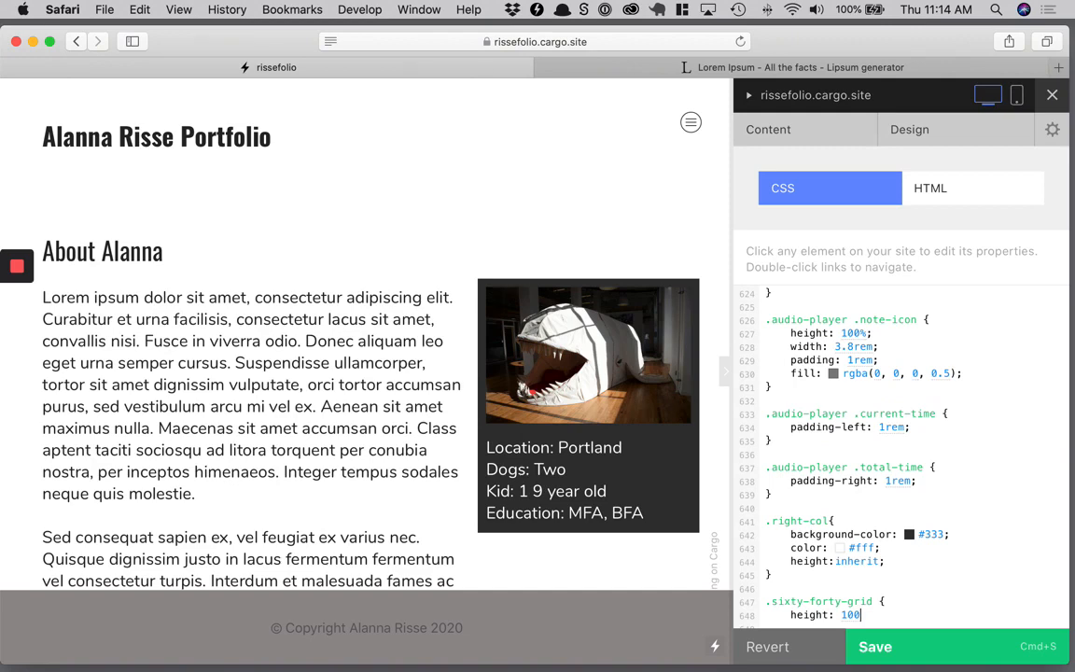
# Finish the 100vh height, check the dark right column, inspect bio text styles, and return to pages.
pyautogui.write('vh')
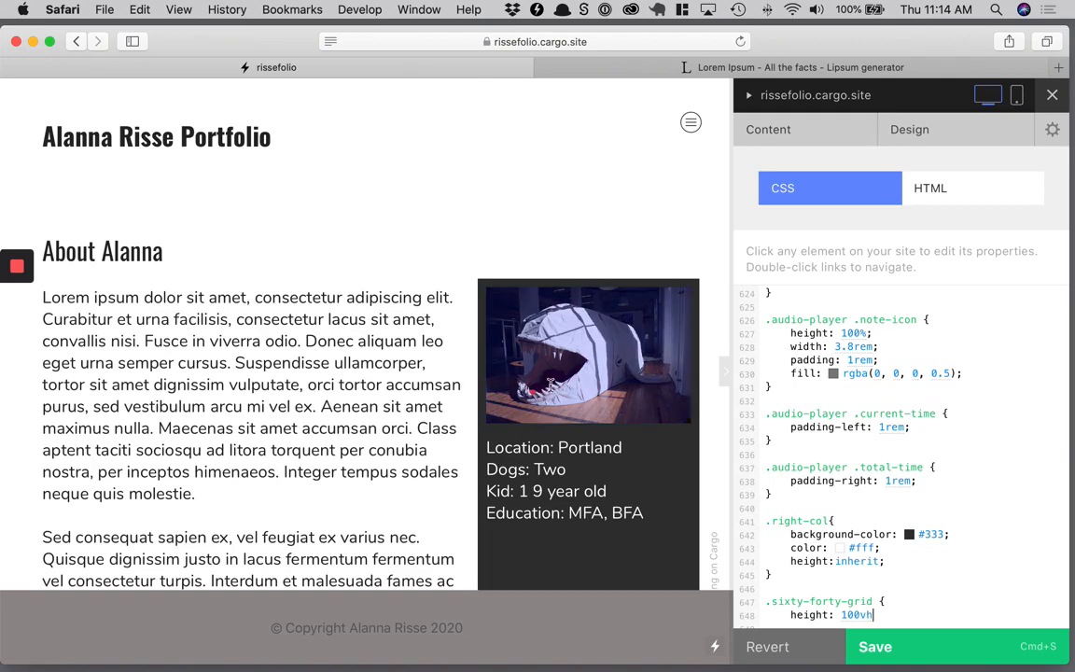
pyautogui.scroll(-3)
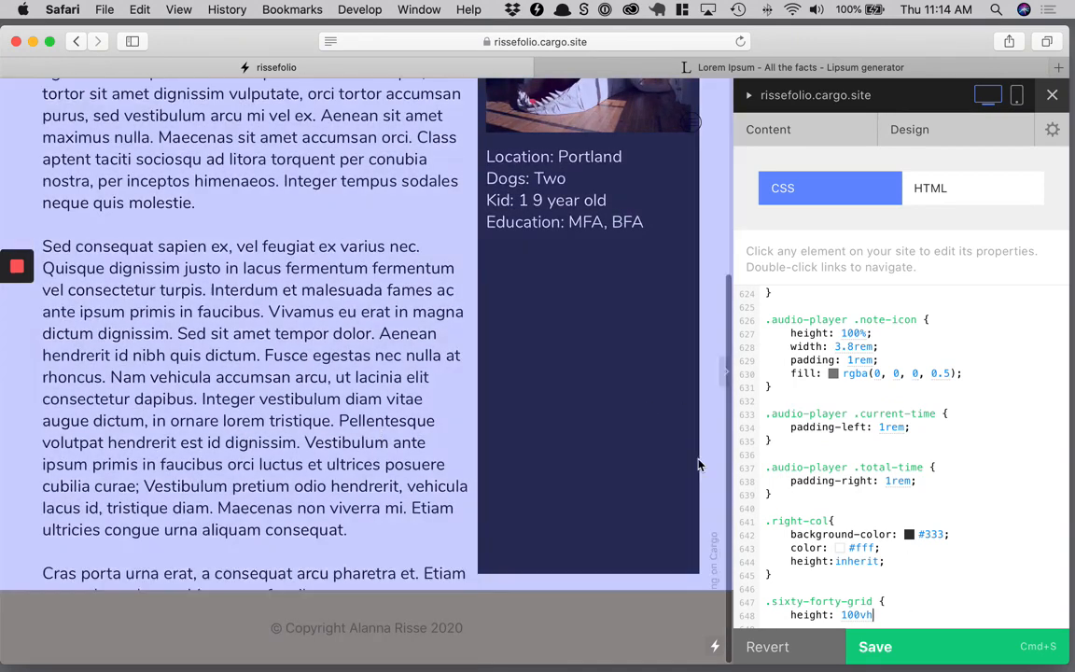
pyautogui.scroll(3)
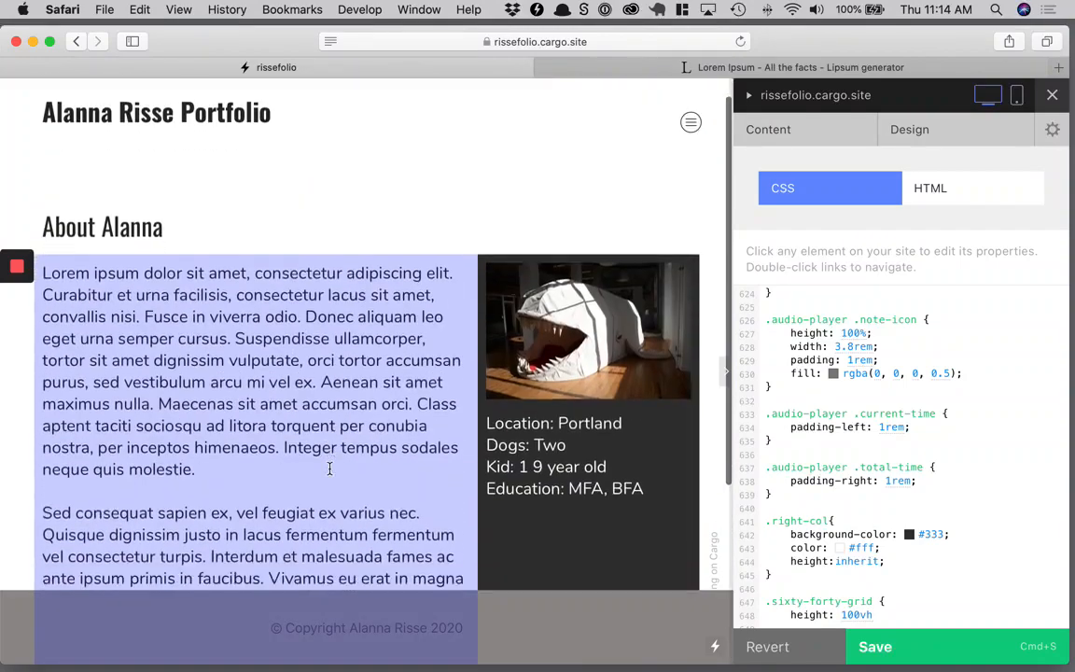
pyautogui.scroll(-3)
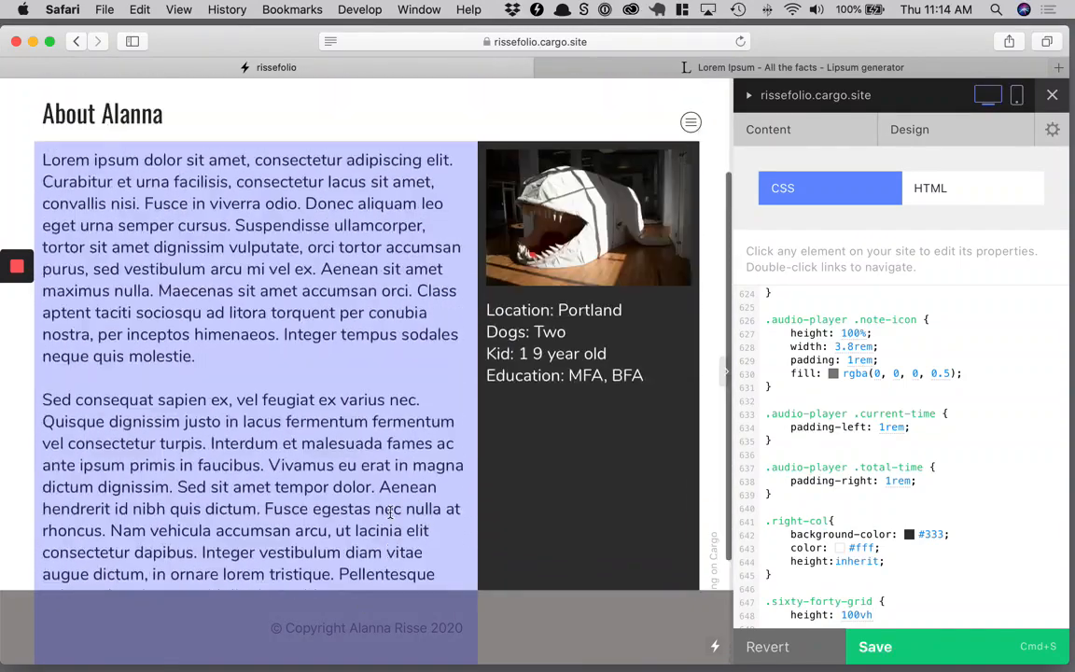
pyautogui.scroll(-3)
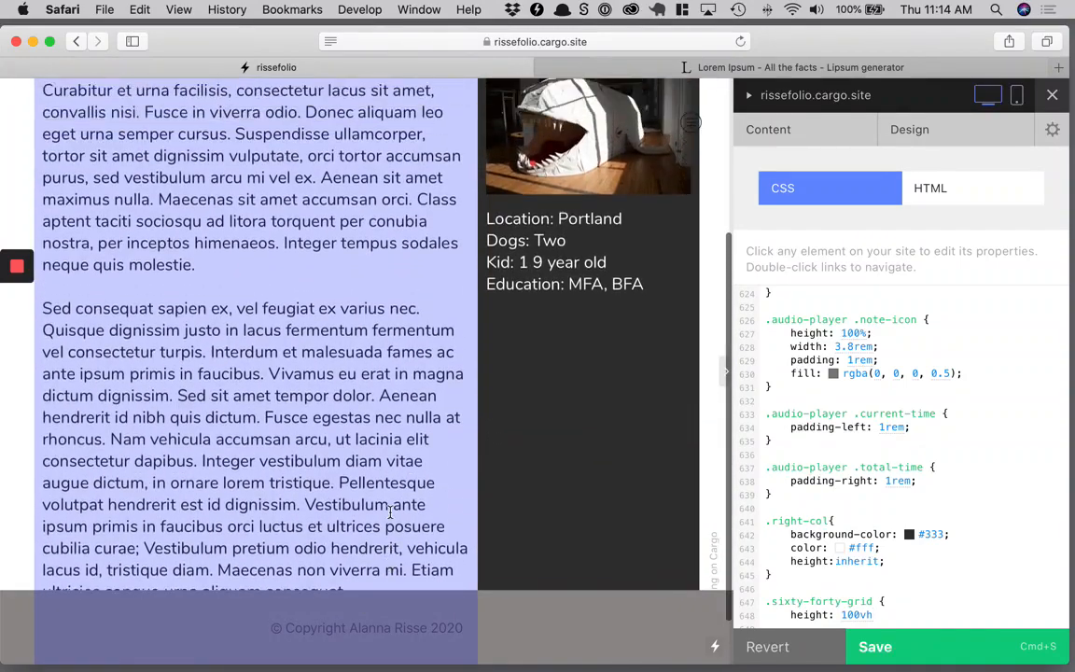
pyautogui.scroll(-3)
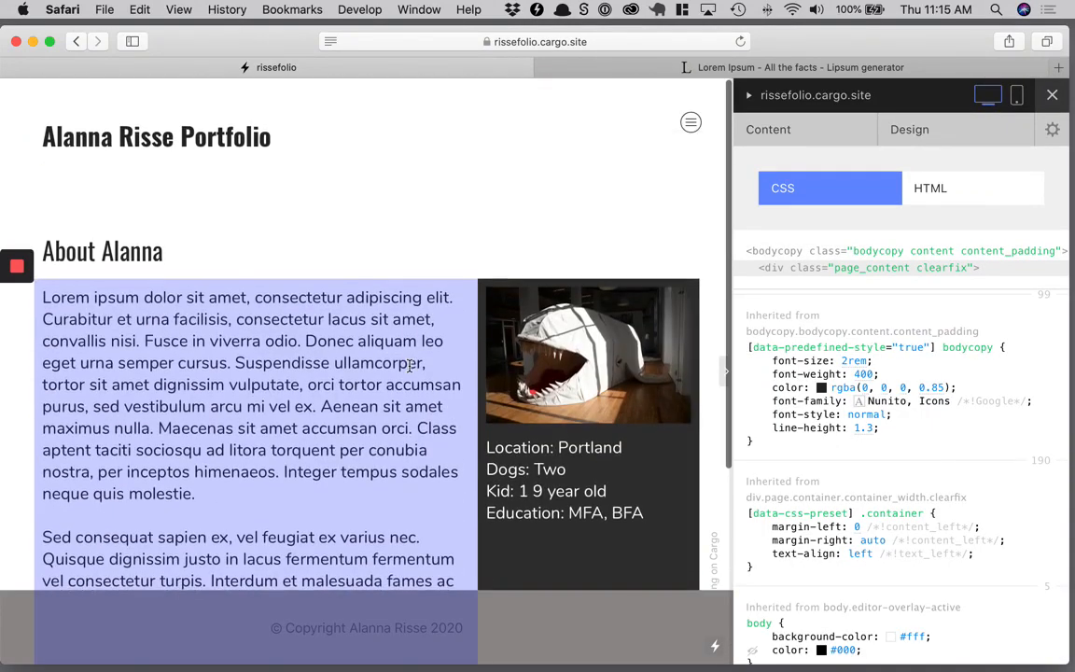
pyautogui.click(261, 131)
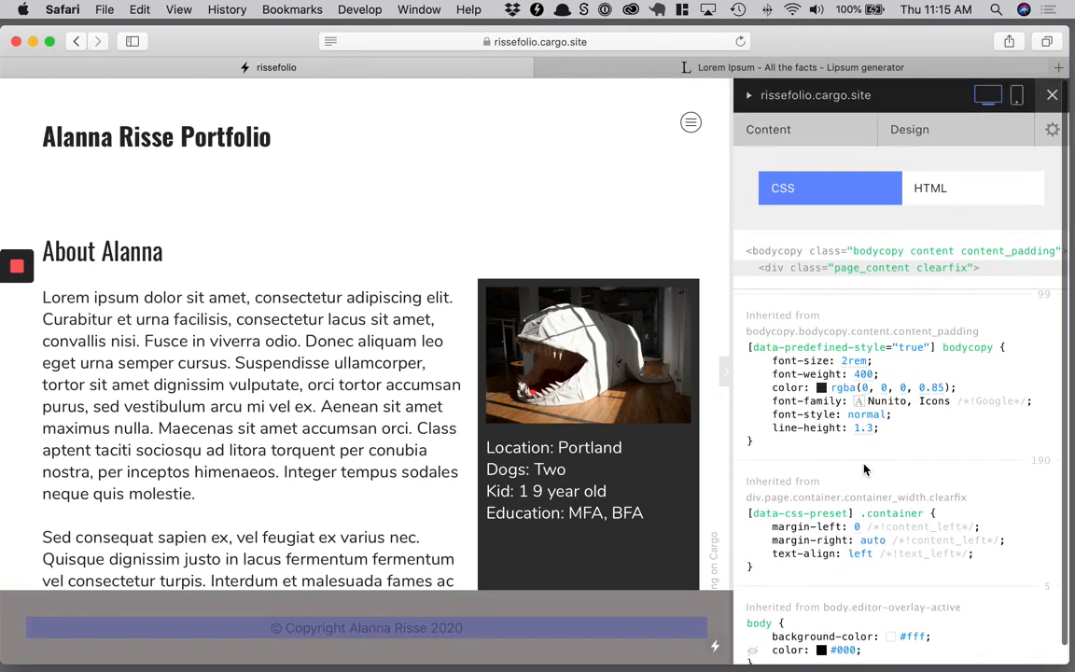
pyautogui.click(769, 129)
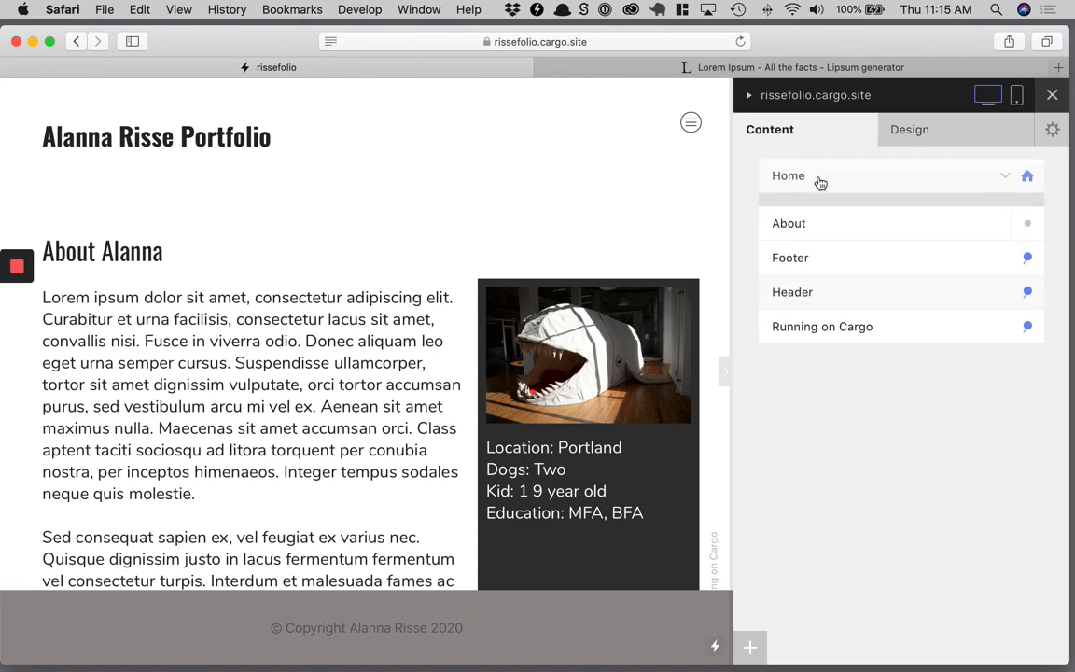
# Dismiss the site menu preview and show the About page with its dark whale column in the editor.
pyautogui.click(1004, 176)
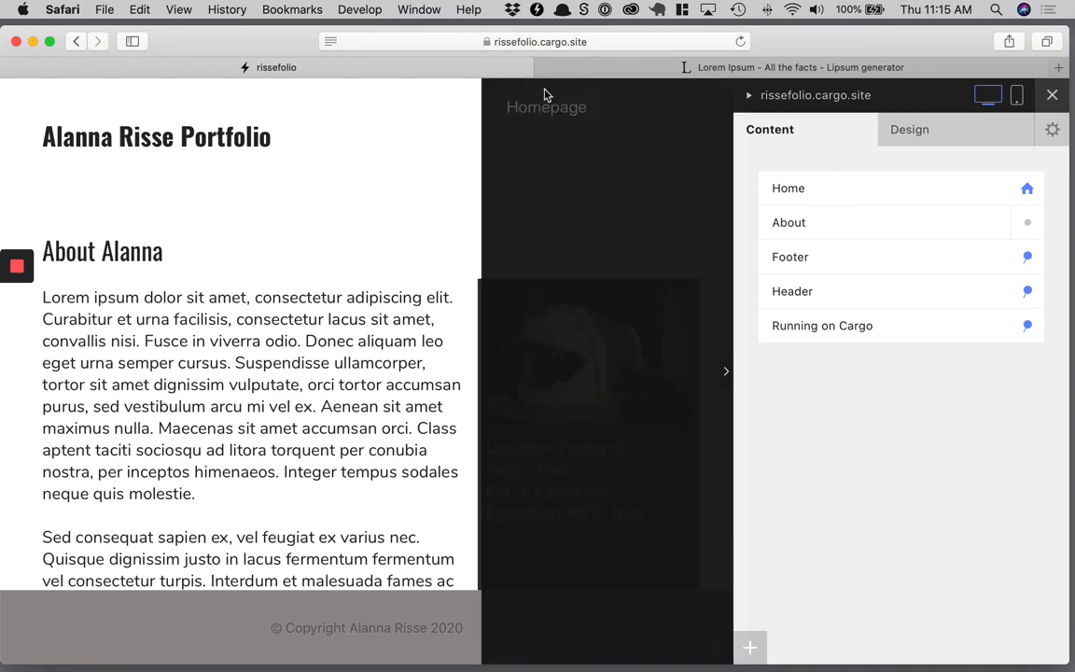
pyautogui.moveTo(989, 240)
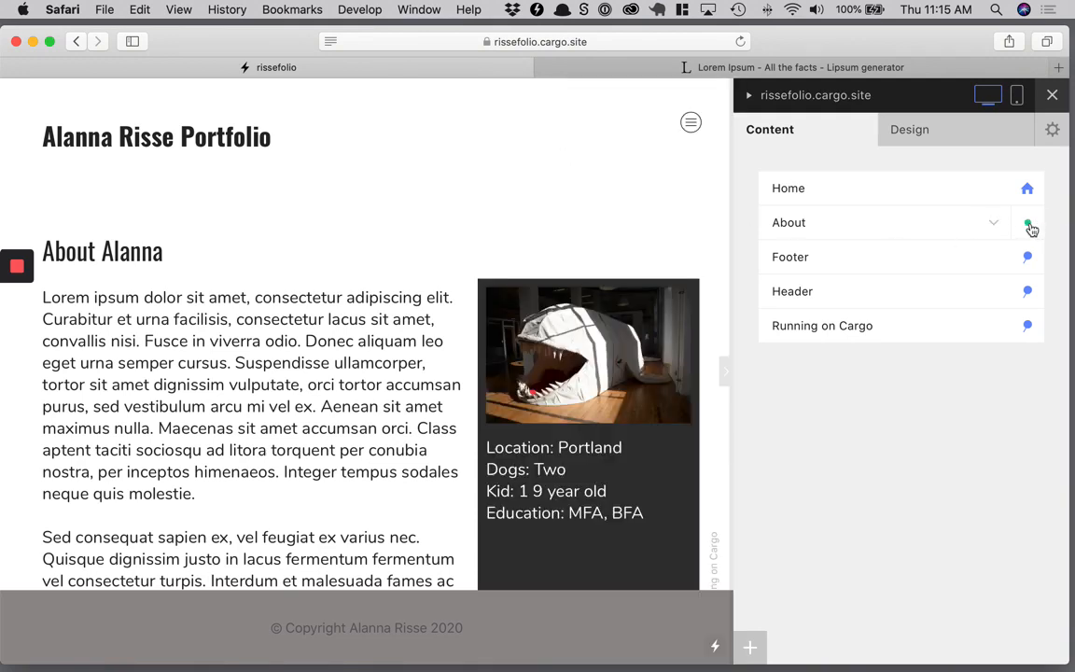
pyautogui.click(1027, 222)
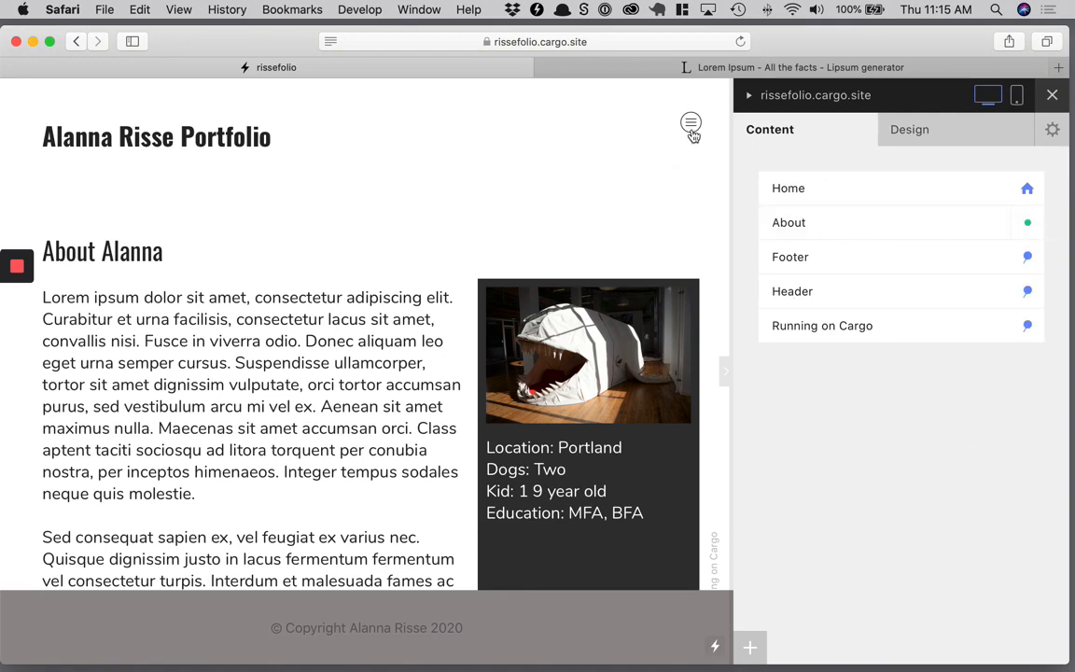
pyautogui.moveTo(1012, 387)
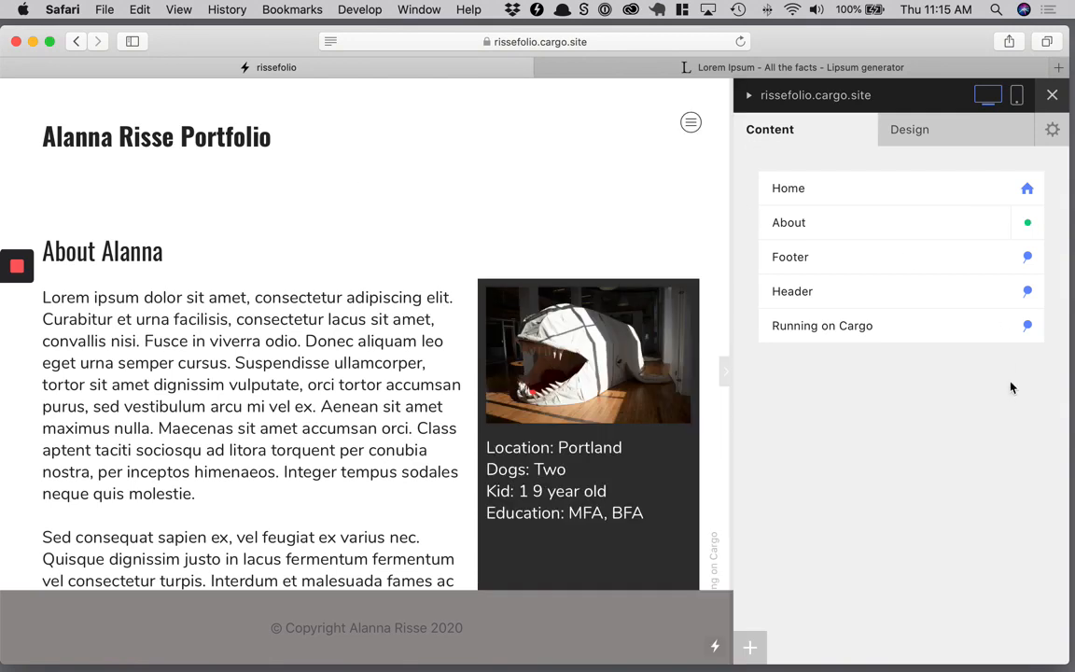
pyautogui.moveTo(908, 129)
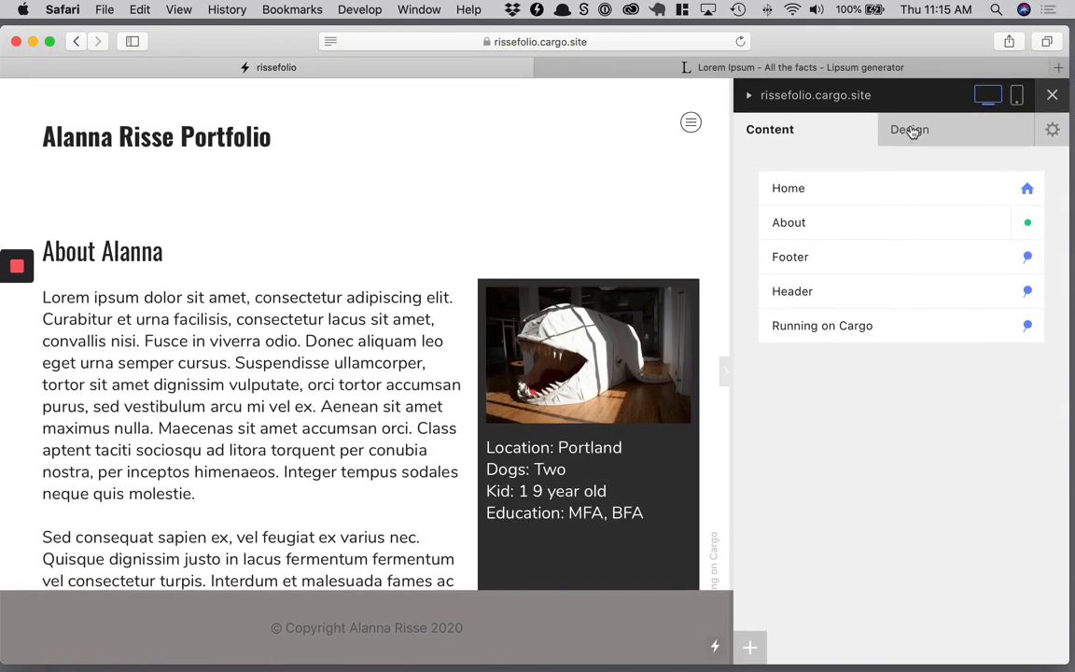
# In Design's Site Menu configuration, toggle on the Home and About pages.
pyautogui.click(909, 129)
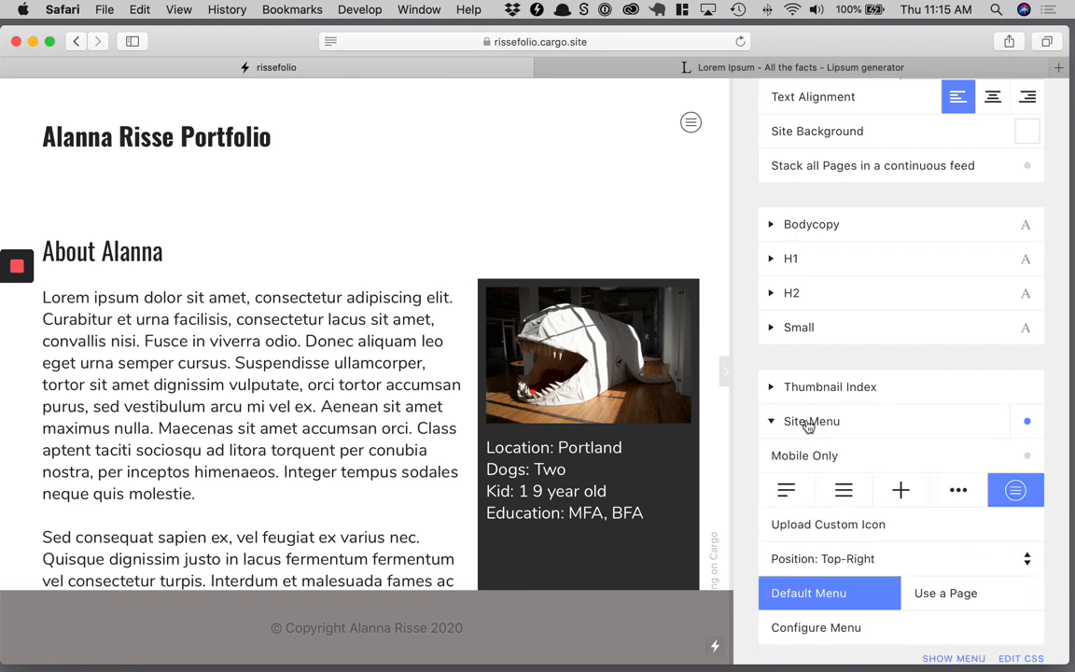
pyautogui.scroll(-3)
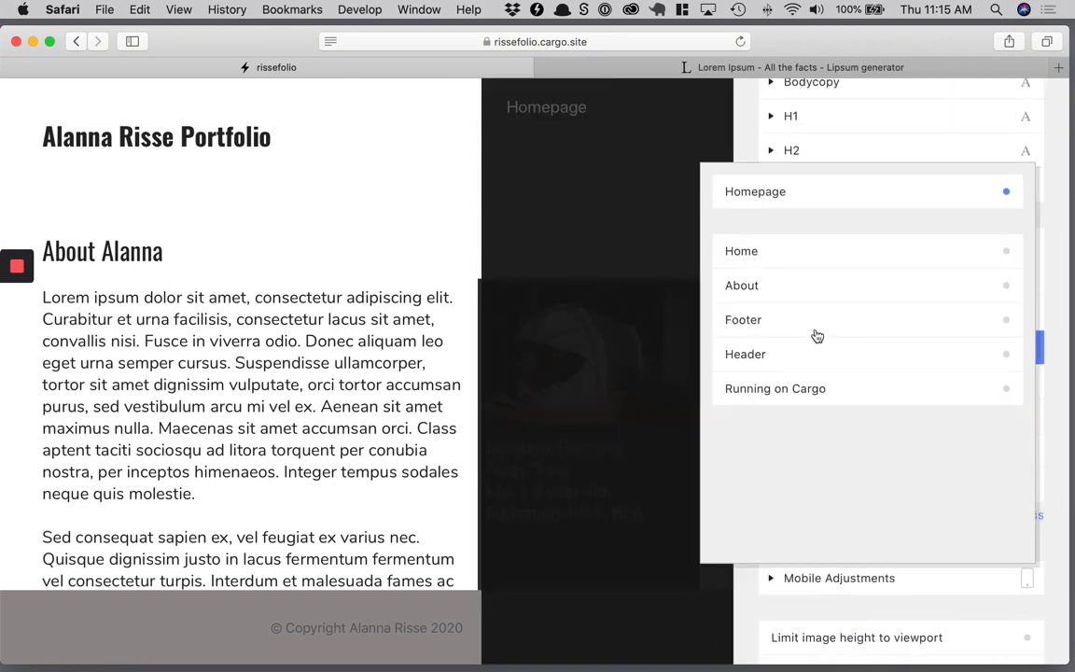
pyautogui.click(740, 250)
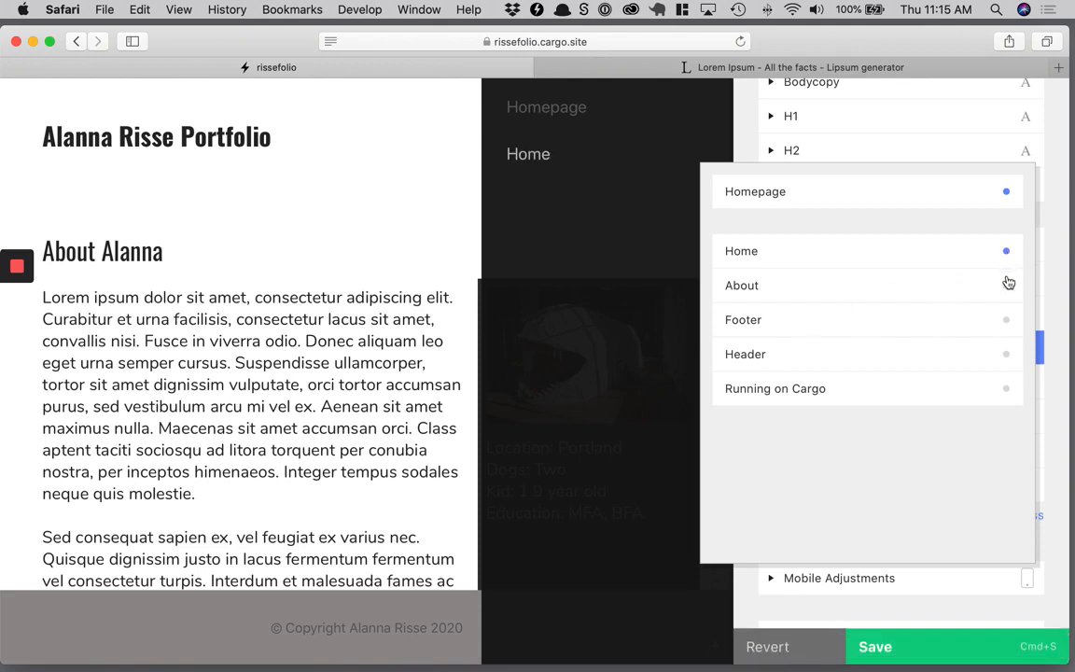
pyautogui.click(1006, 284)
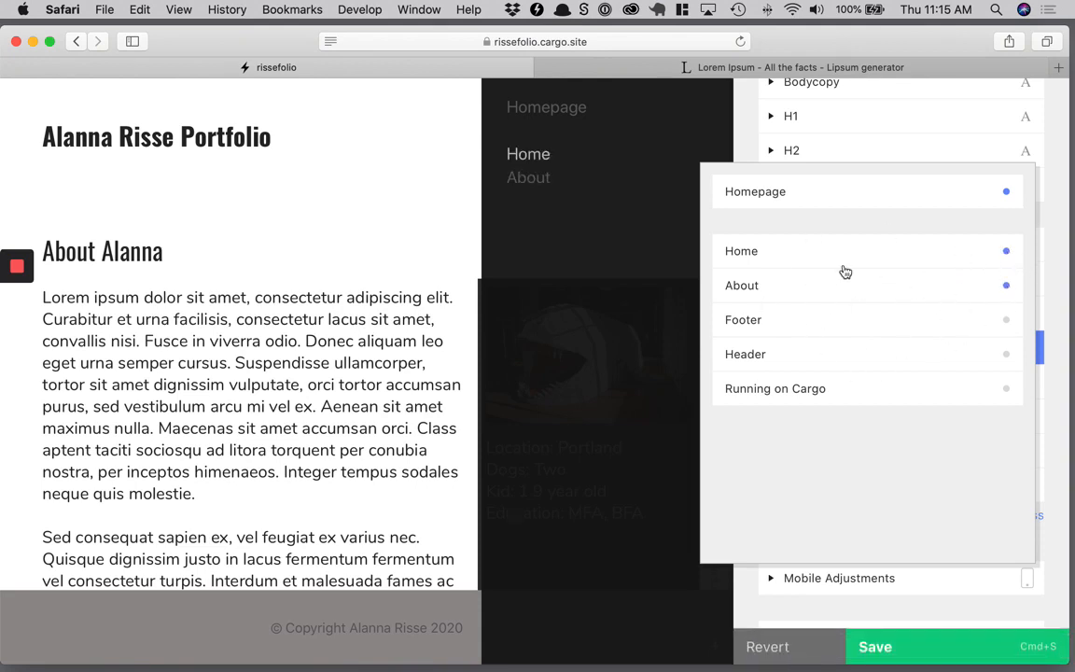
pyautogui.moveTo(972, 206)
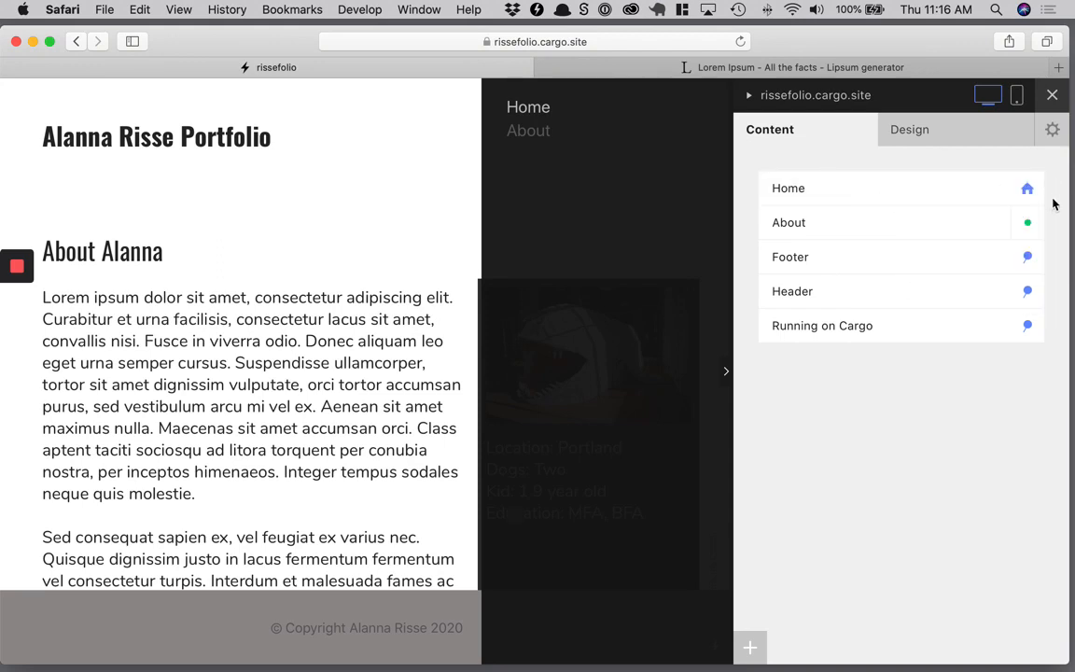
pyautogui.moveTo(1031, 226)
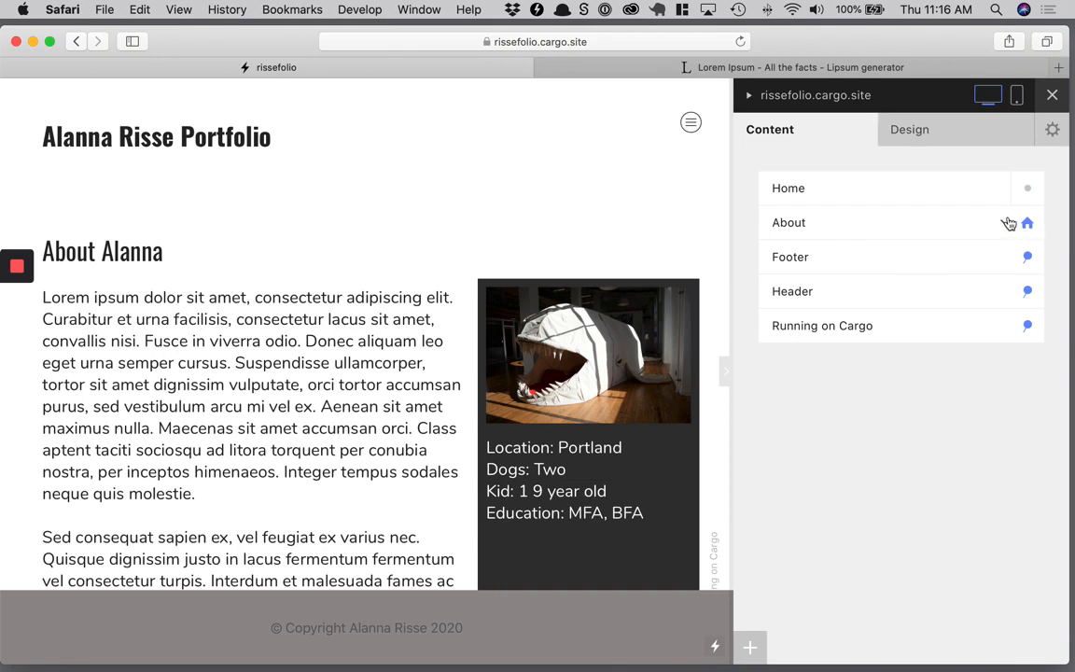
# Test the site menu by opening the Home art gallery, then the About page.
pyautogui.click(1027, 187)
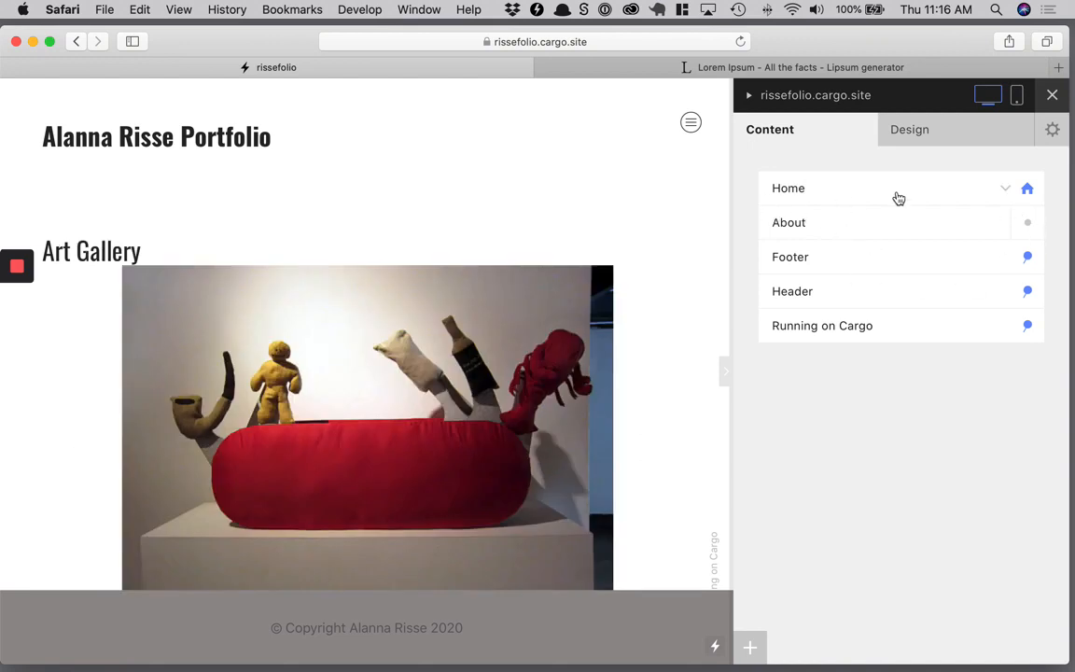
pyautogui.moveTo(895, 230)
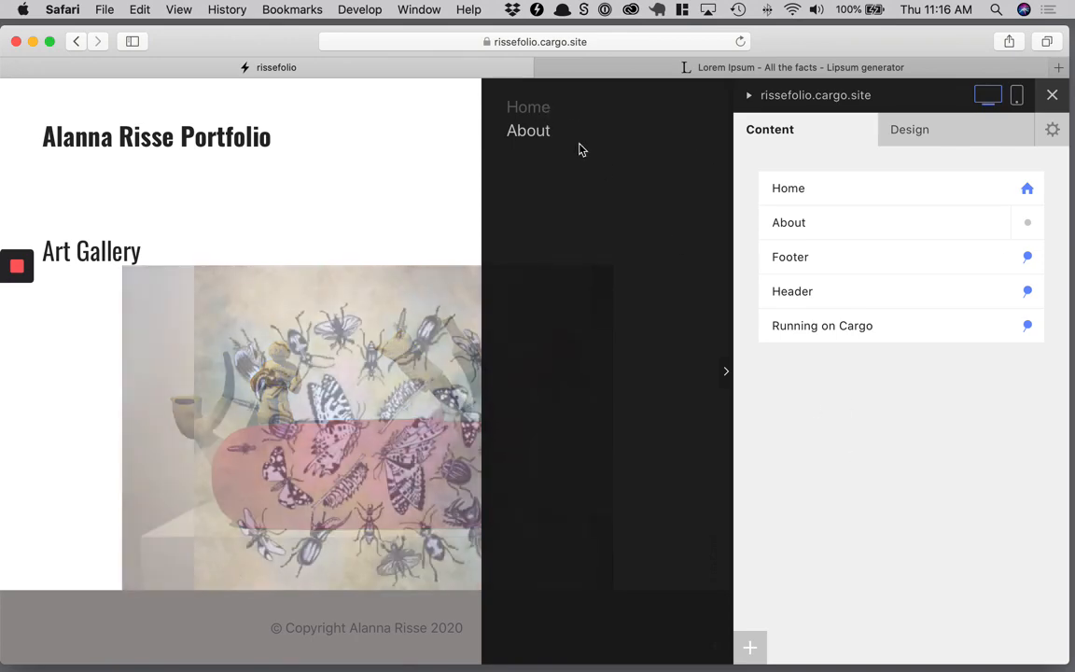
pyautogui.click(528, 130)
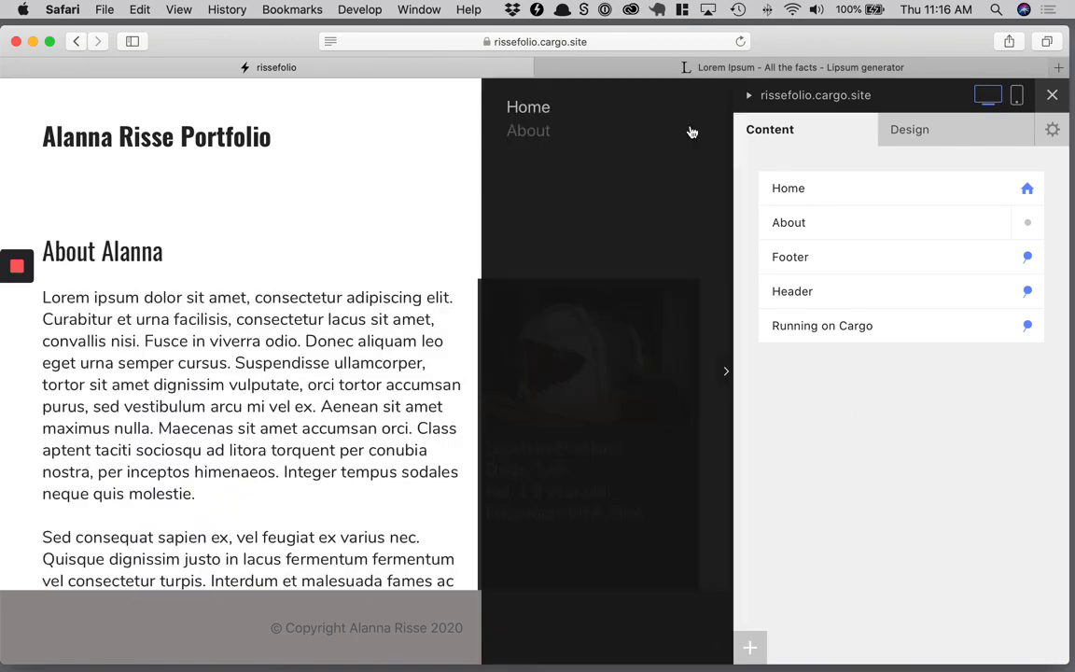
pyautogui.click(787, 187)
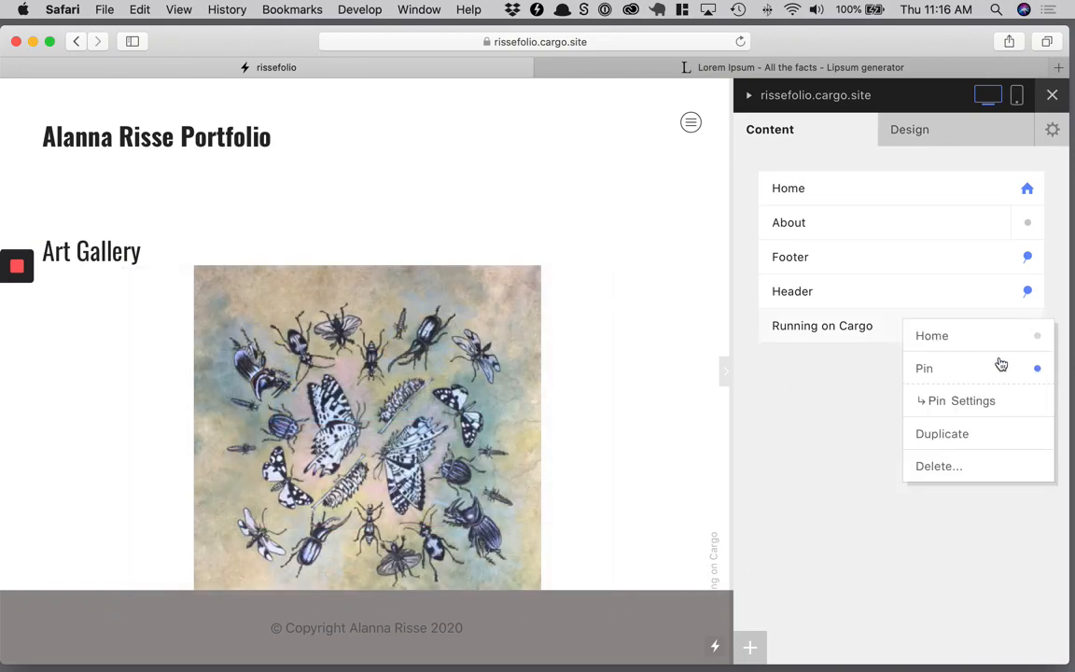
# Save the Running on Cargo pin settings and check the mobile and desktop previews.
pyautogui.click(744, 364)
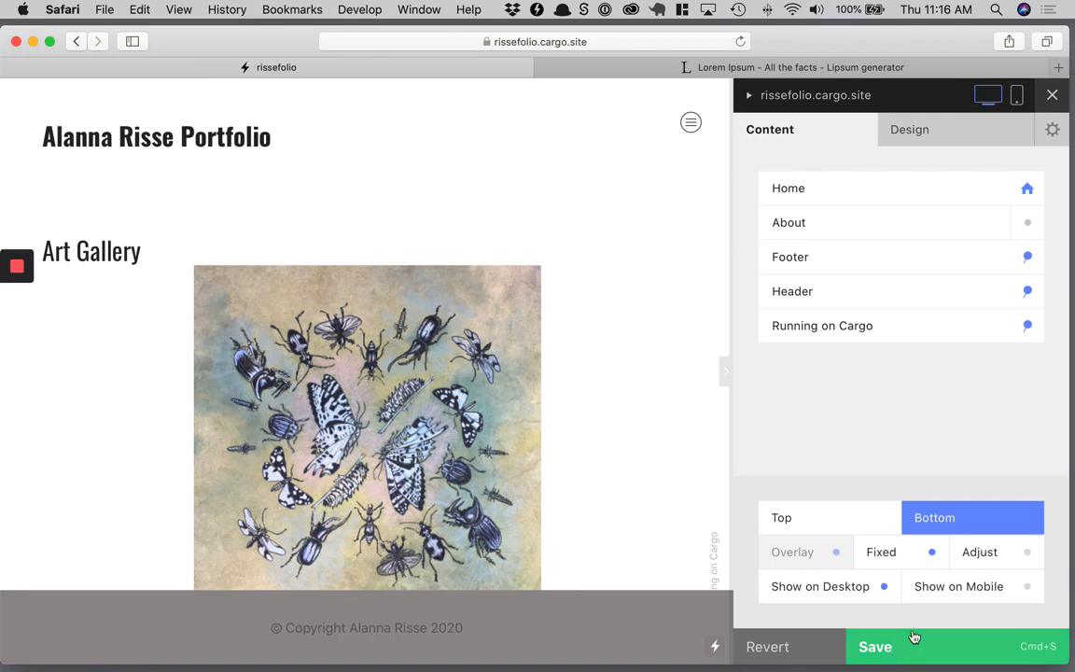
pyautogui.click(874, 646)
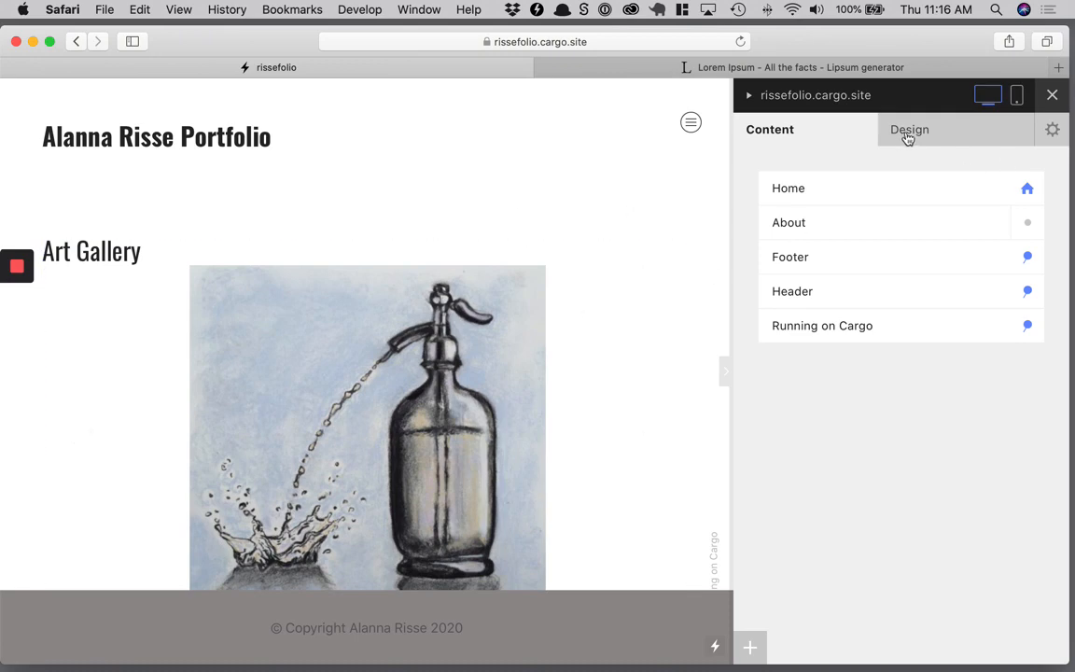
pyautogui.click(1016, 94)
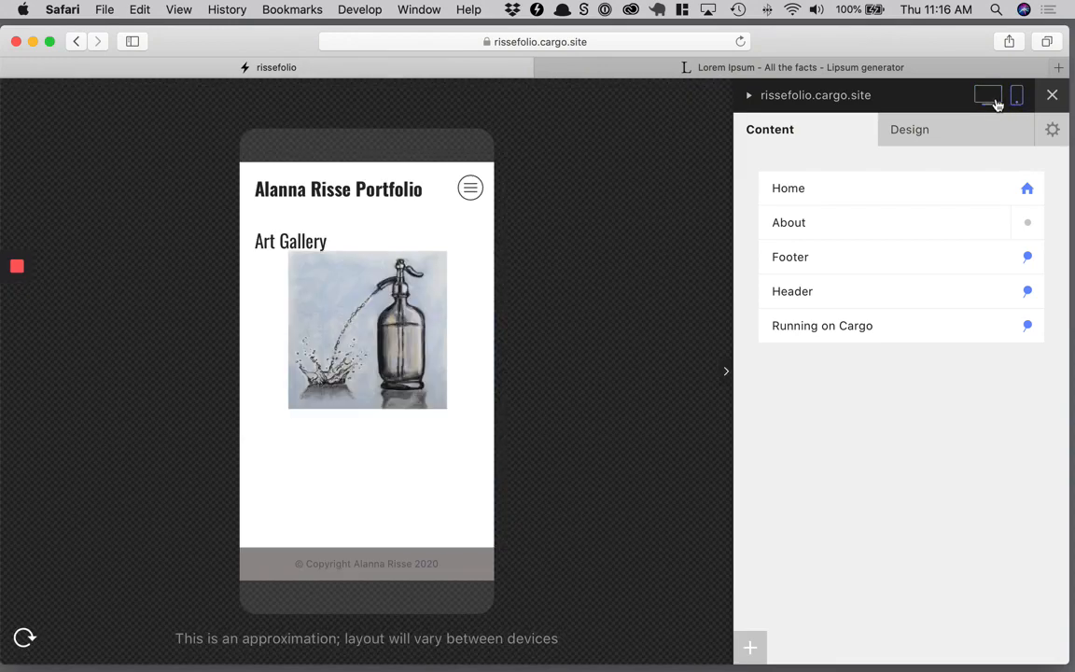
pyautogui.click(987, 94)
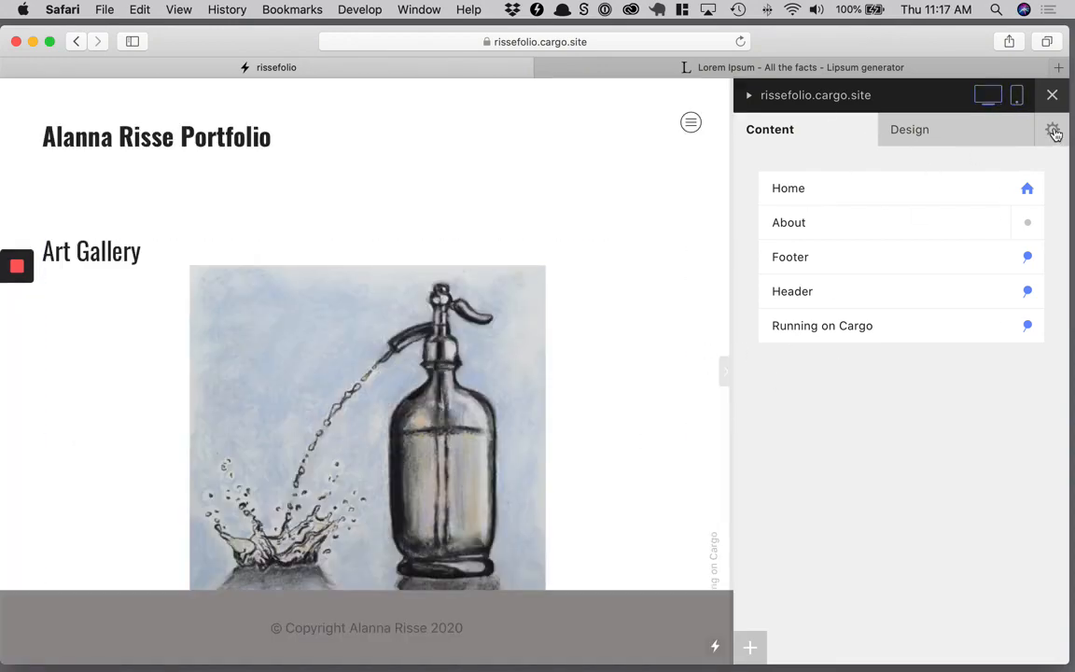
# Open the gear settings and browse rissefolio's name, URL, domain, privacy and account options.
pyautogui.click(1052, 130)
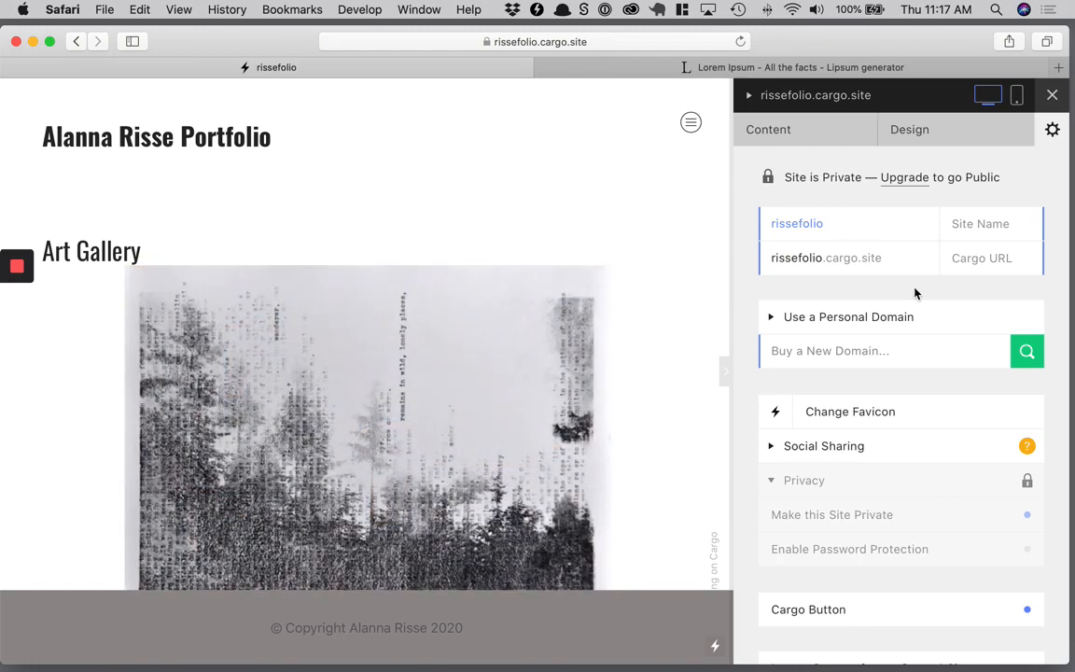
pyautogui.scroll(-3)
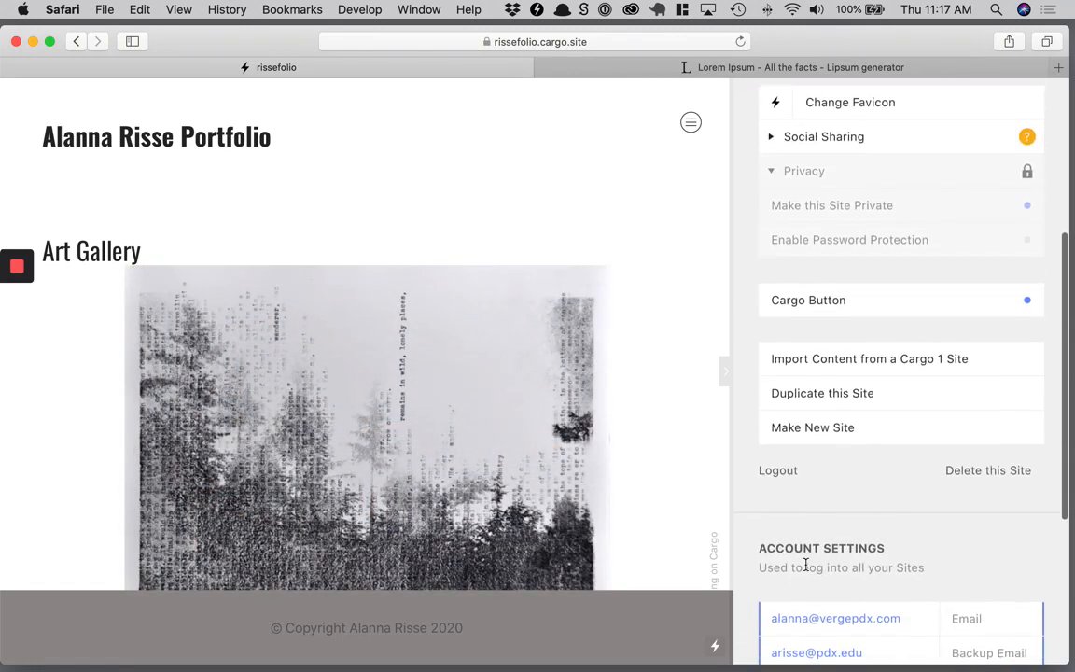
pyautogui.scroll(-3)
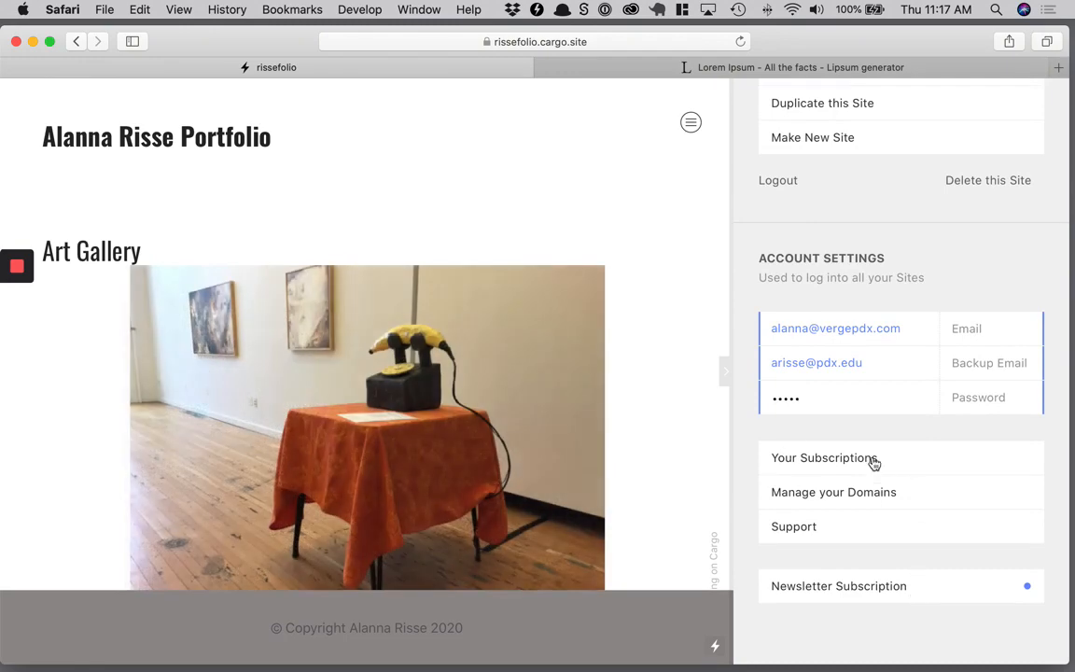
pyautogui.scroll(3)
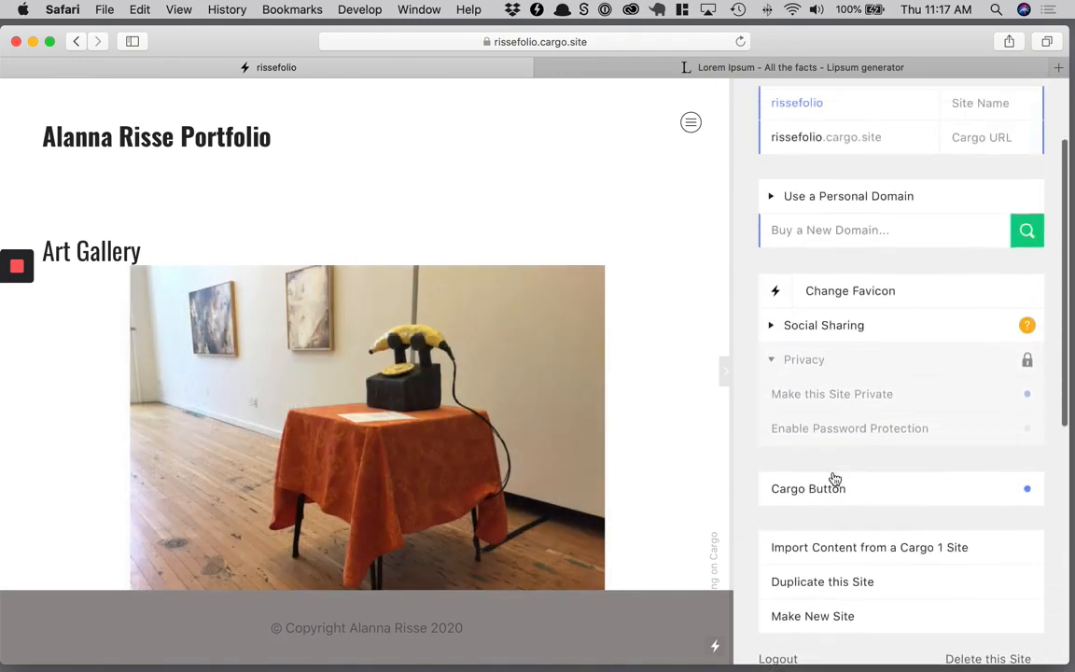